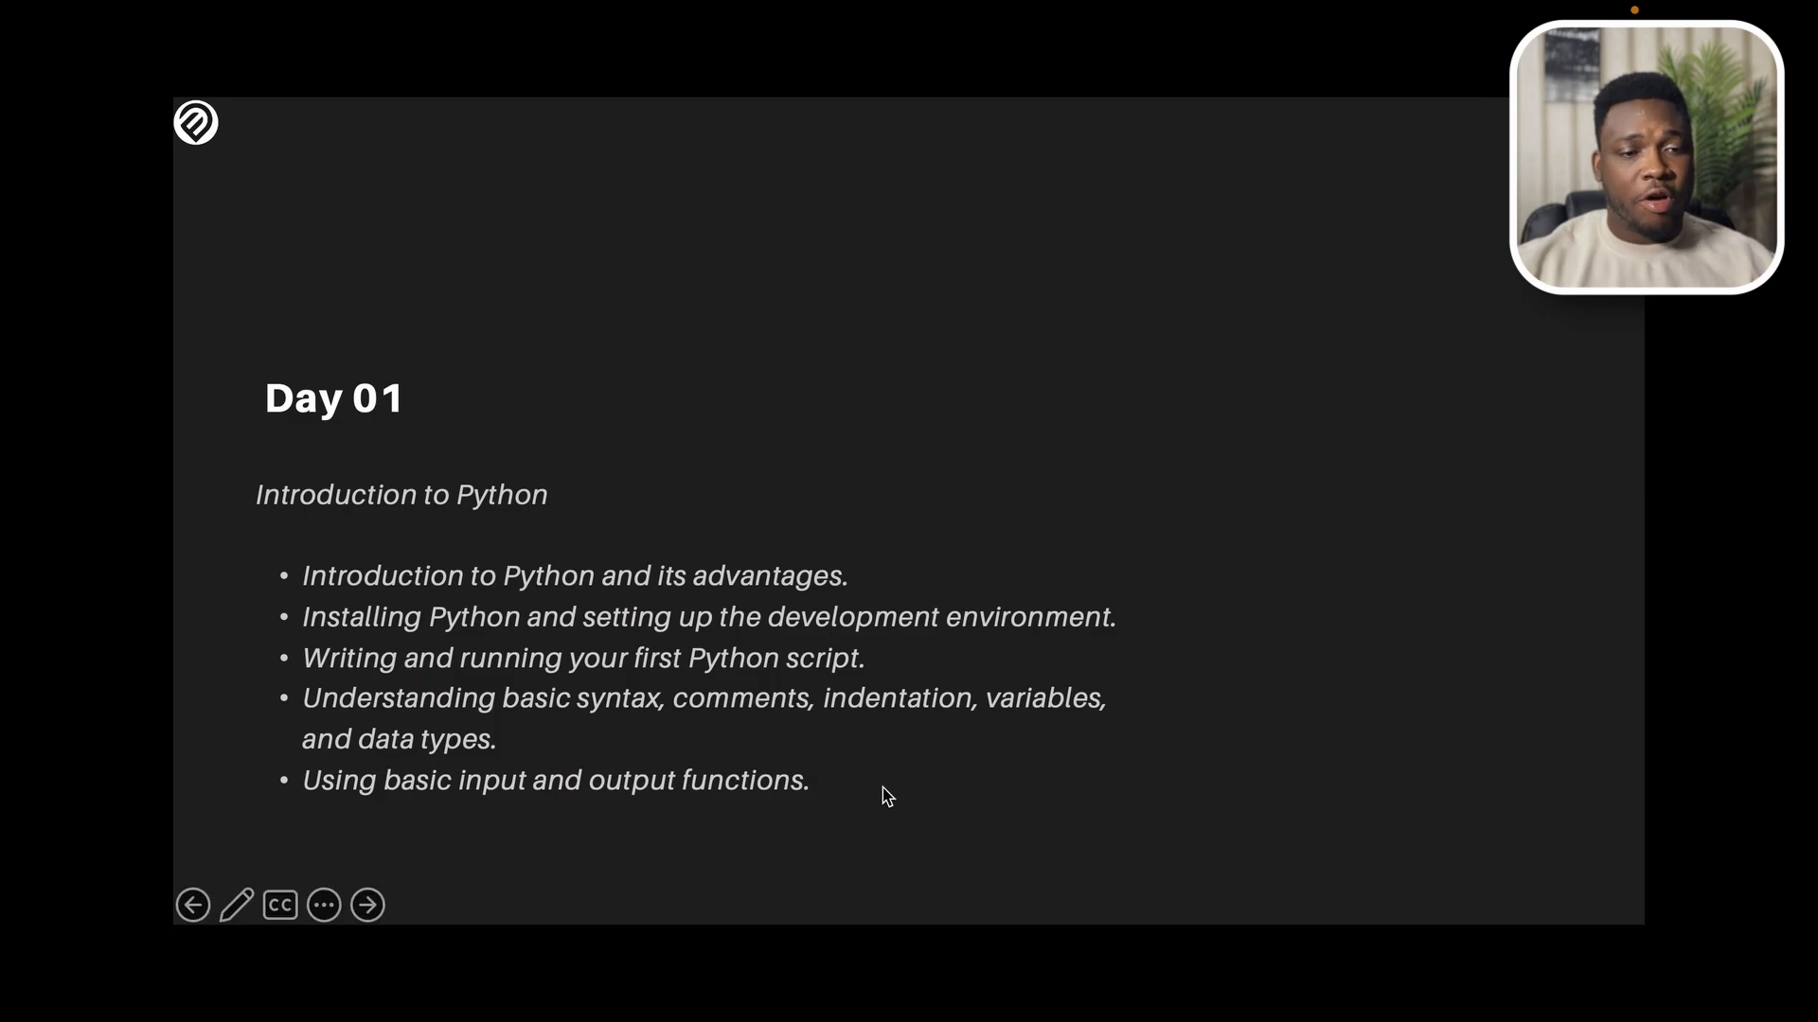
# Step: Advance the slideshow from the Day 01 overview to the 'What is python?' slide
pyautogui.click(367, 905)
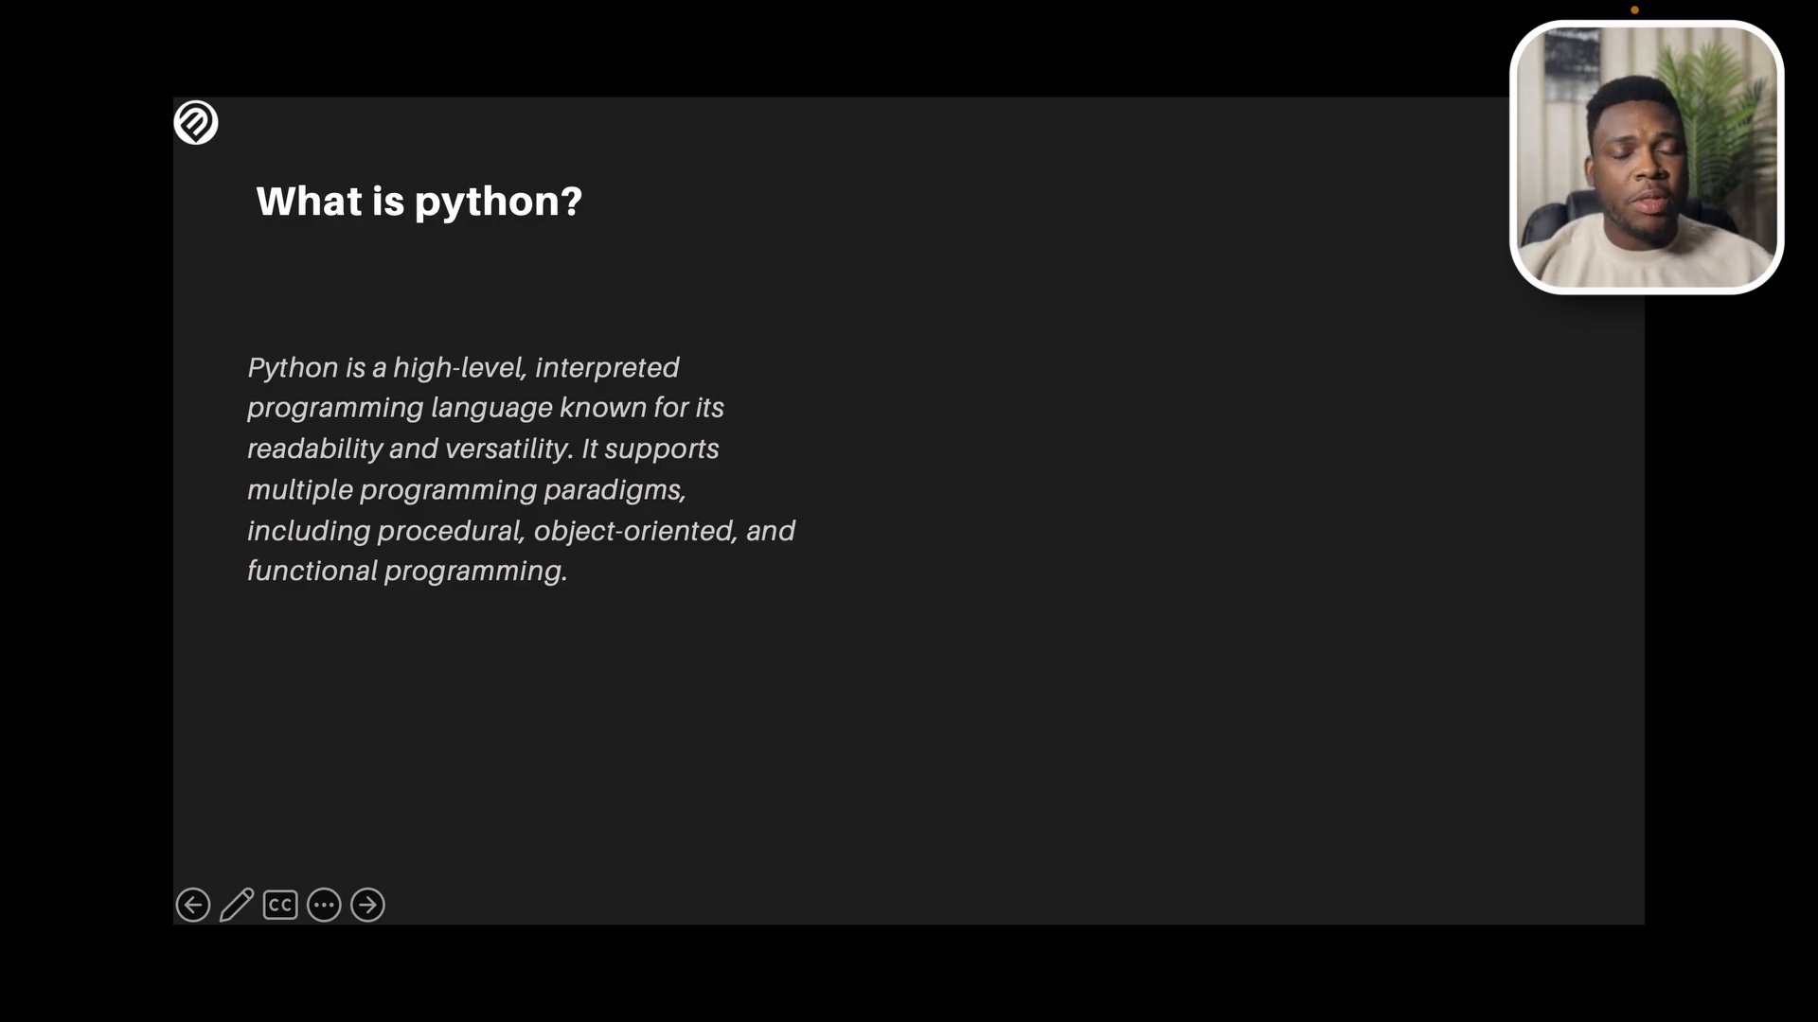
# Step: Go to the 'Why learn python?' slide listing reasons like readability and versatility
pyautogui.click(366, 905)
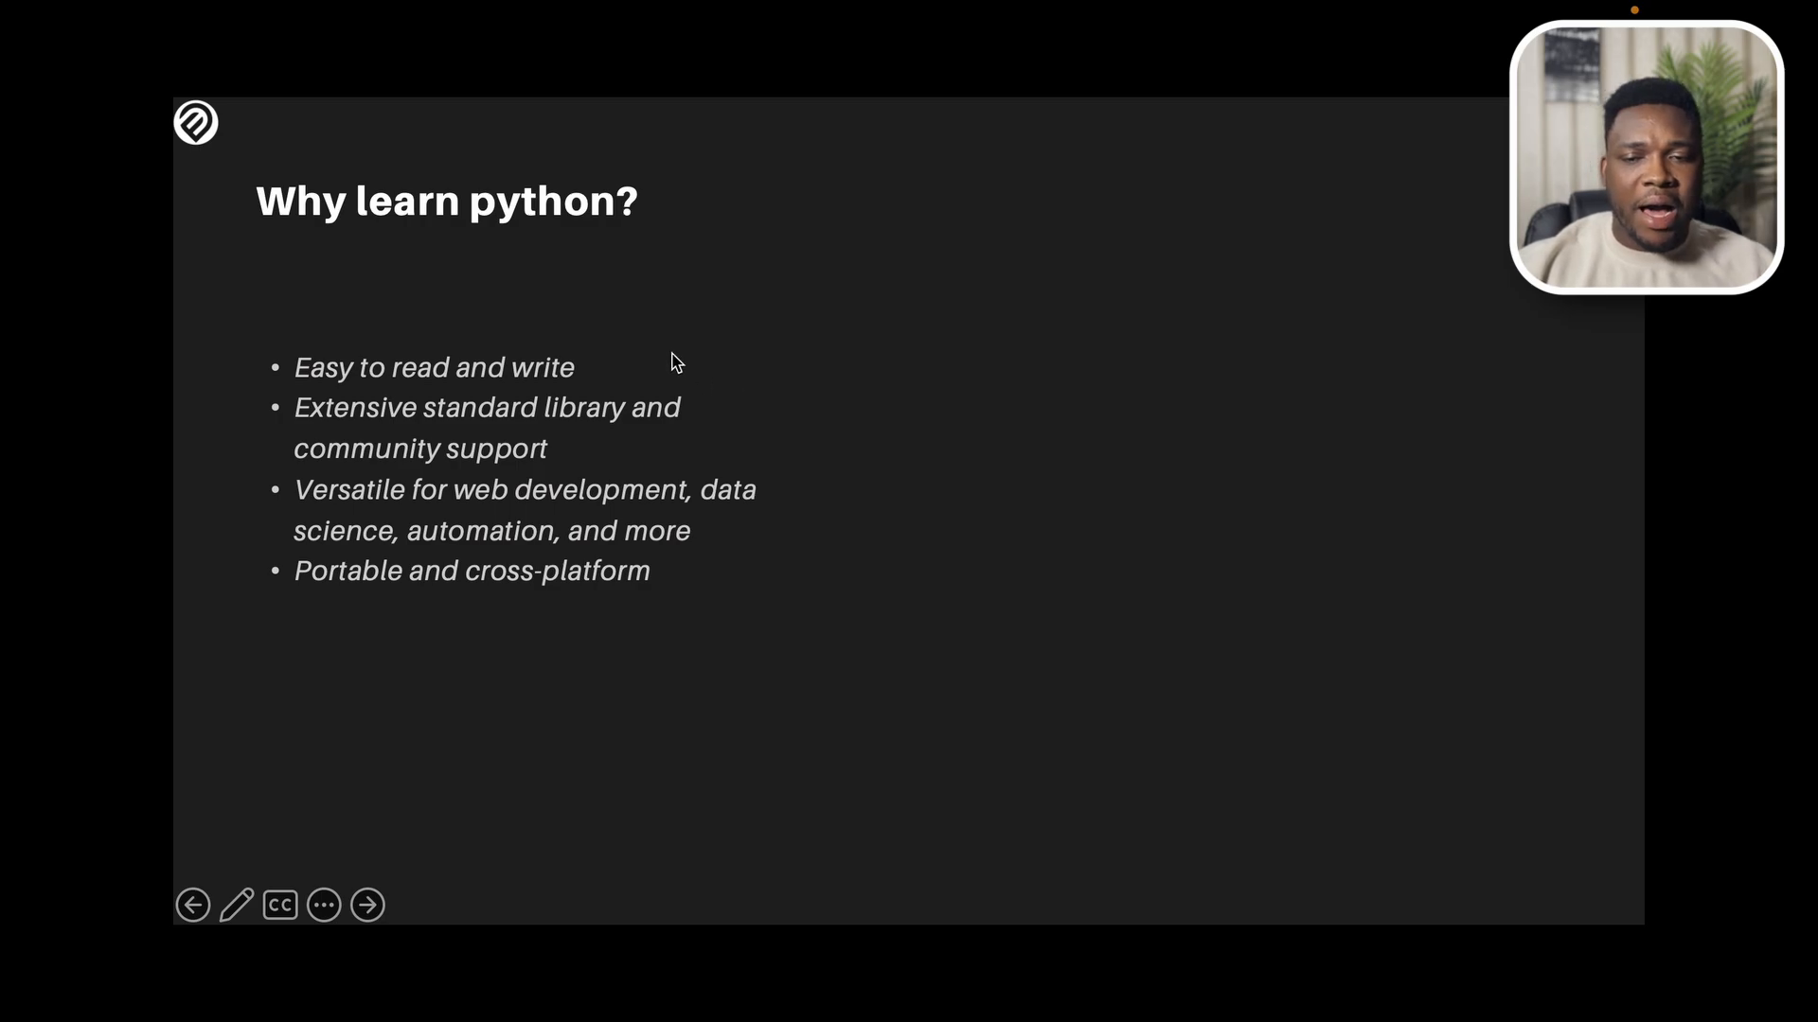
pyautogui.moveTo(670, 386)
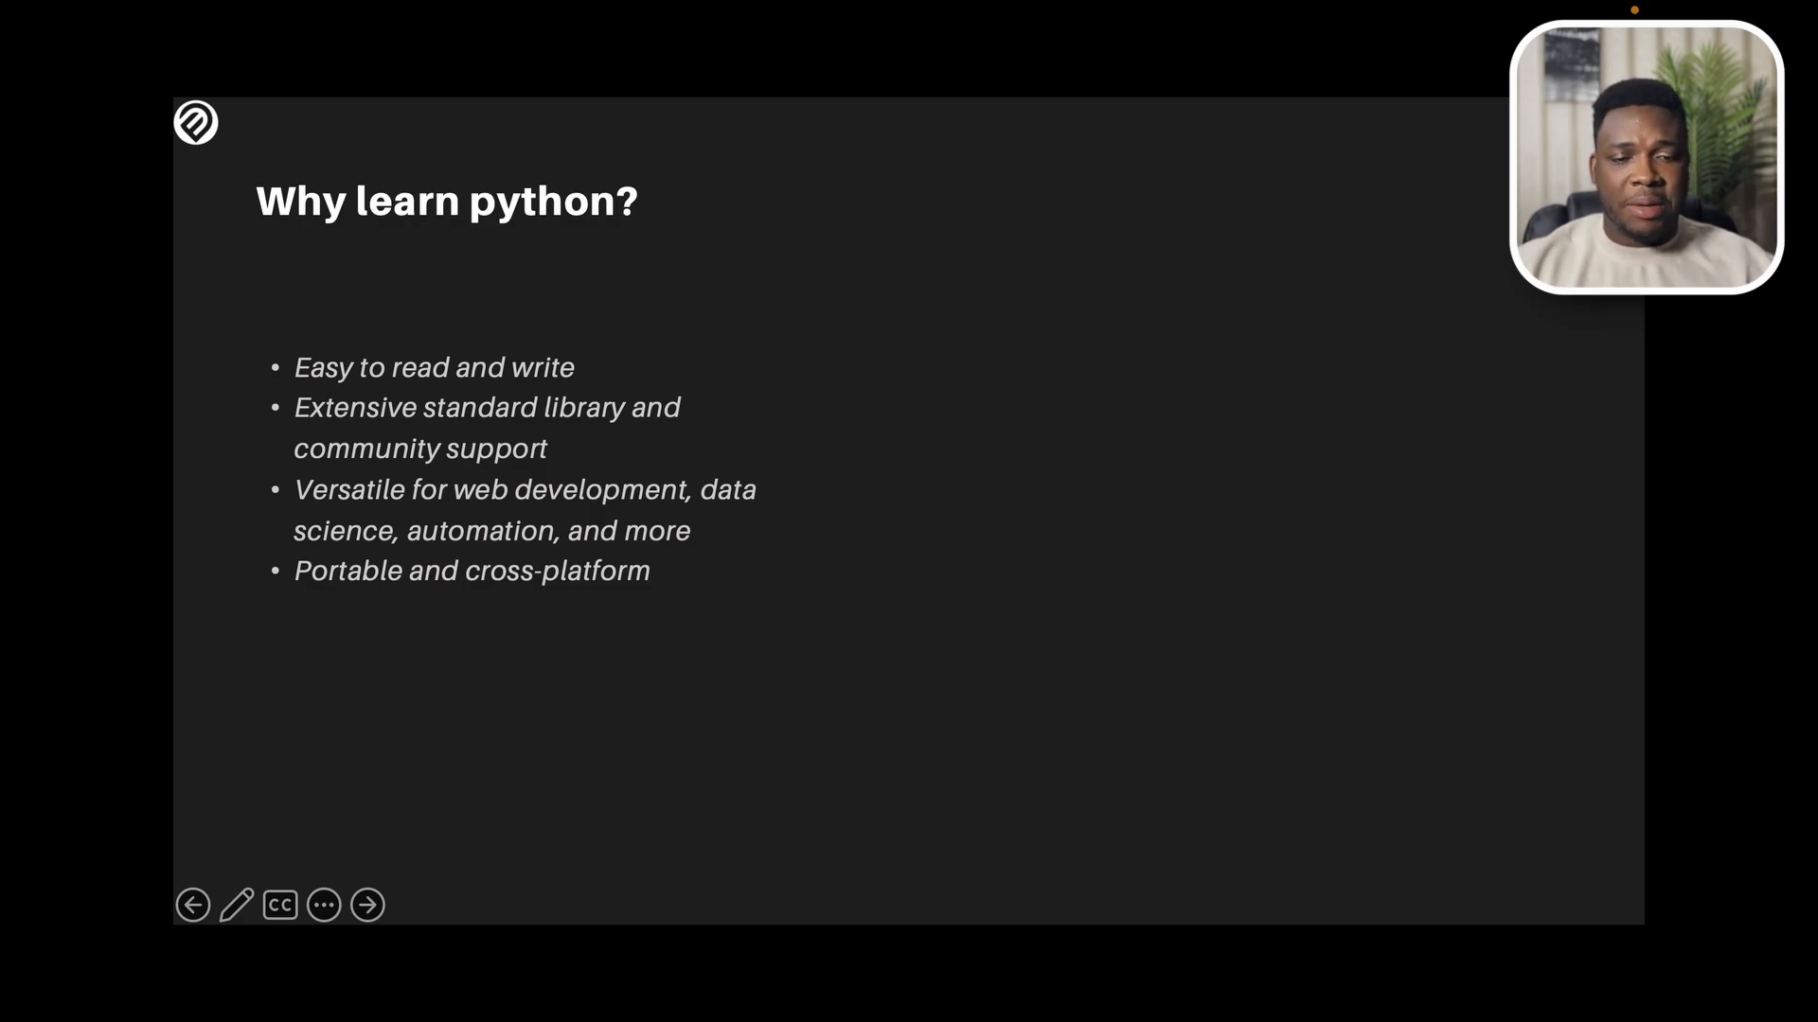
# Step: Download the Python 3.13.0 Windows installer from python.org/downloads
pyautogui.click(368, 905)
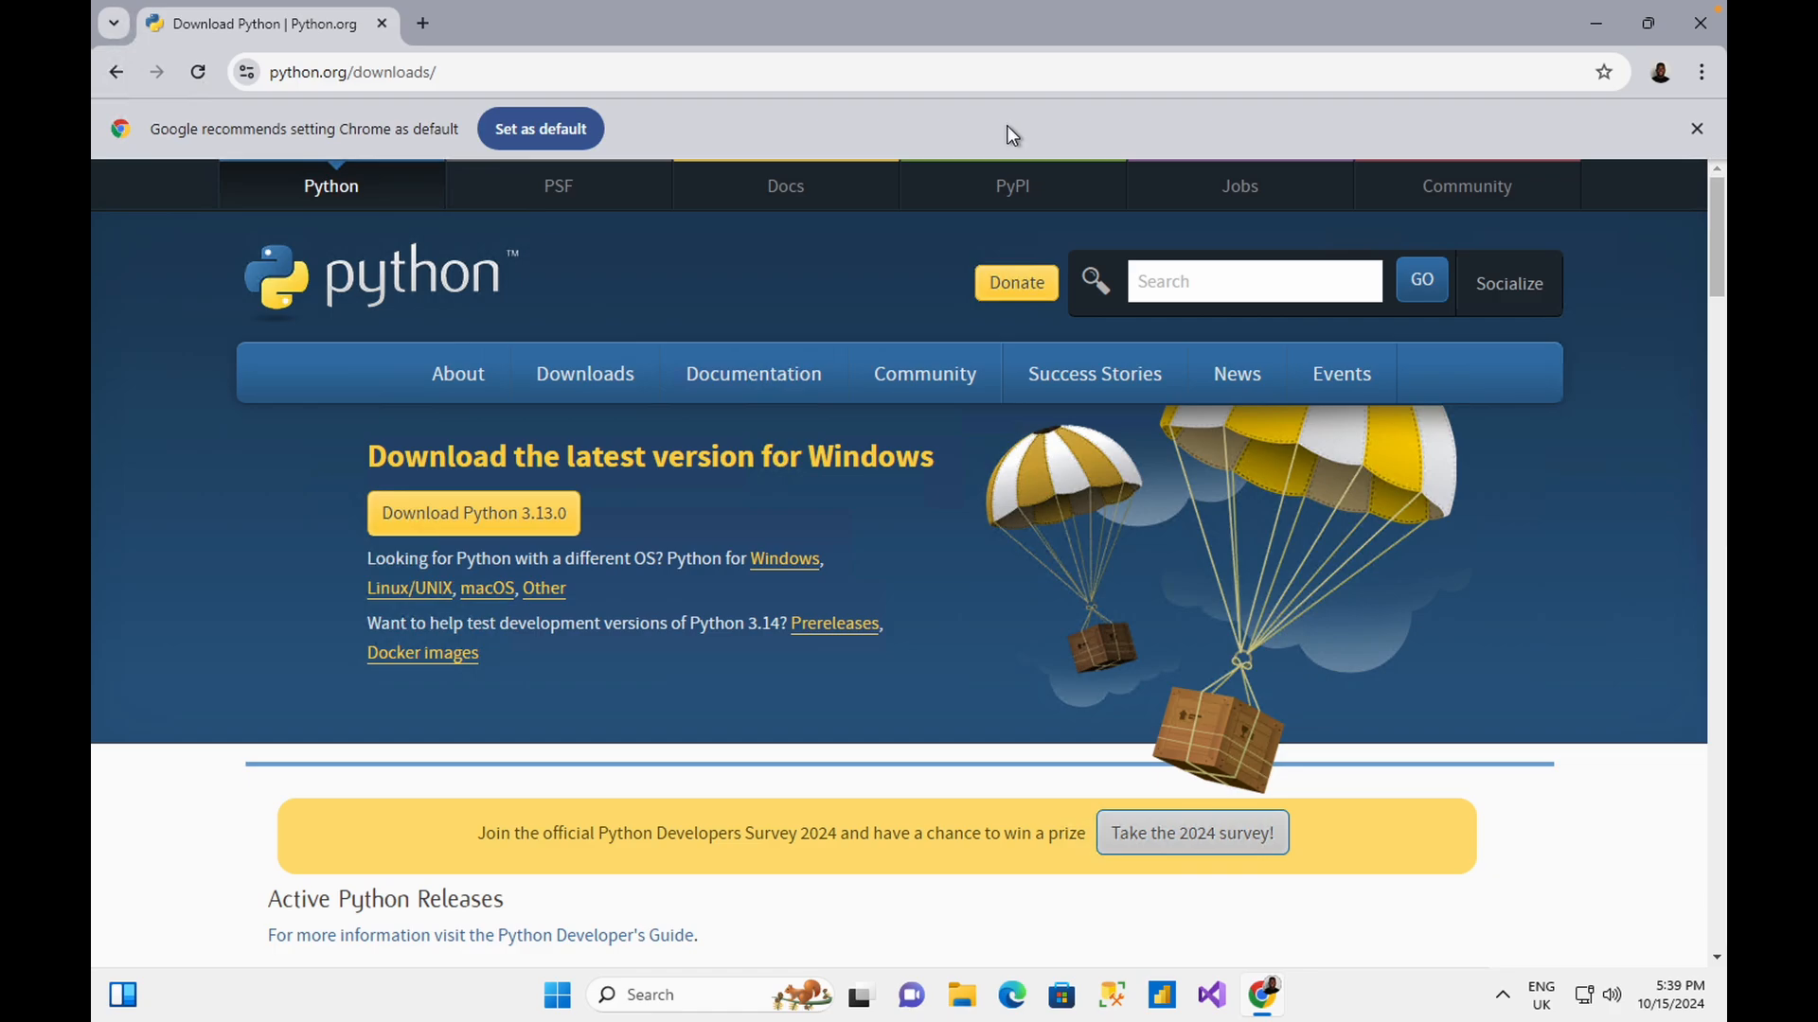
pyautogui.click(241, 545)
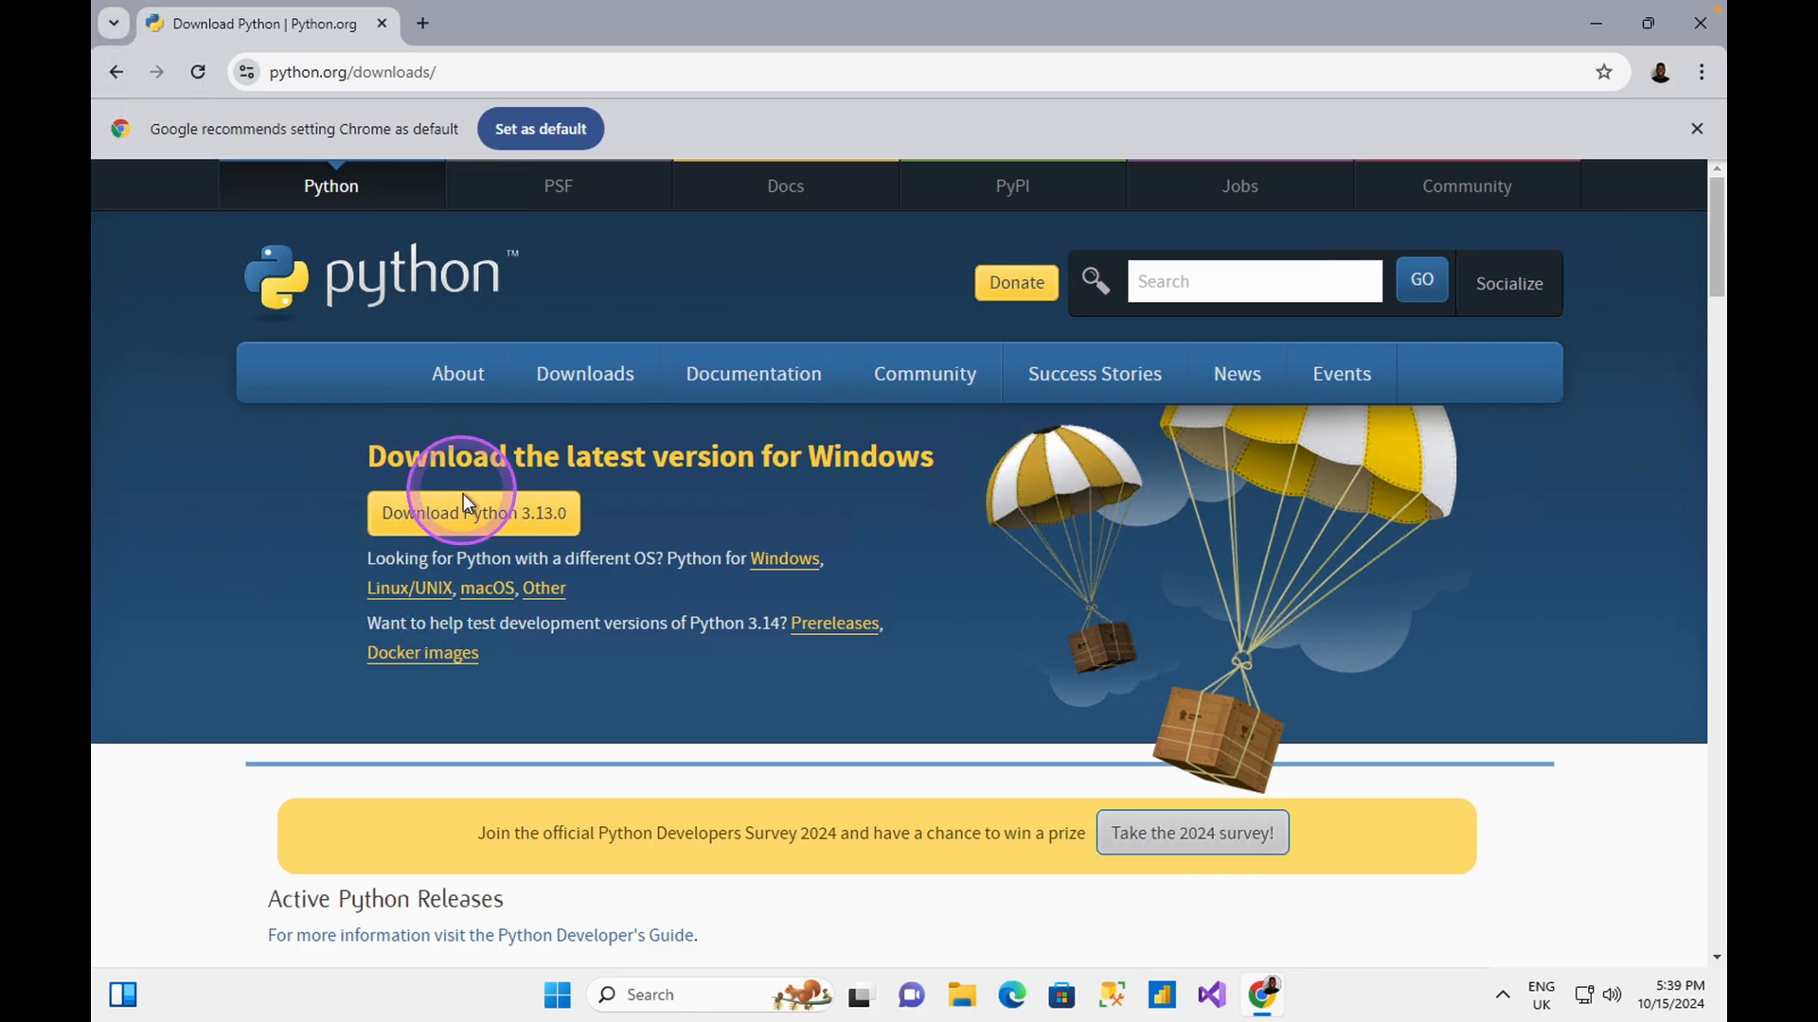
pyautogui.moveTo(470, 528)
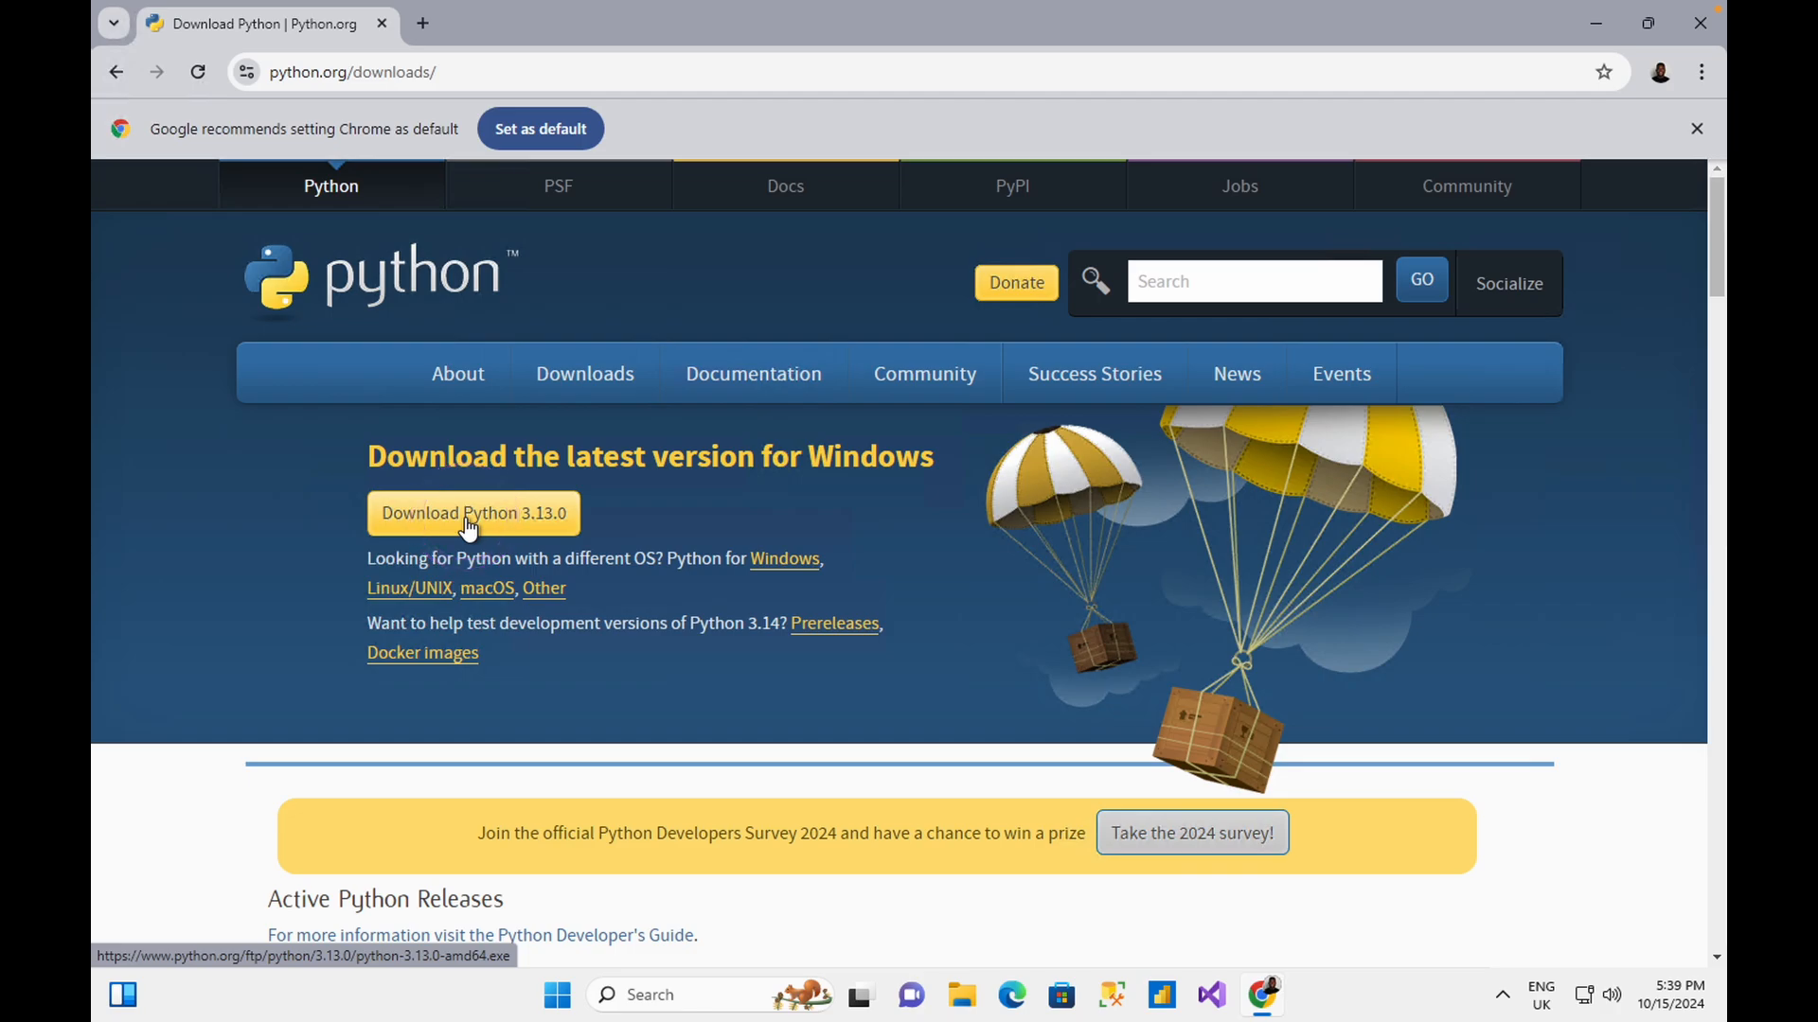
pyautogui.click(472, 512)
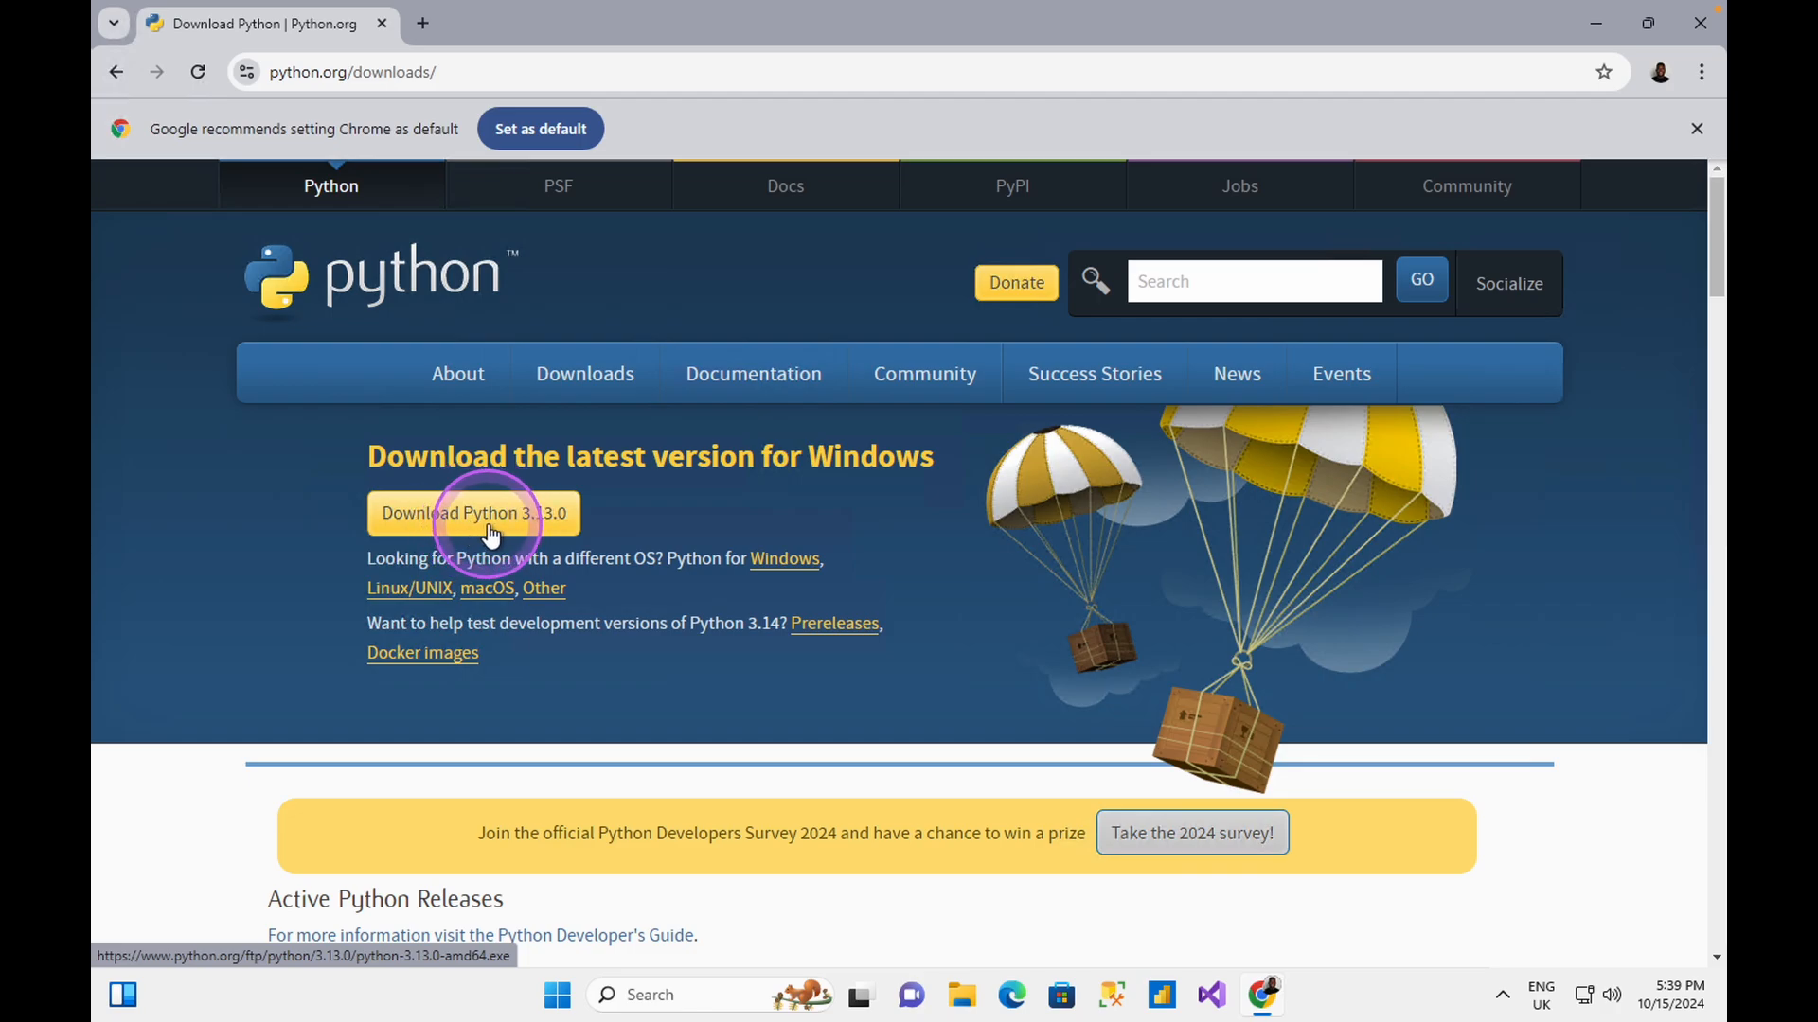
pyautogui.moveTo(547, 534)
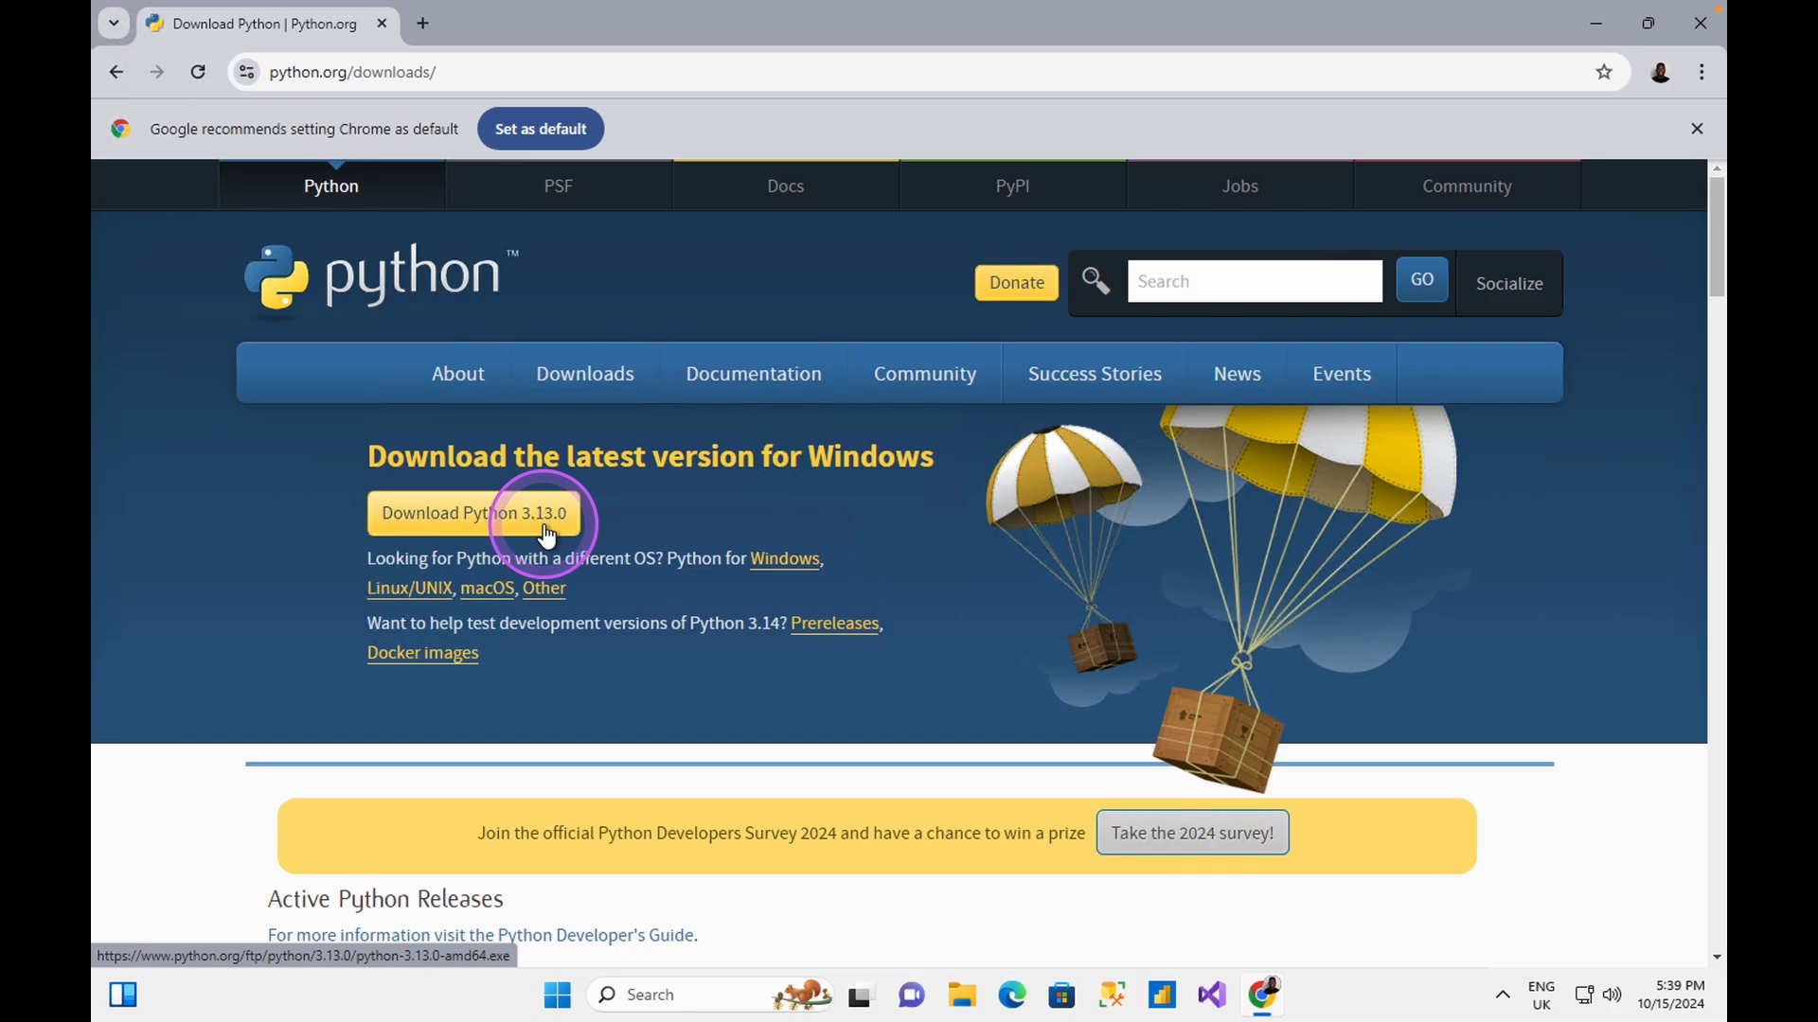
pyautogui.click(471, 512)
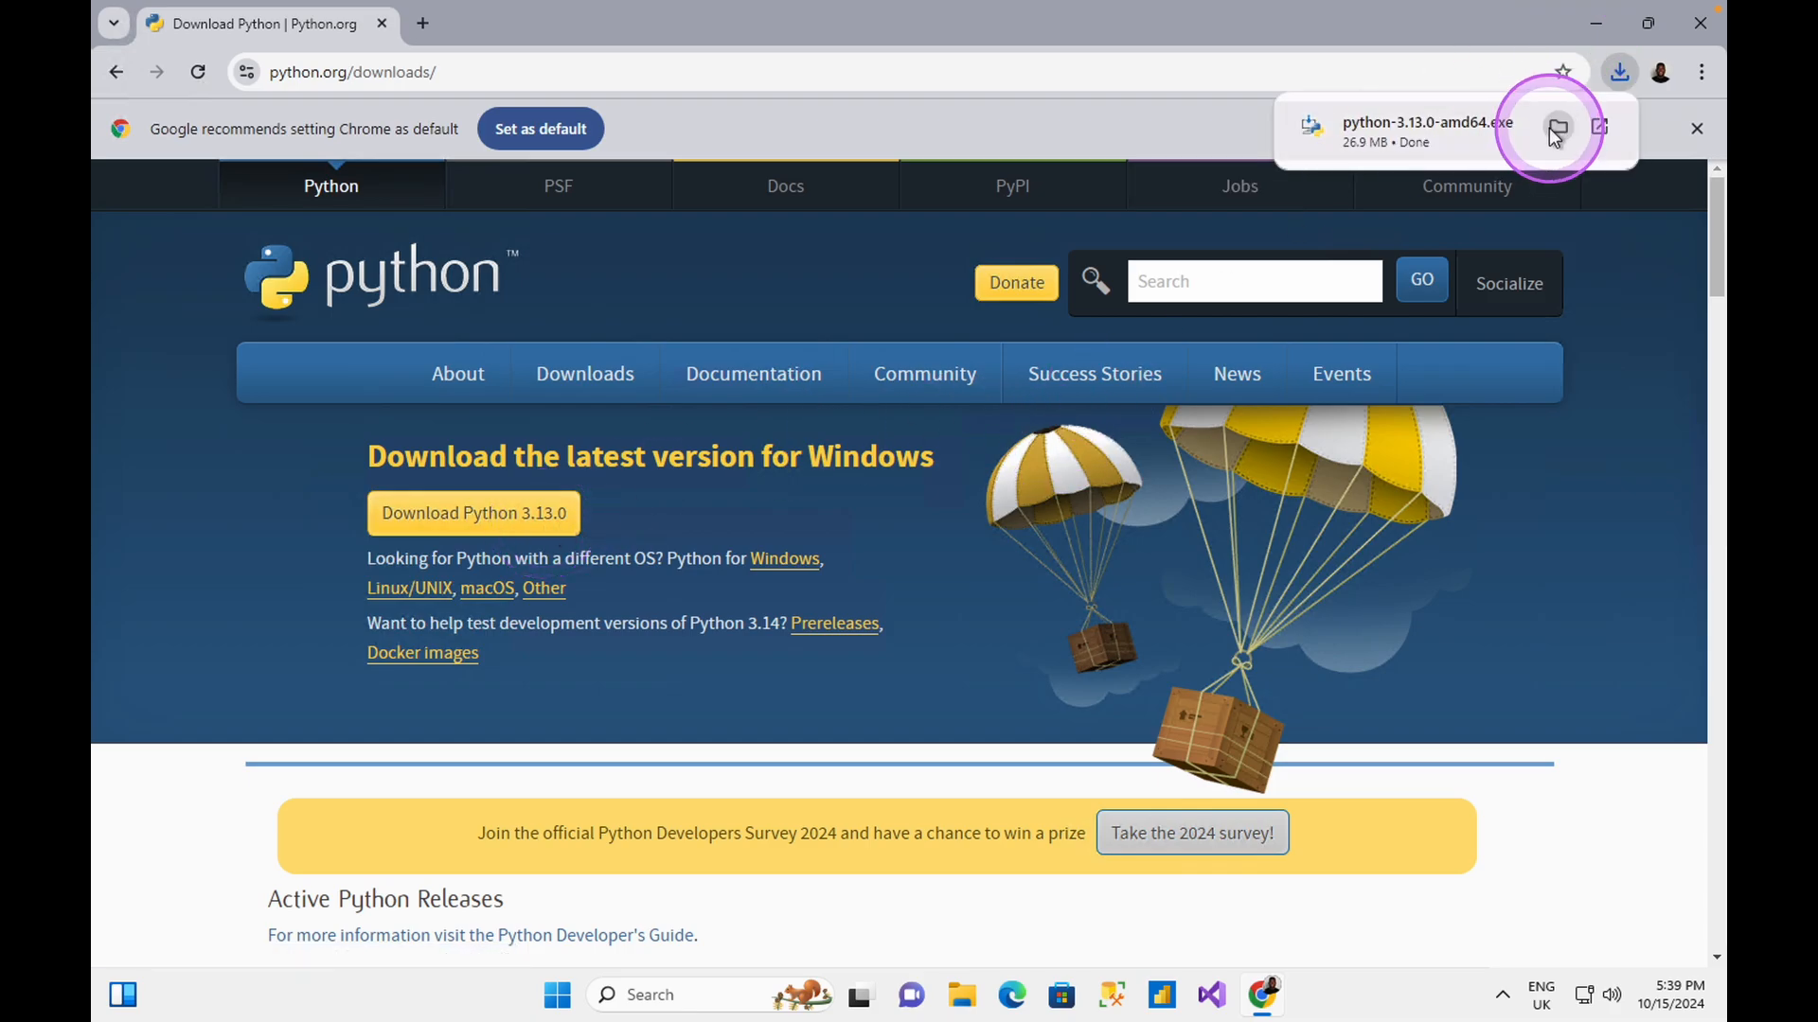
# Step: Launch the downloaded Python 3.13.0 installer with admin privileges and Add python.exe to PATH enabled
pyautogui.click(1557, 128)
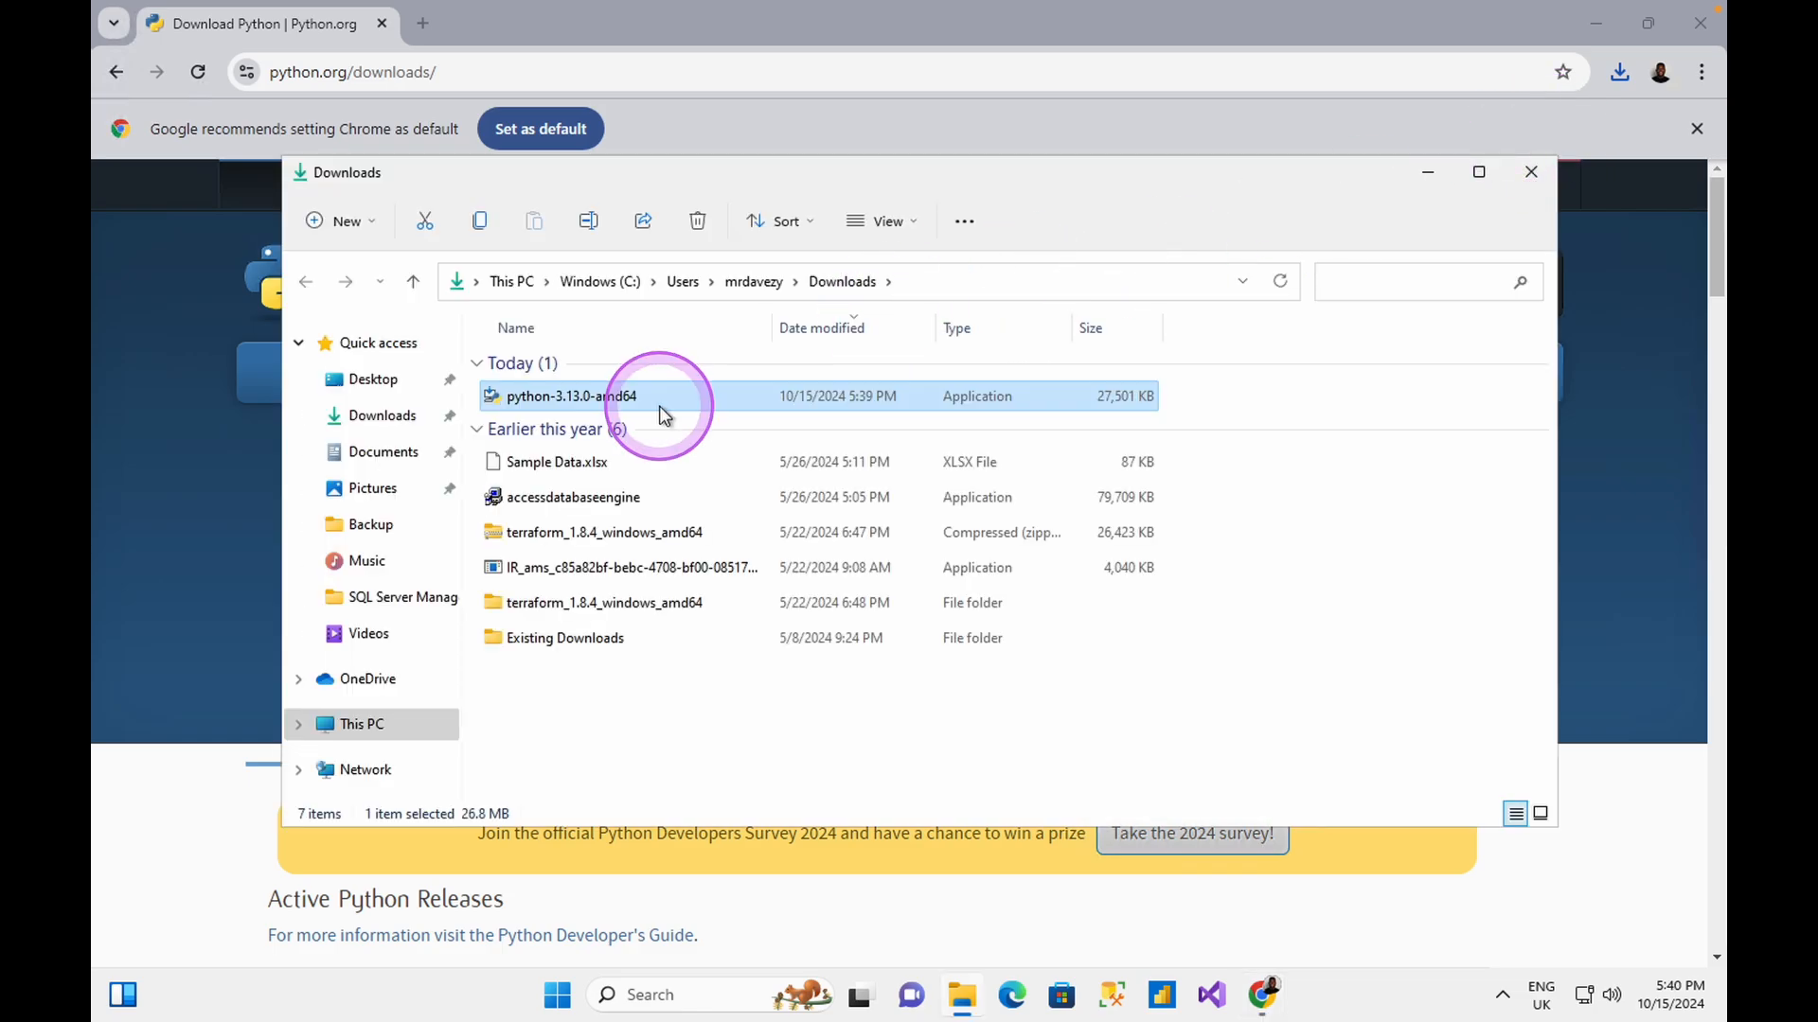
pyautogui.doubleClick(570, 395)
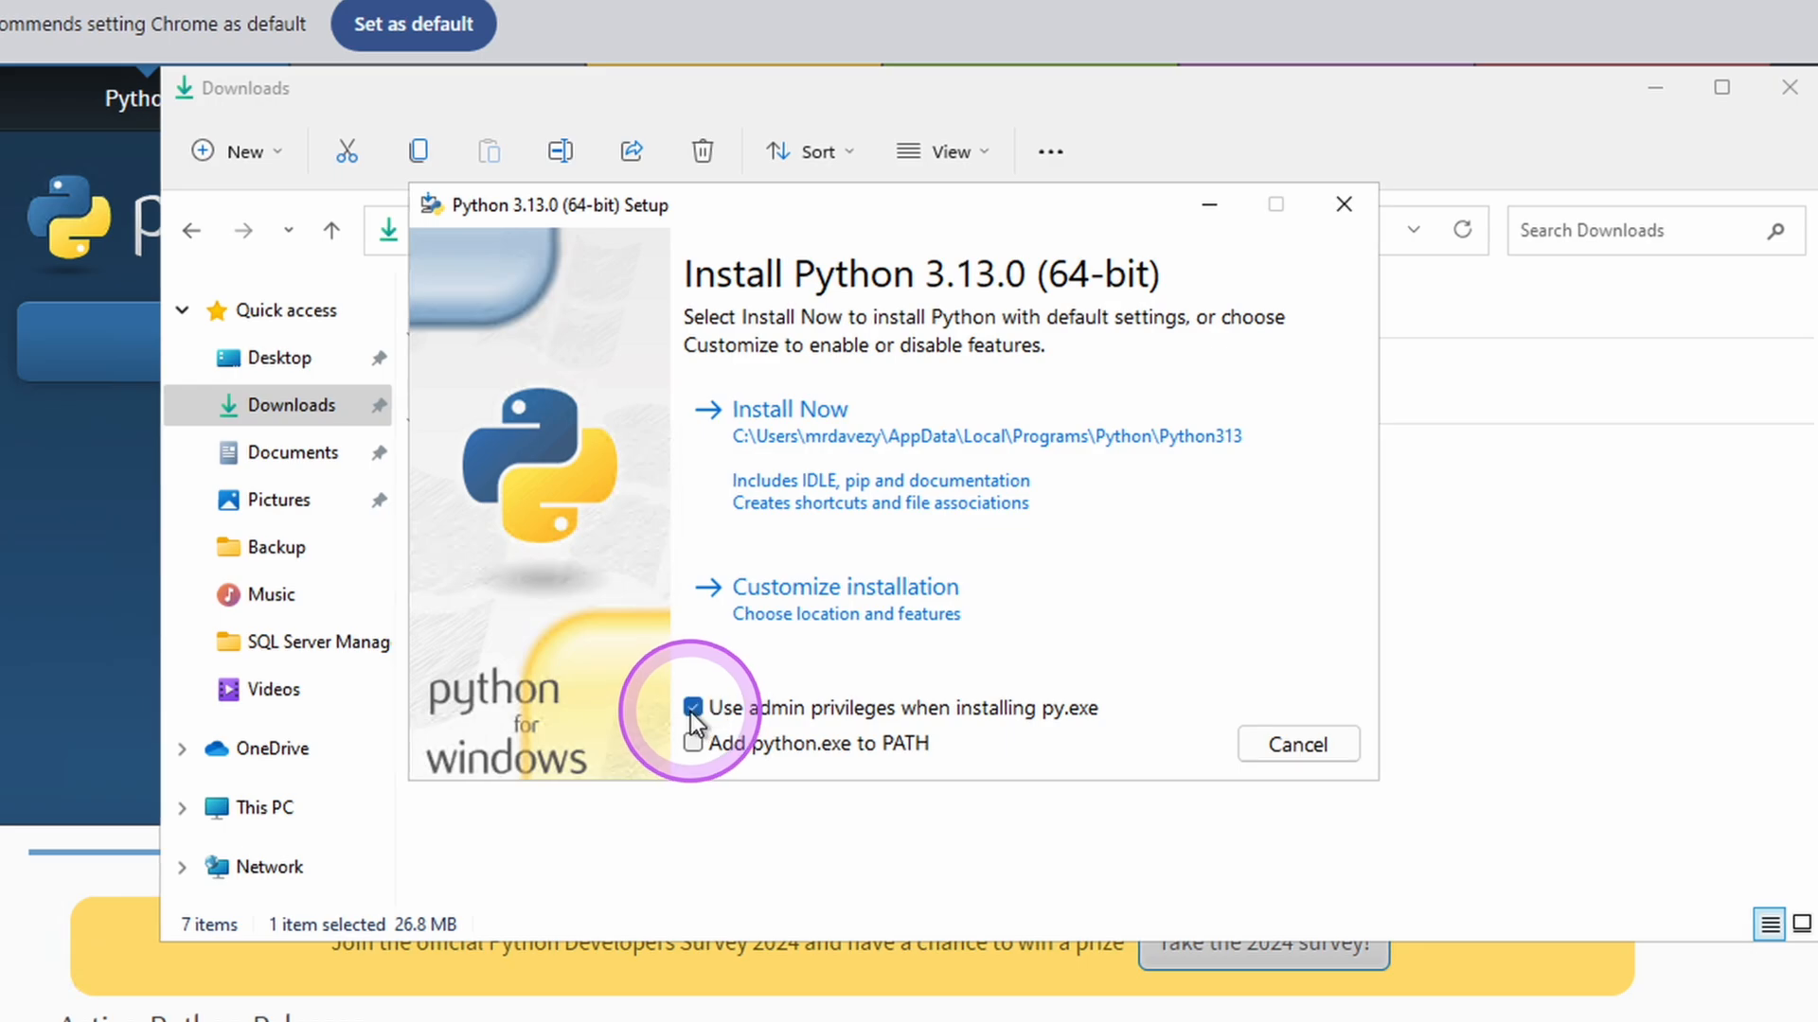
pyautogui.click(693, 743)
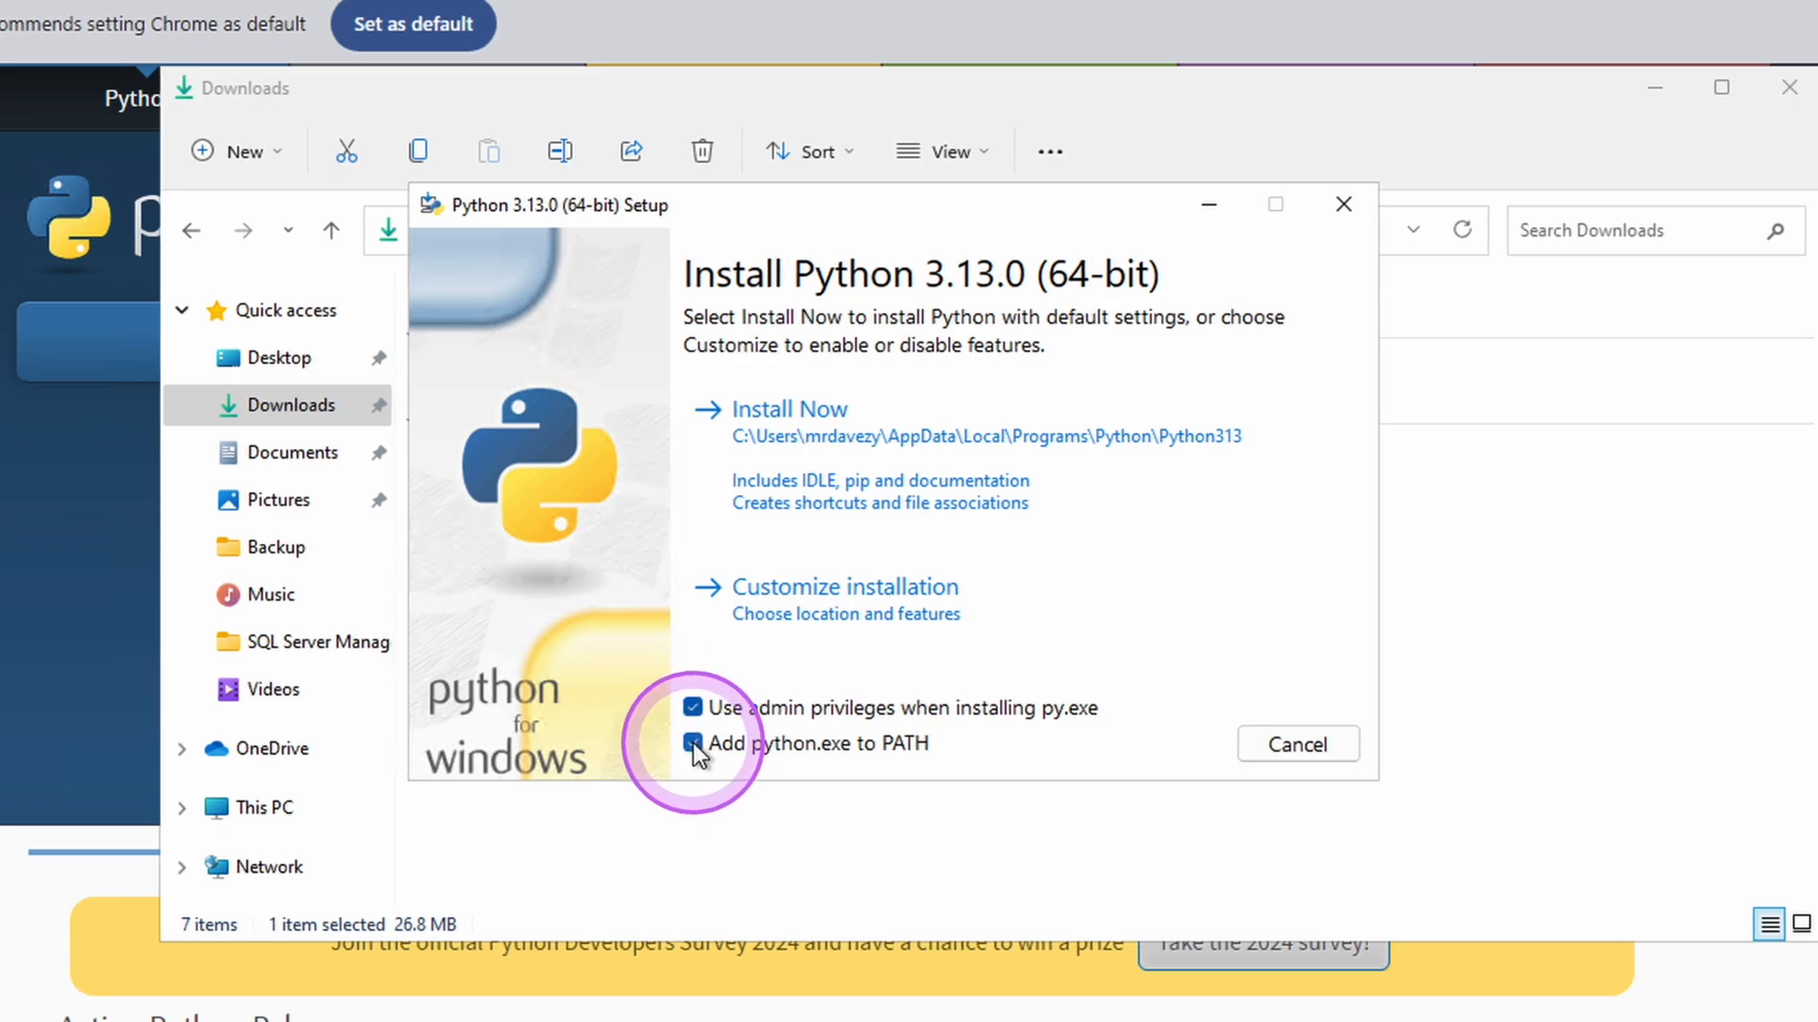
pyautogui.click(693, 743)
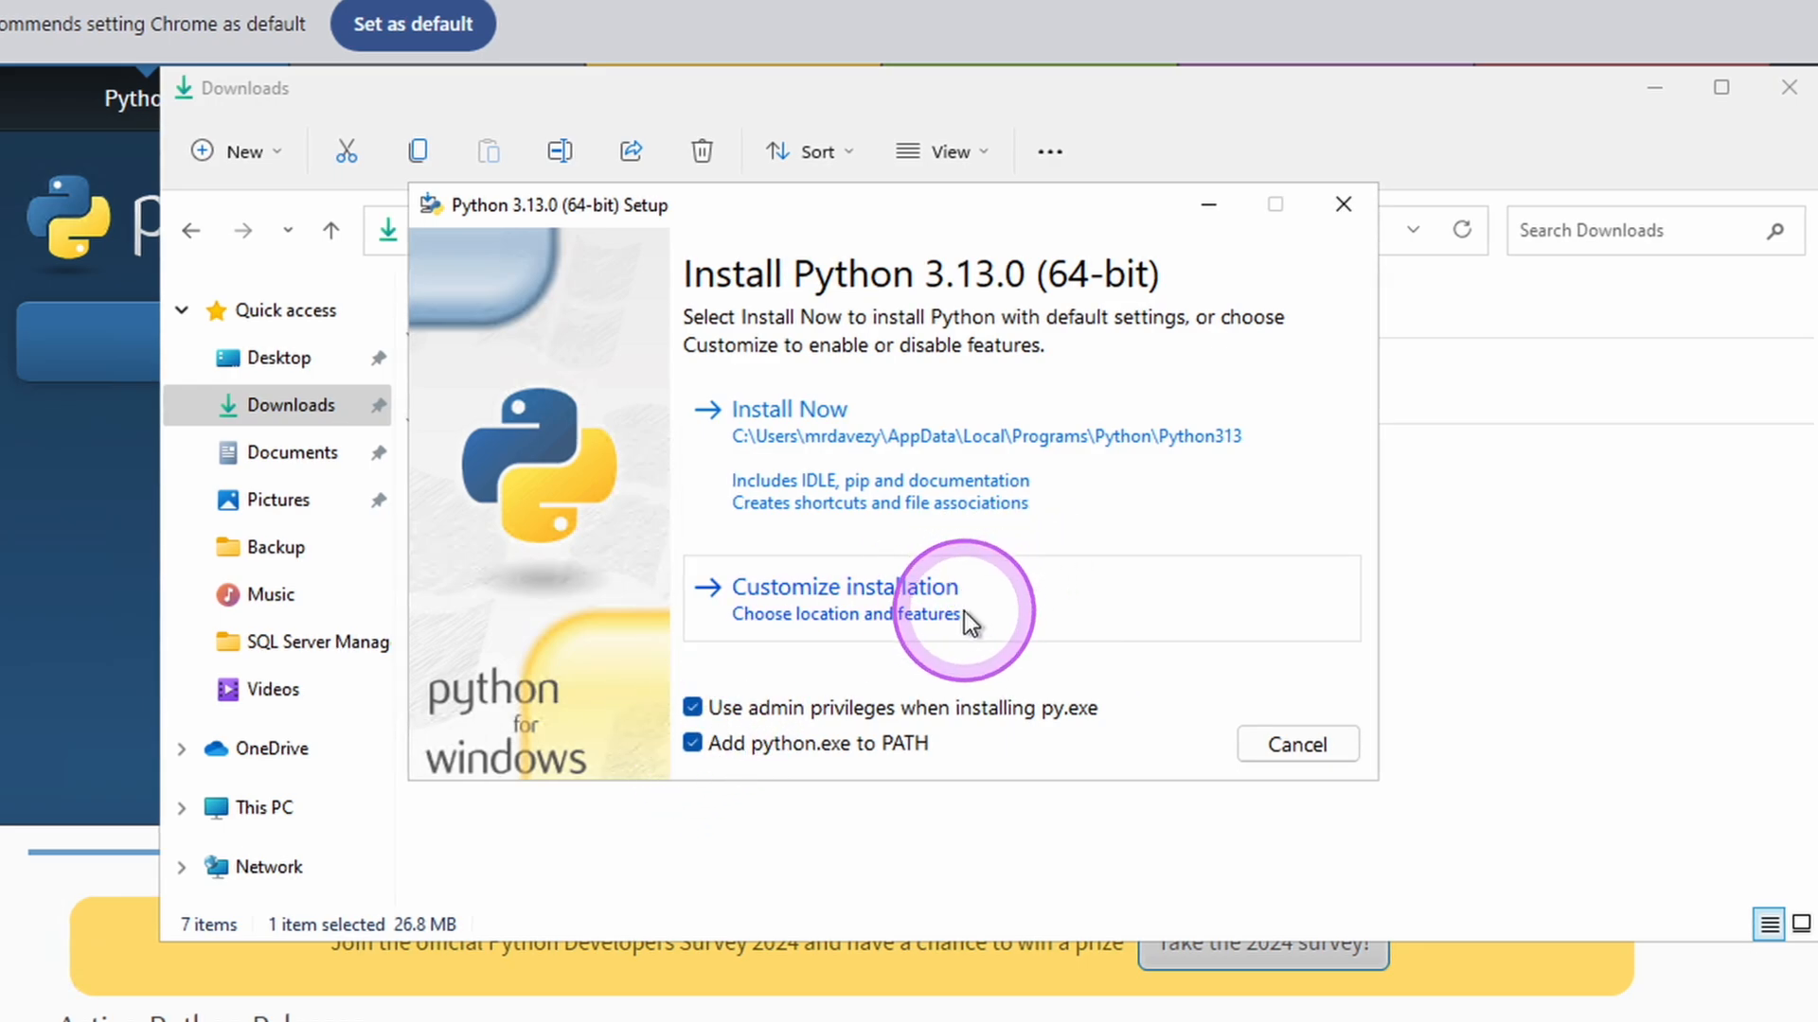
# Step: Run a customized installation into Program Files and close the finished setup
pyautogui.click(846, 587)
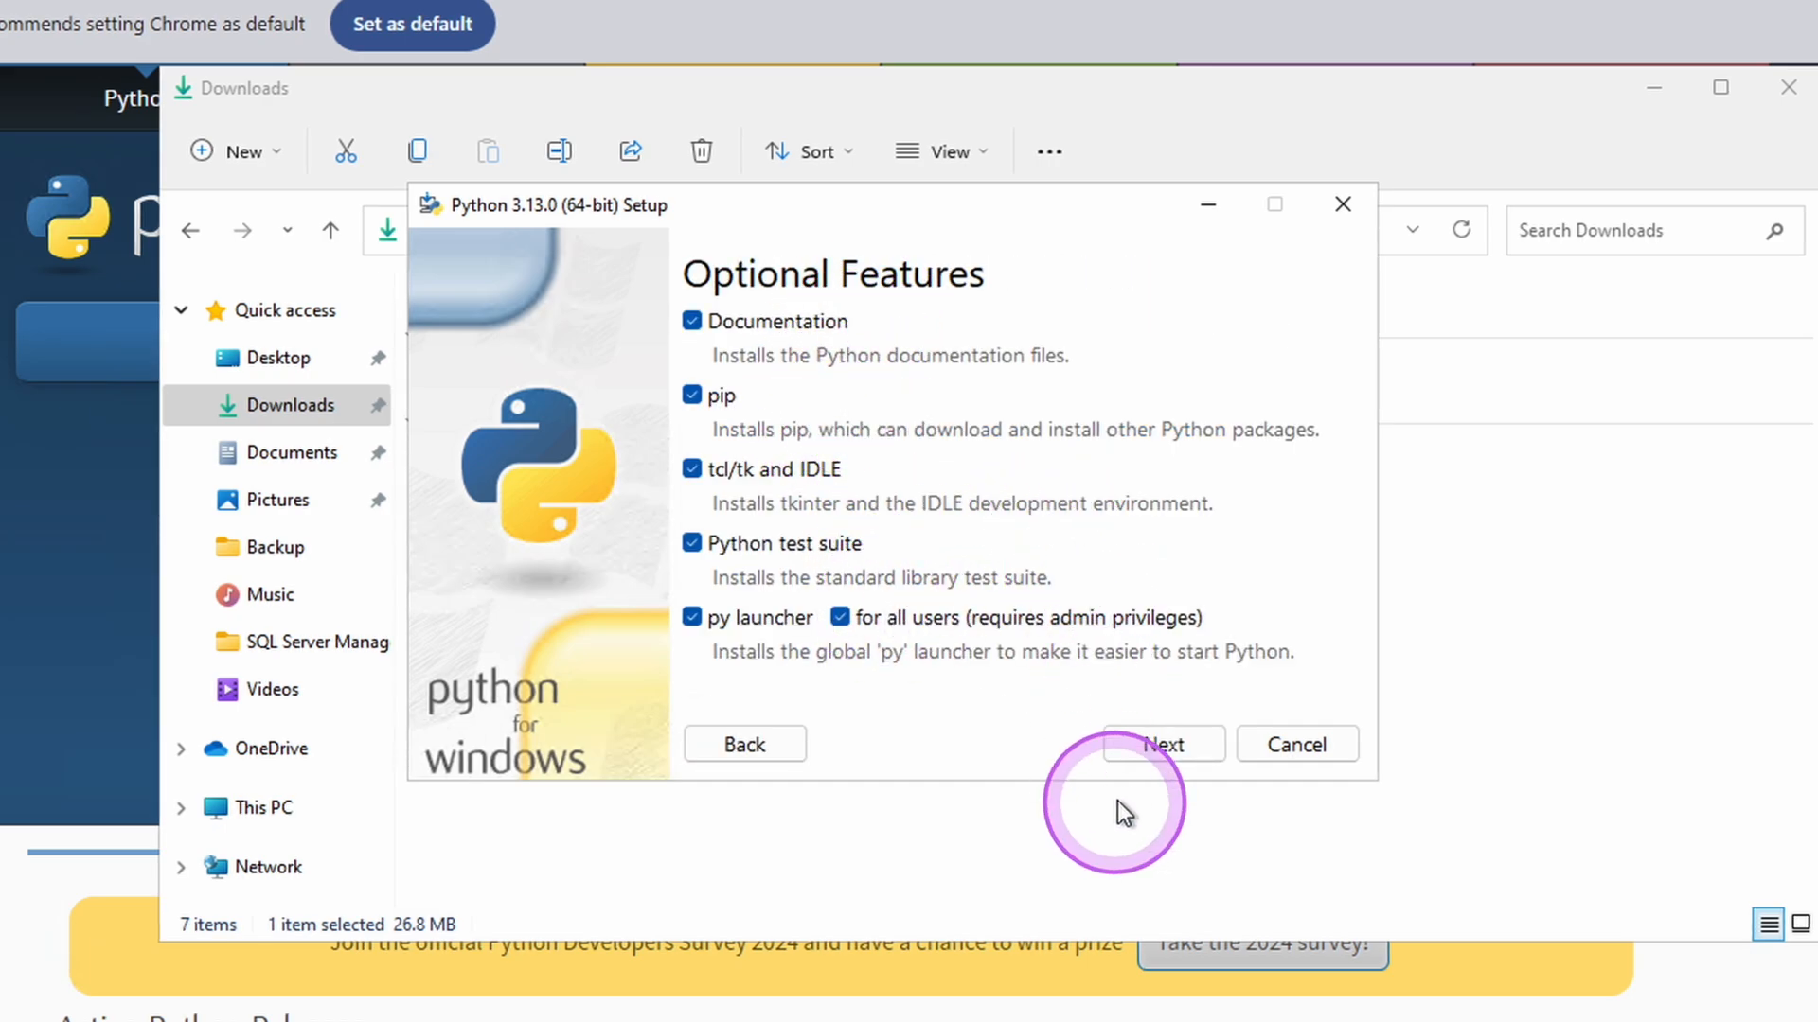
pyautogui.click(1162, 744)
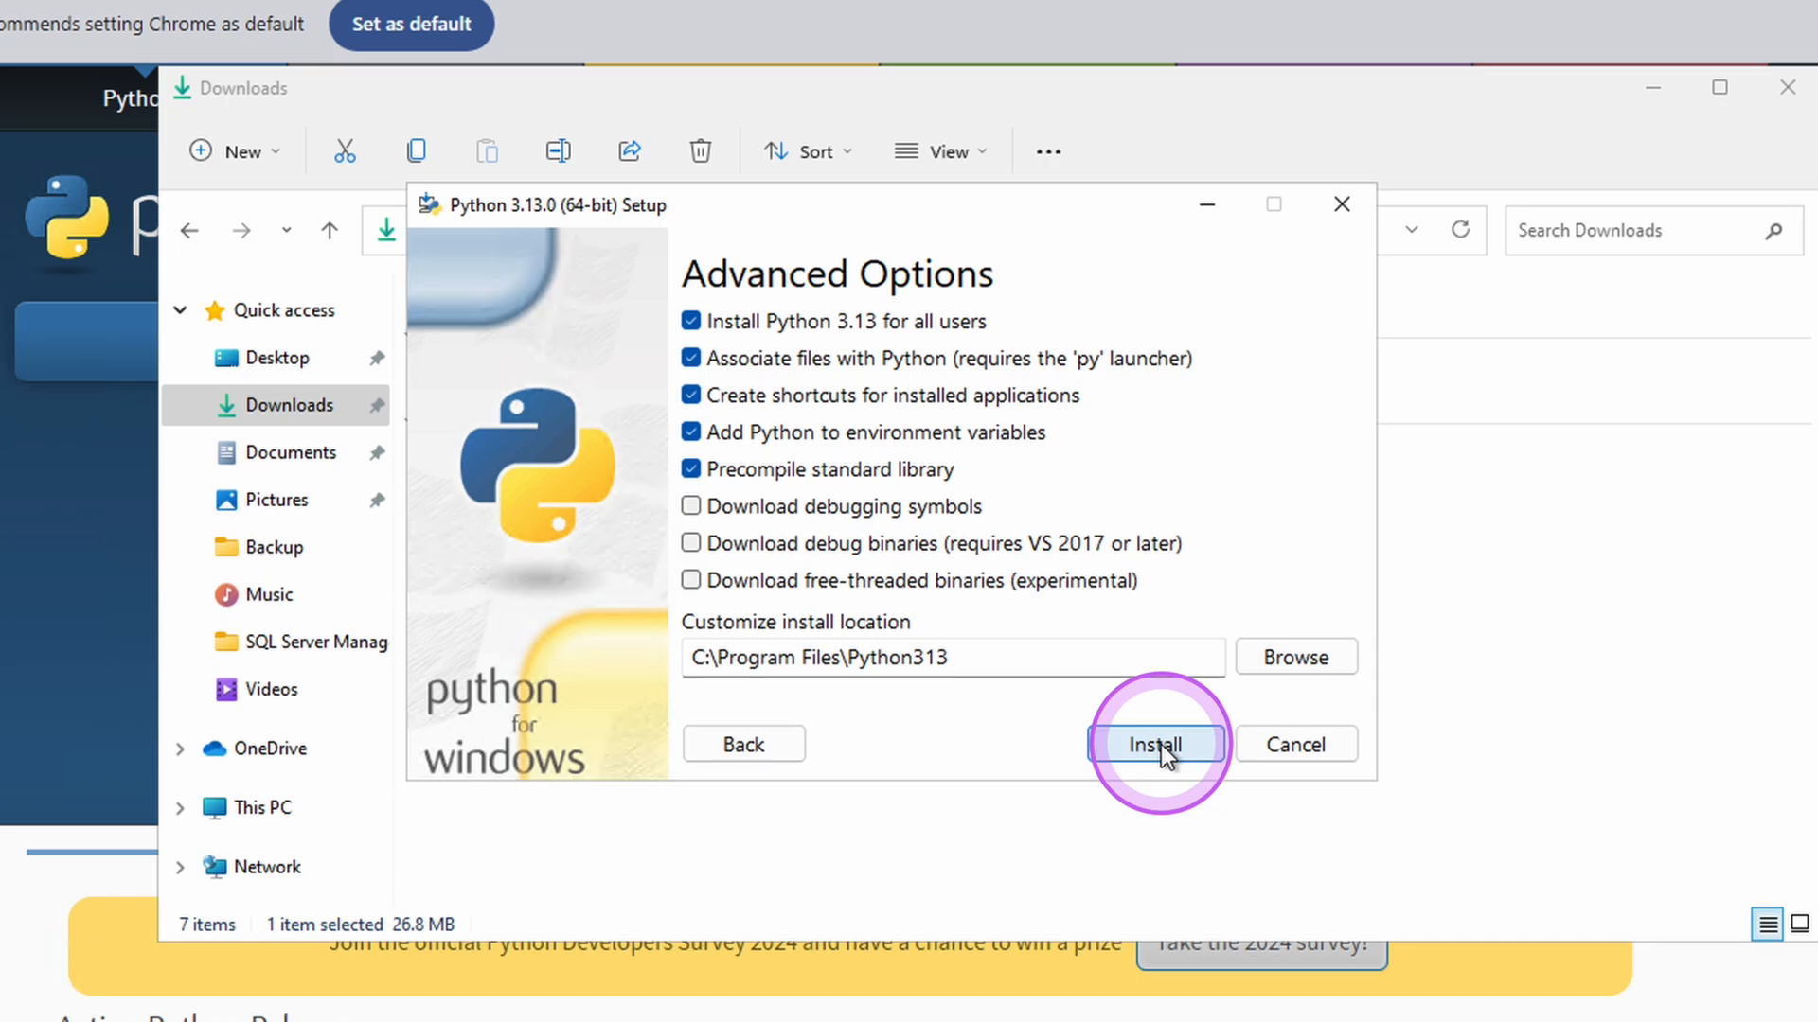
pyautogui.click(1155, 744)
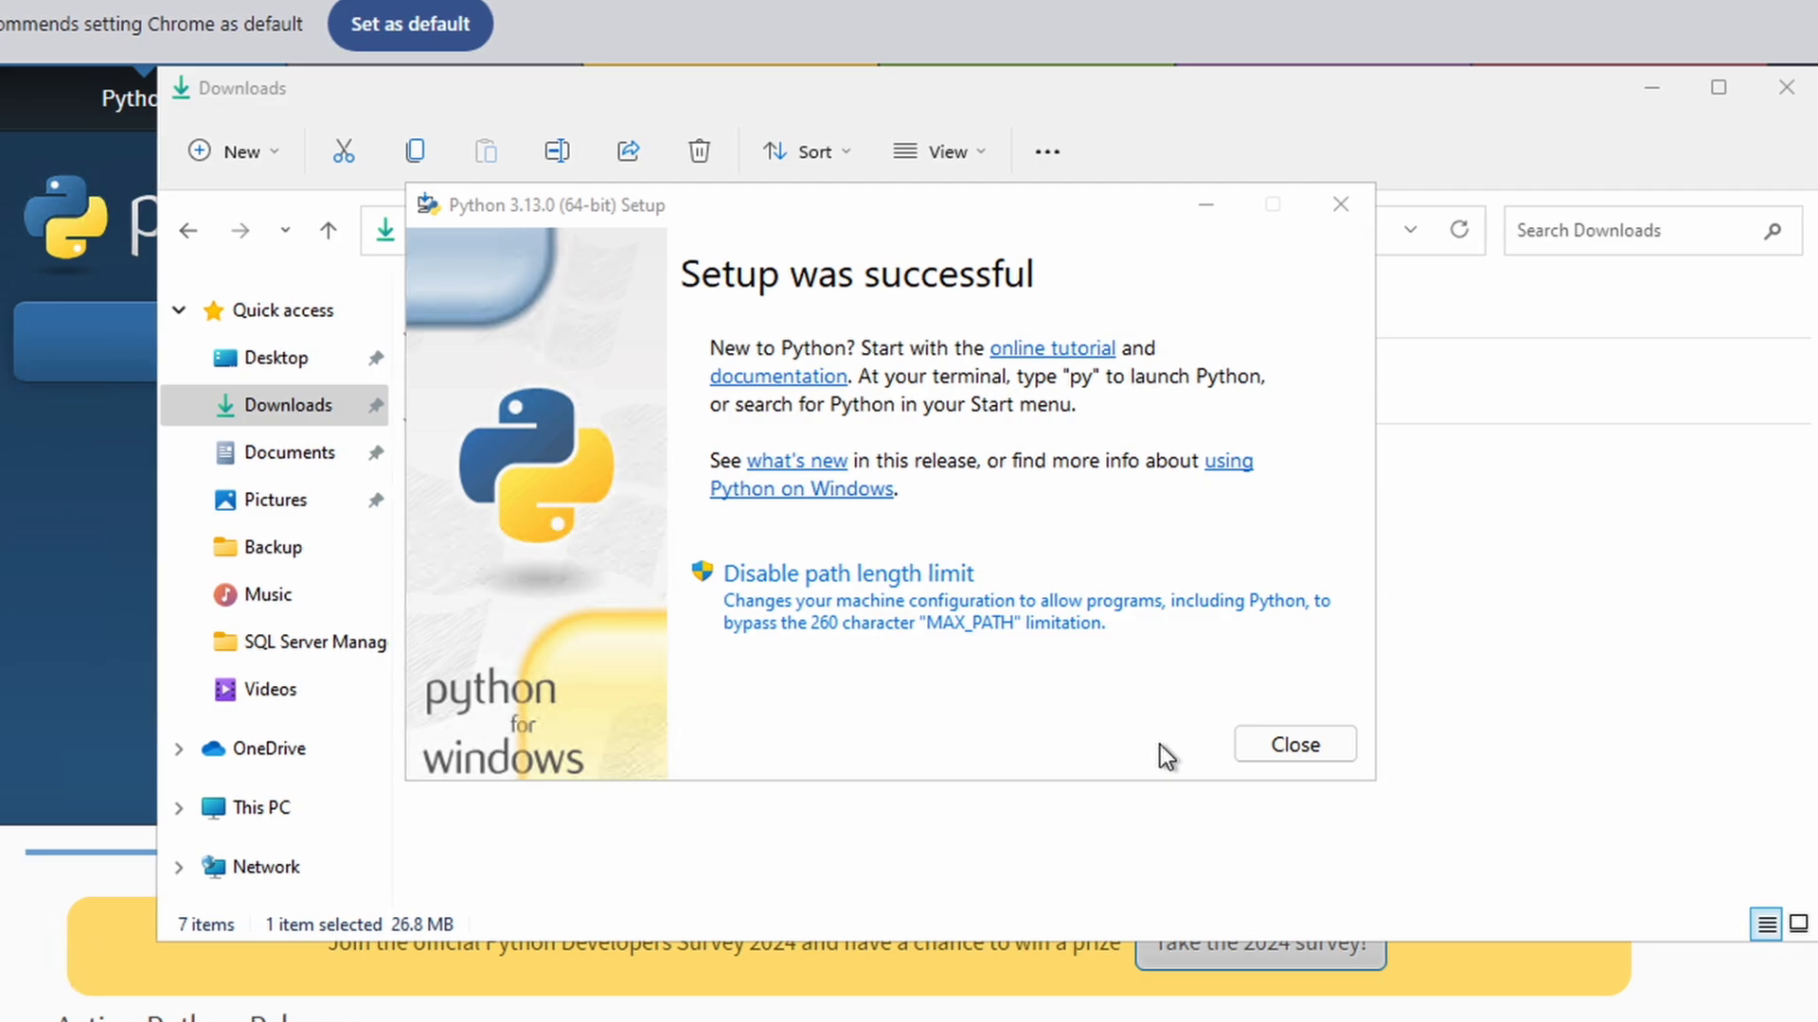
pyautogui.click(1295, 744)
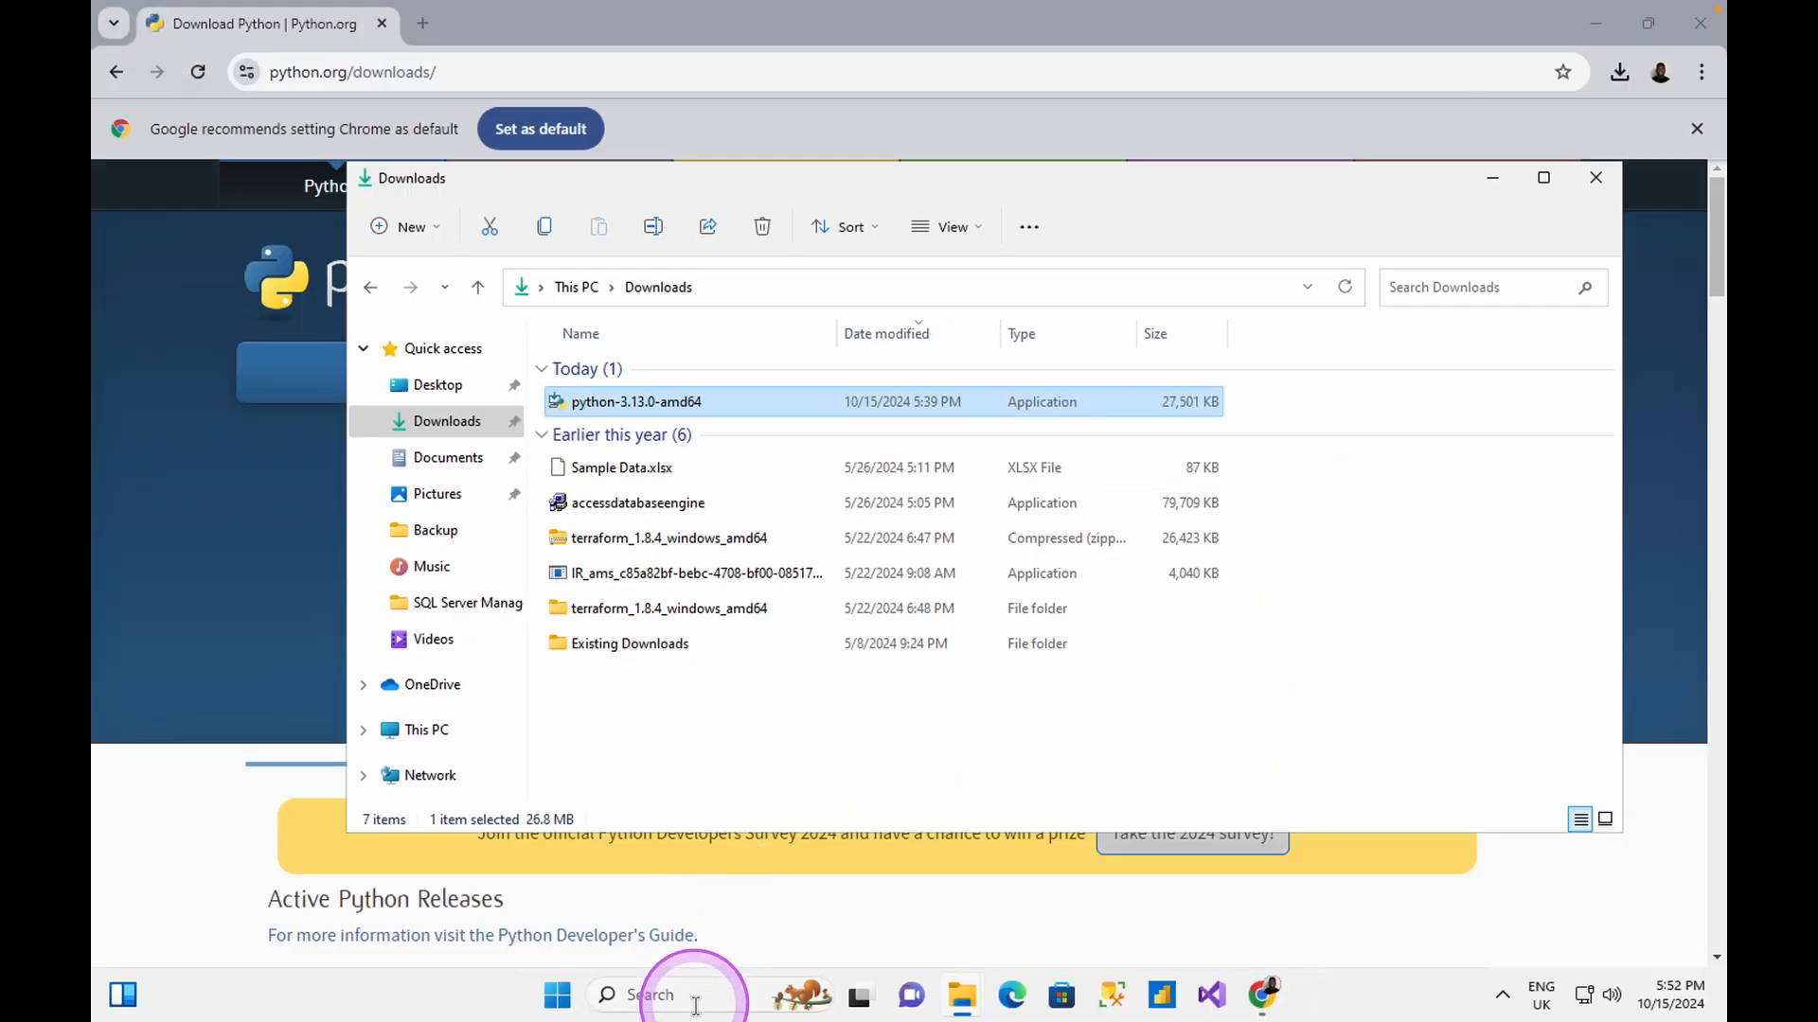
# Step: Start python from Command Prompt and enter print("hello World")
pyautogui.click(650, 995)
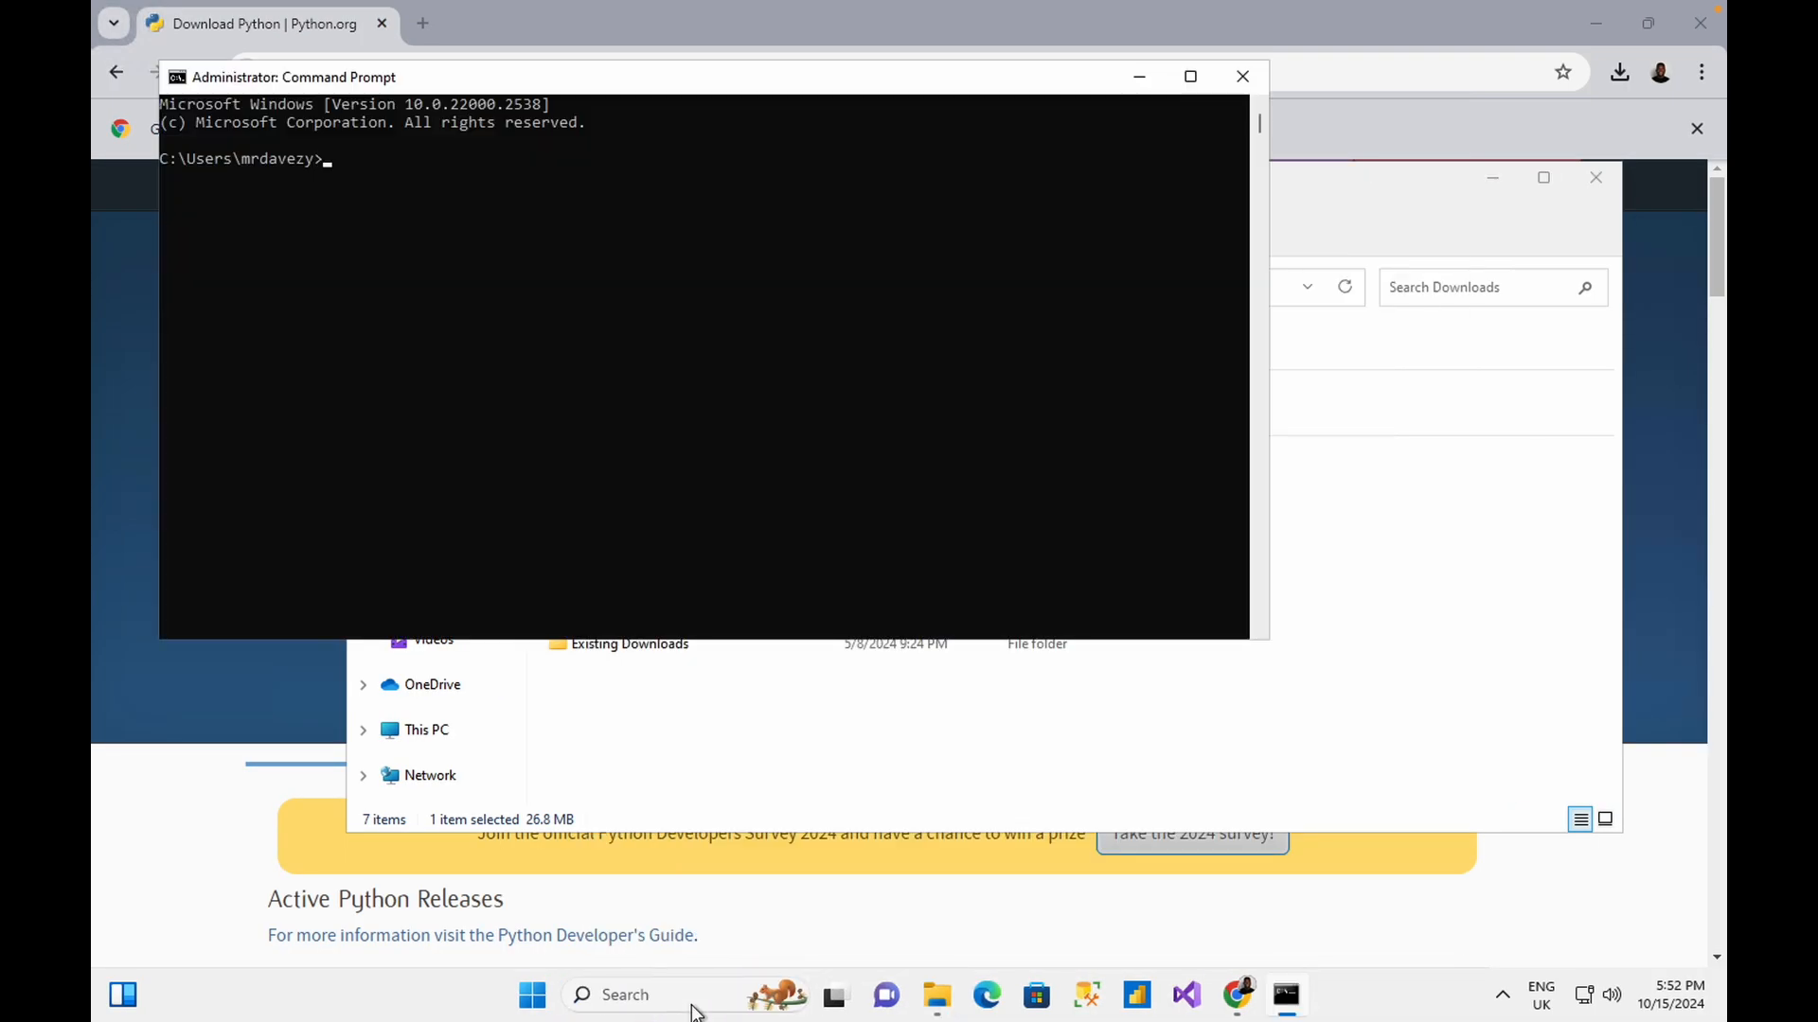
pyautogui.write('python')
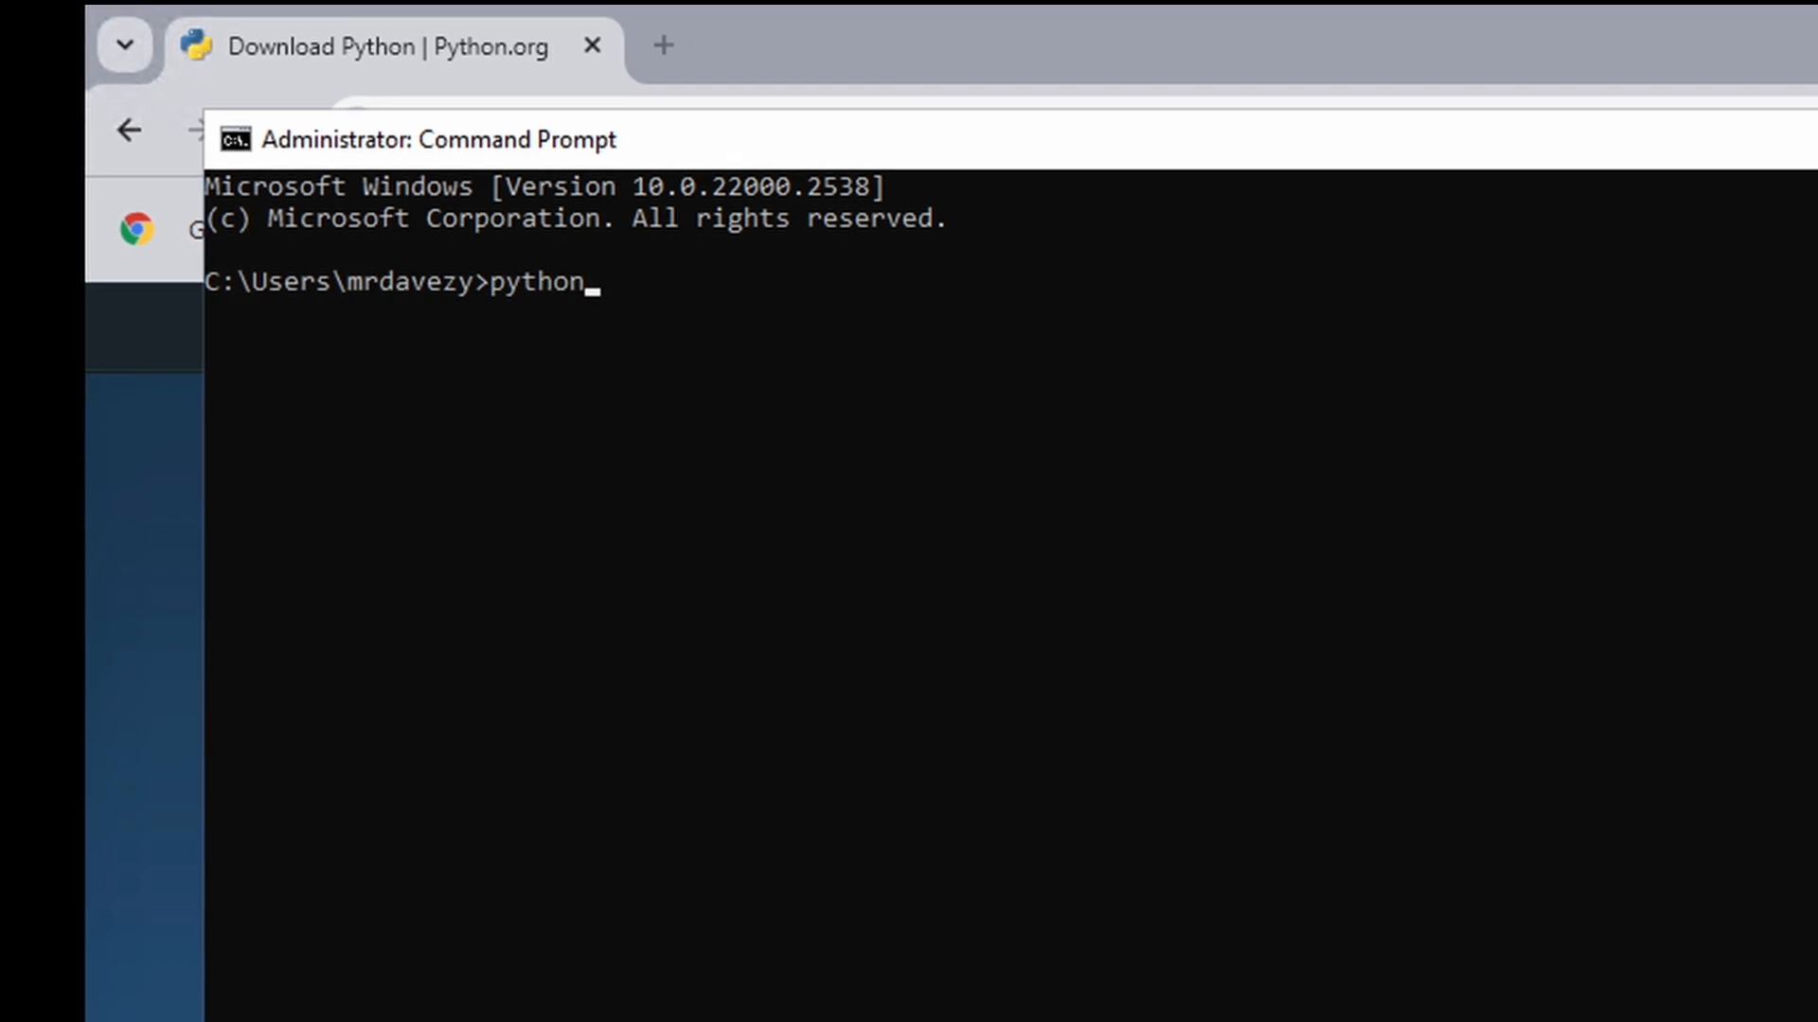
pyautogui.press('enter')
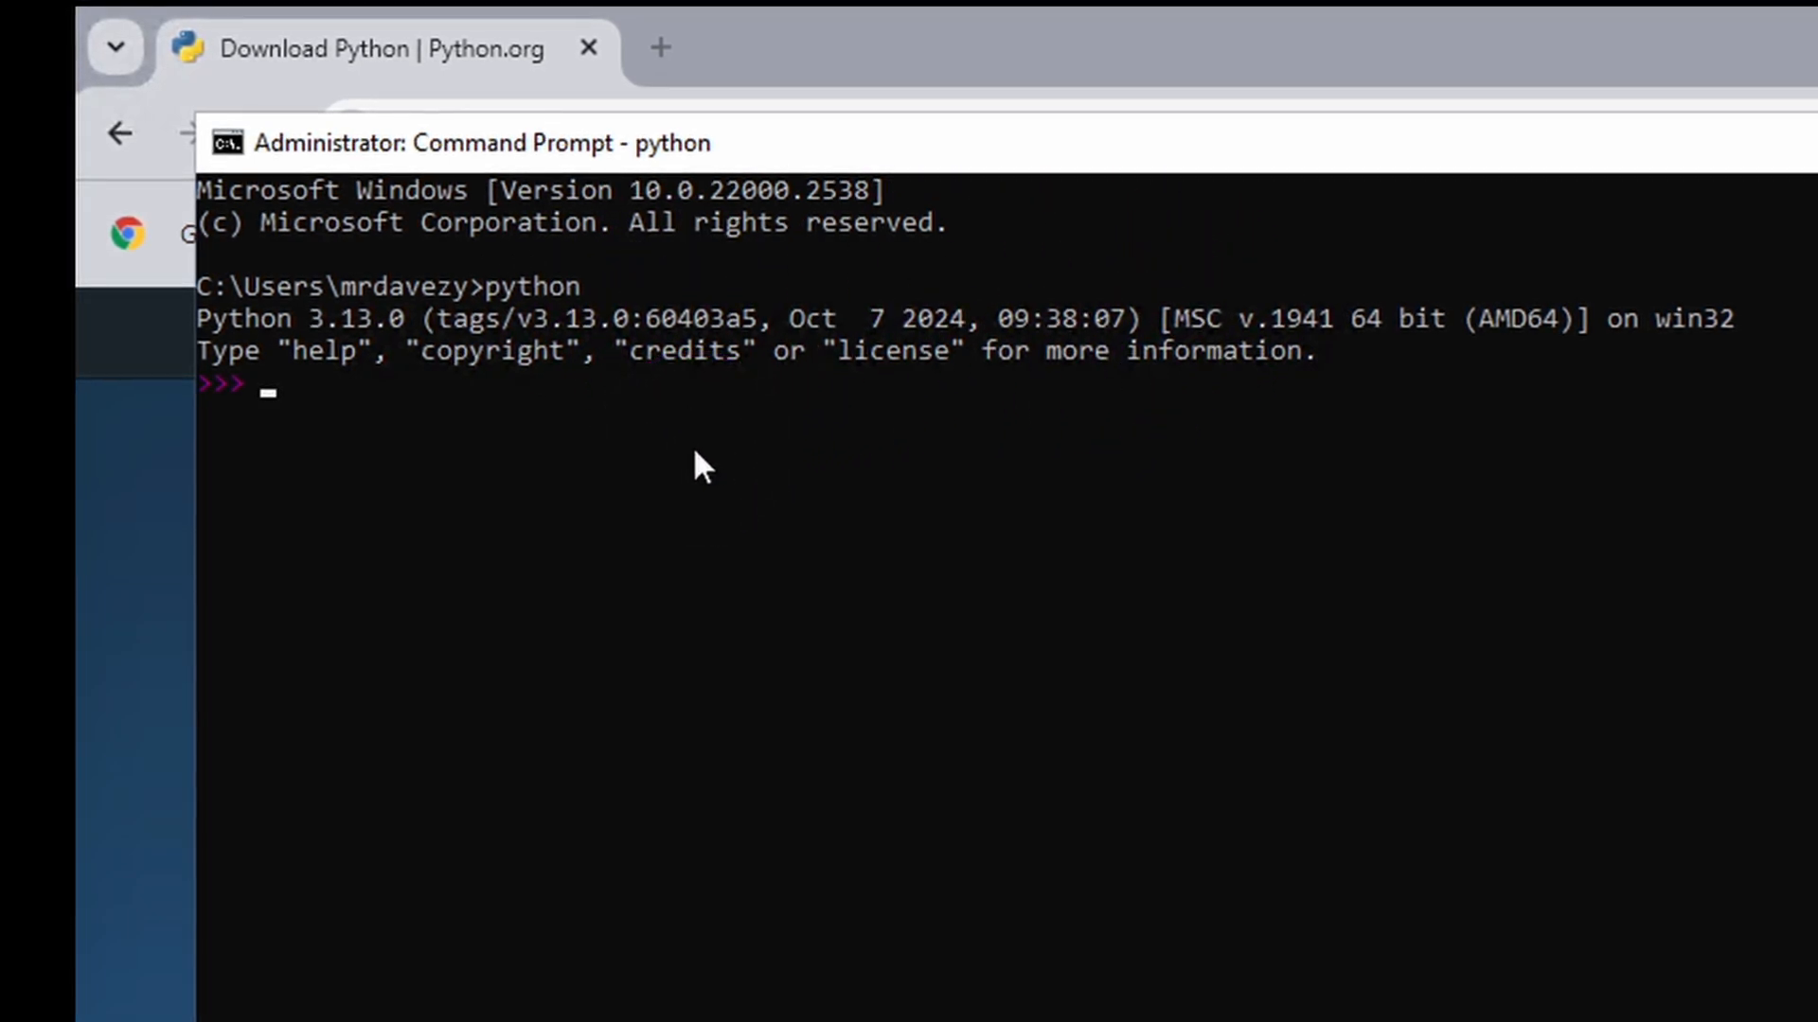
pyautogui.write('print("hello World')
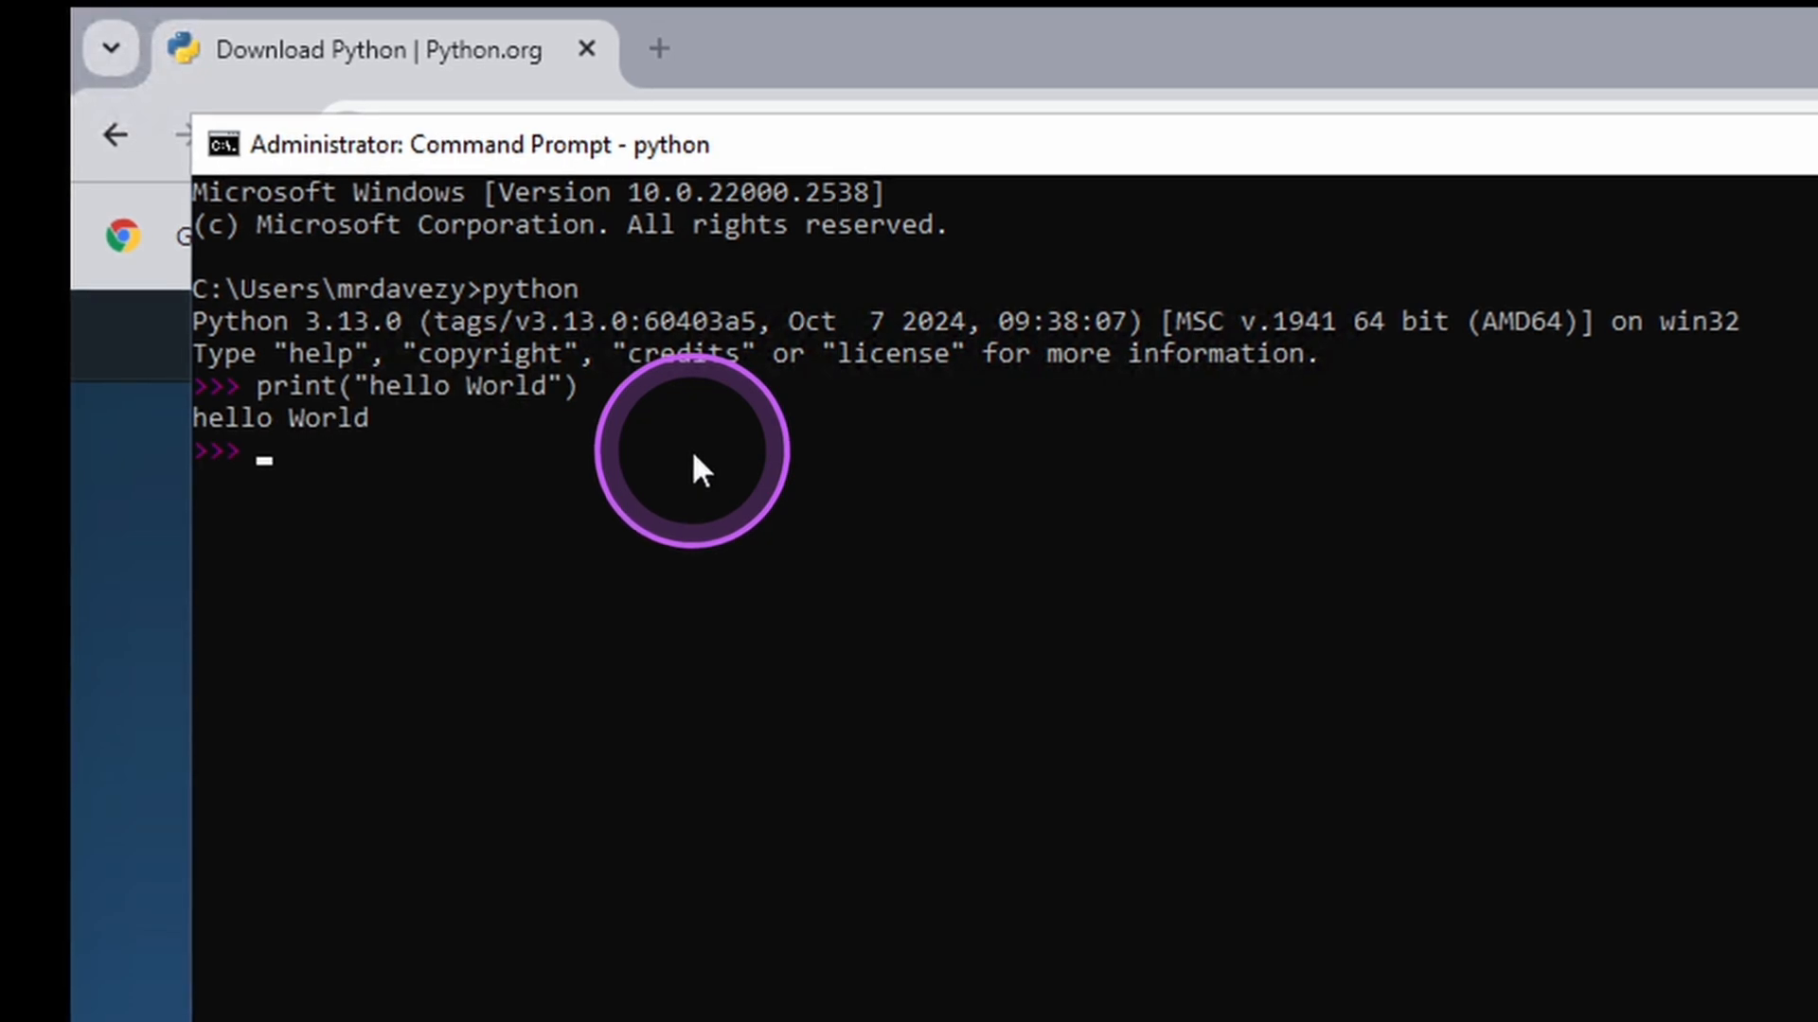
pyautogui.moveTo(1049, 748)
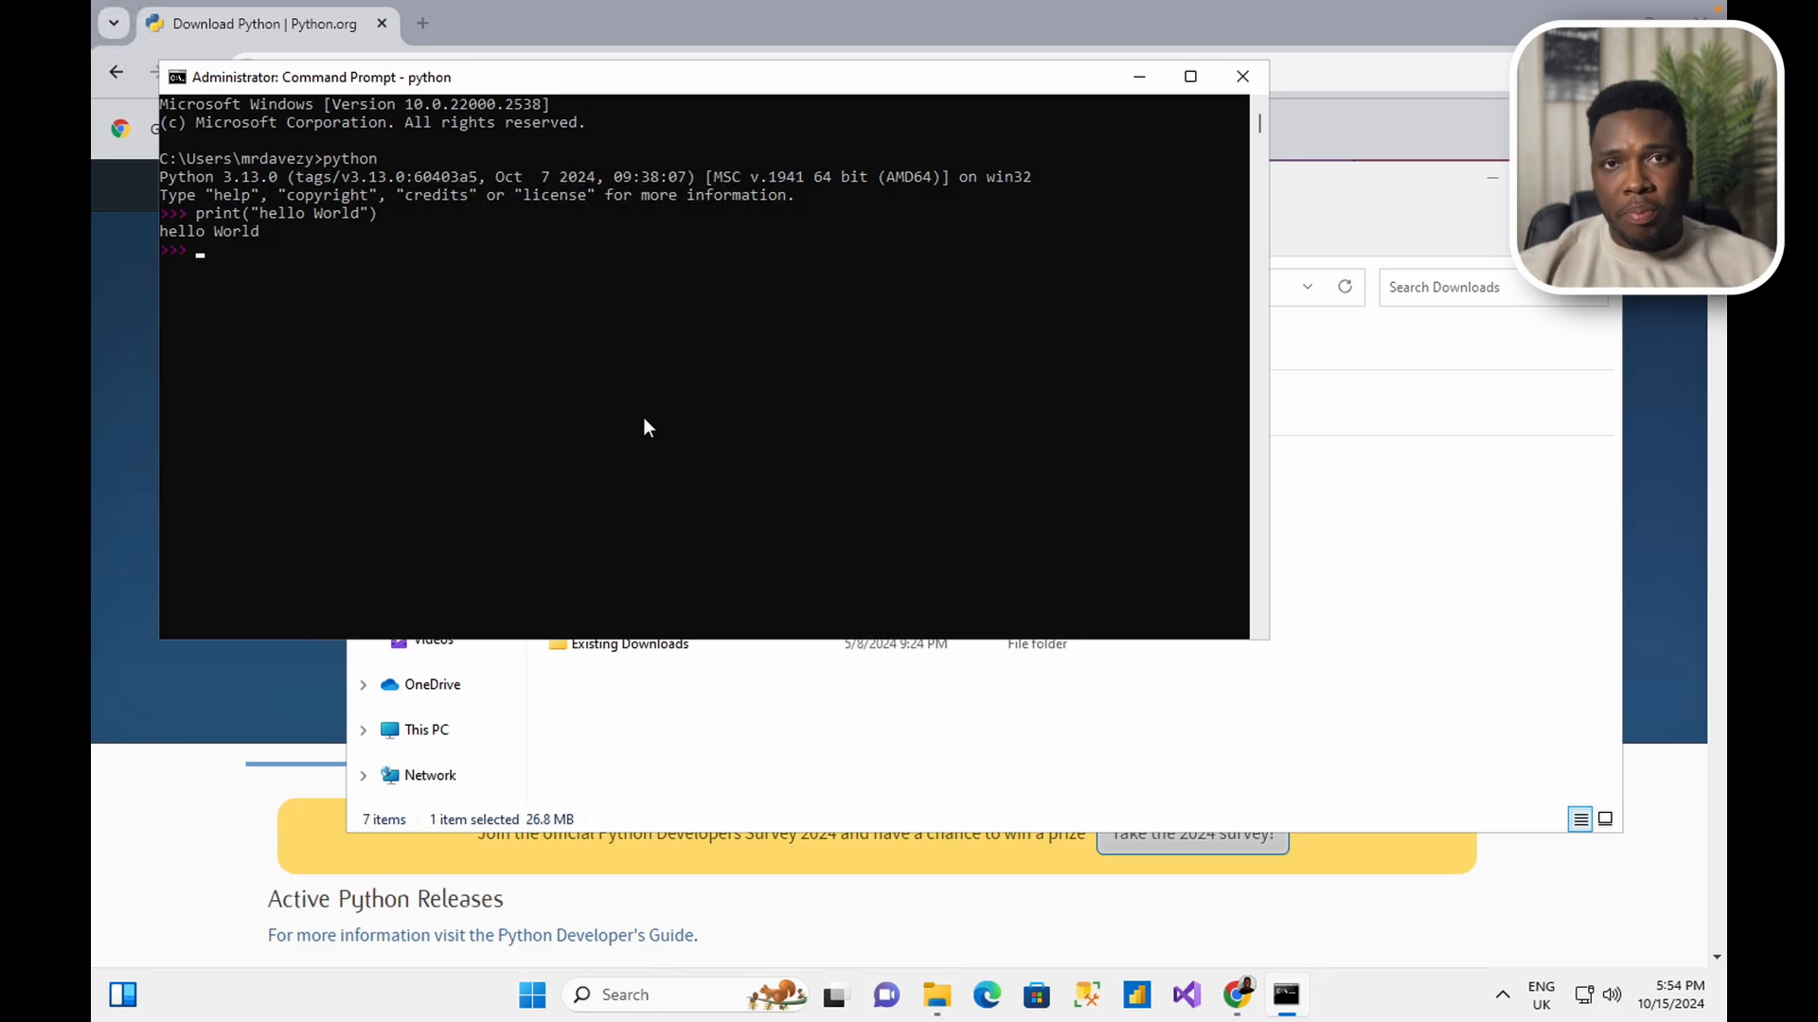
# Step: Search 'pycharm download' in a new tab and scroll to Community Edition
pyautogui.click(507, 247)
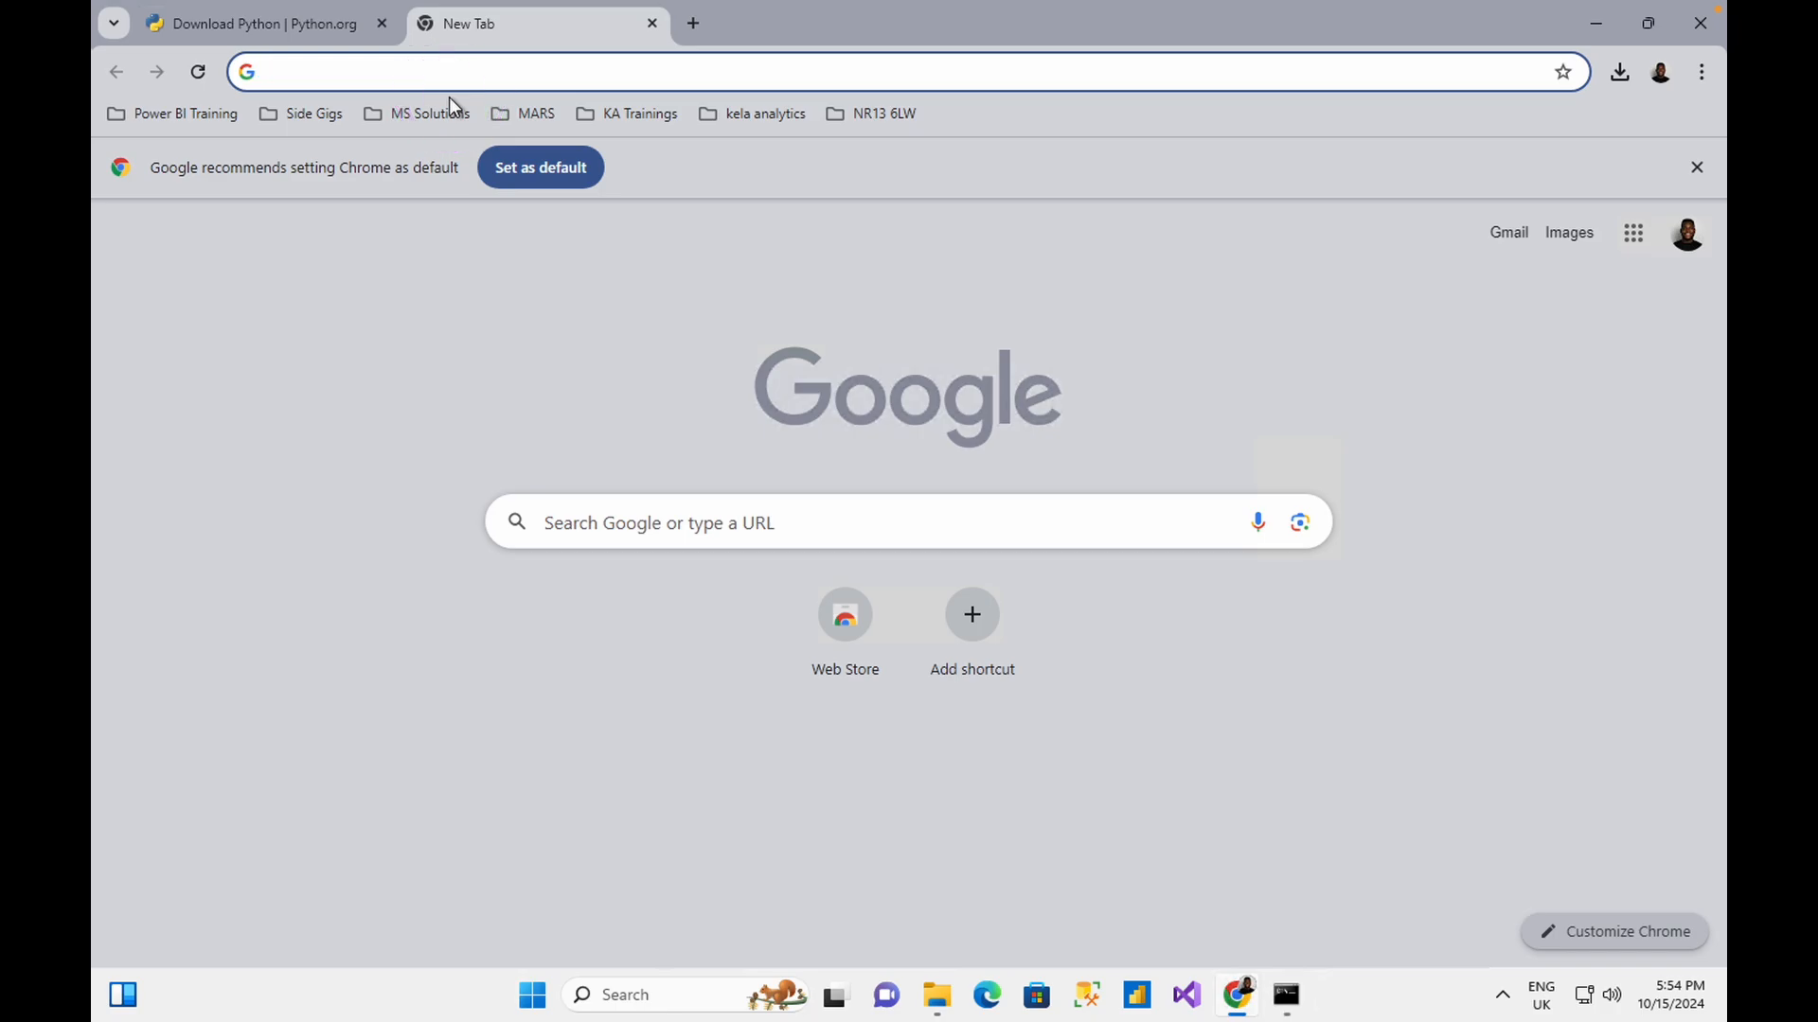
pyautogui.write('pycharm download')
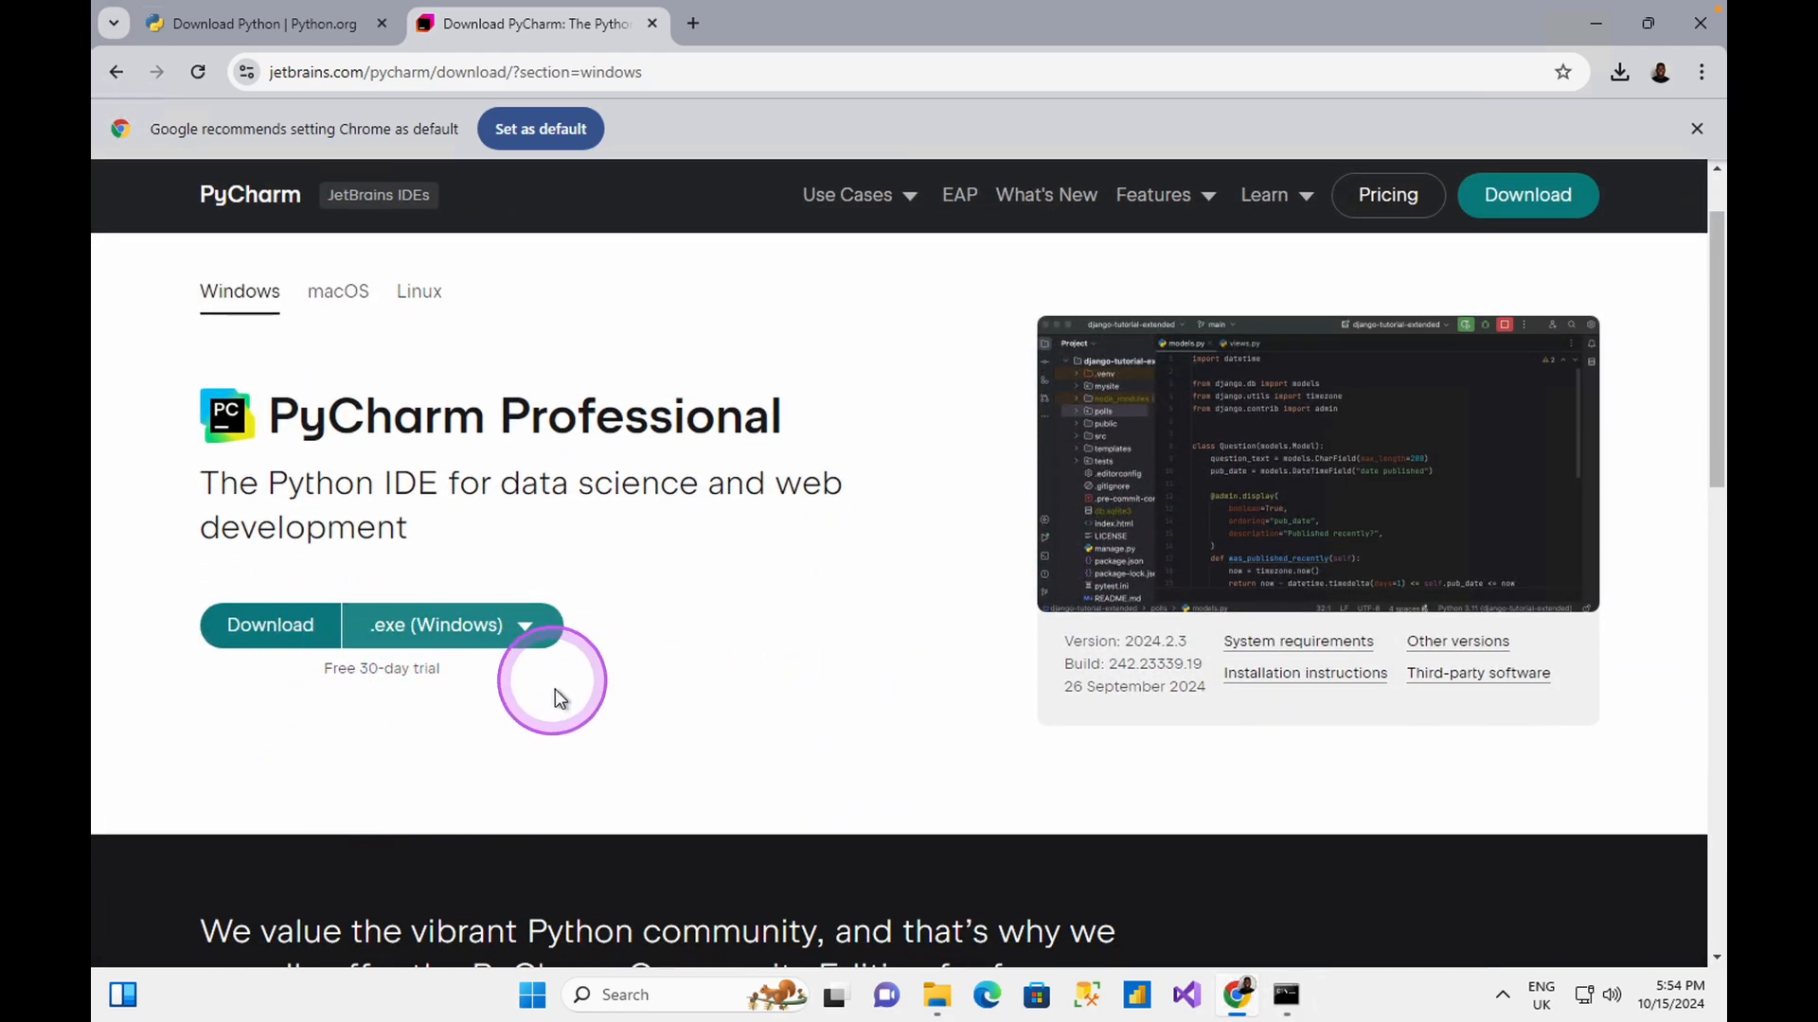
pyautogui.scroll(-3)
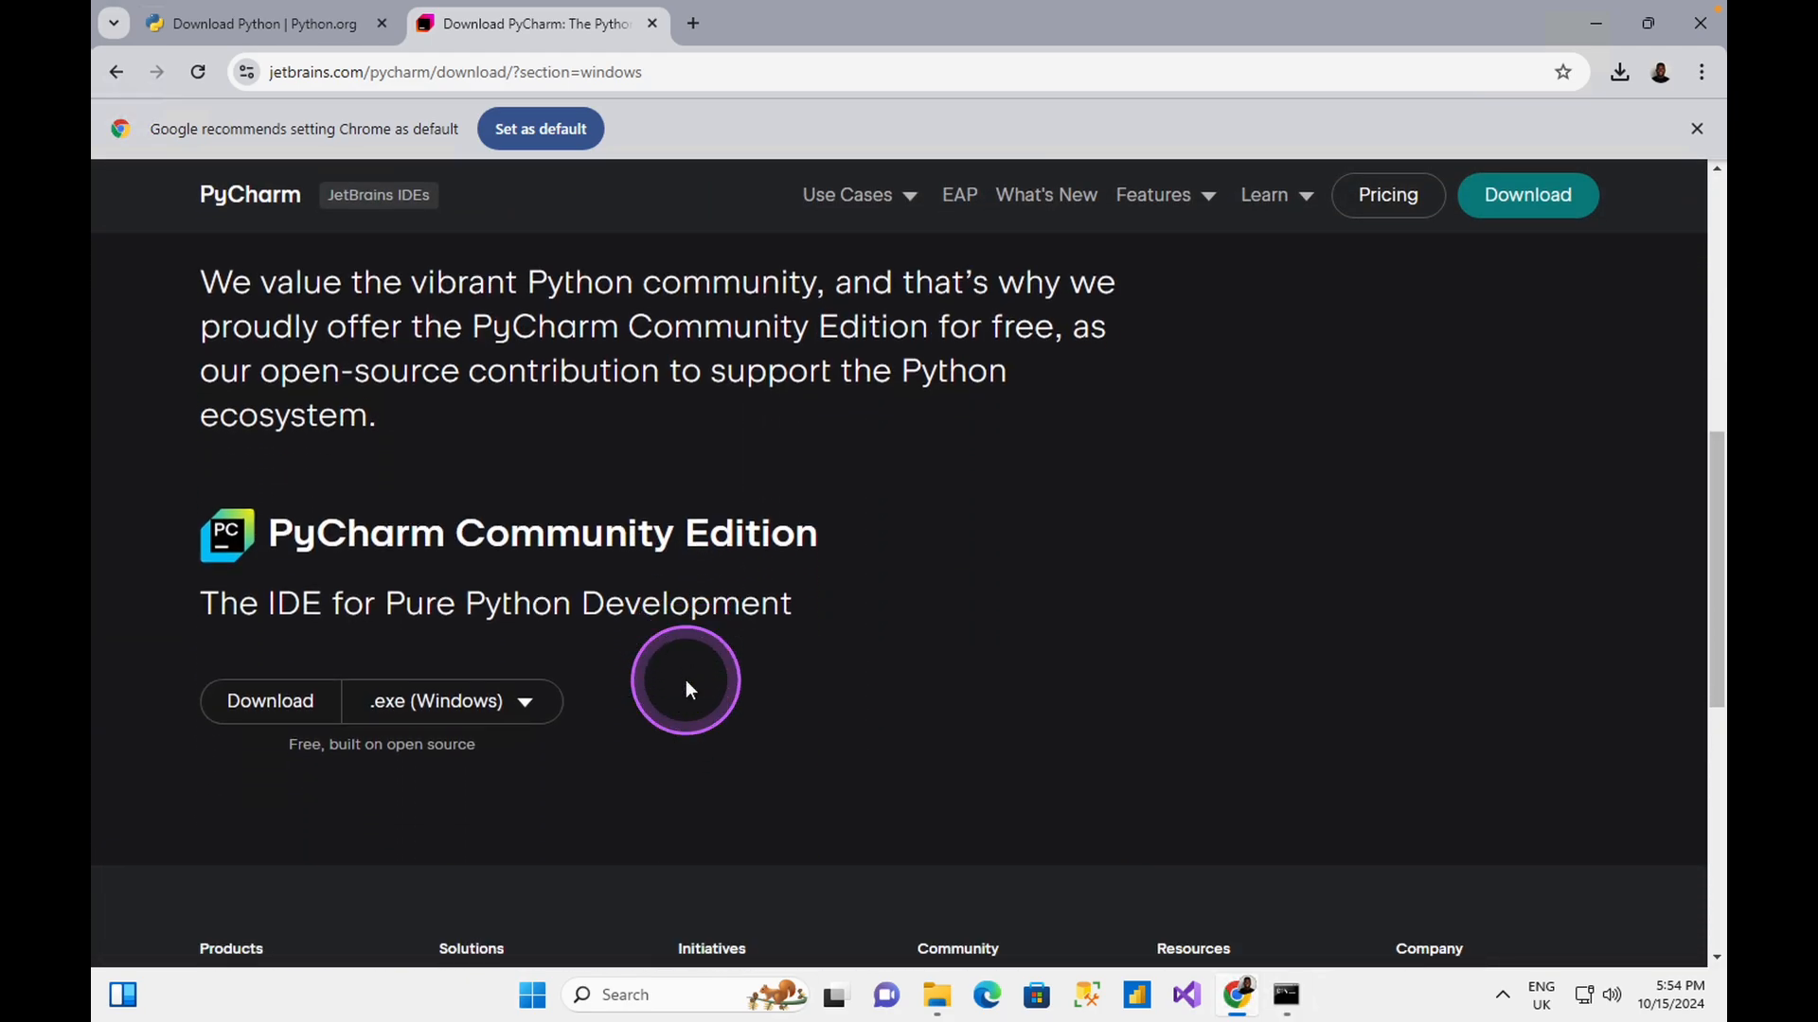
pyautogui.scroll(-3)
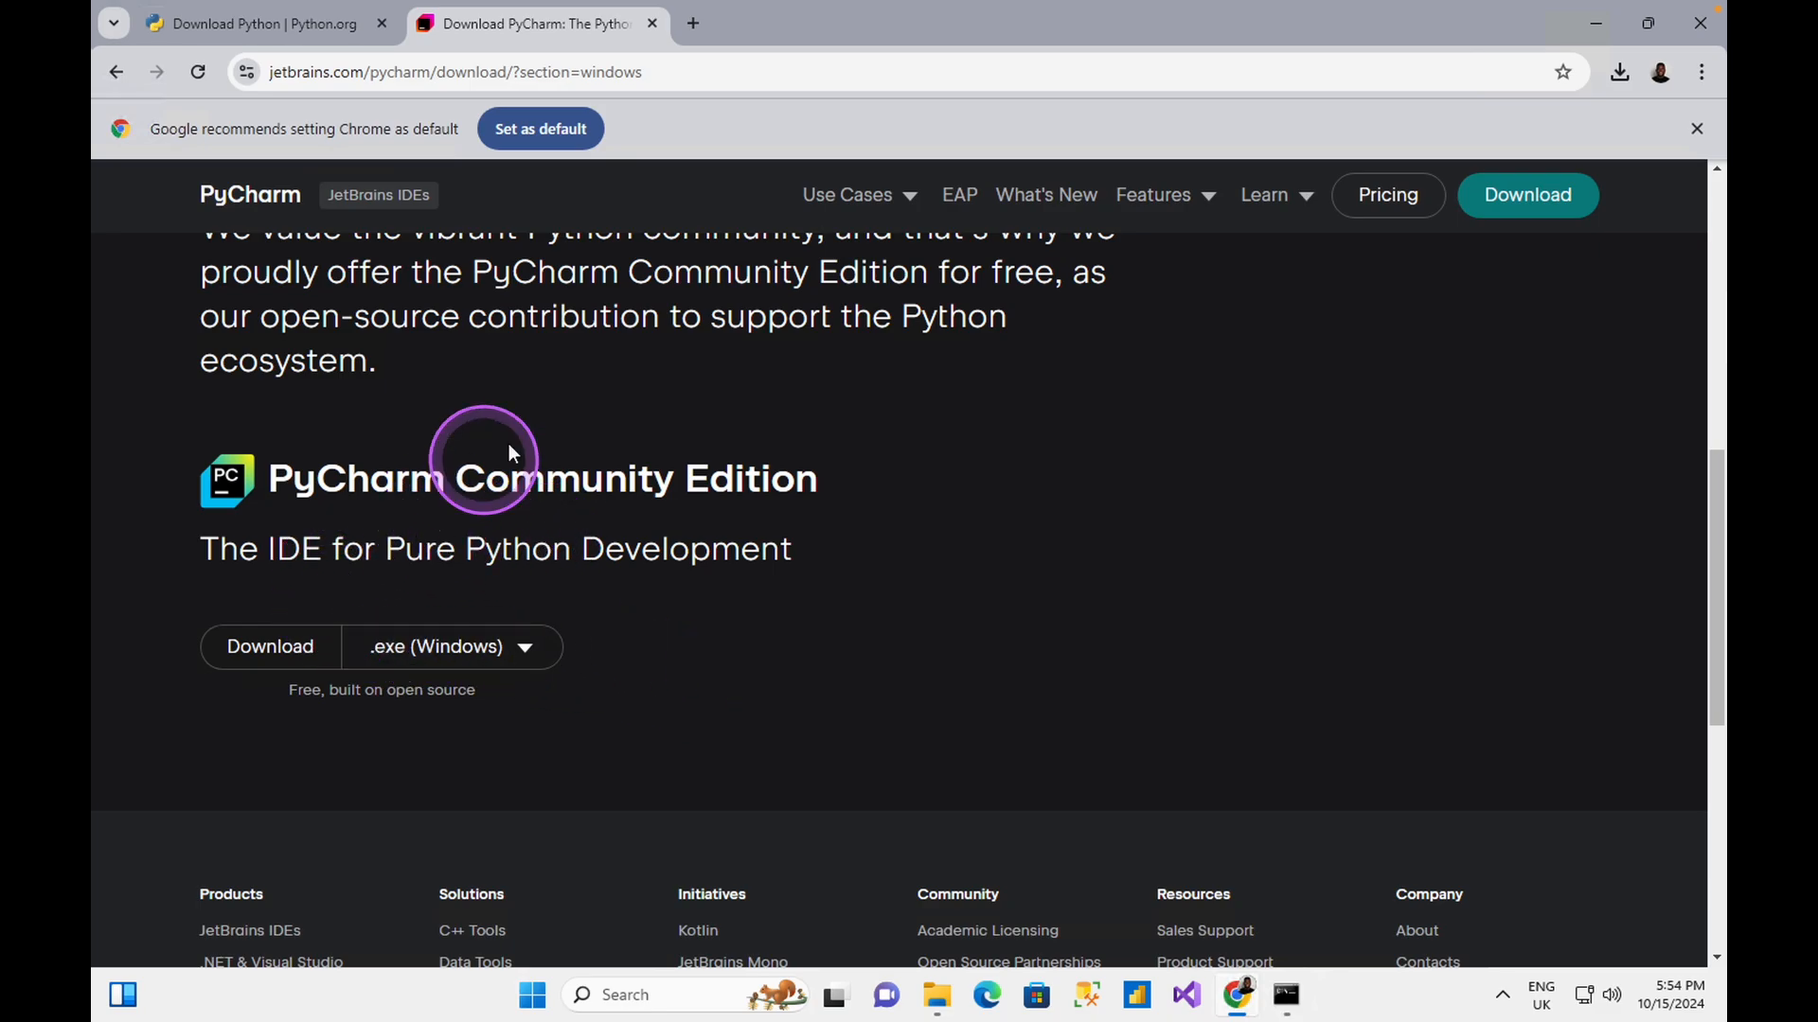
pyautogui.moveTo(629, 598)
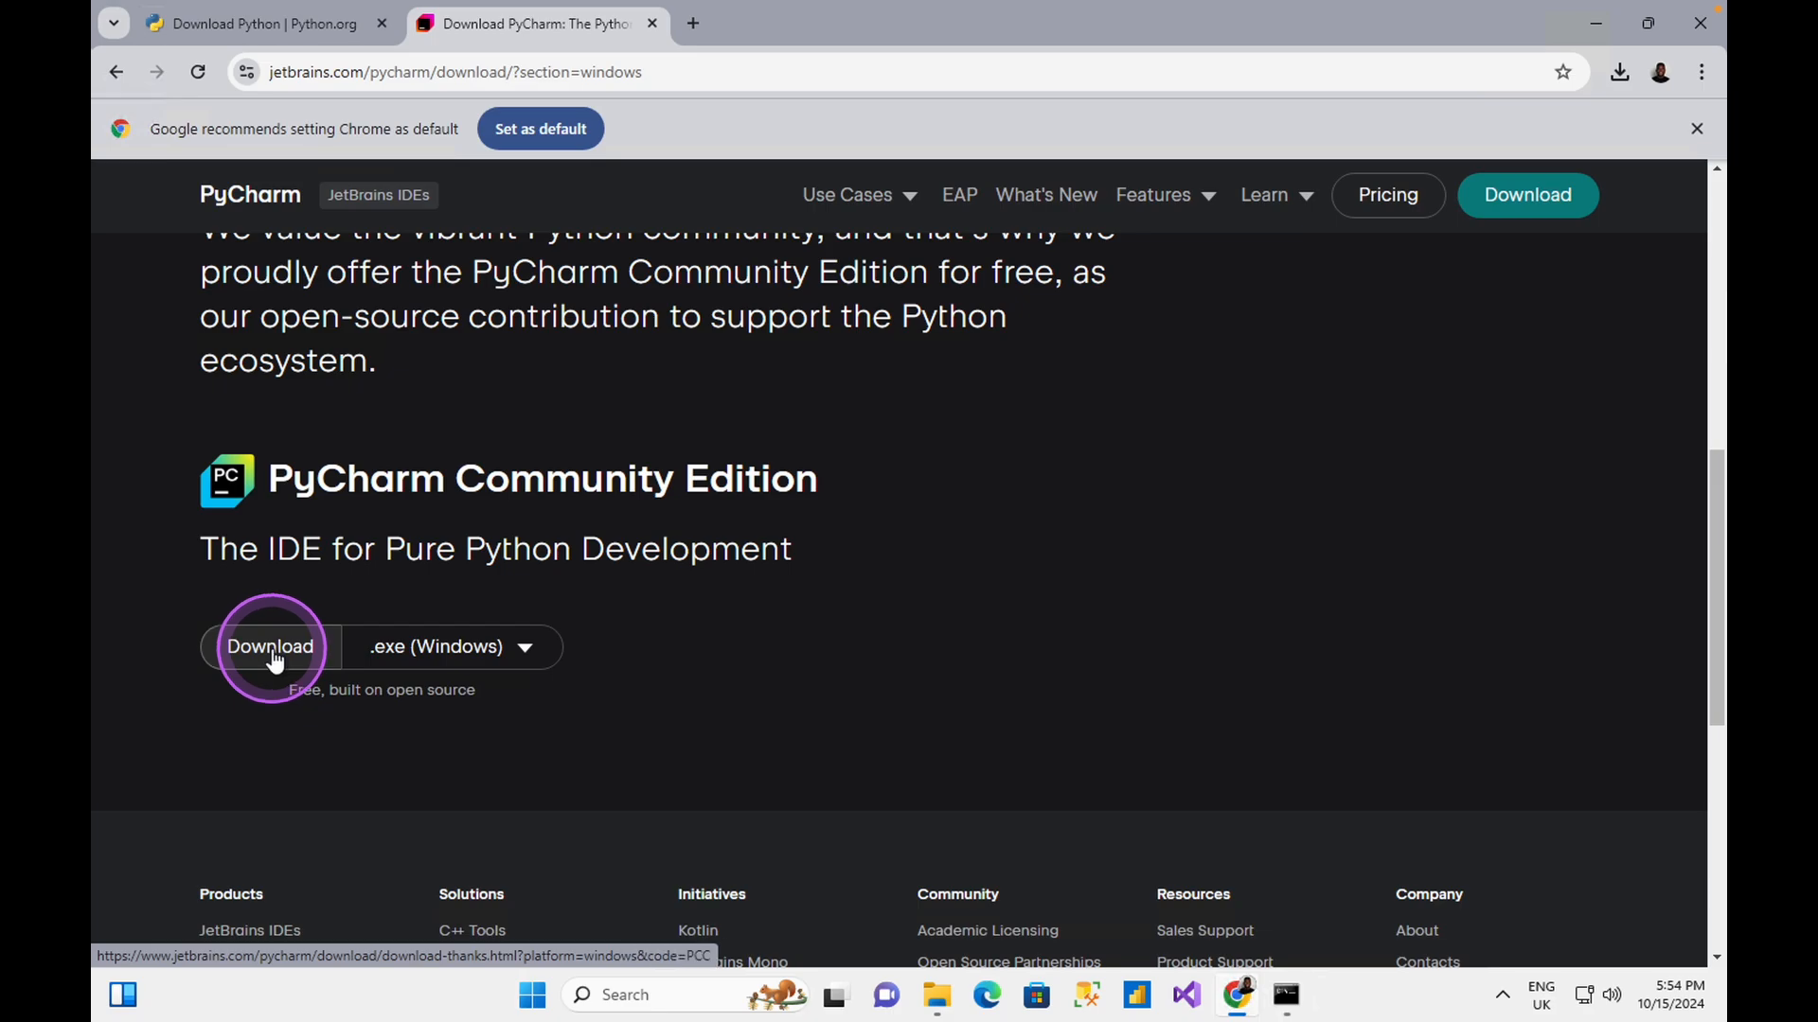
# Step: Download PyCharm Community Edition for Windows and show the installer in its folder
pyautogui.click(268, 645)
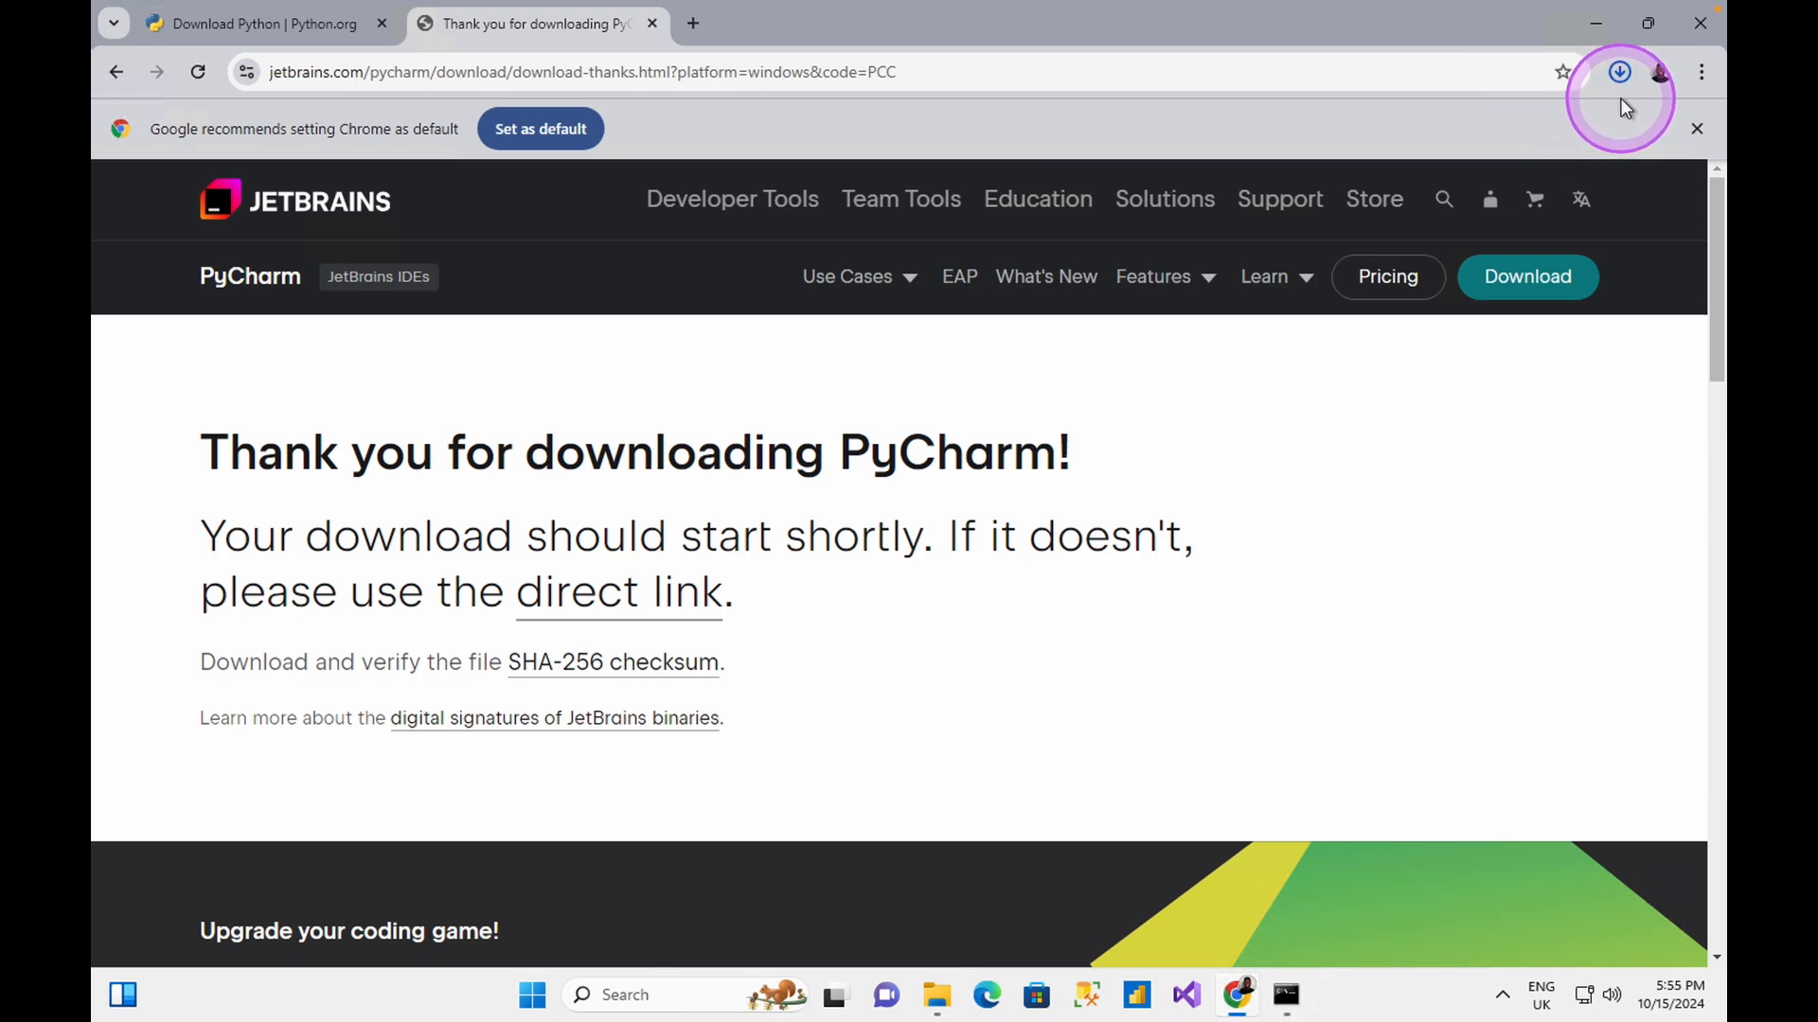
pyautogui.click(1618, 72)
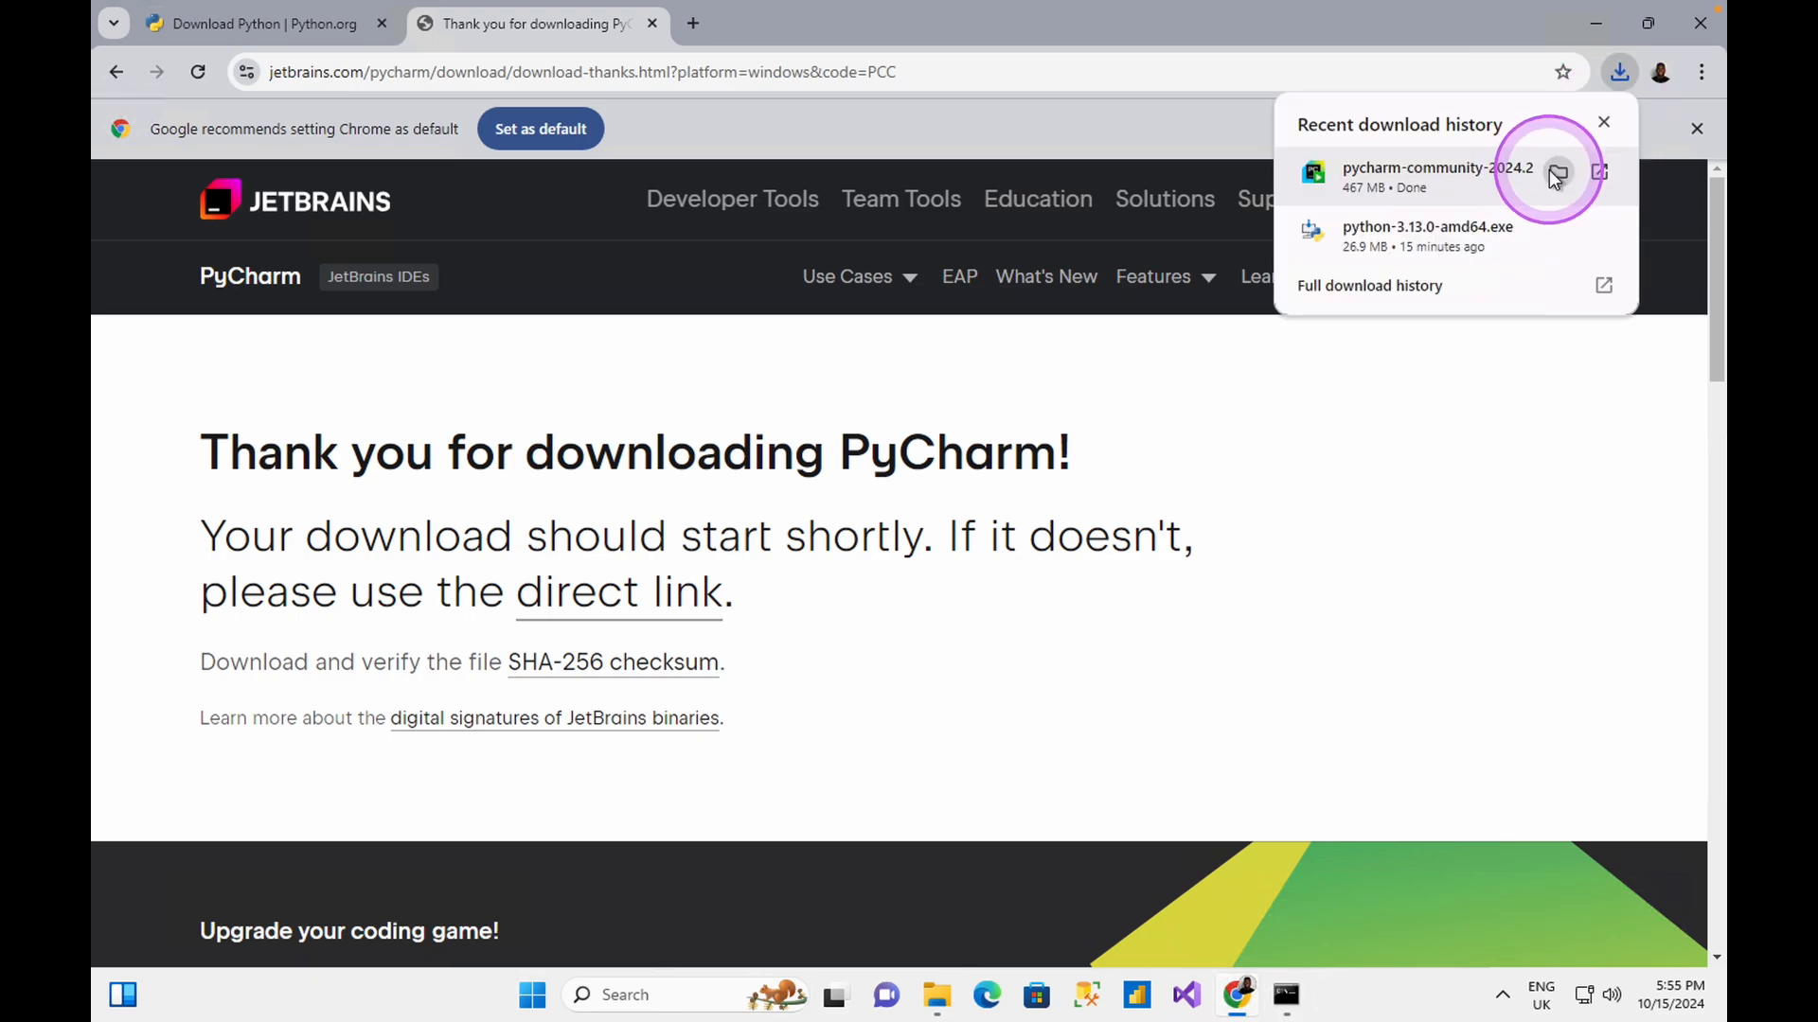
pyautogui.click(1558, 172)
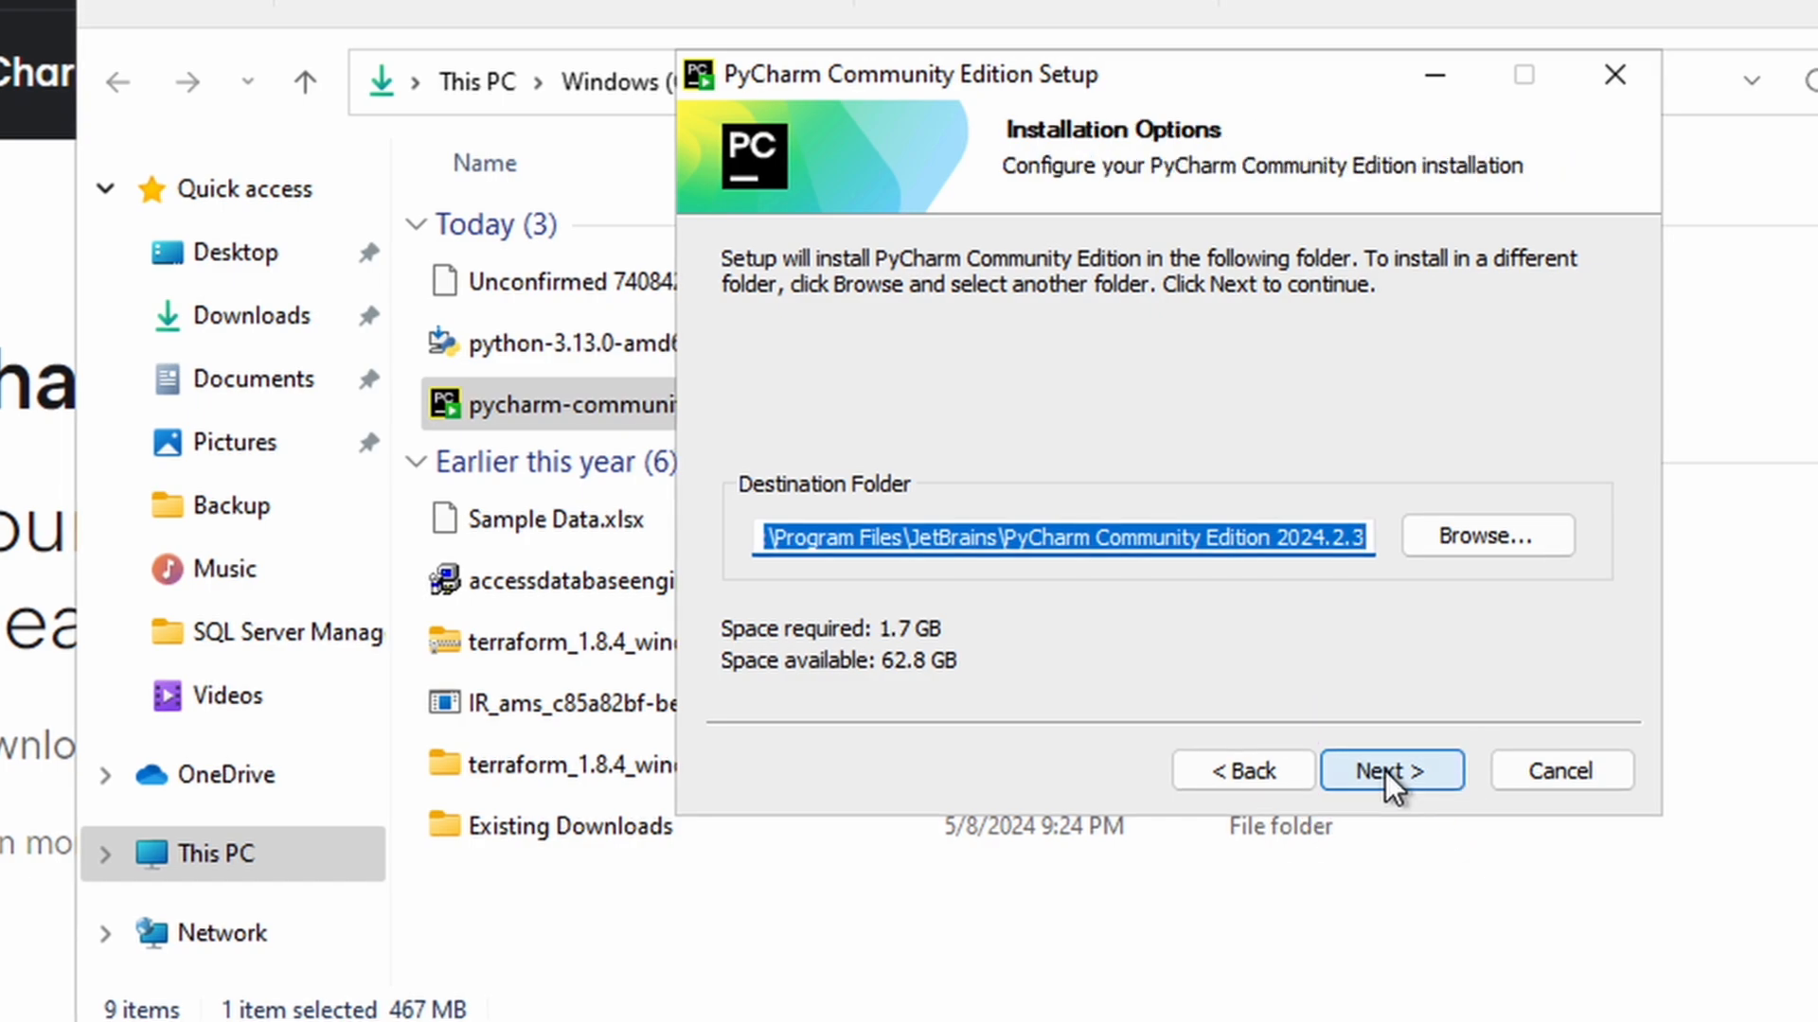
# Step: Keep the default folder and options, tick Run PyCharm Community Edition, and finish
pyautogui.click(1390, 770)
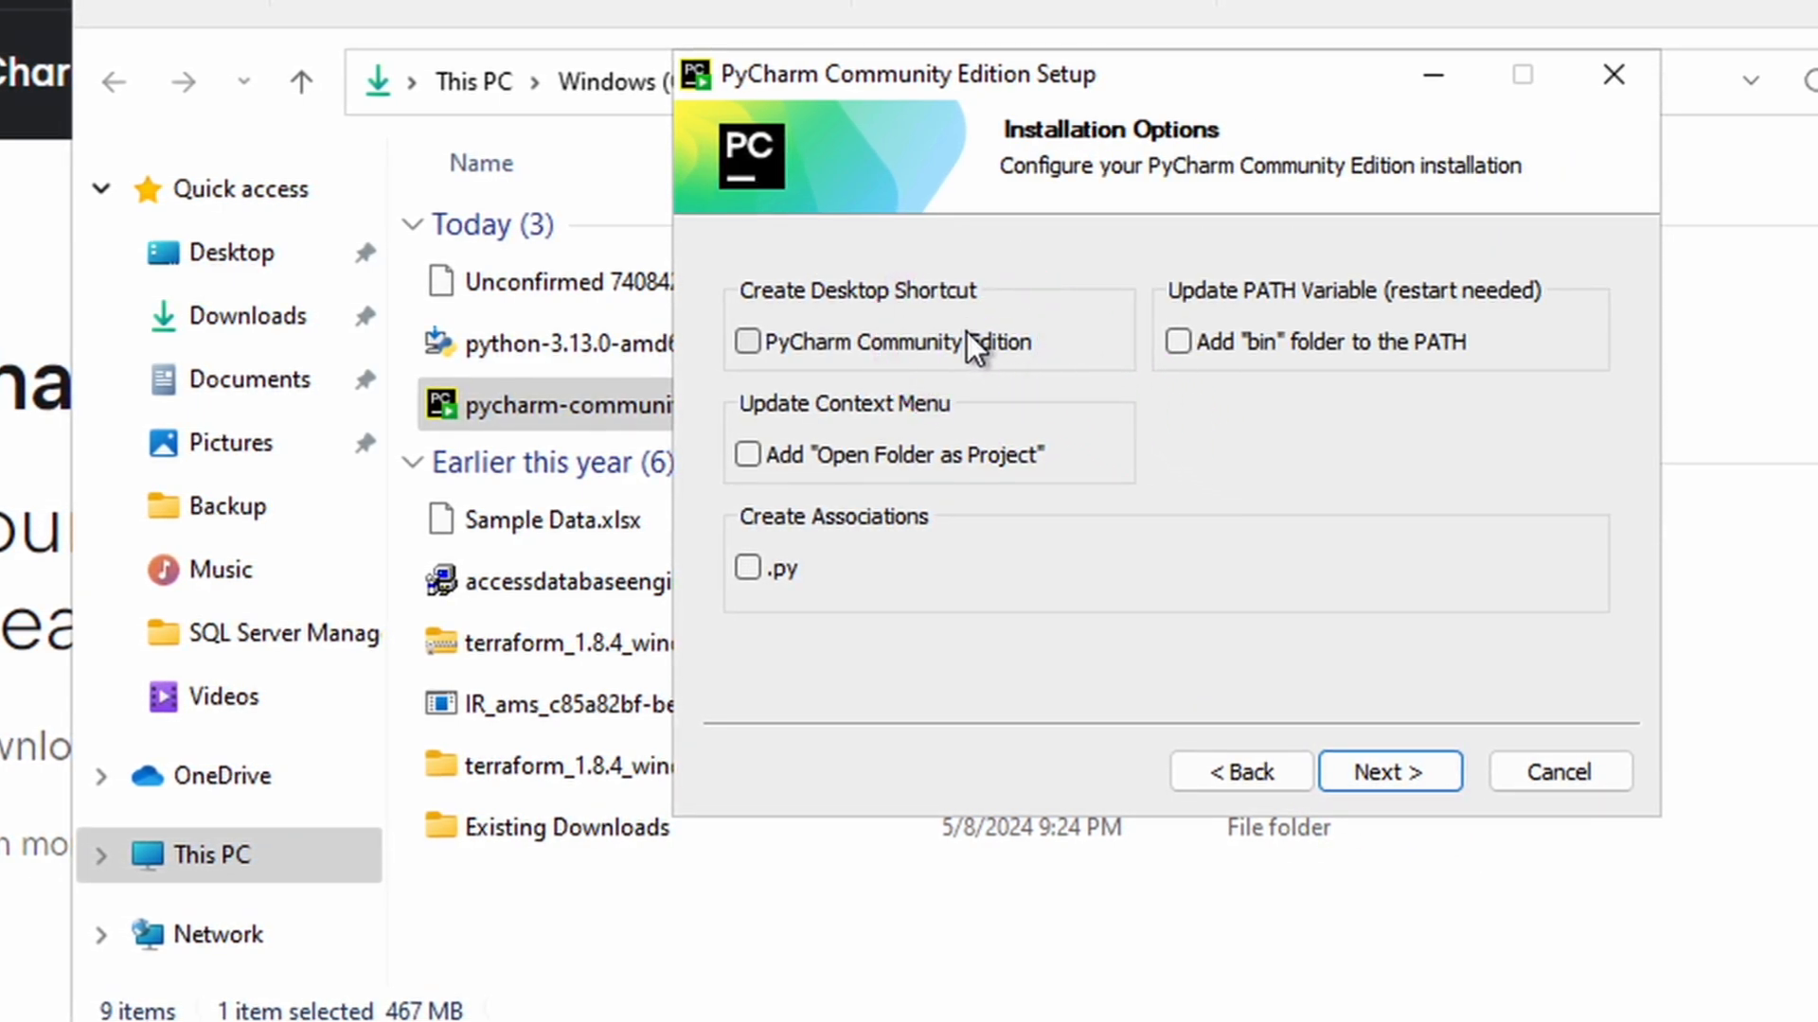
pyautogui.click(1388, 773)
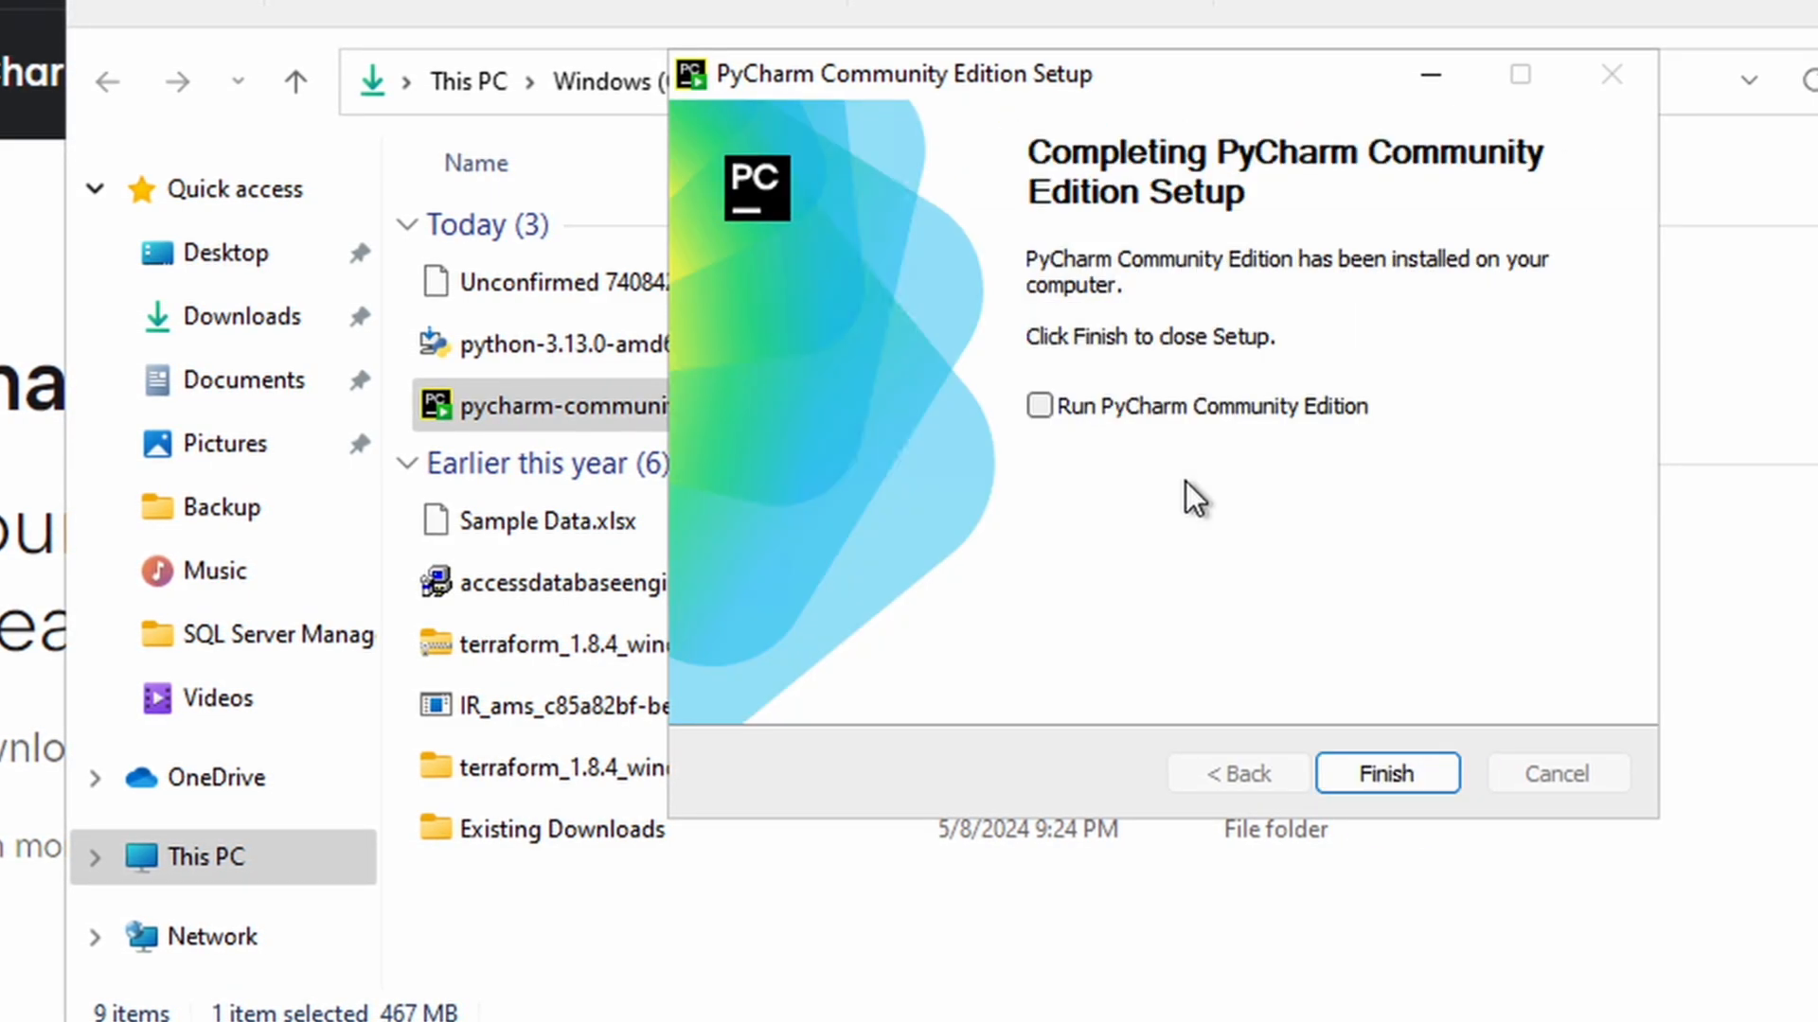
pyautogui.click(1039, 406)
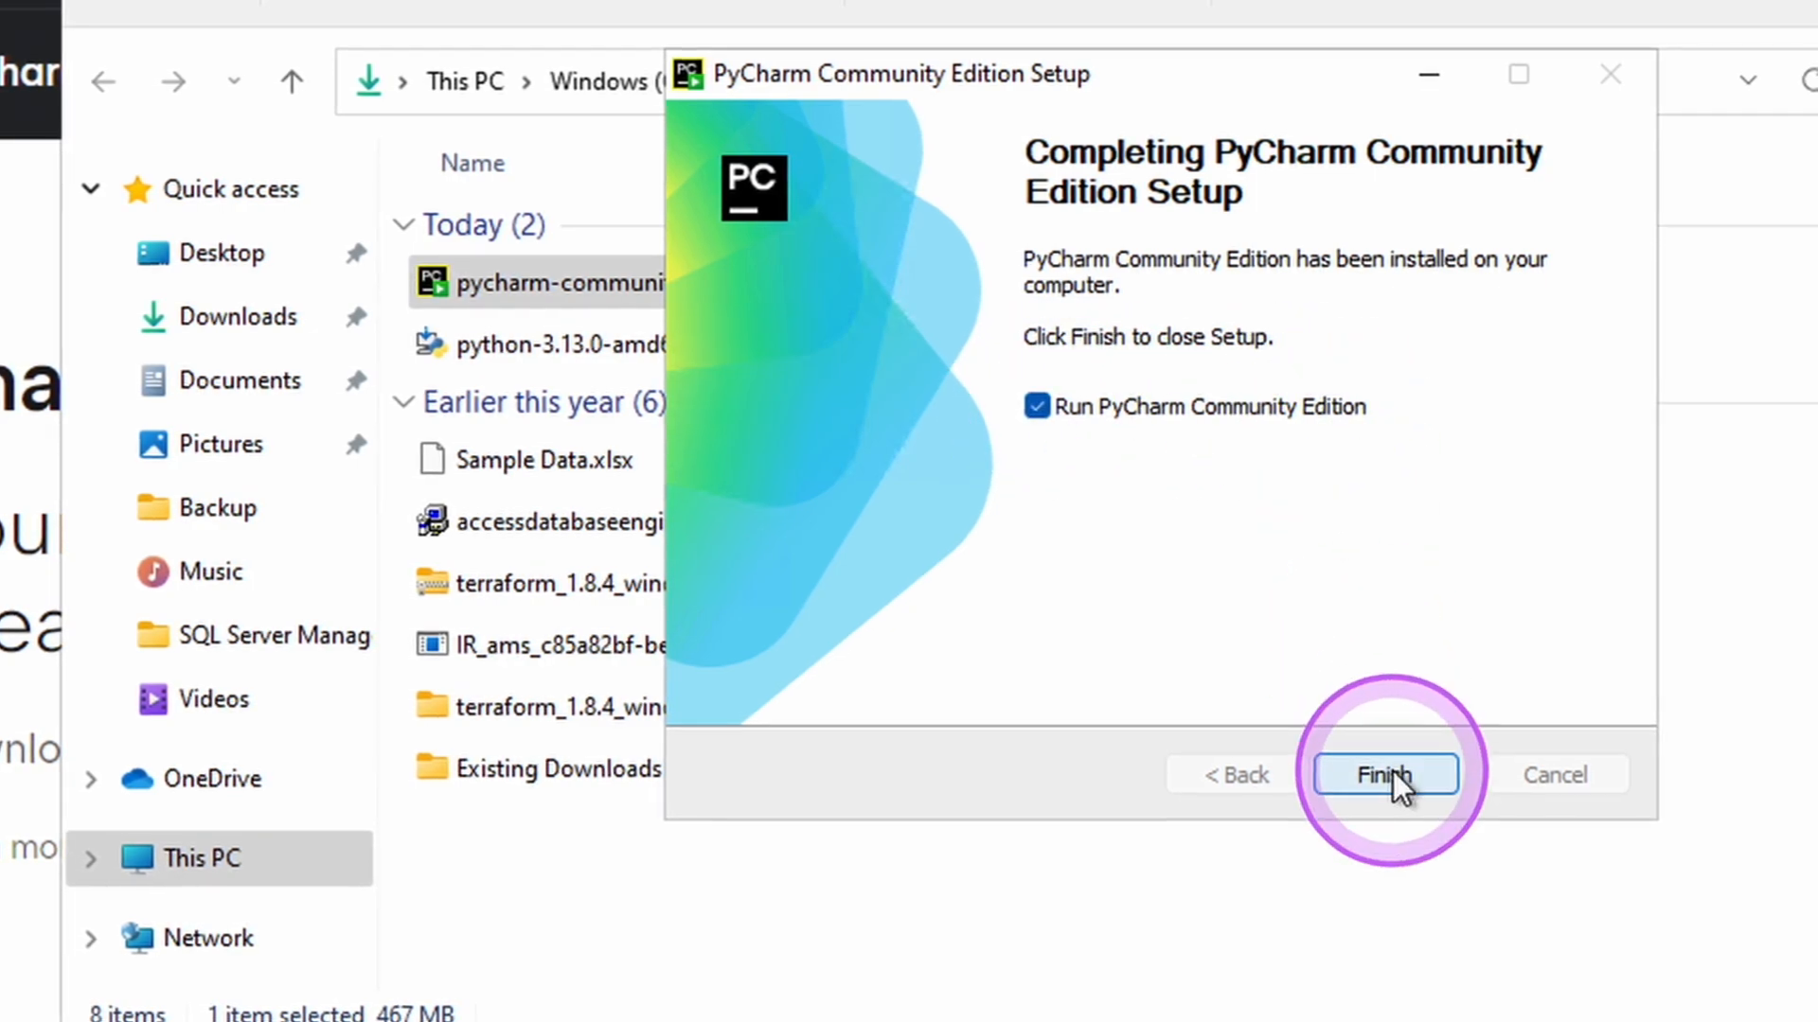
pyautogui.click(1384, 774)
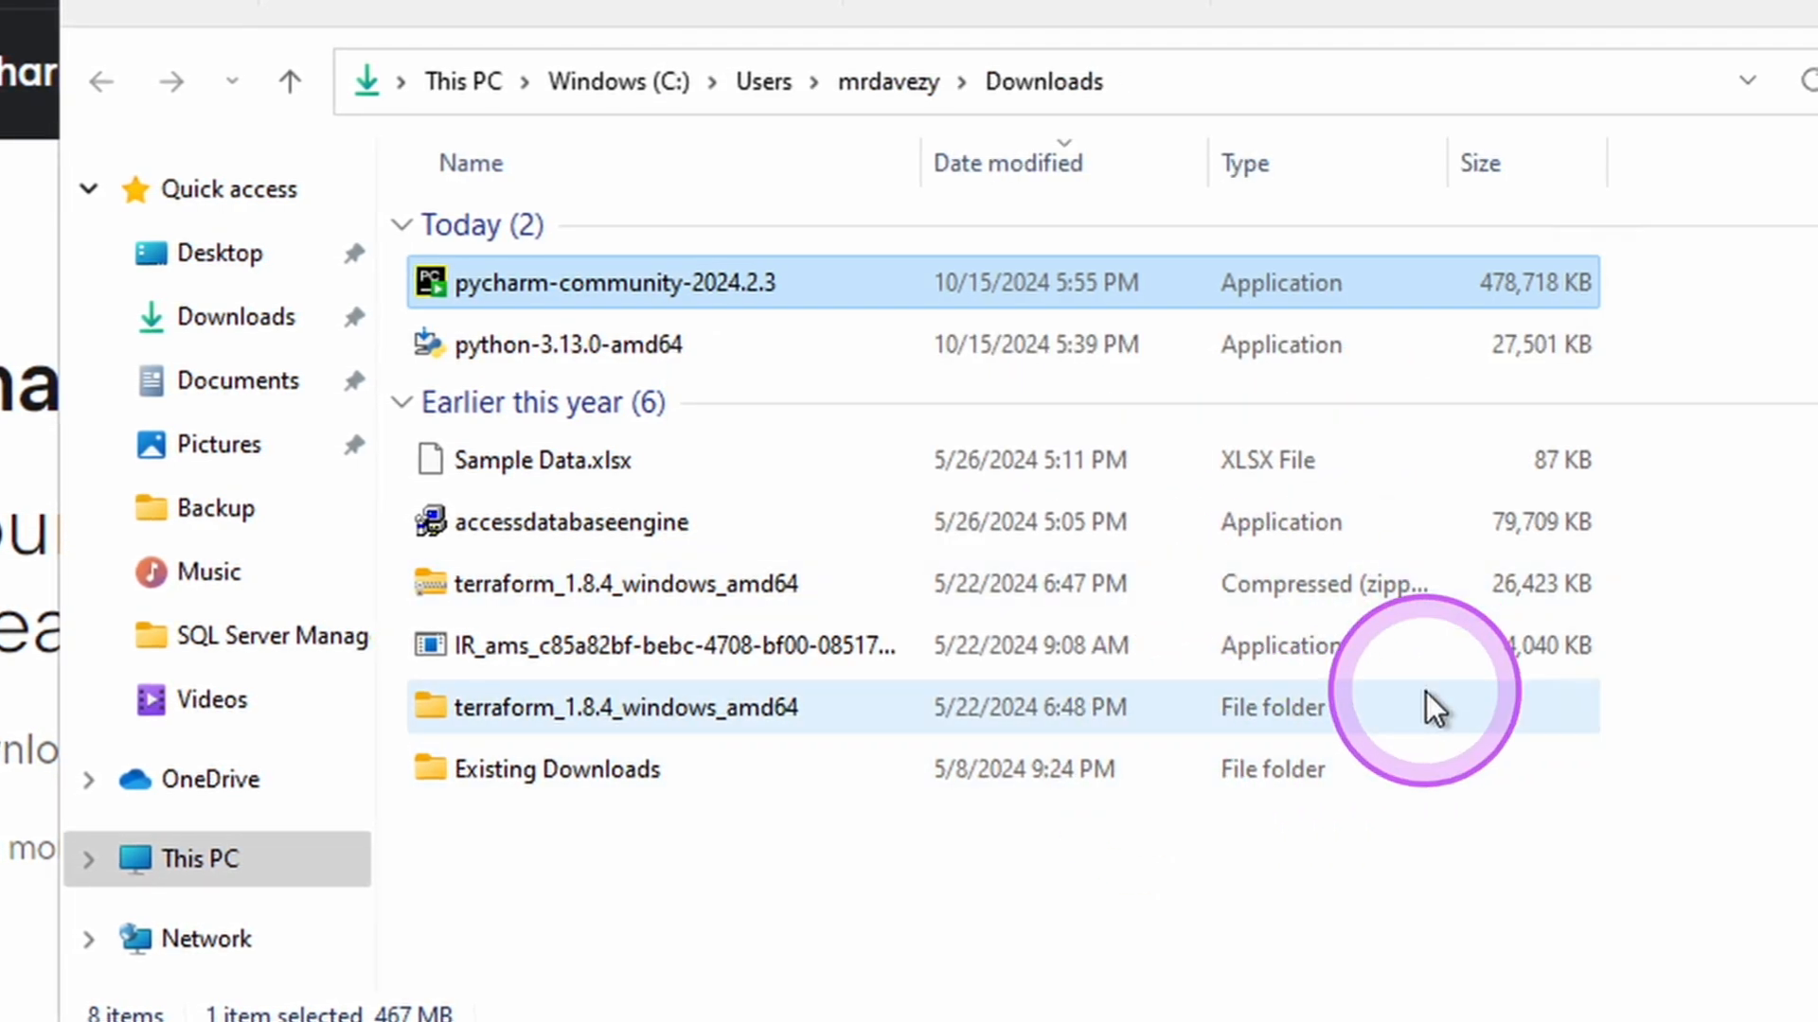
# Step: Share anonymous statistics and create a new project named '15 Days of Python'
pyautogui.doubleClick(614, 283)
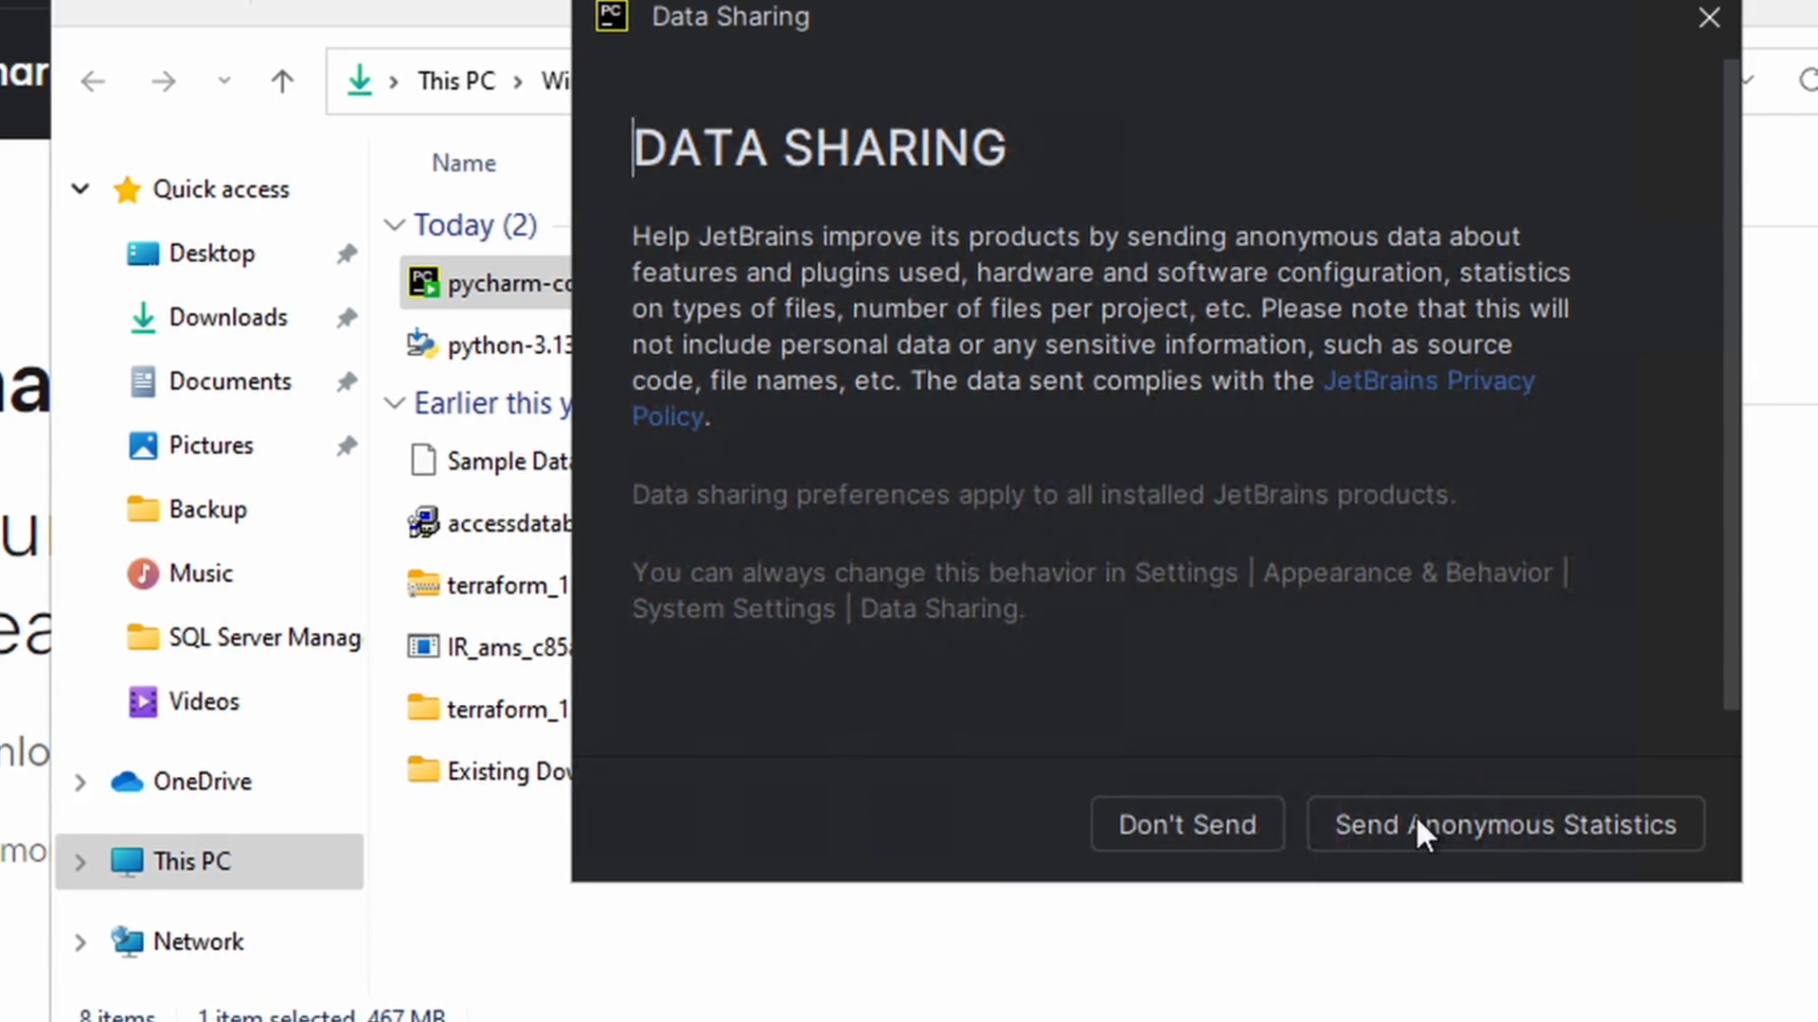
pyautogui.click(1501, 824)
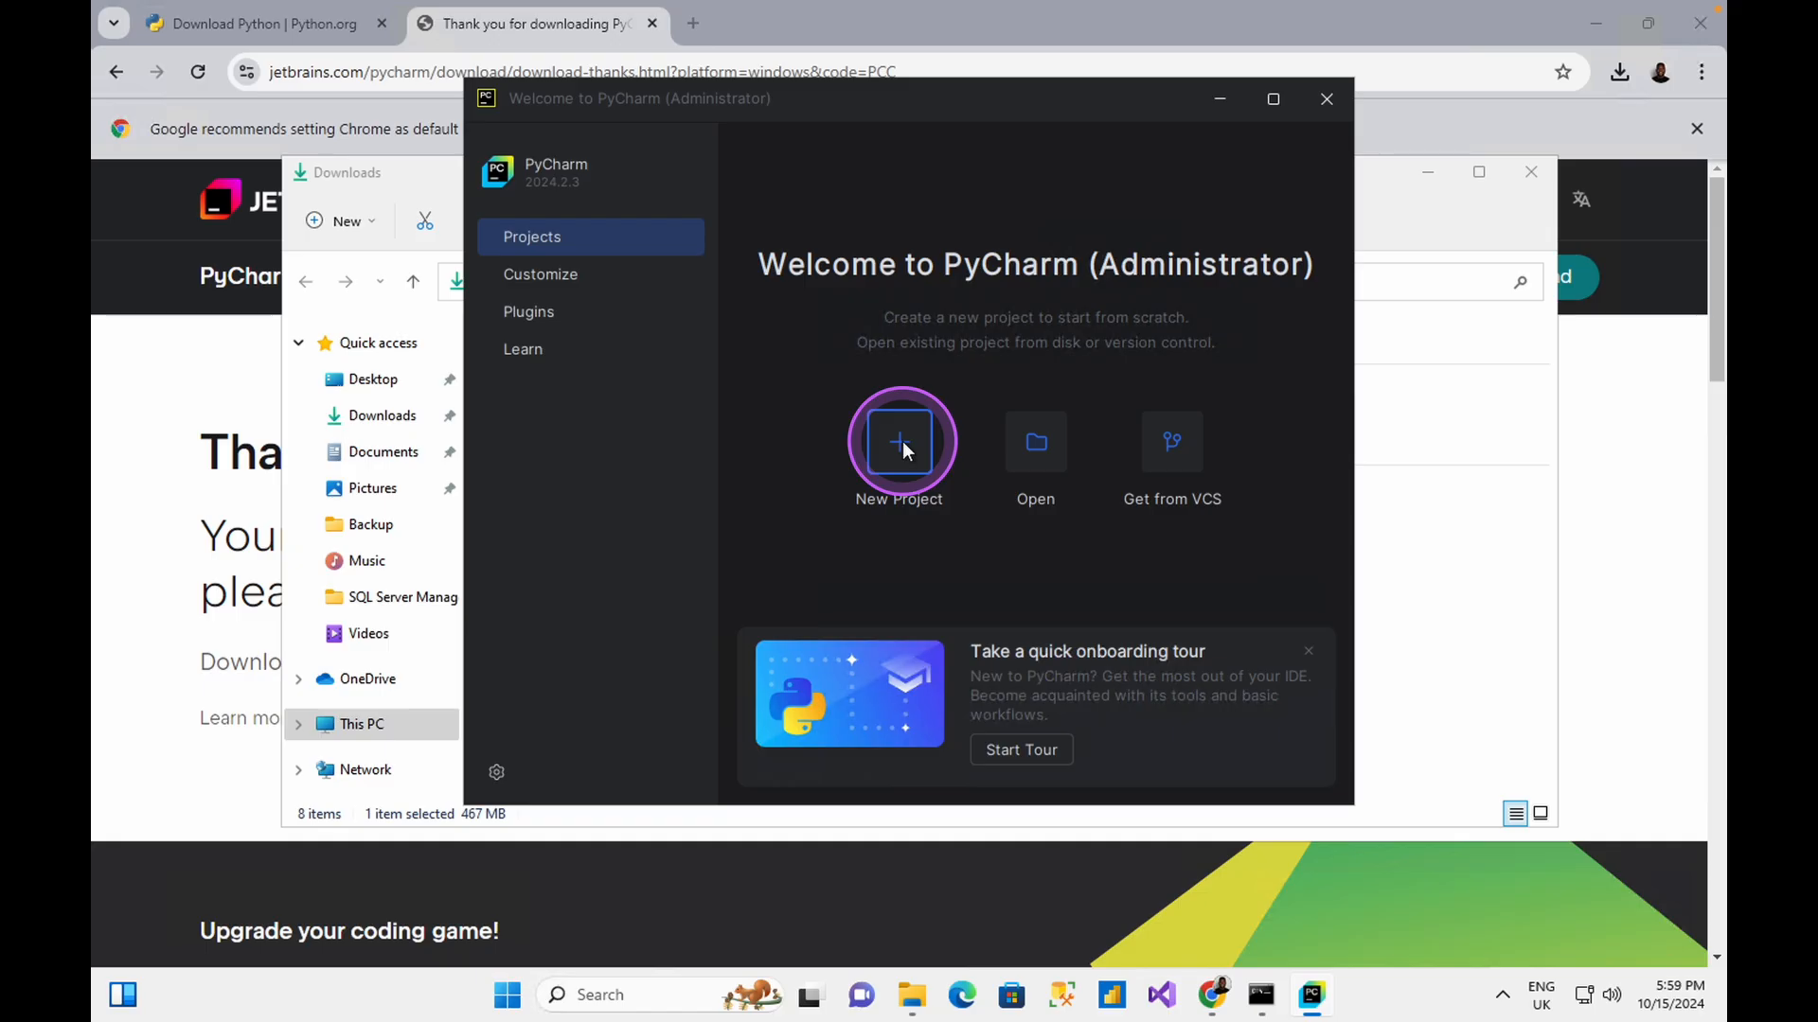
pyautogui.click(898, 450)
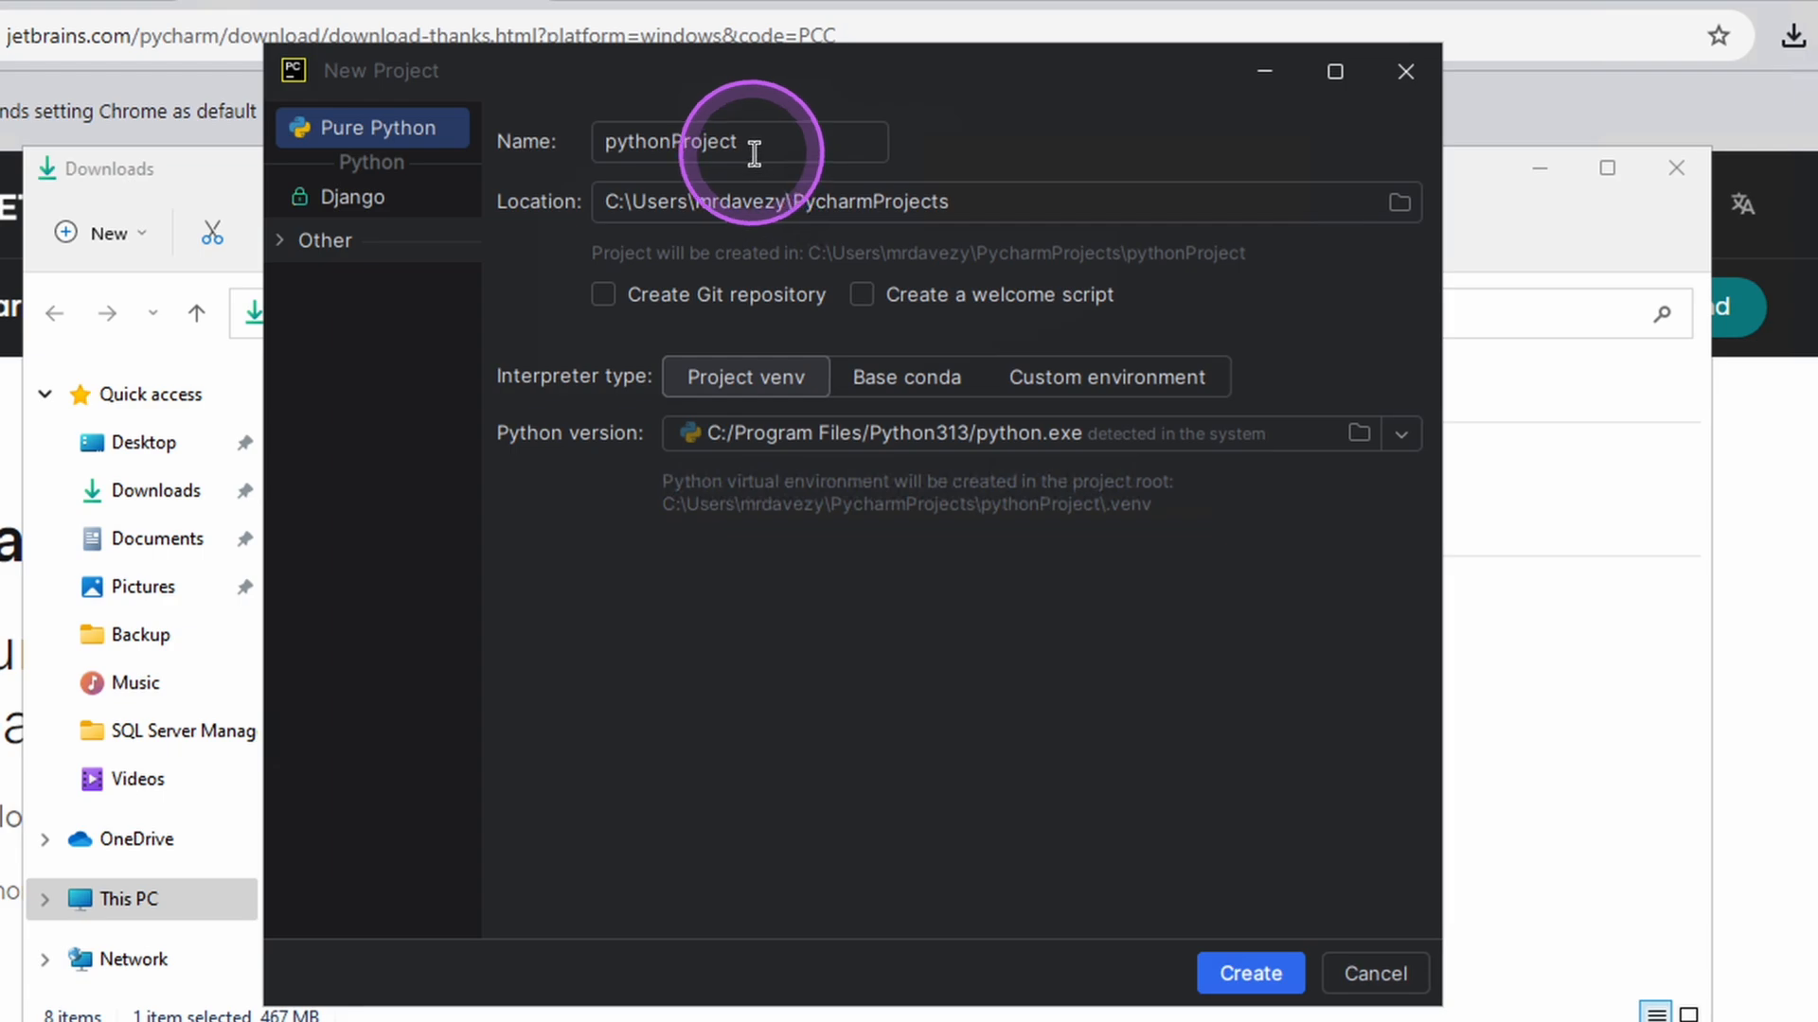
pyautogui.write('15 Days of Py')
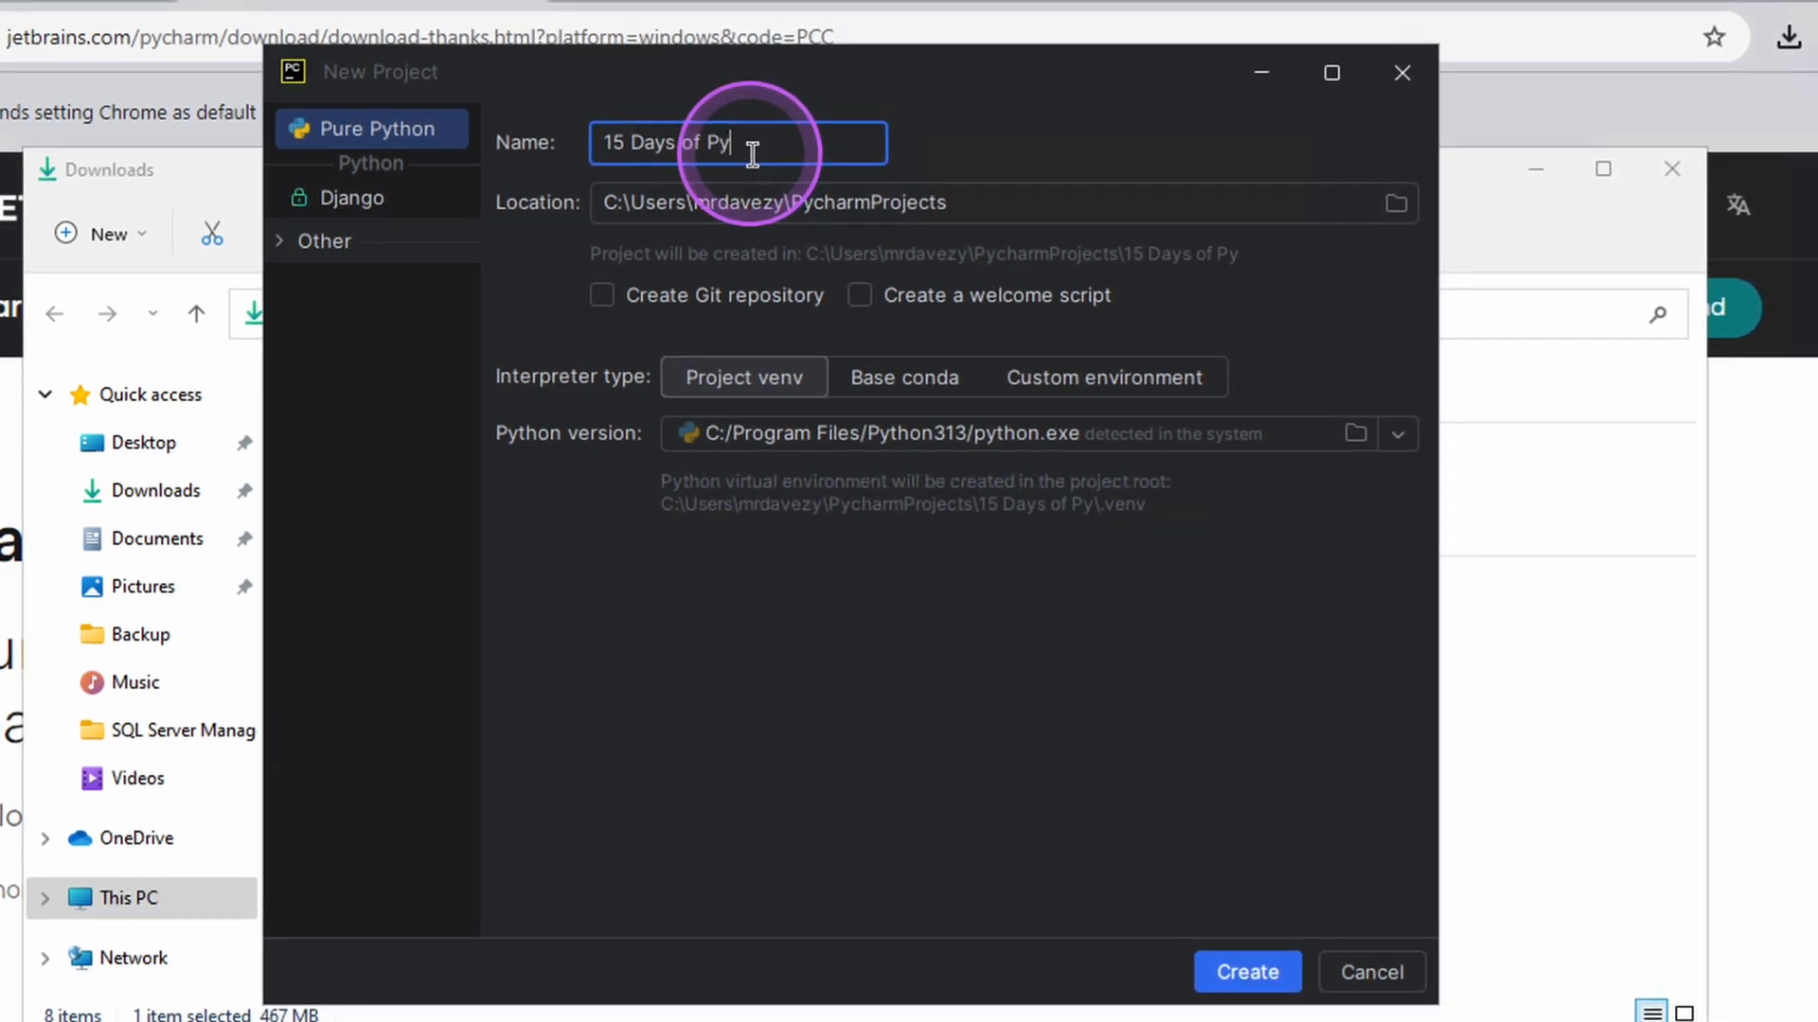
pyautogui.write('thon')
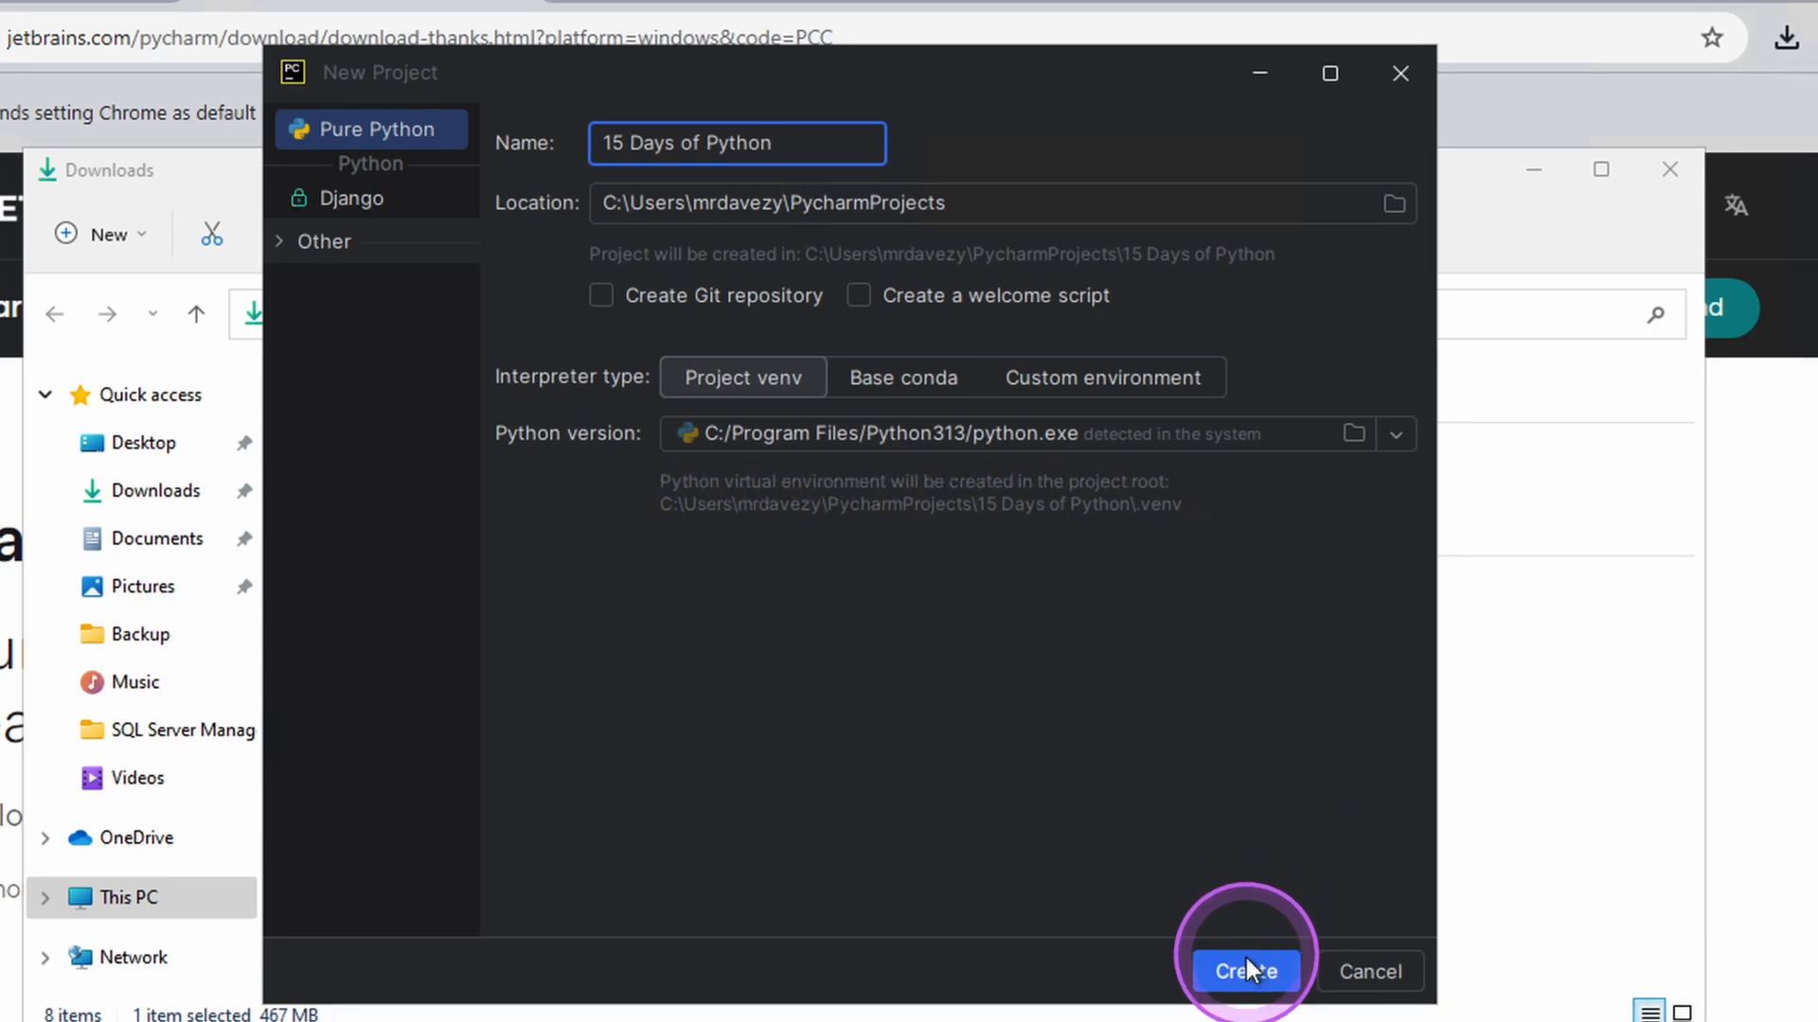
pyautogui.click(1245, 971)
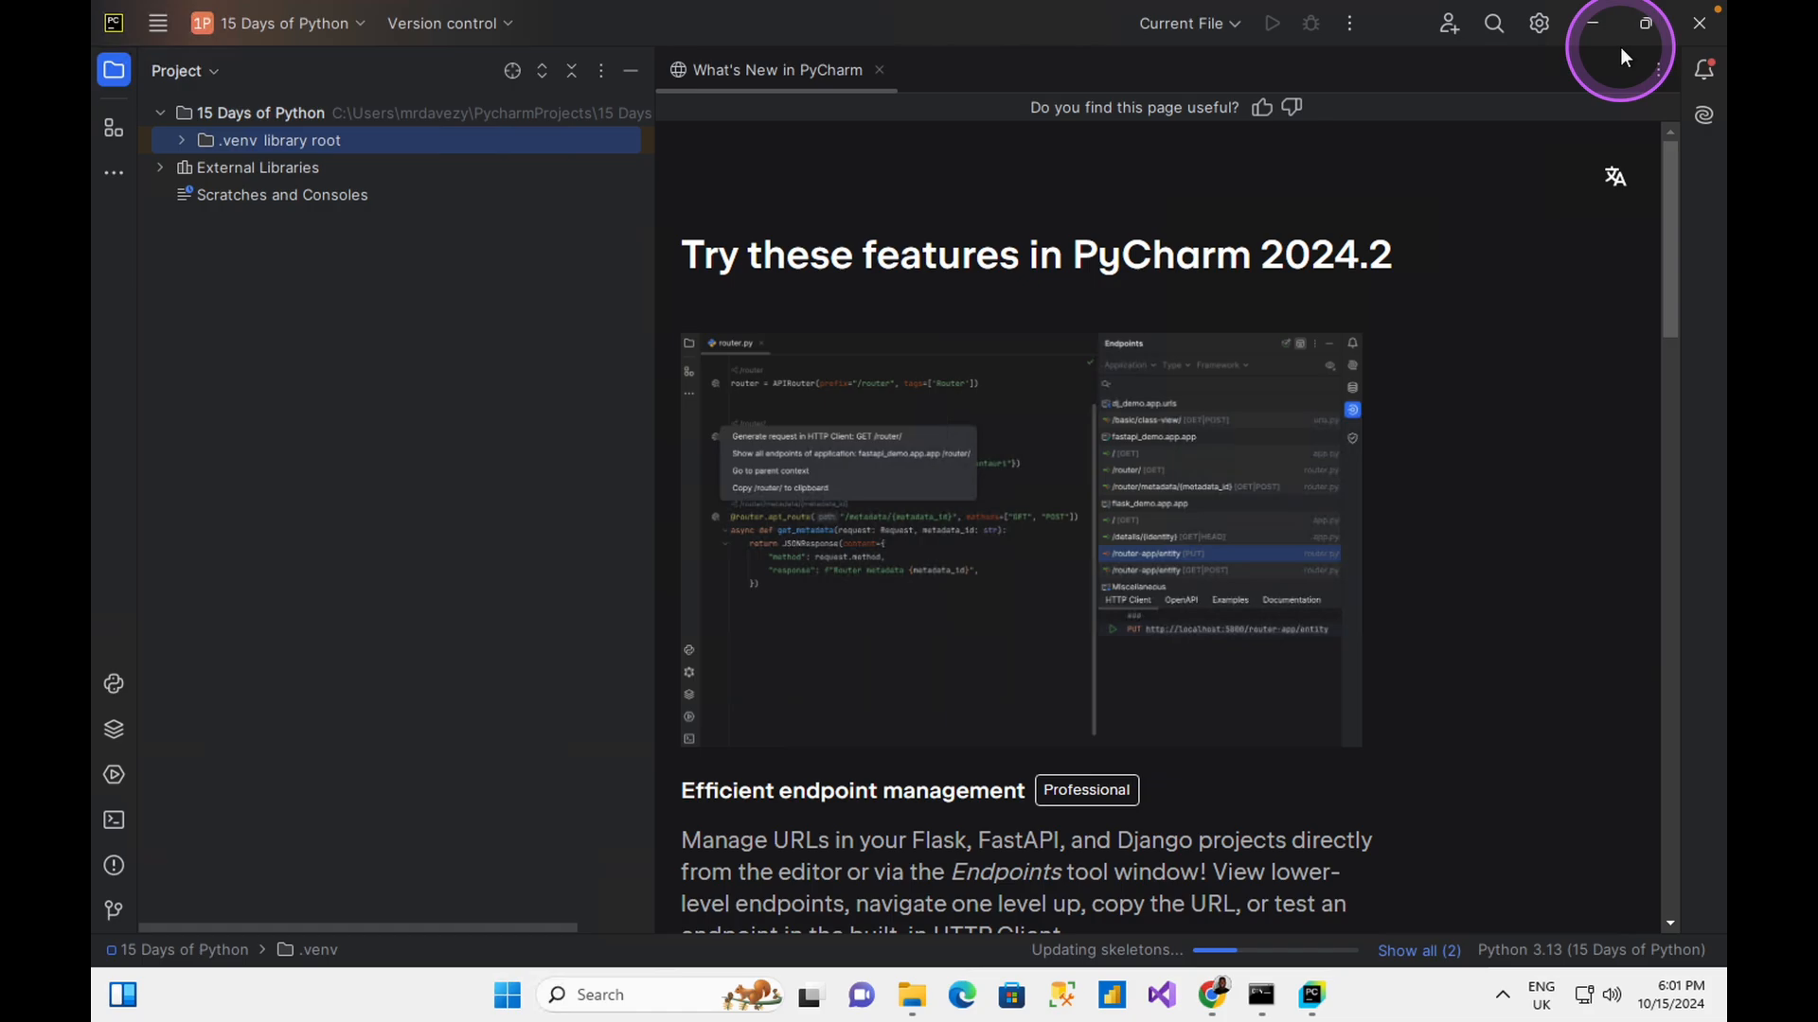
# Step: Close the What's New tab and choose New > Directory on the project root
pyautogui.click(879, 69)
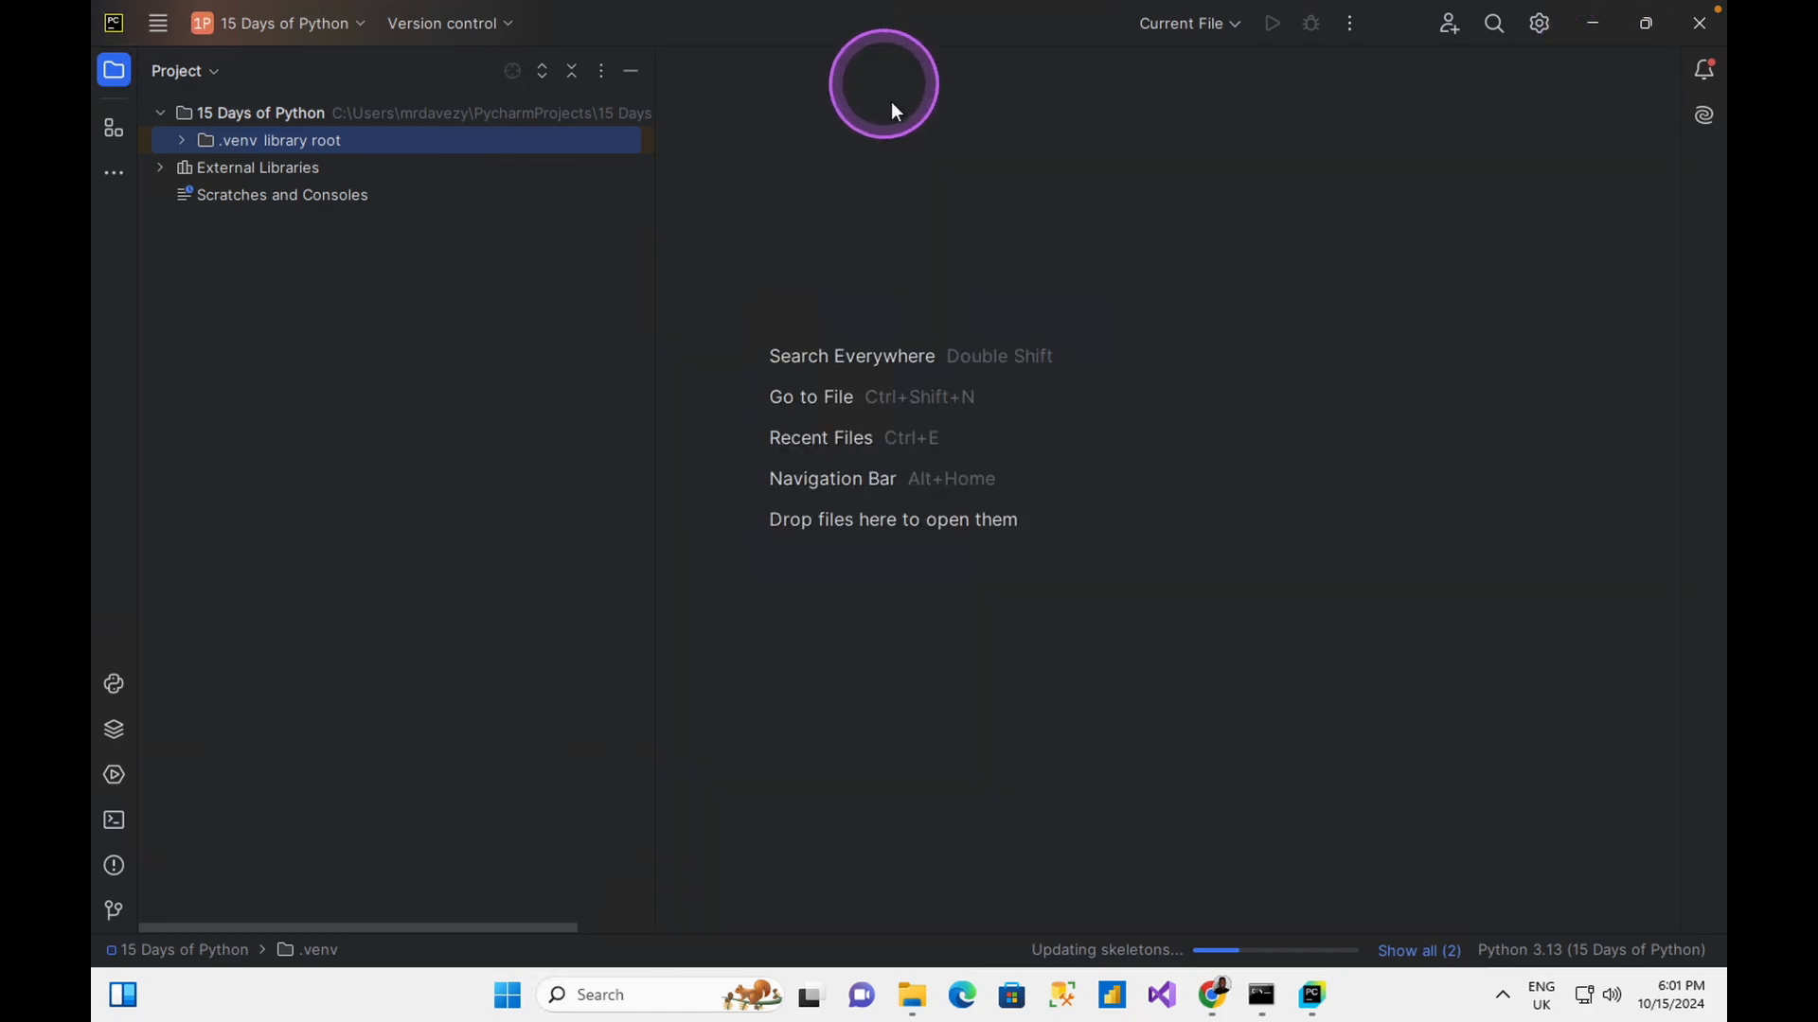
pyautogui.moveTo(269, 119)
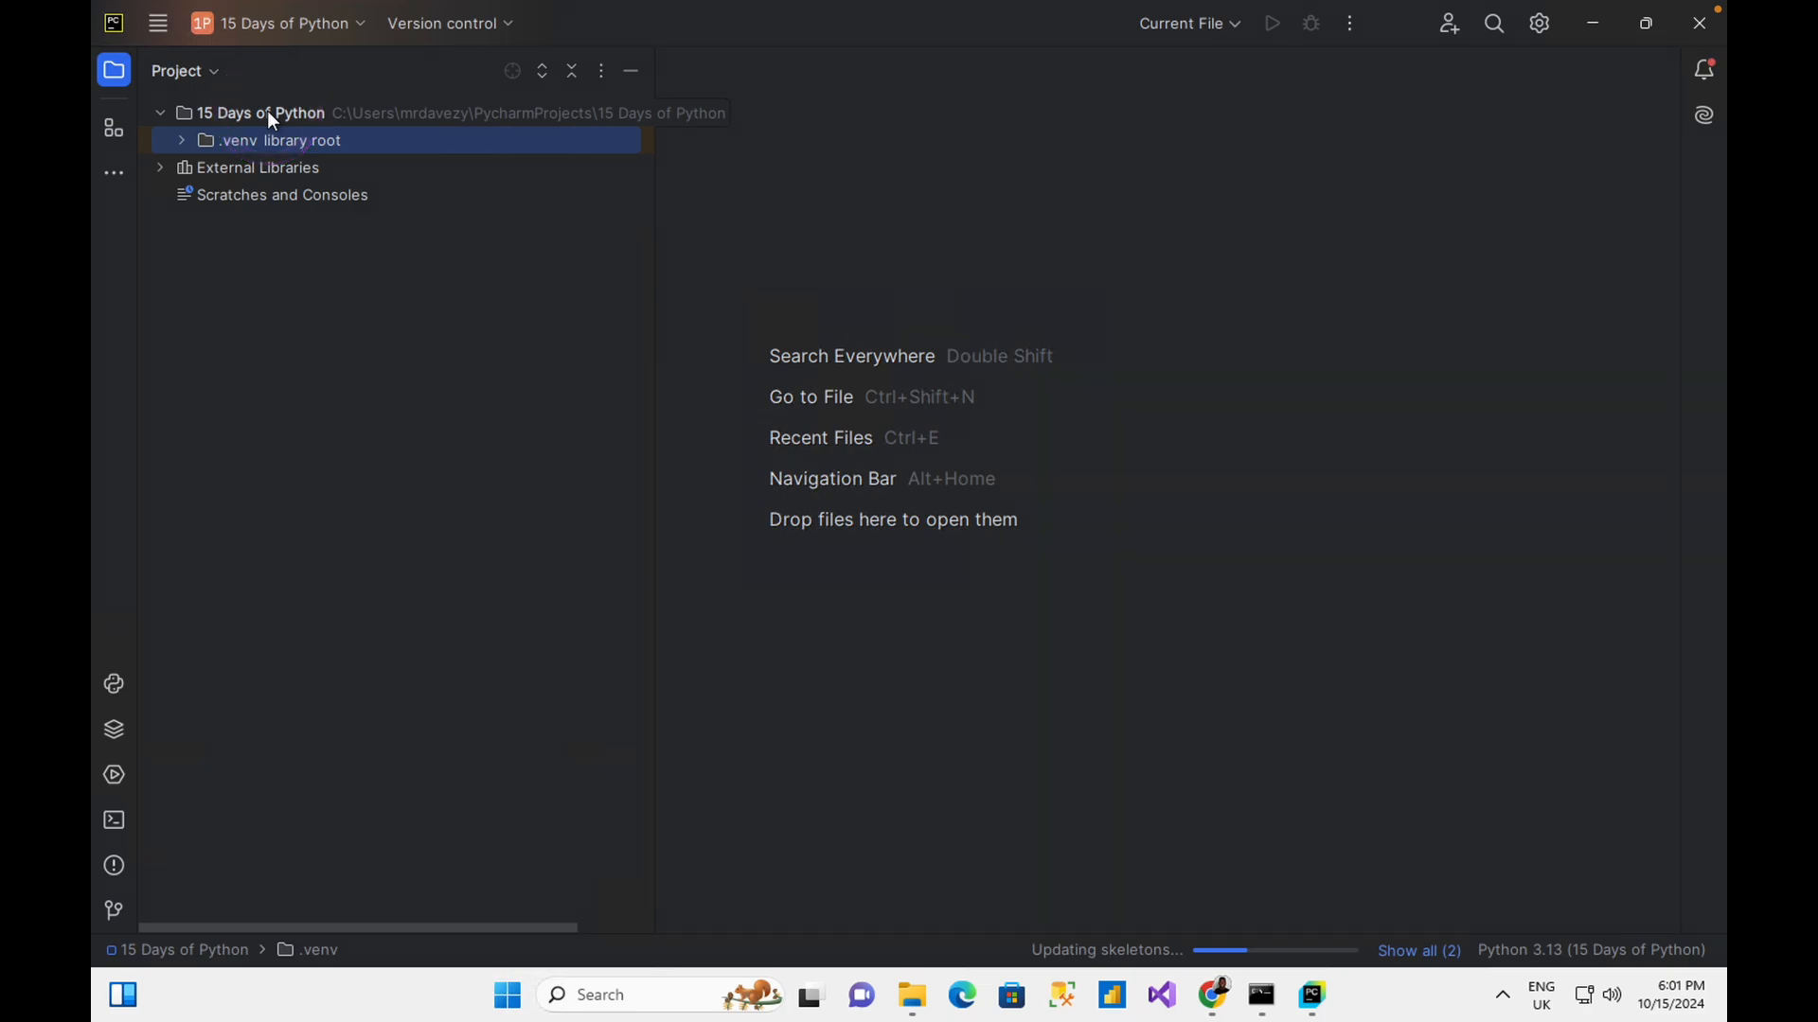
pyautogui.rightClick(261, 113)
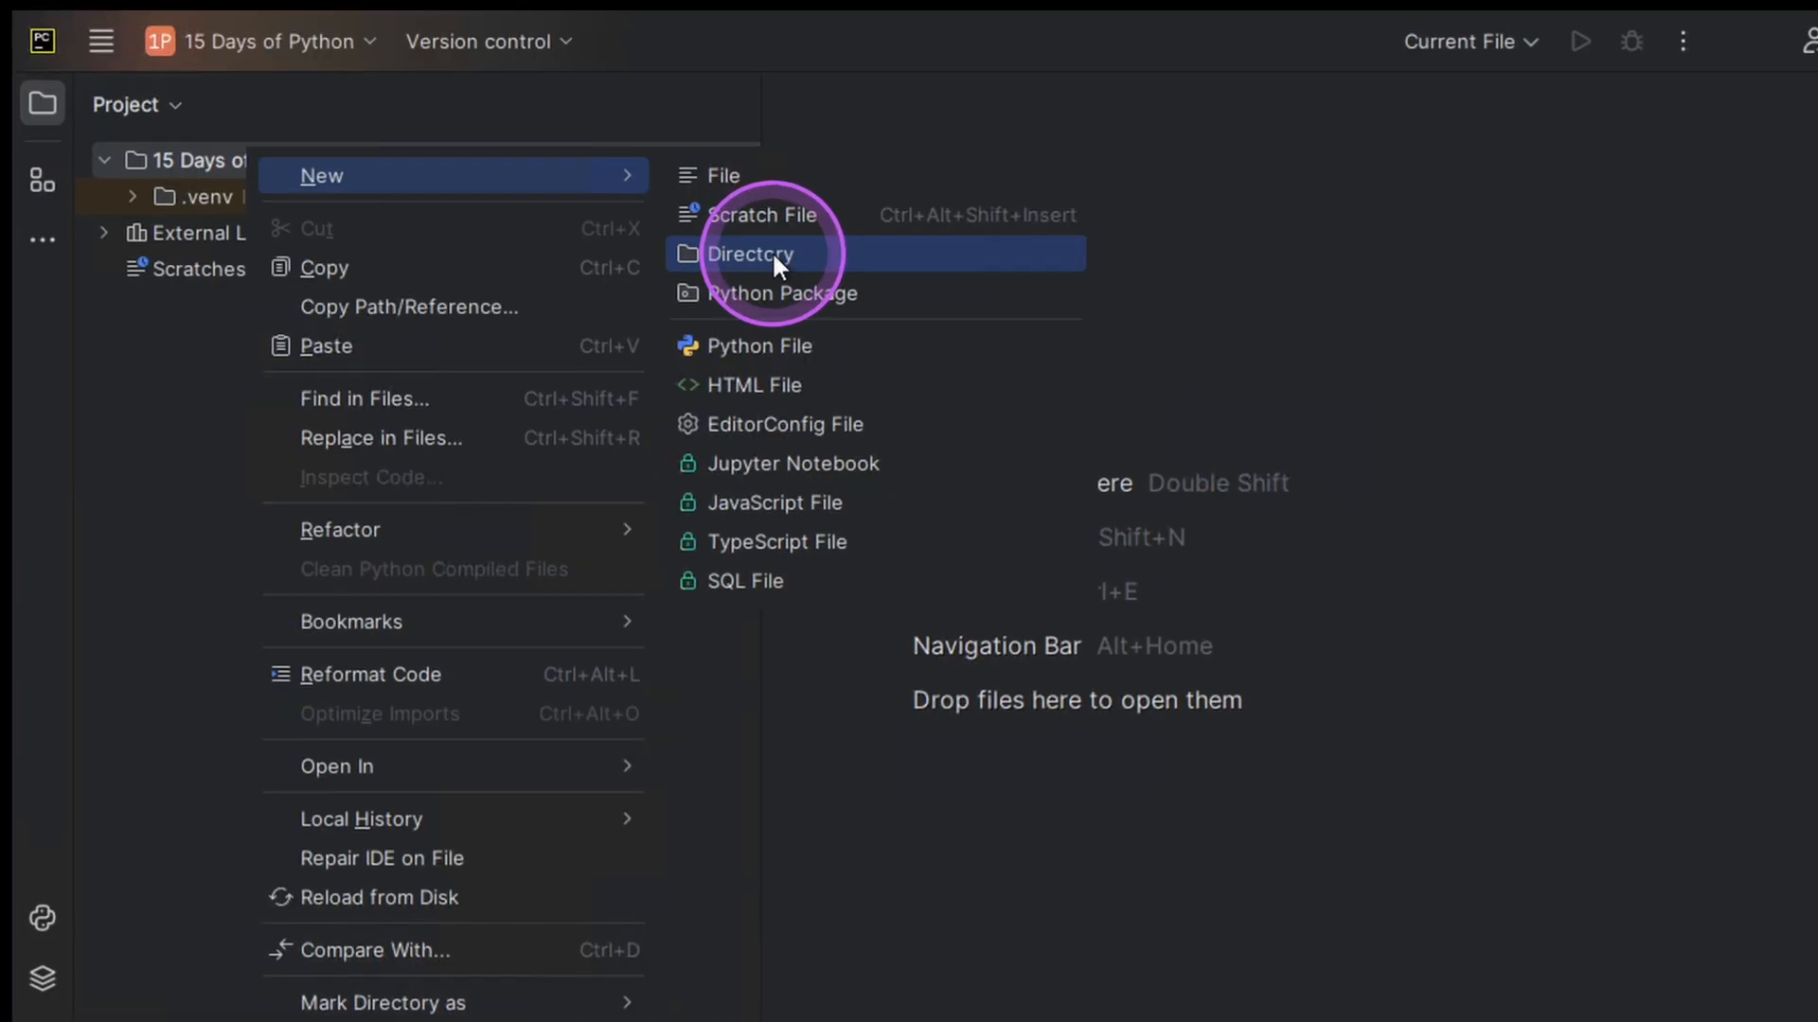
pyautogui.click(751, 254)
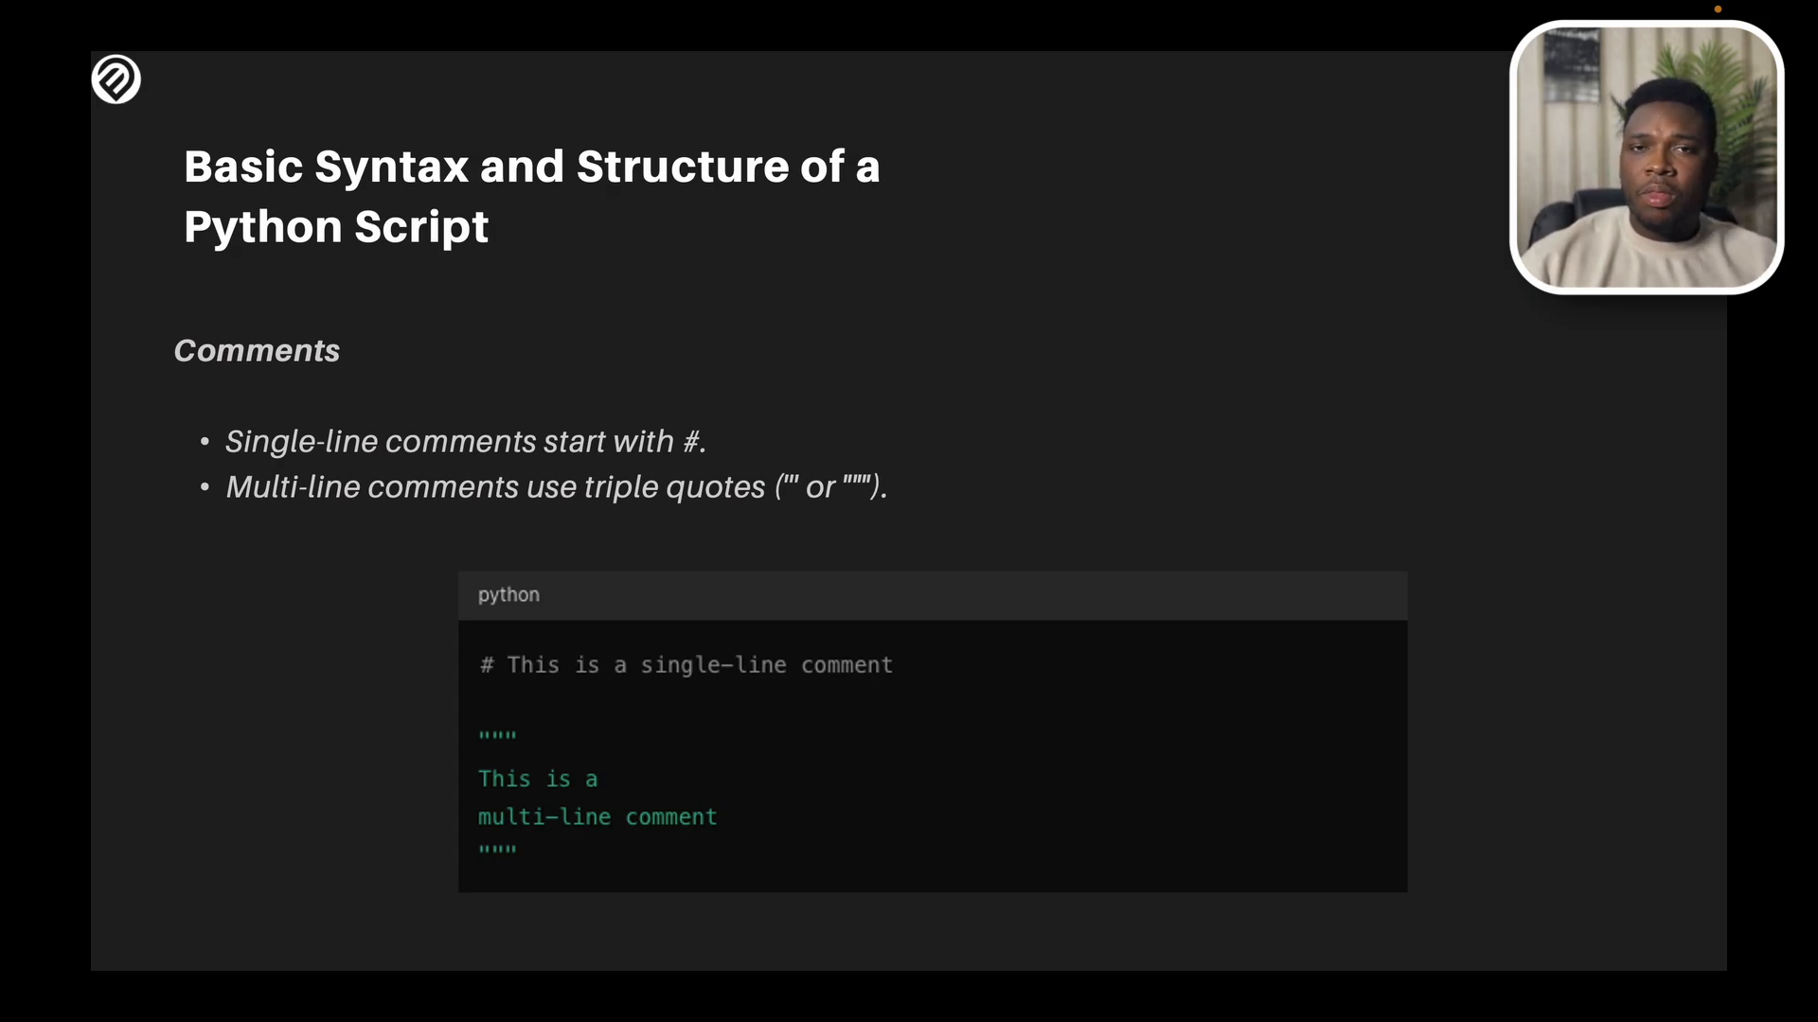
# Step: Show the Comments slide with single-line and triple-quote multi-line comment examples
pyautogui.click(1000, 236)
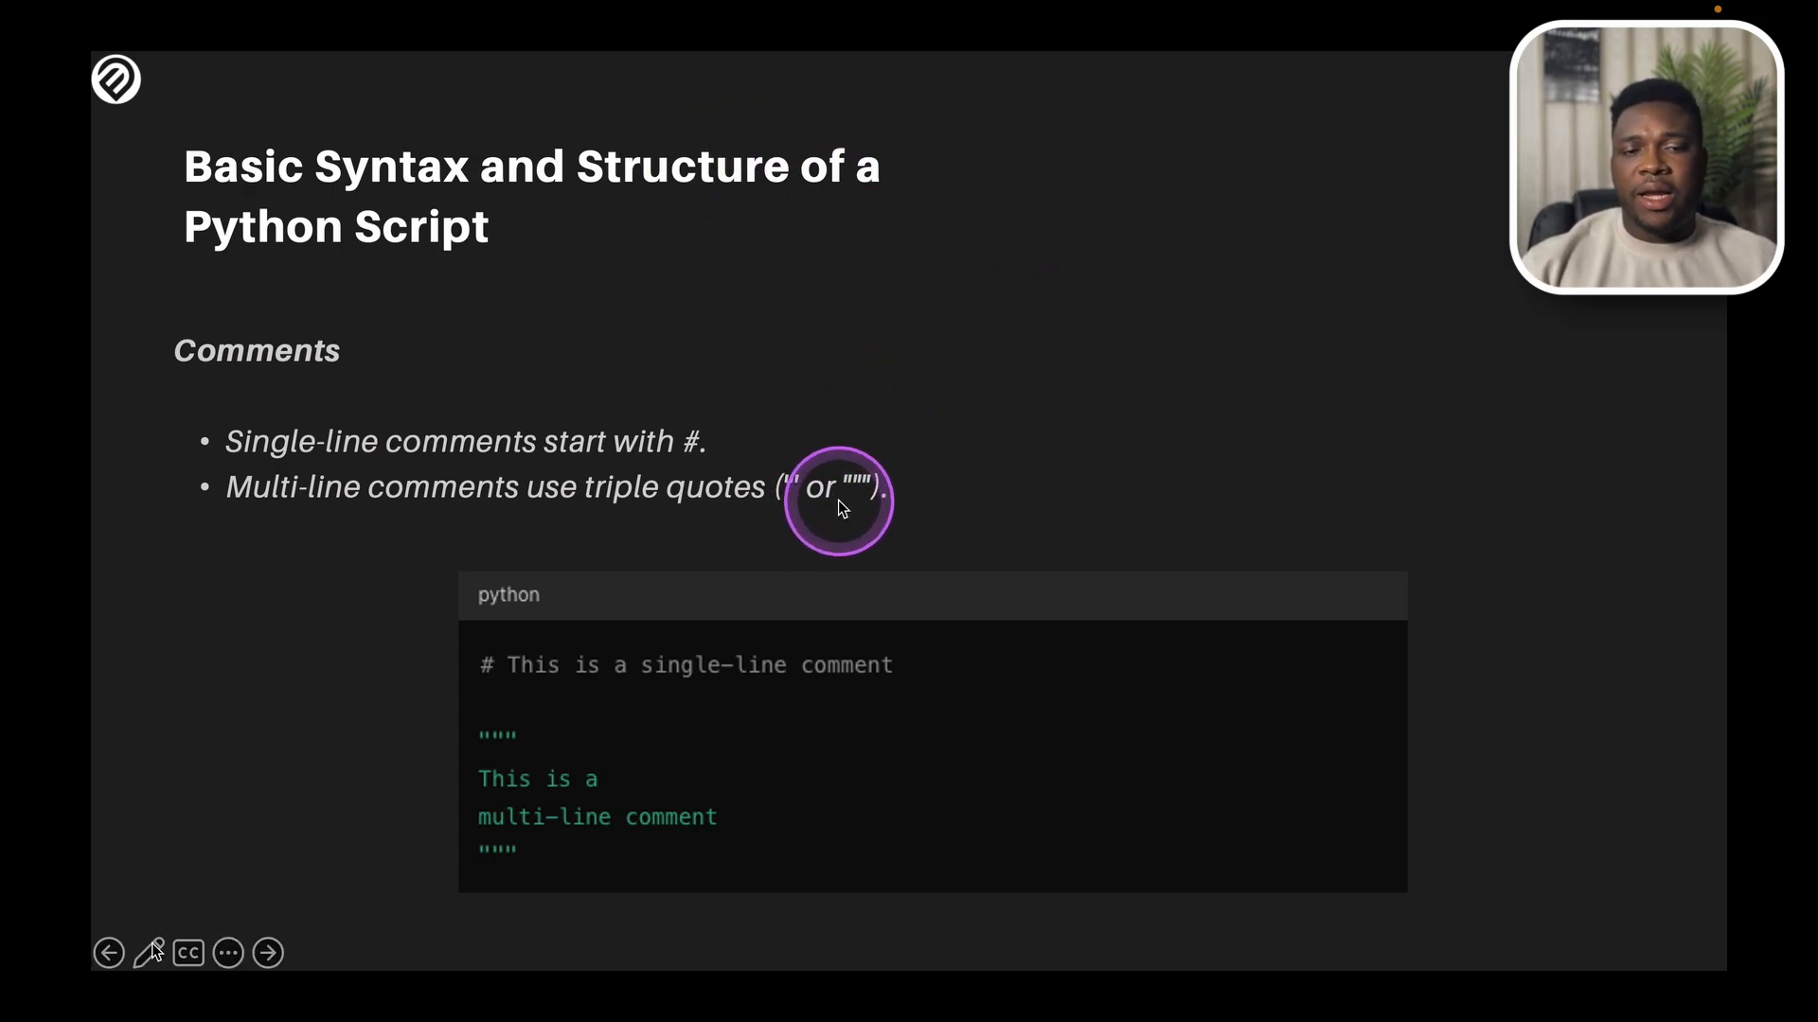
pyautogui.moveTo(945, 501)
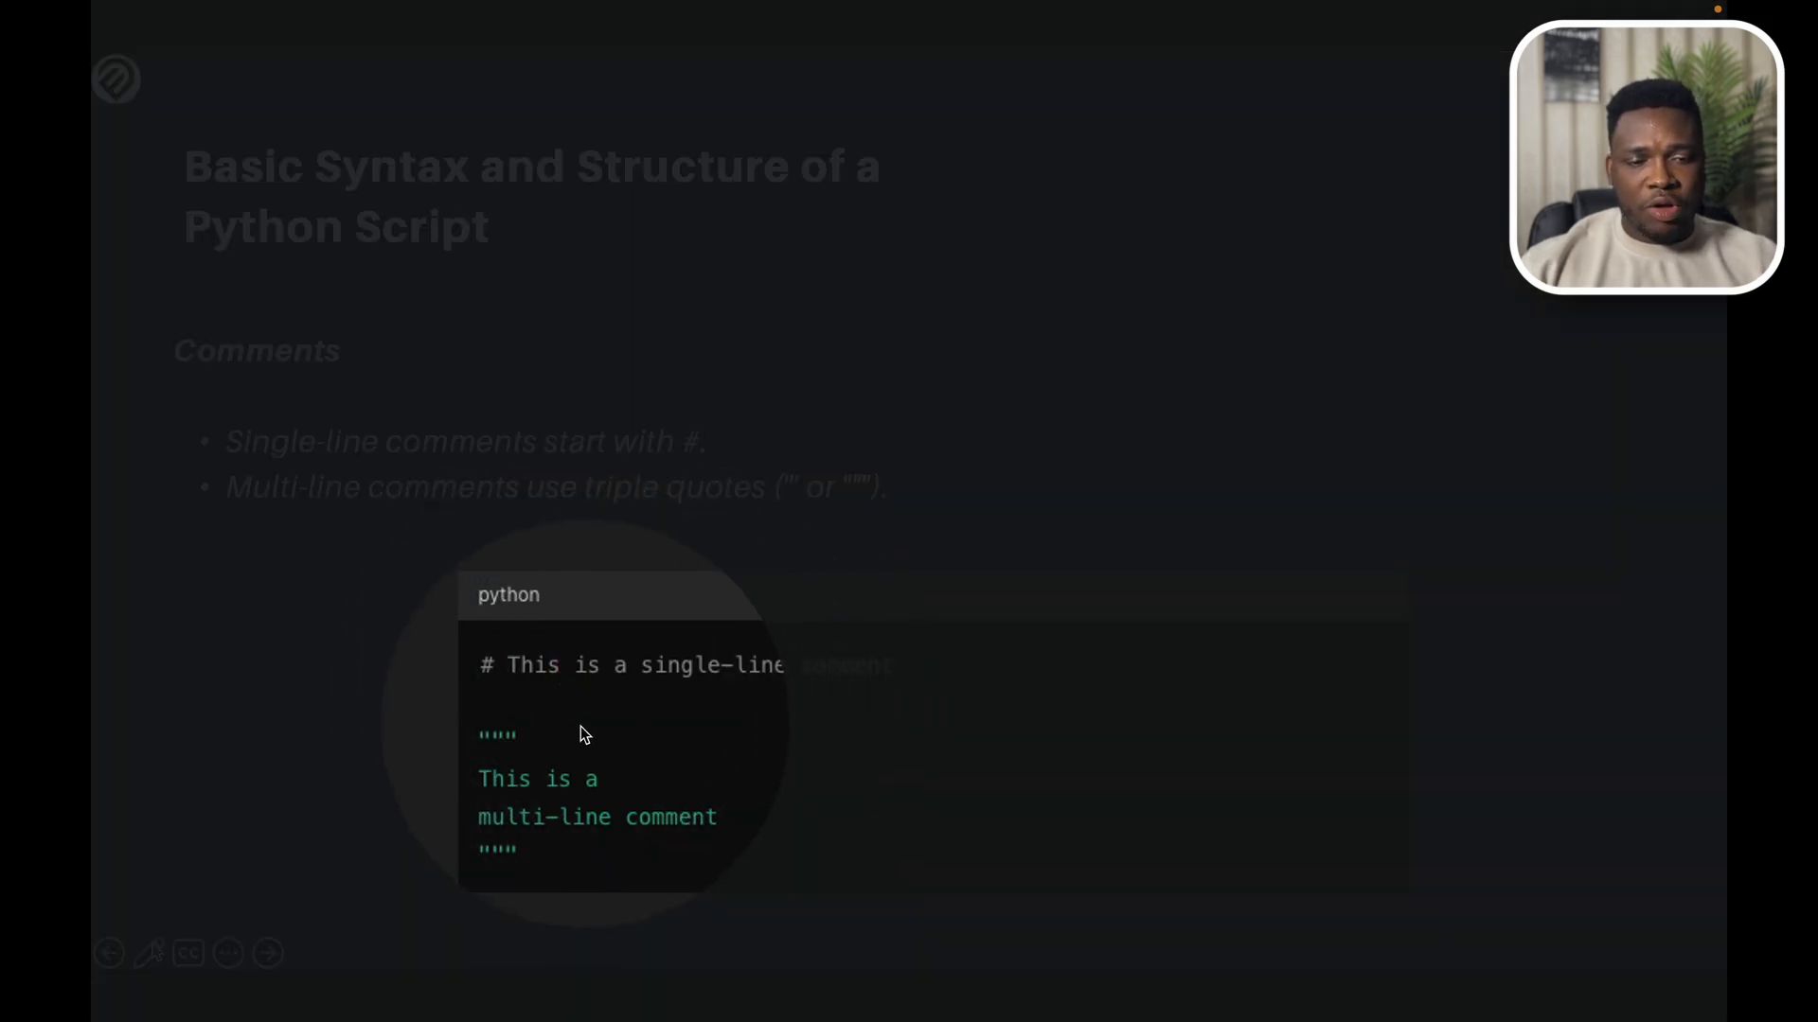
pyautogui.moveTo(600, 796)
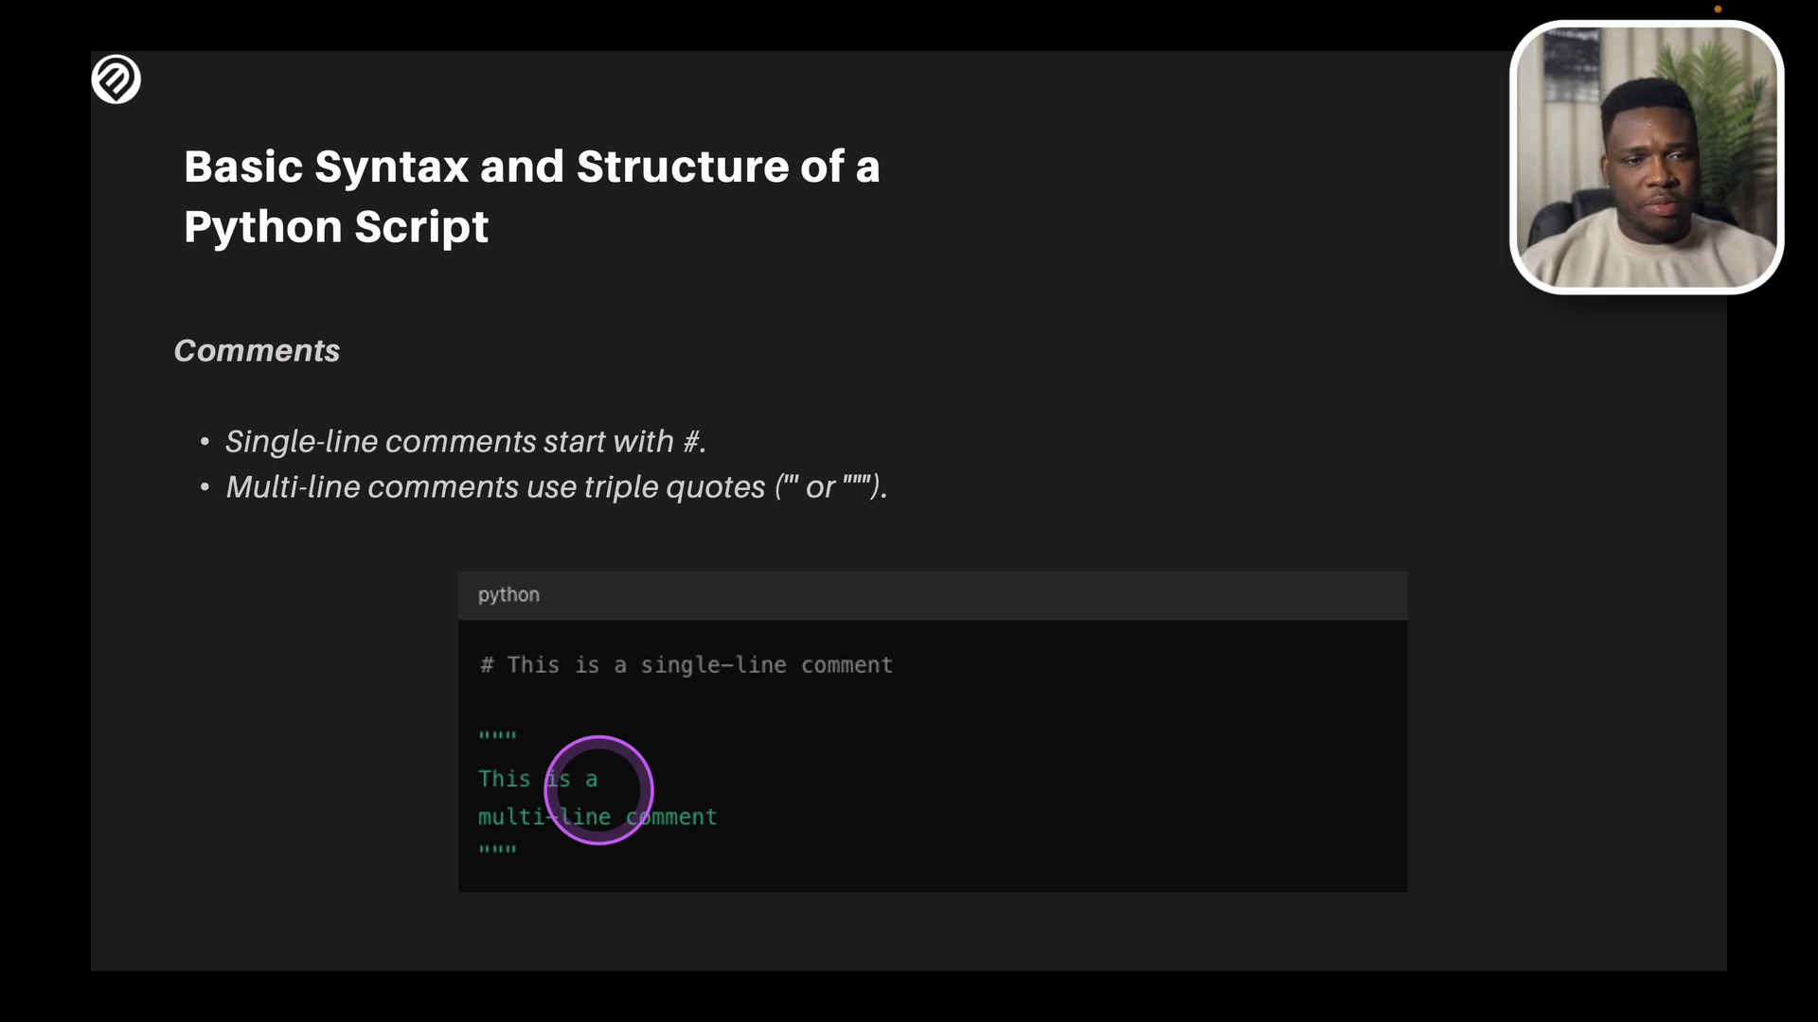
# Step: Advance the slides past comments to the Indentation slide and on toward Variables
pyautogui.click(268, 953)
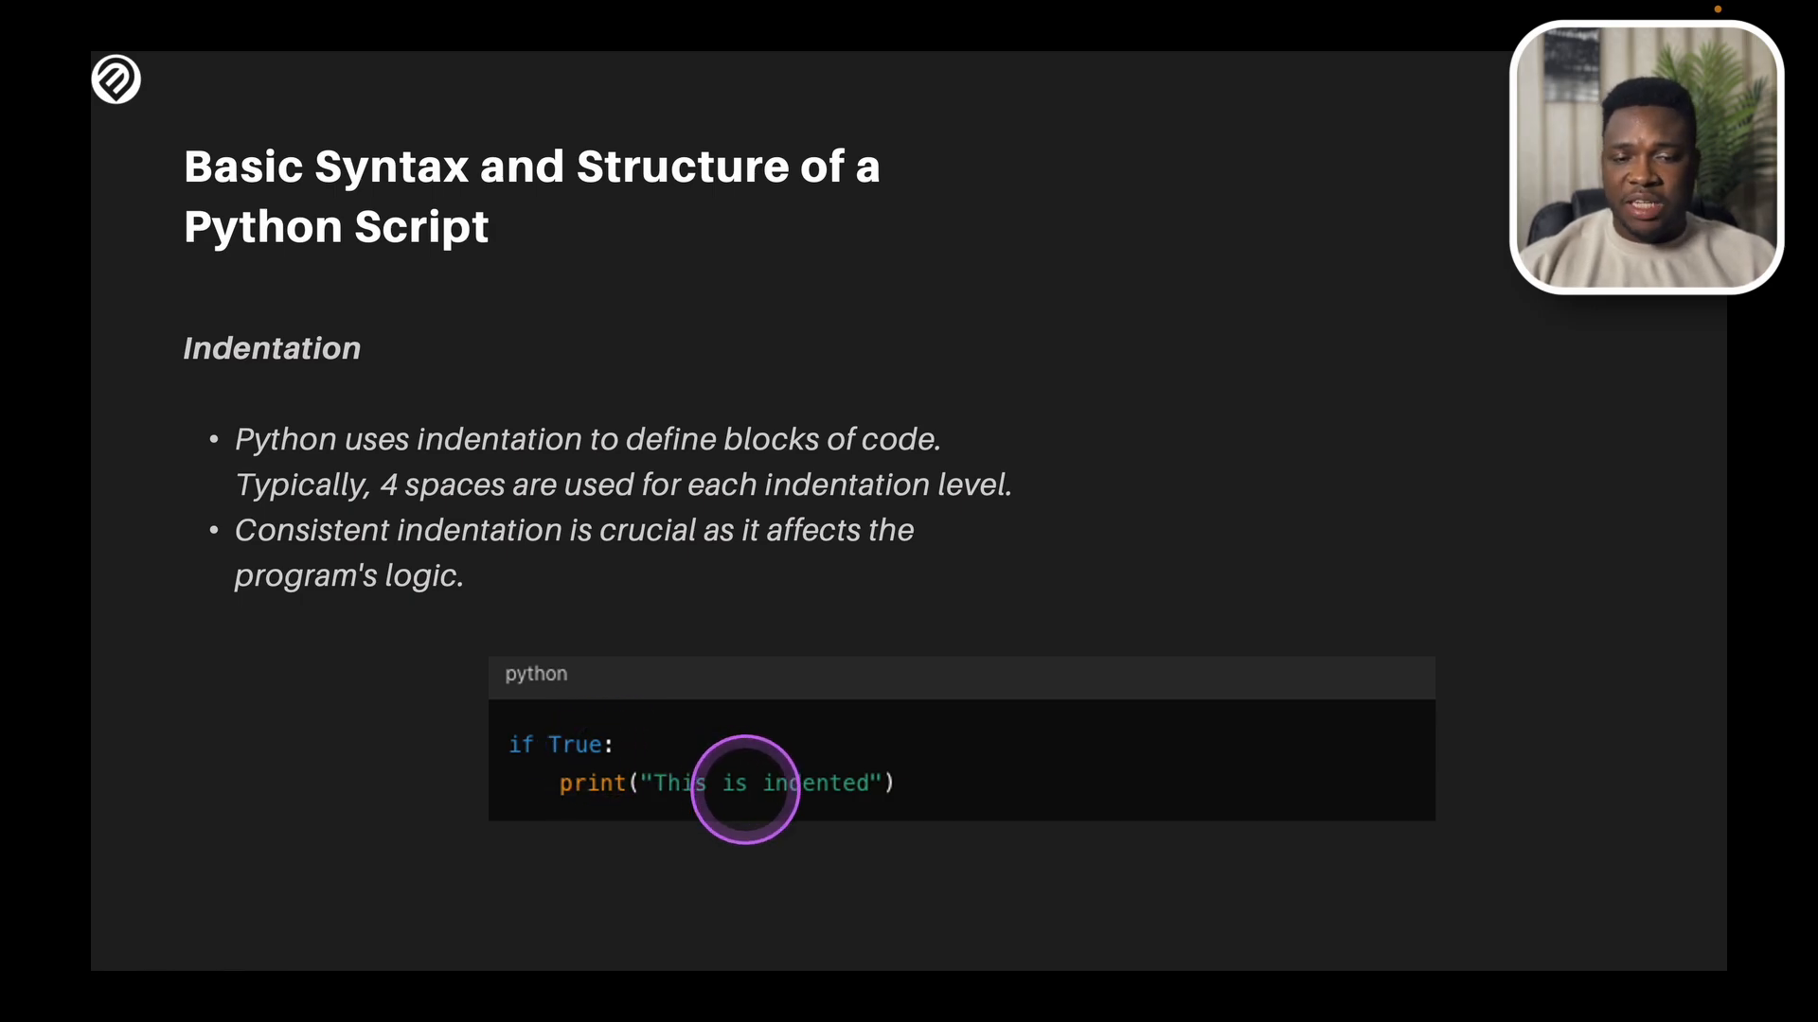
pyautogui.moveTo(510, 789)
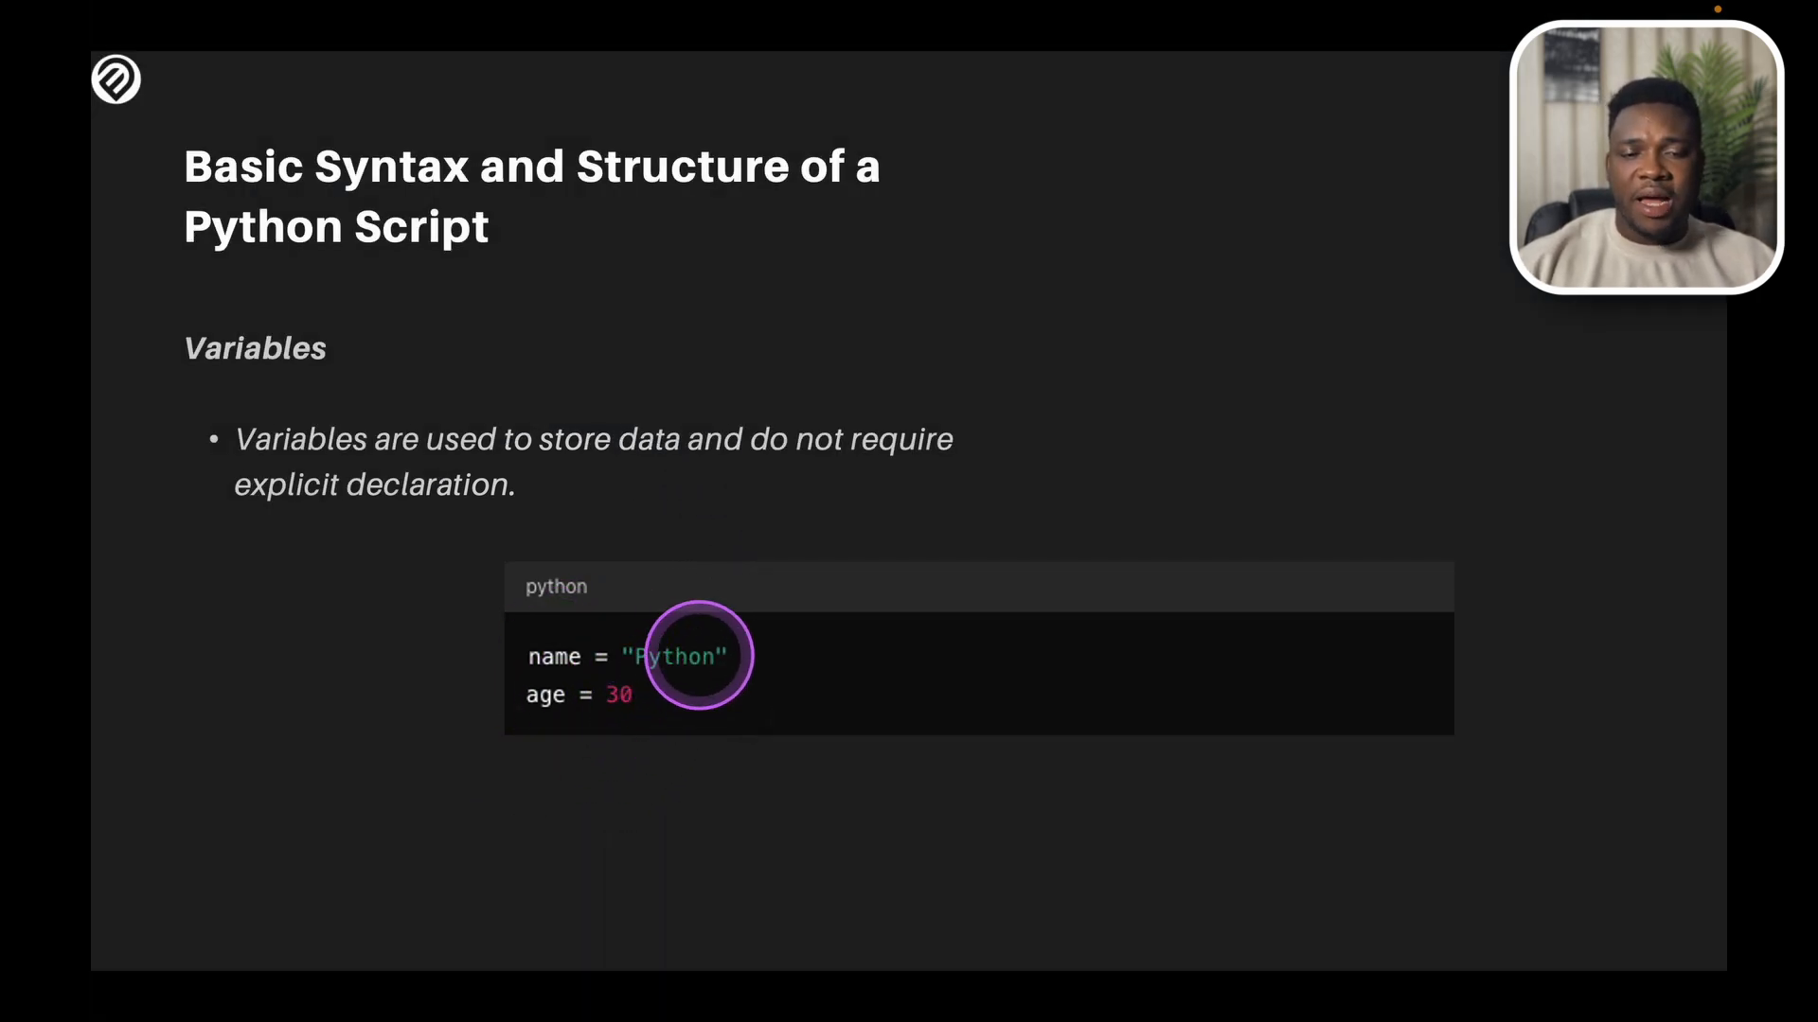
pyautogui.moveTo(629, 698)
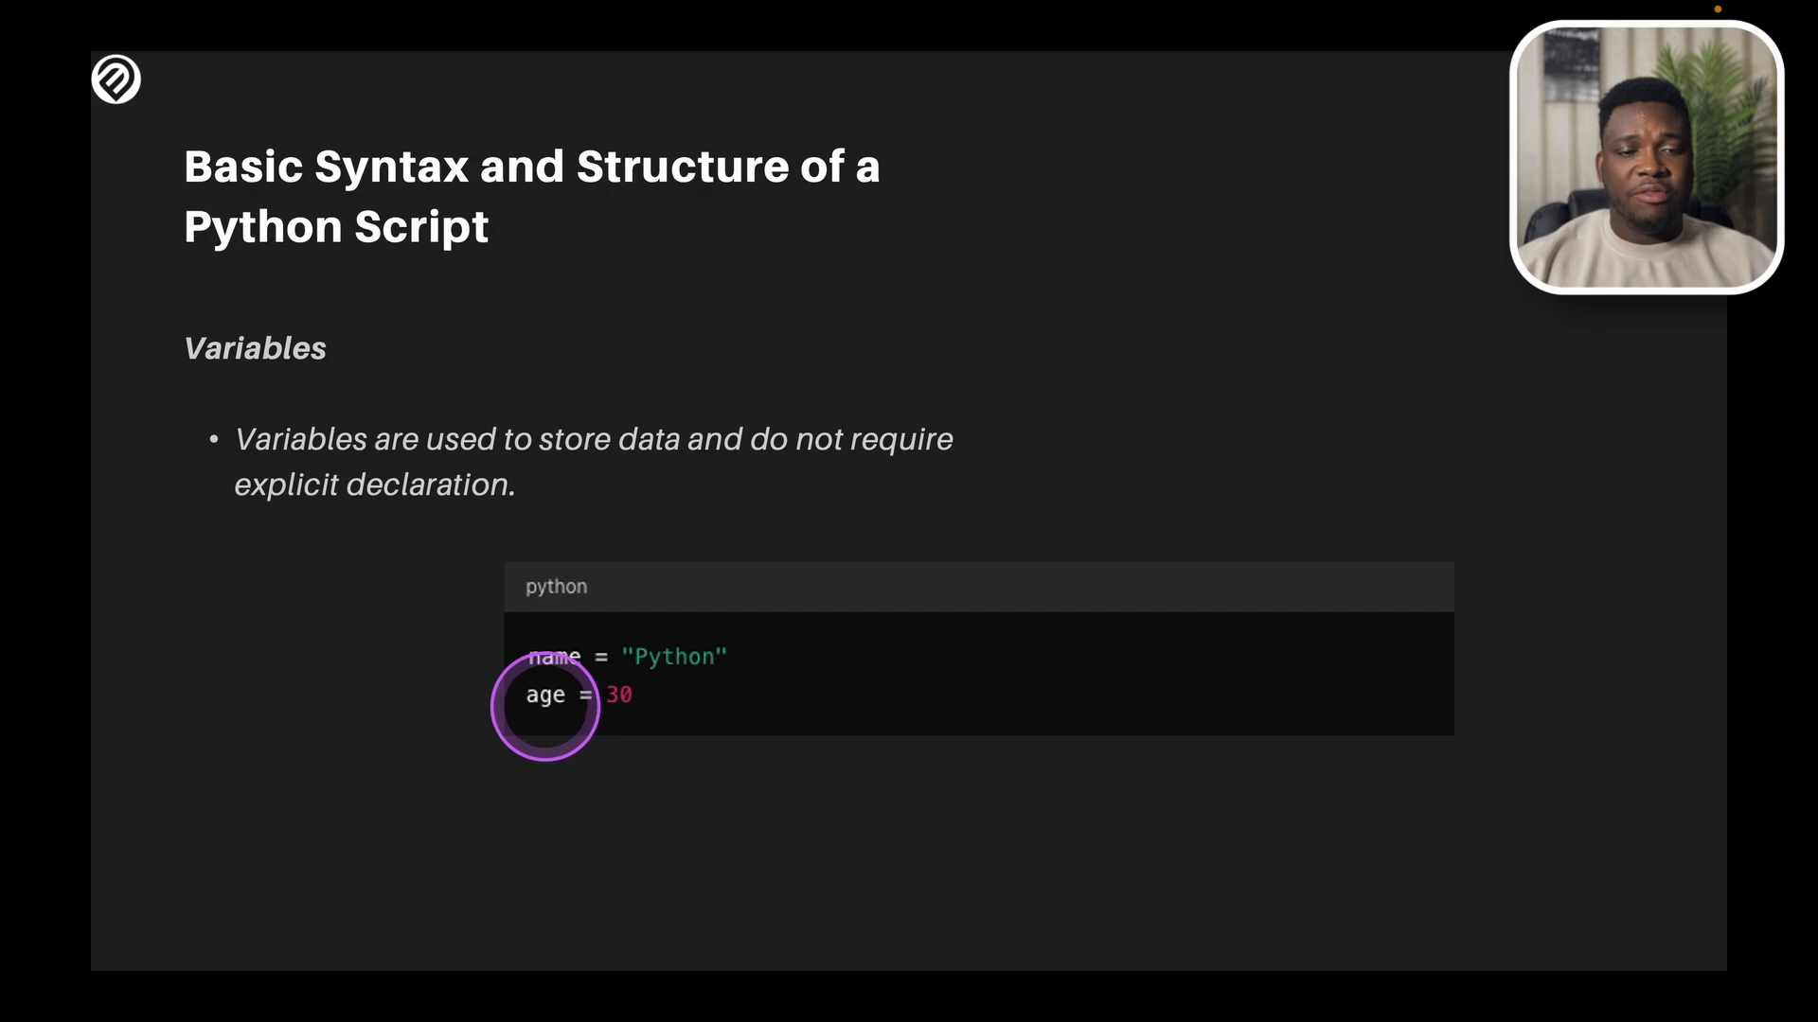
pyautogui.moveTo(597, 703)
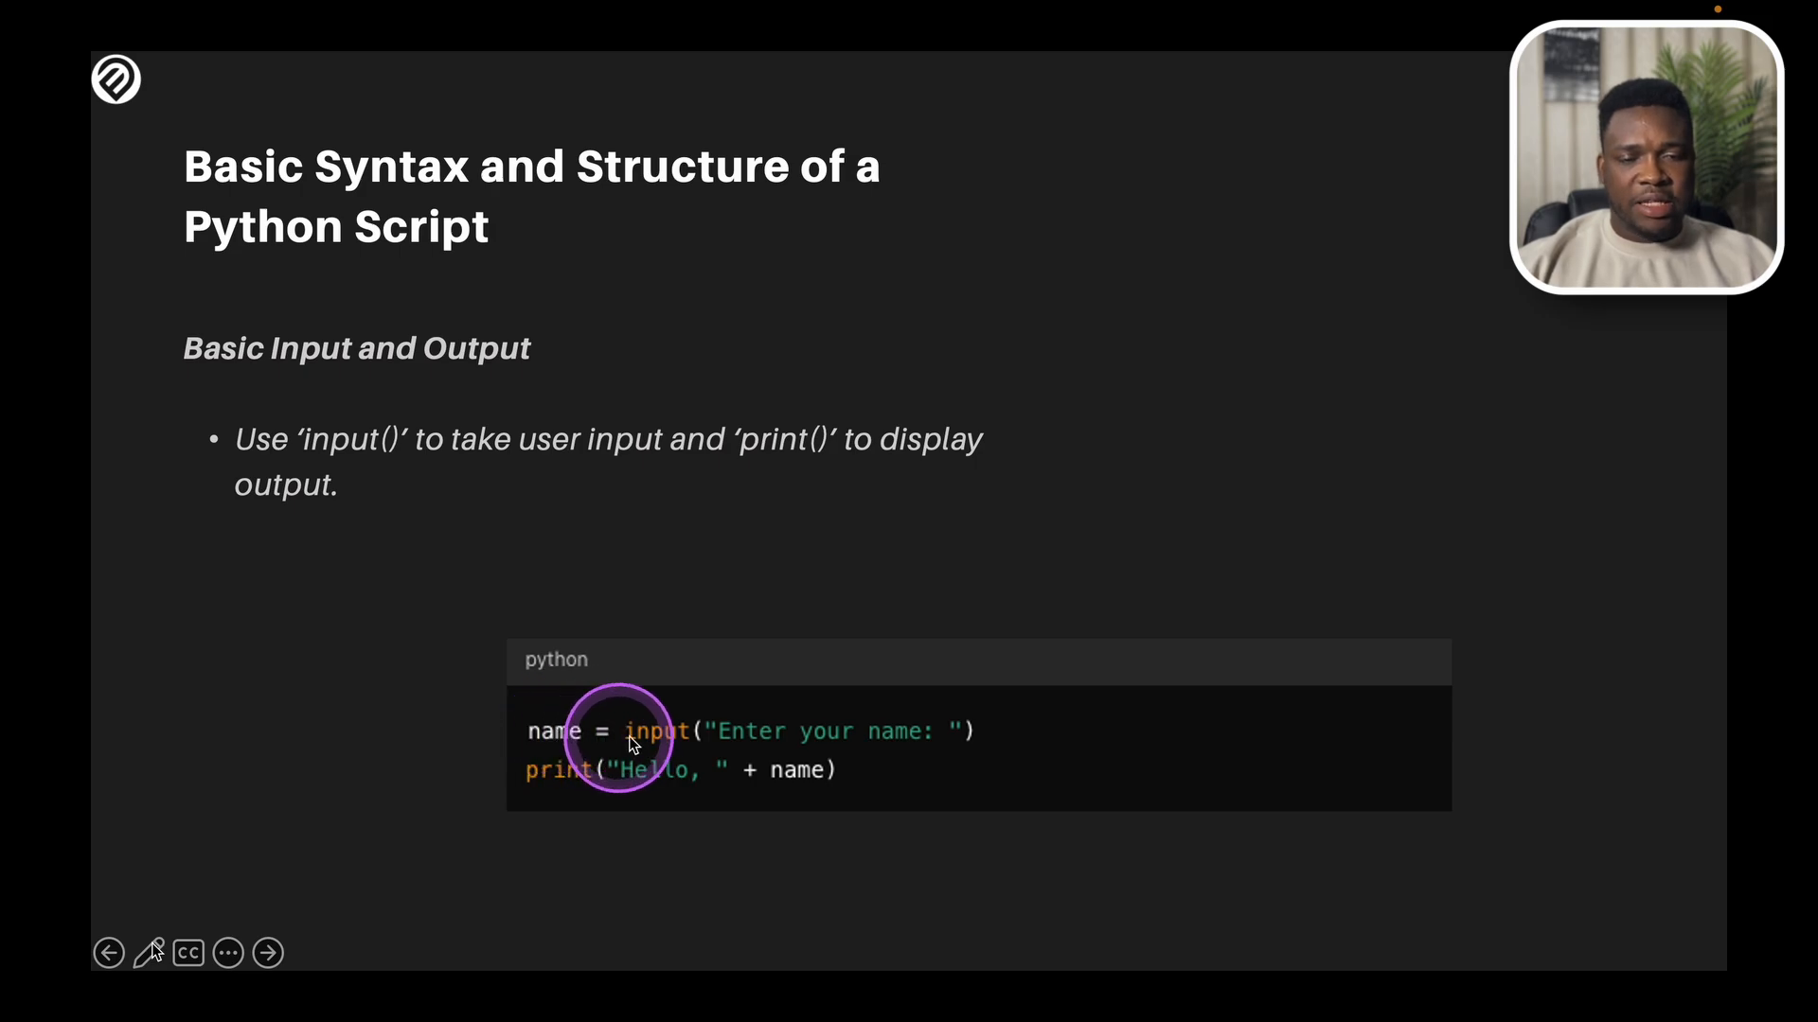
pyautogui.moveTo(777, 742)
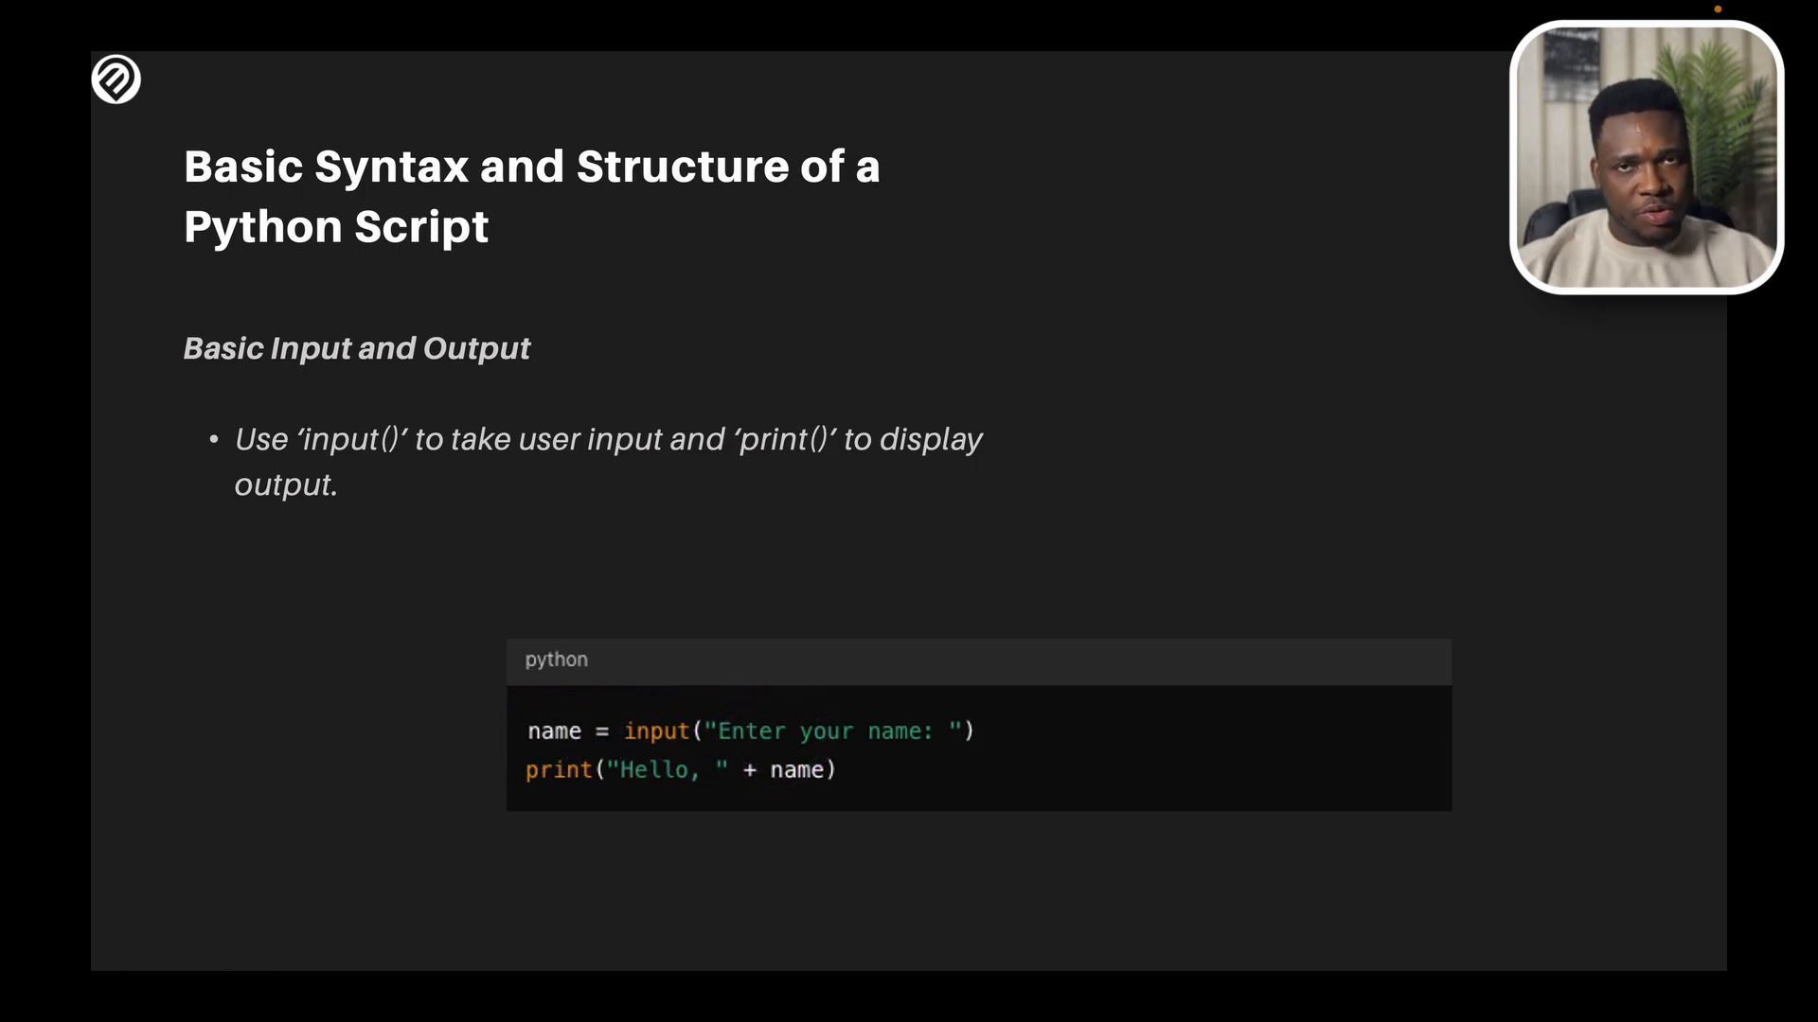
# Step: Step through the Basic Input and Output slide showing the input() and print() example
pyautogui.click(718, 733)
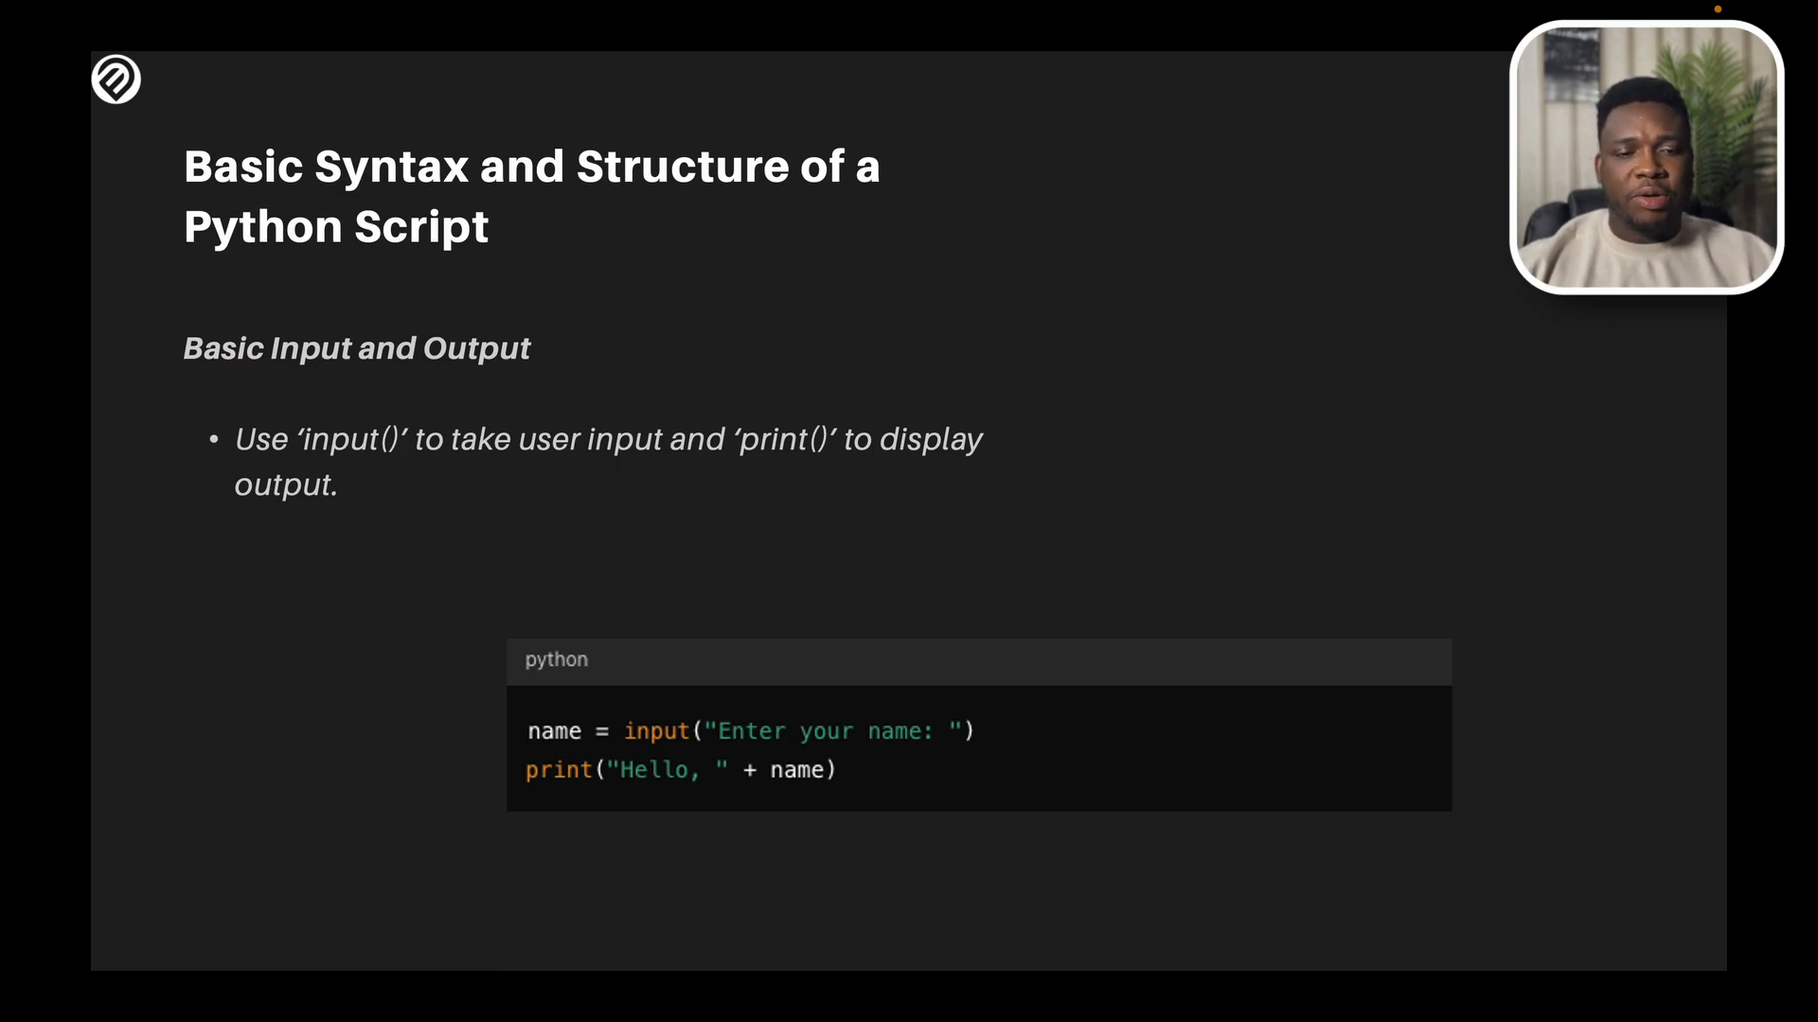
pyautogui.click(626, 779)
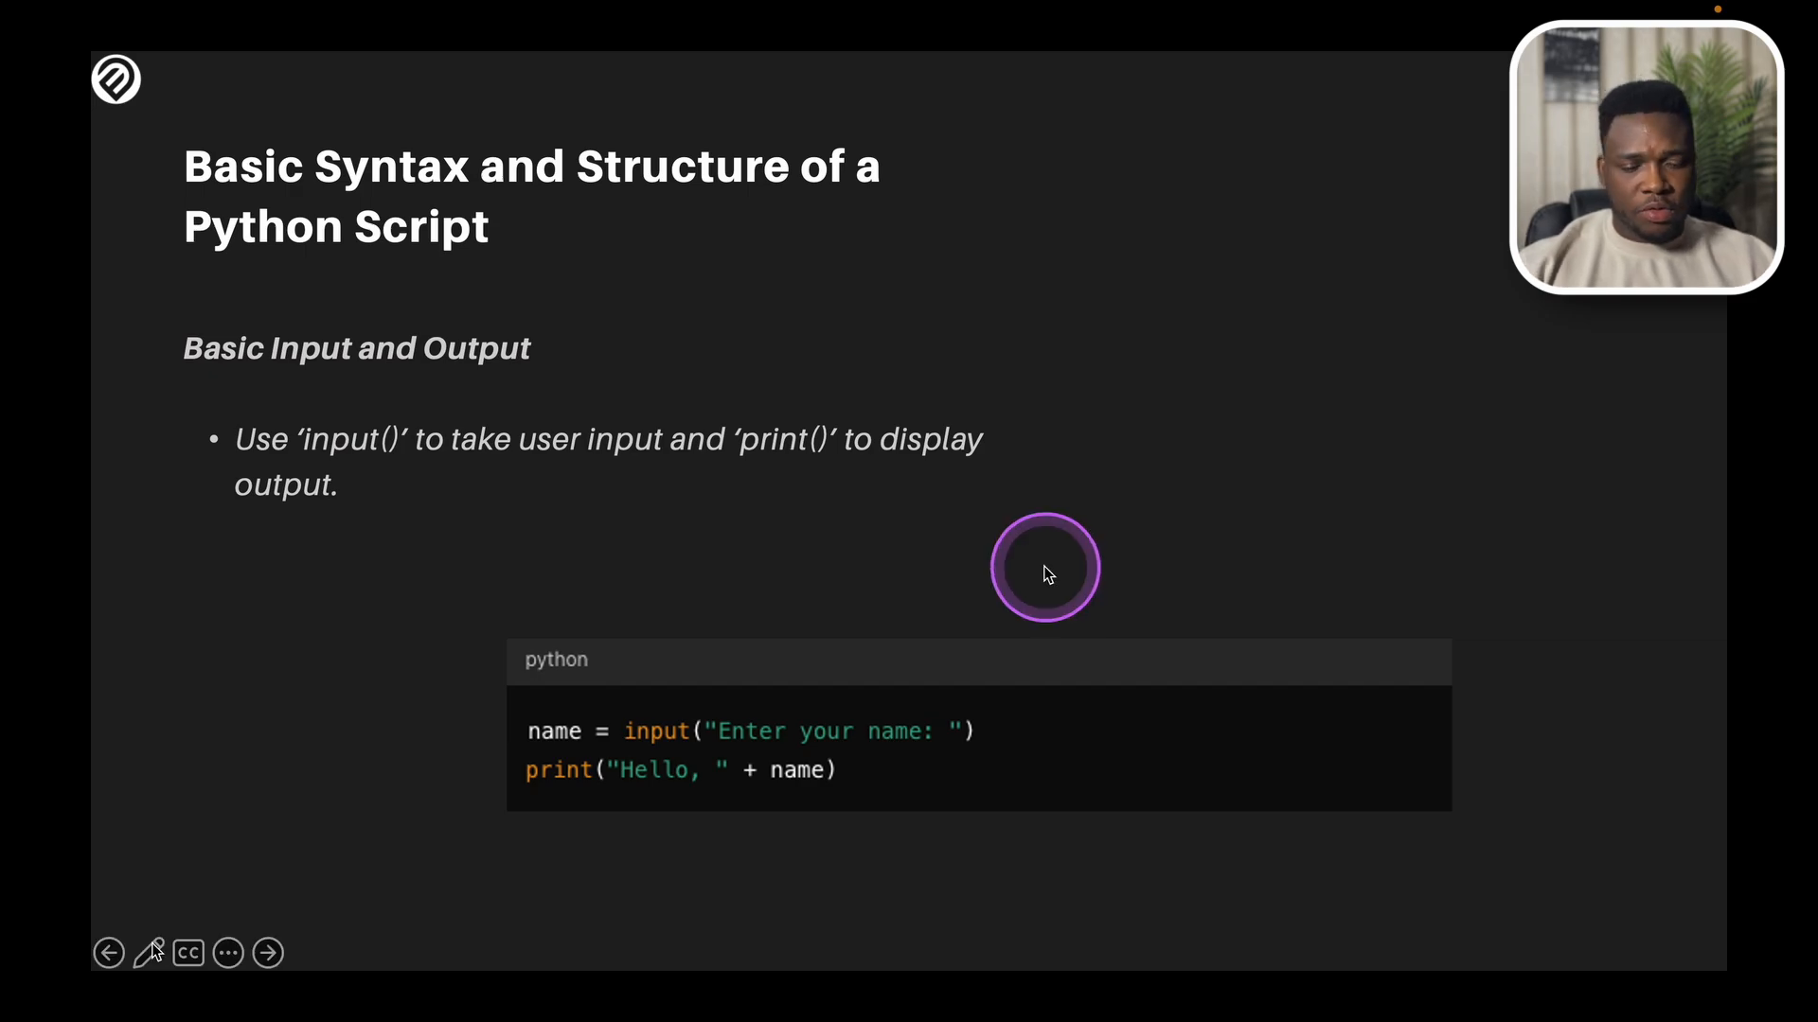
pyautogui.moveTo(1037, 562); pyautogui.dragTo(1049, 620)
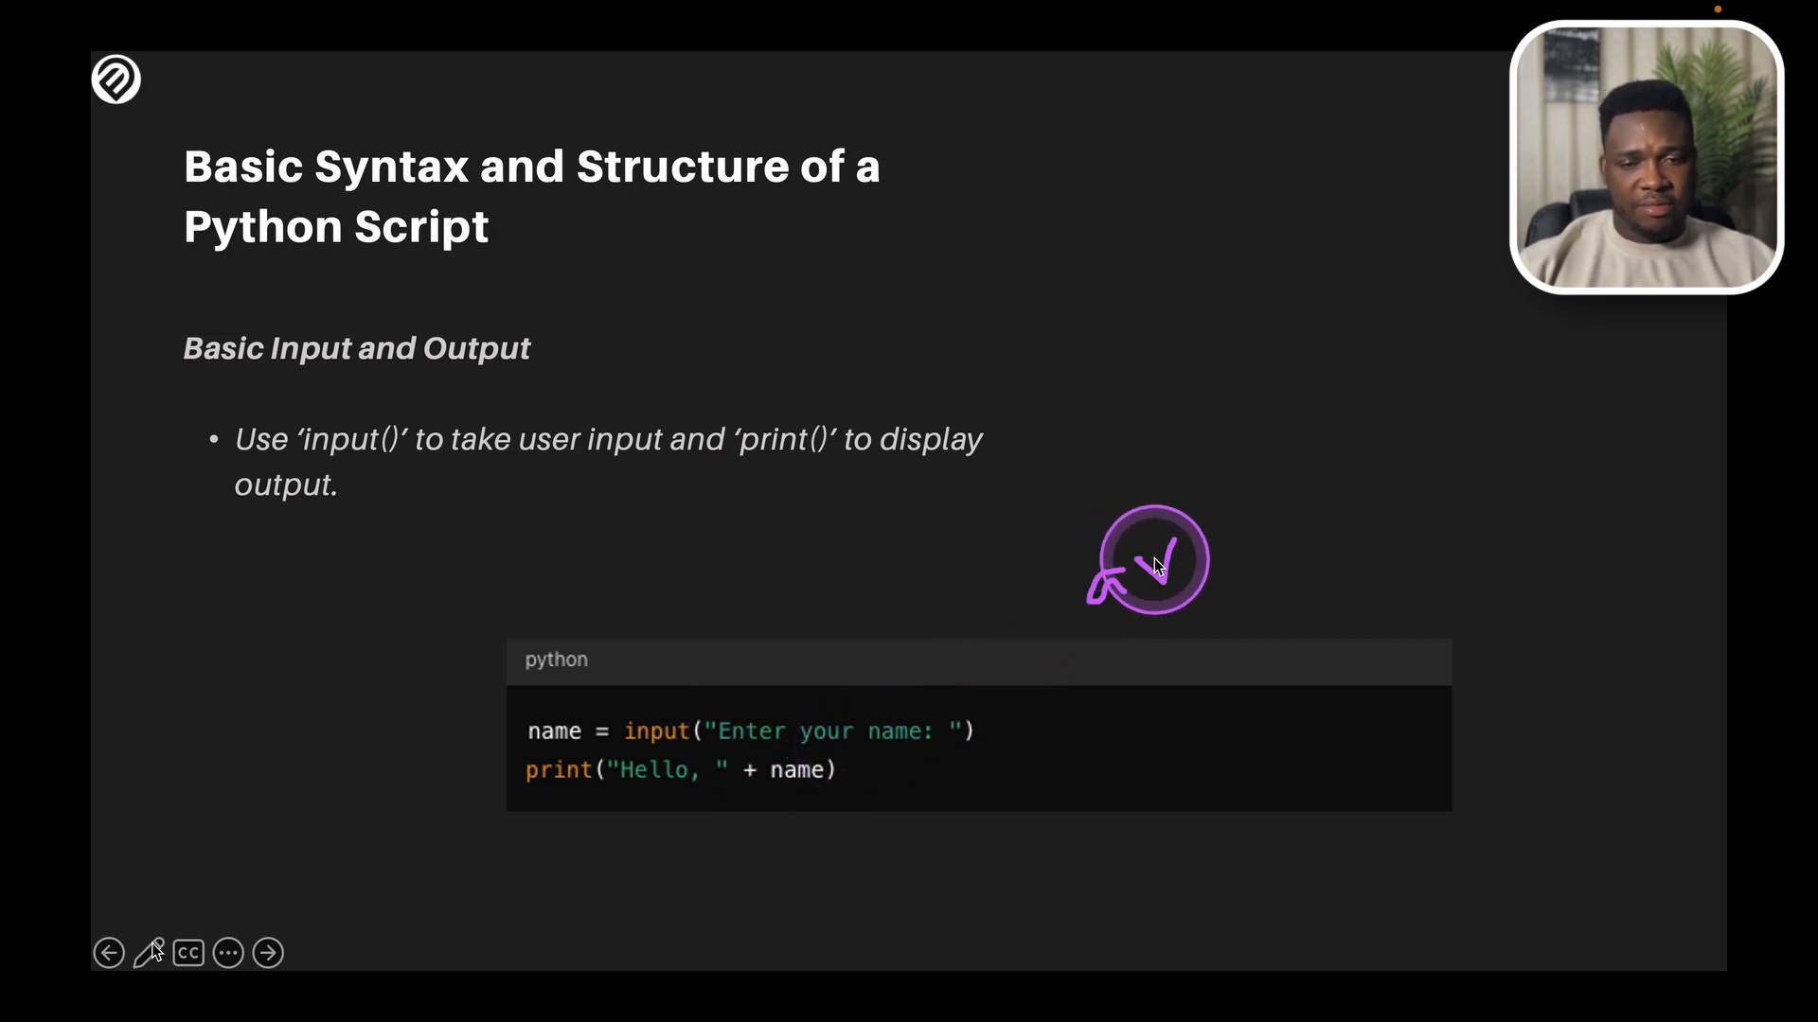
pyautogui.click(268, 953)
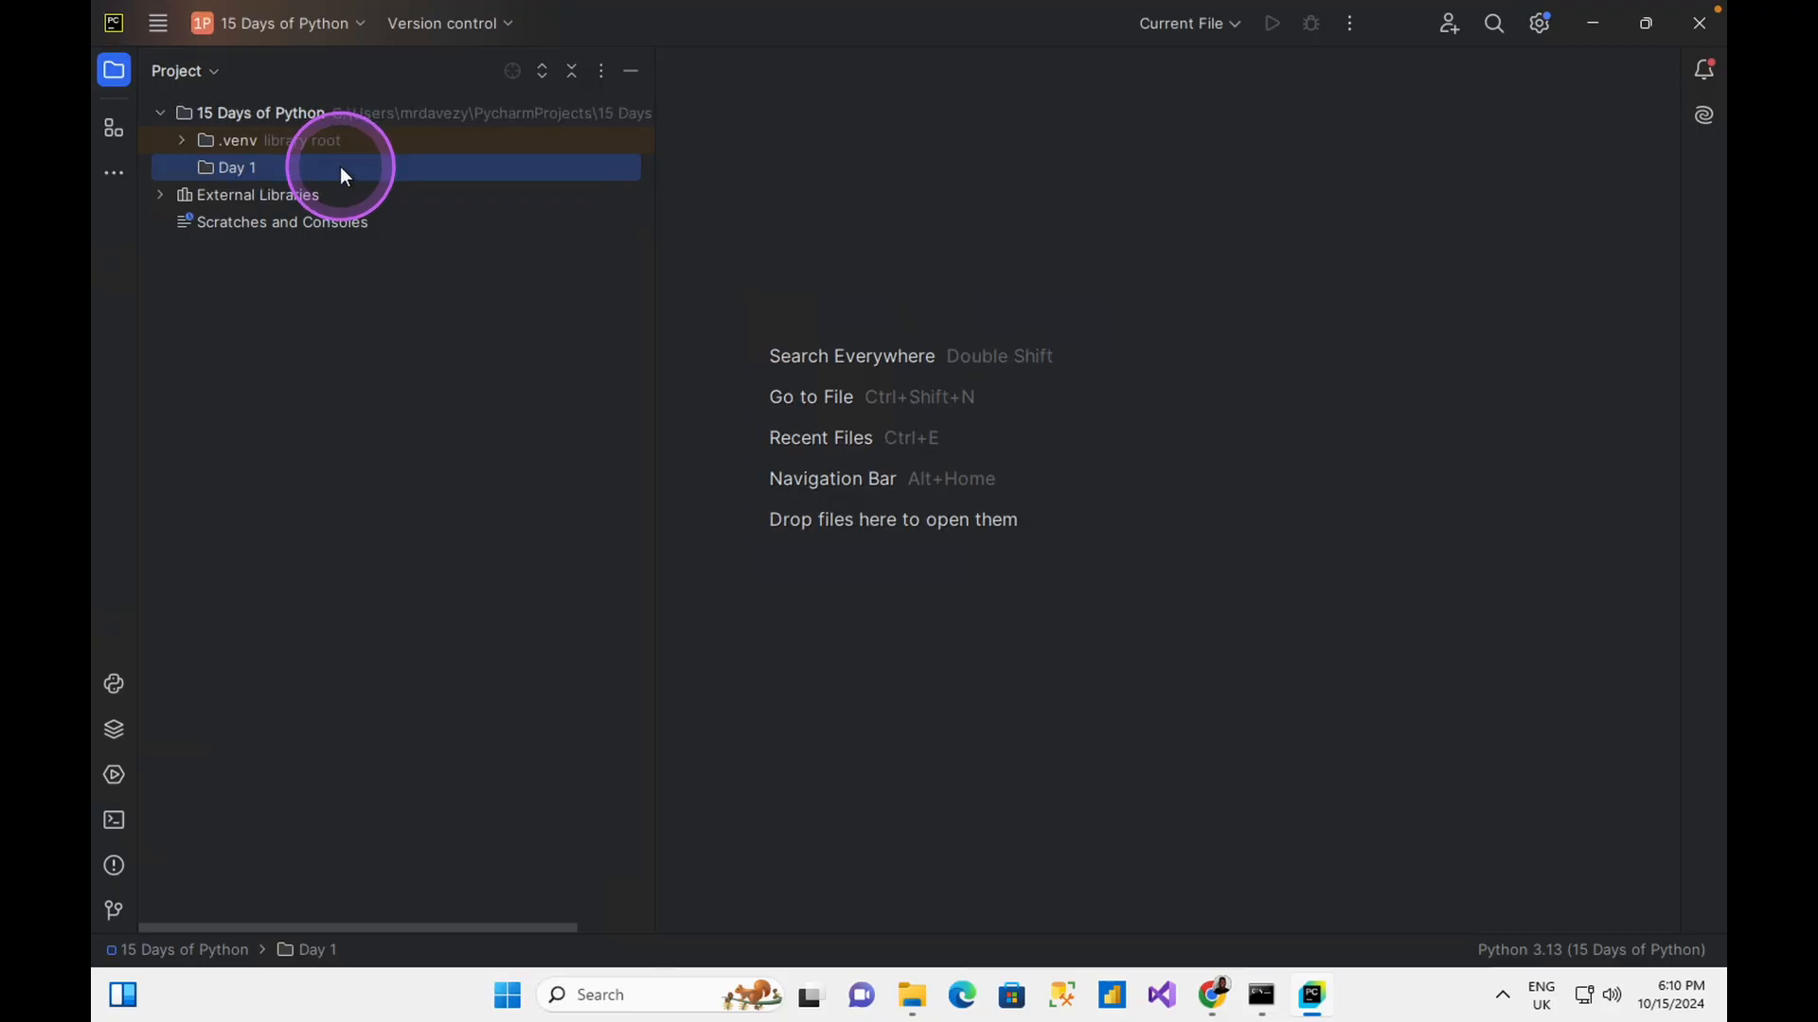
# Step: Add a new Python file named excercise_01 under the Day 1 folder
pyautogui.rightClick(235, 166)
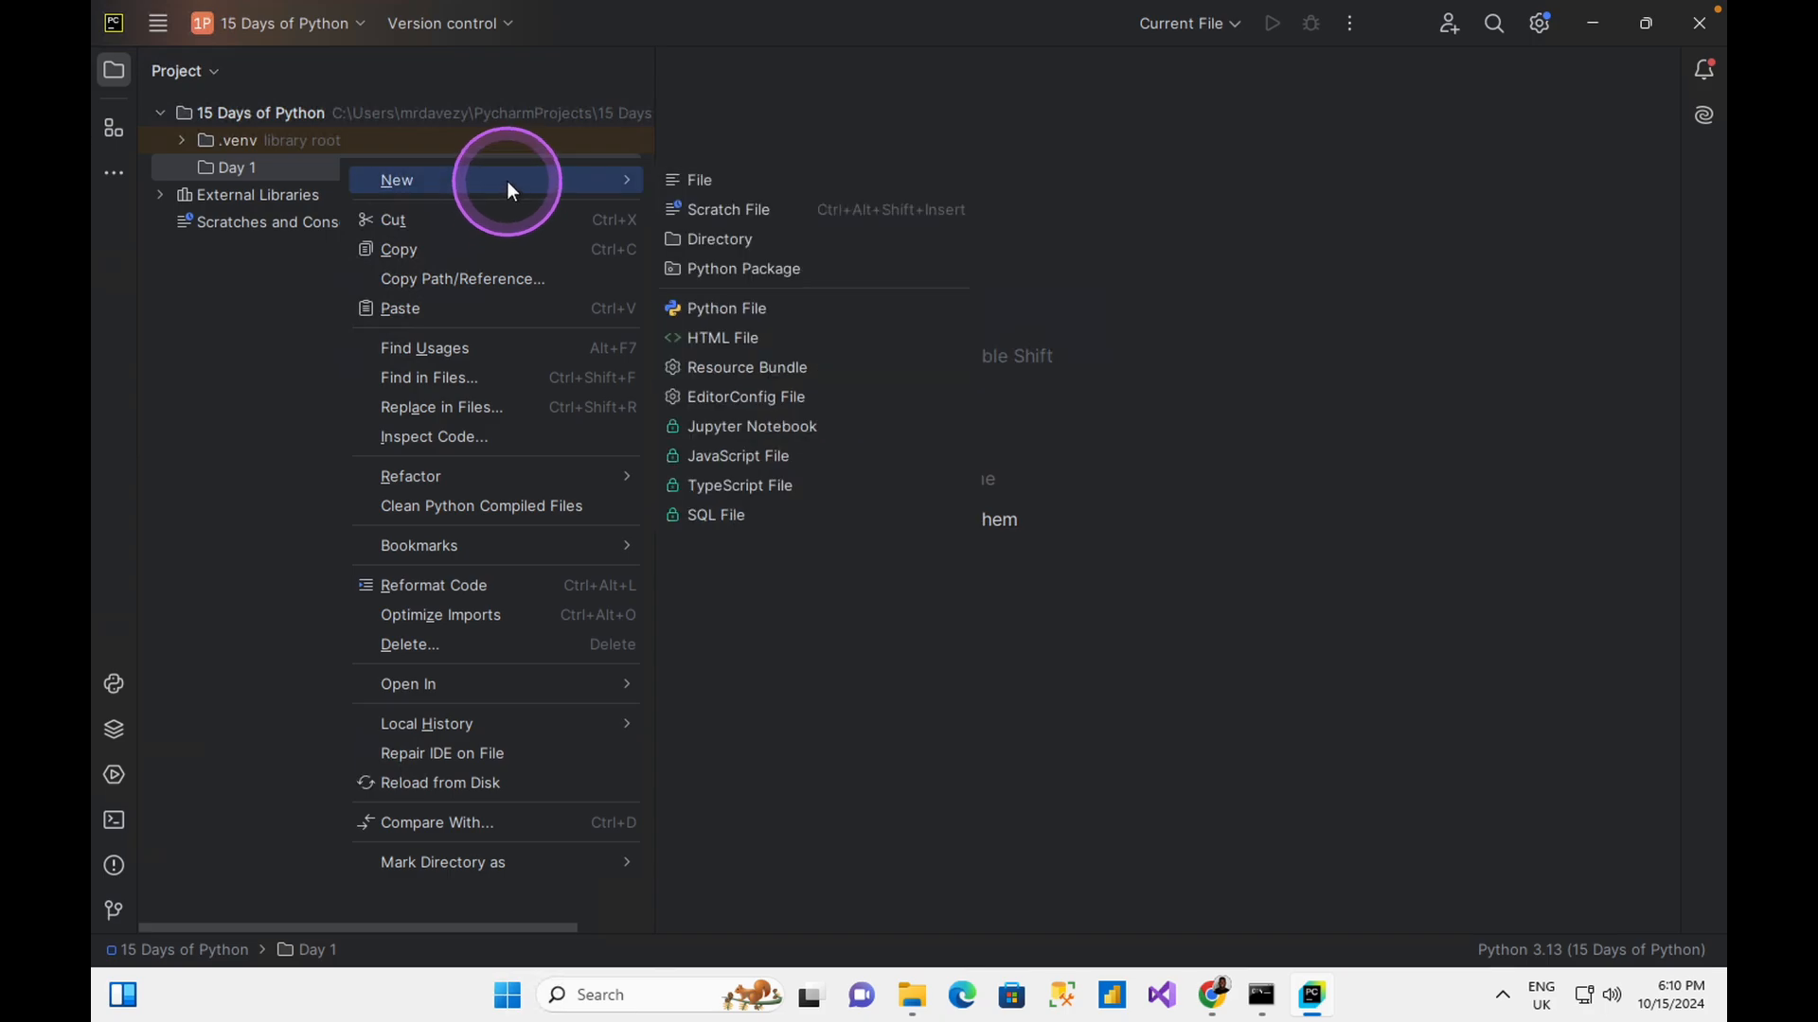
pyautogui.click(727, 309)
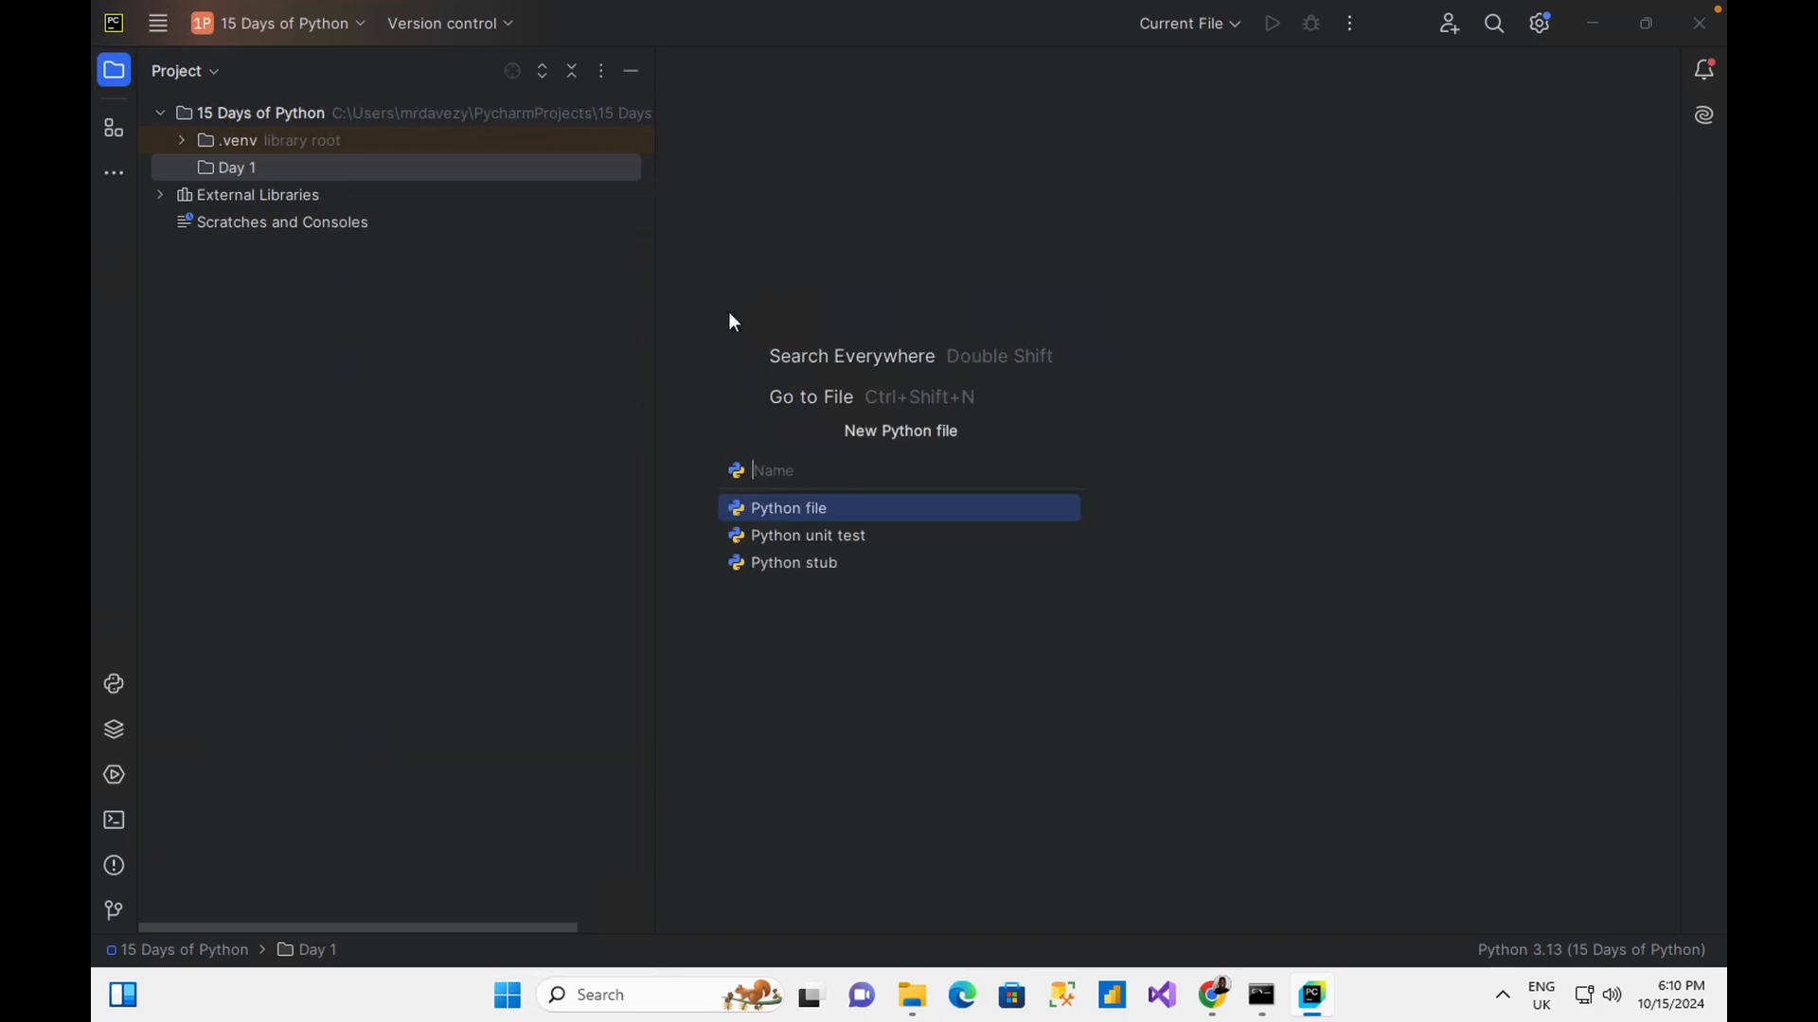
pyautogui.write('excercise')
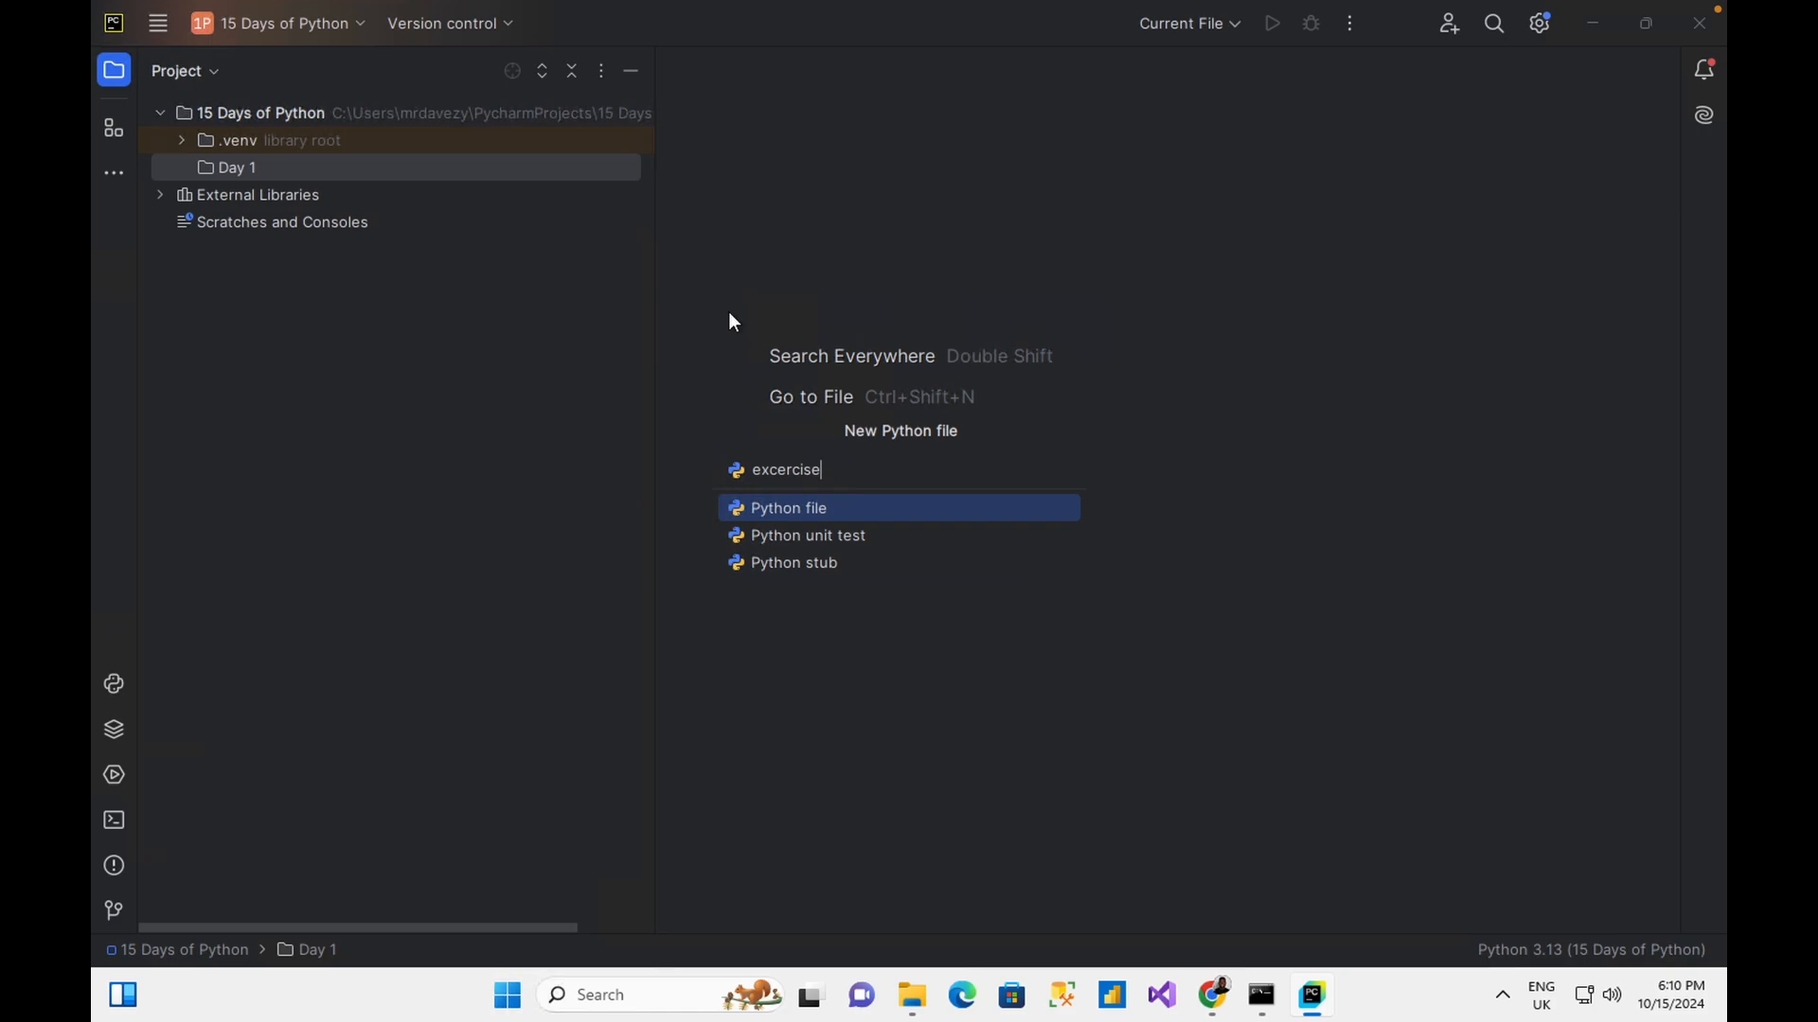
pyautogui.write('_01')
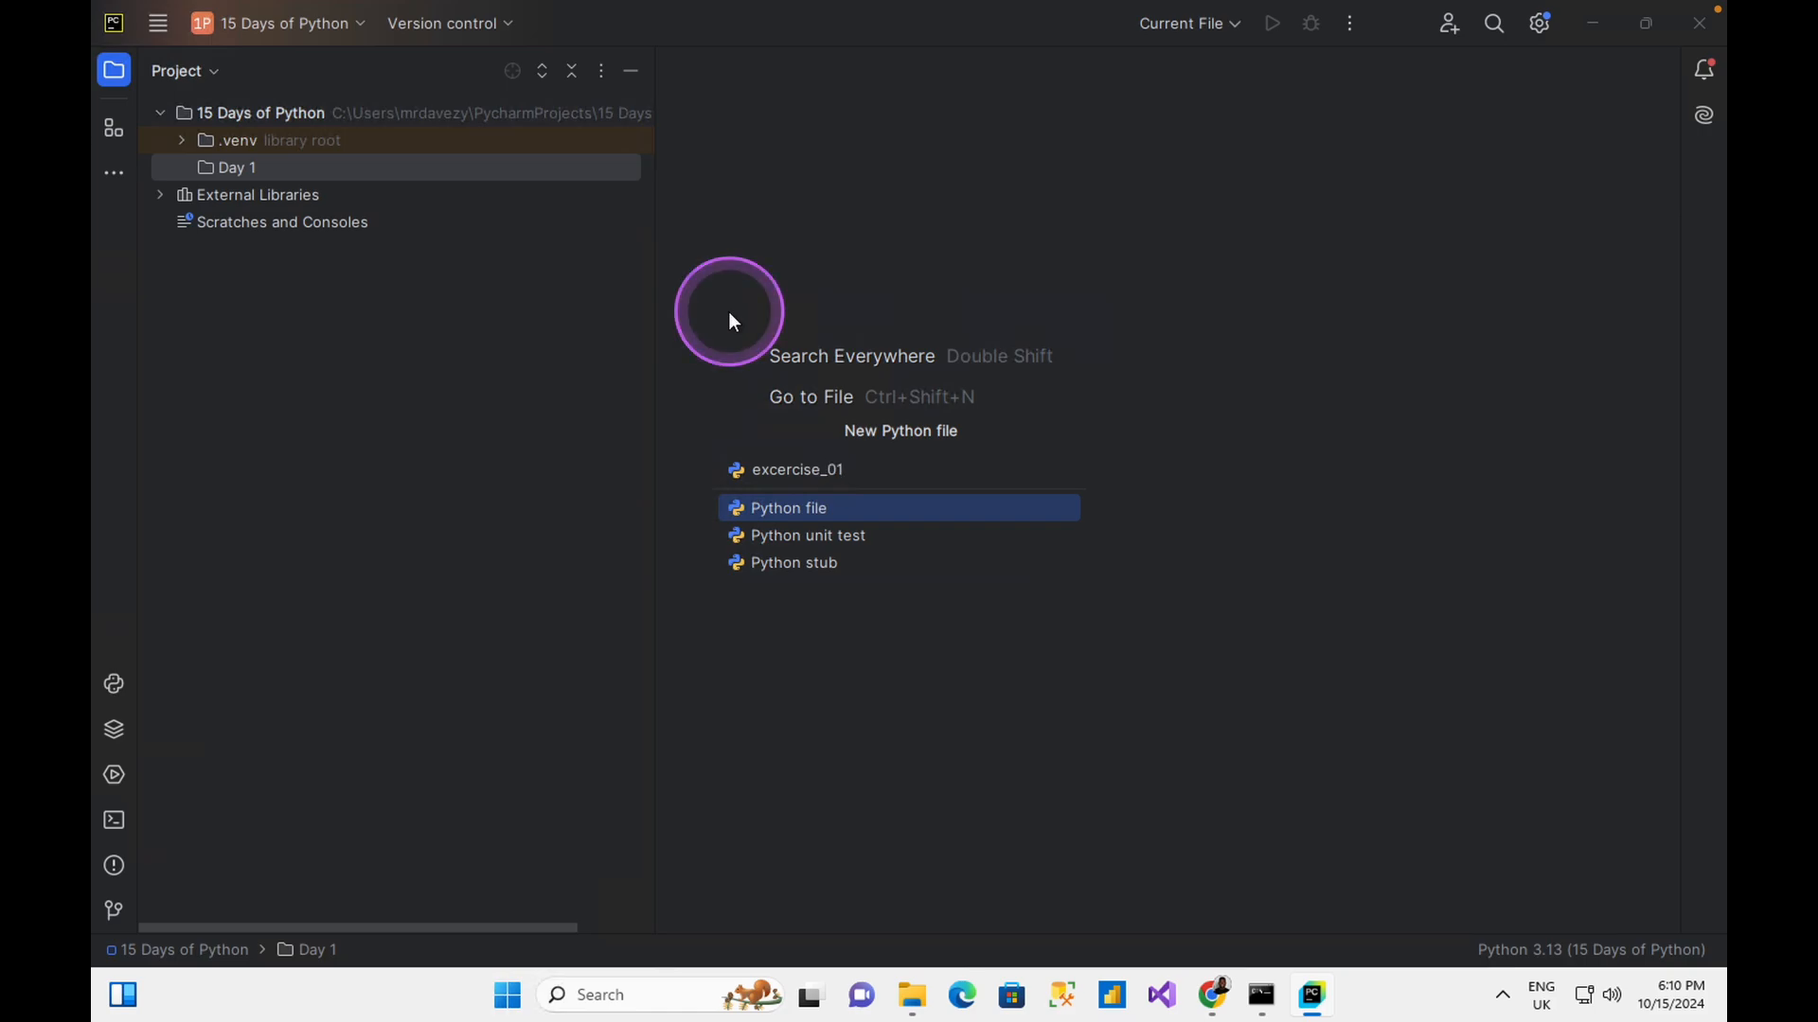
pyautogui.click(789, 508)
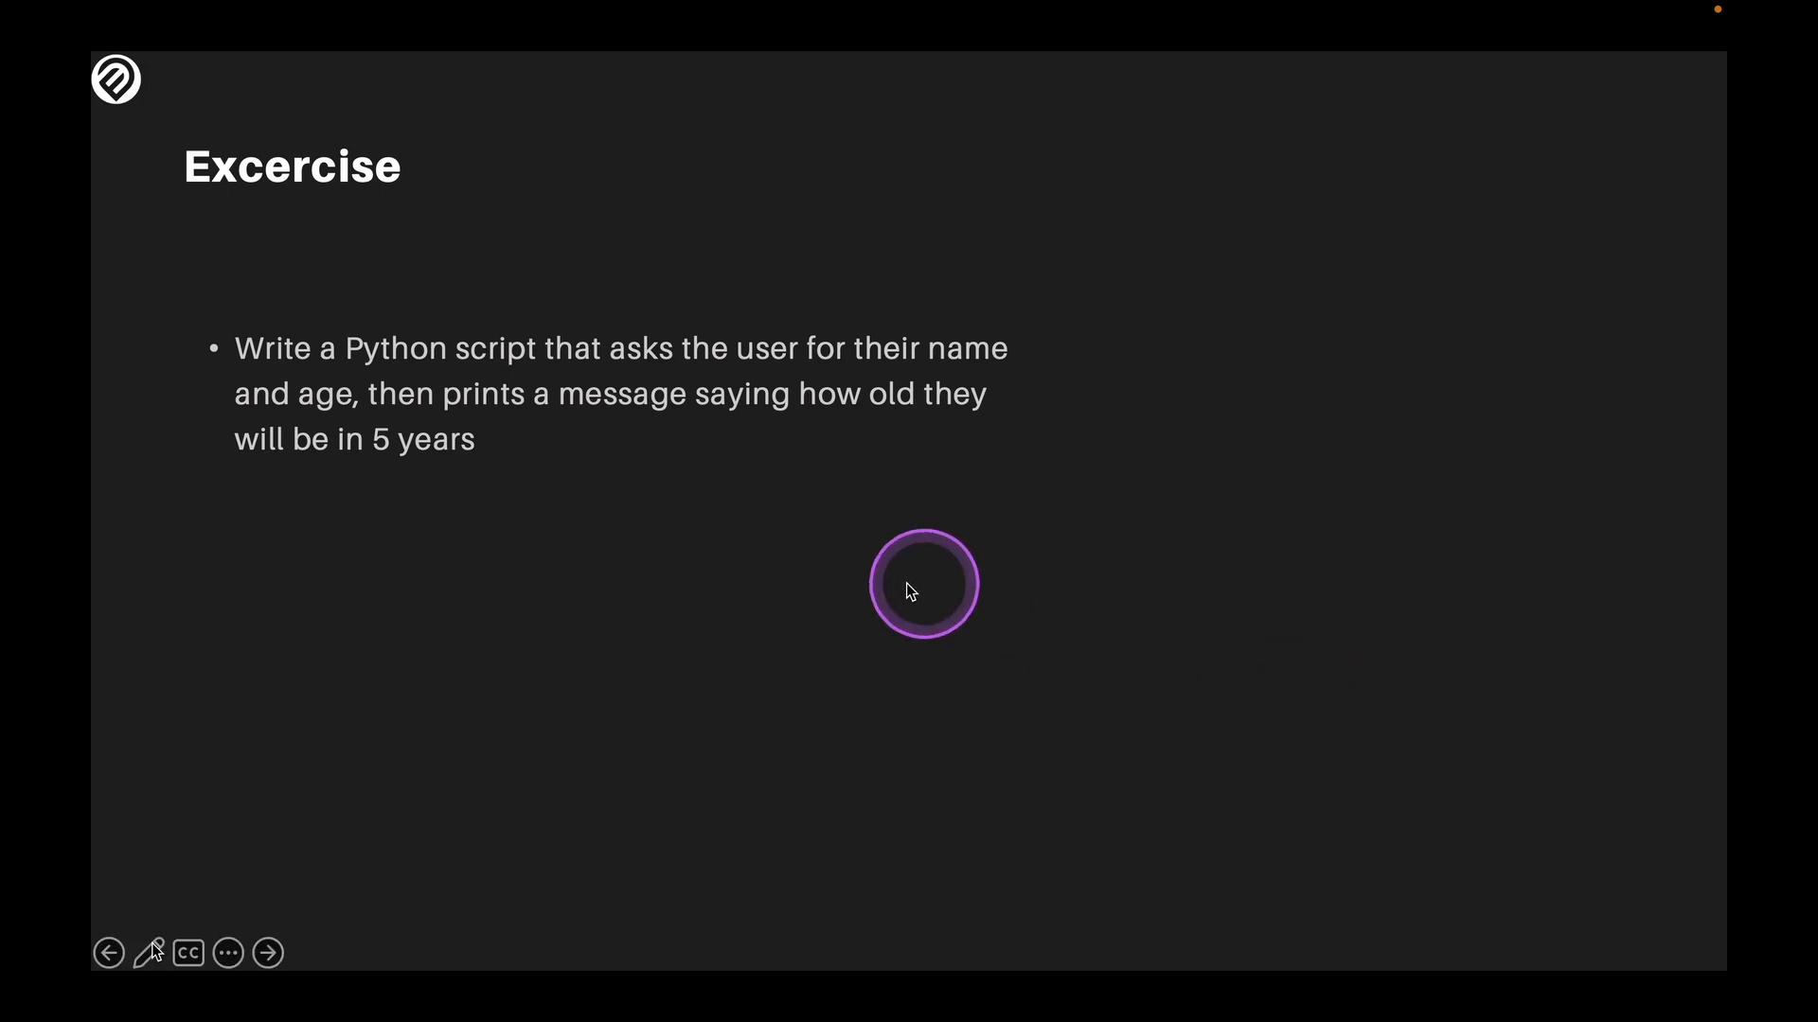
pyautogui.moveTo(475, 394)
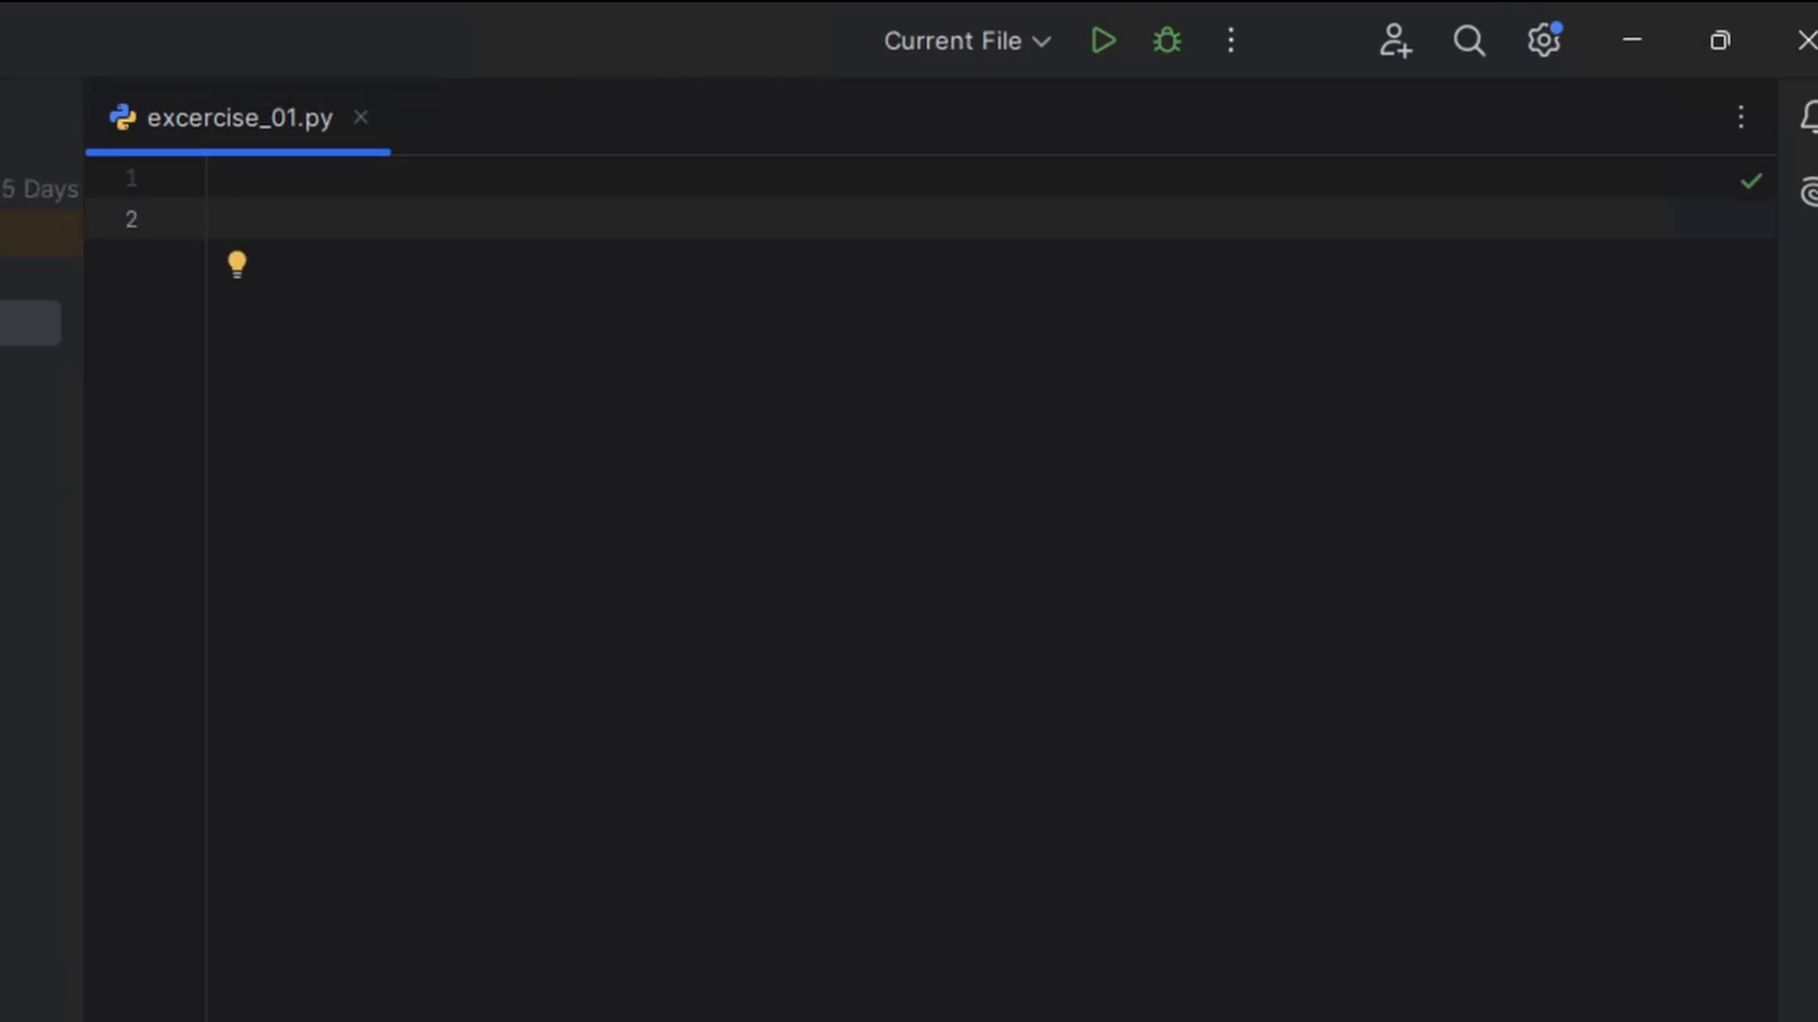
# Step: Write the name and age input() prompts, wrapping the age input in int()
pyautogui.write('name = input(')
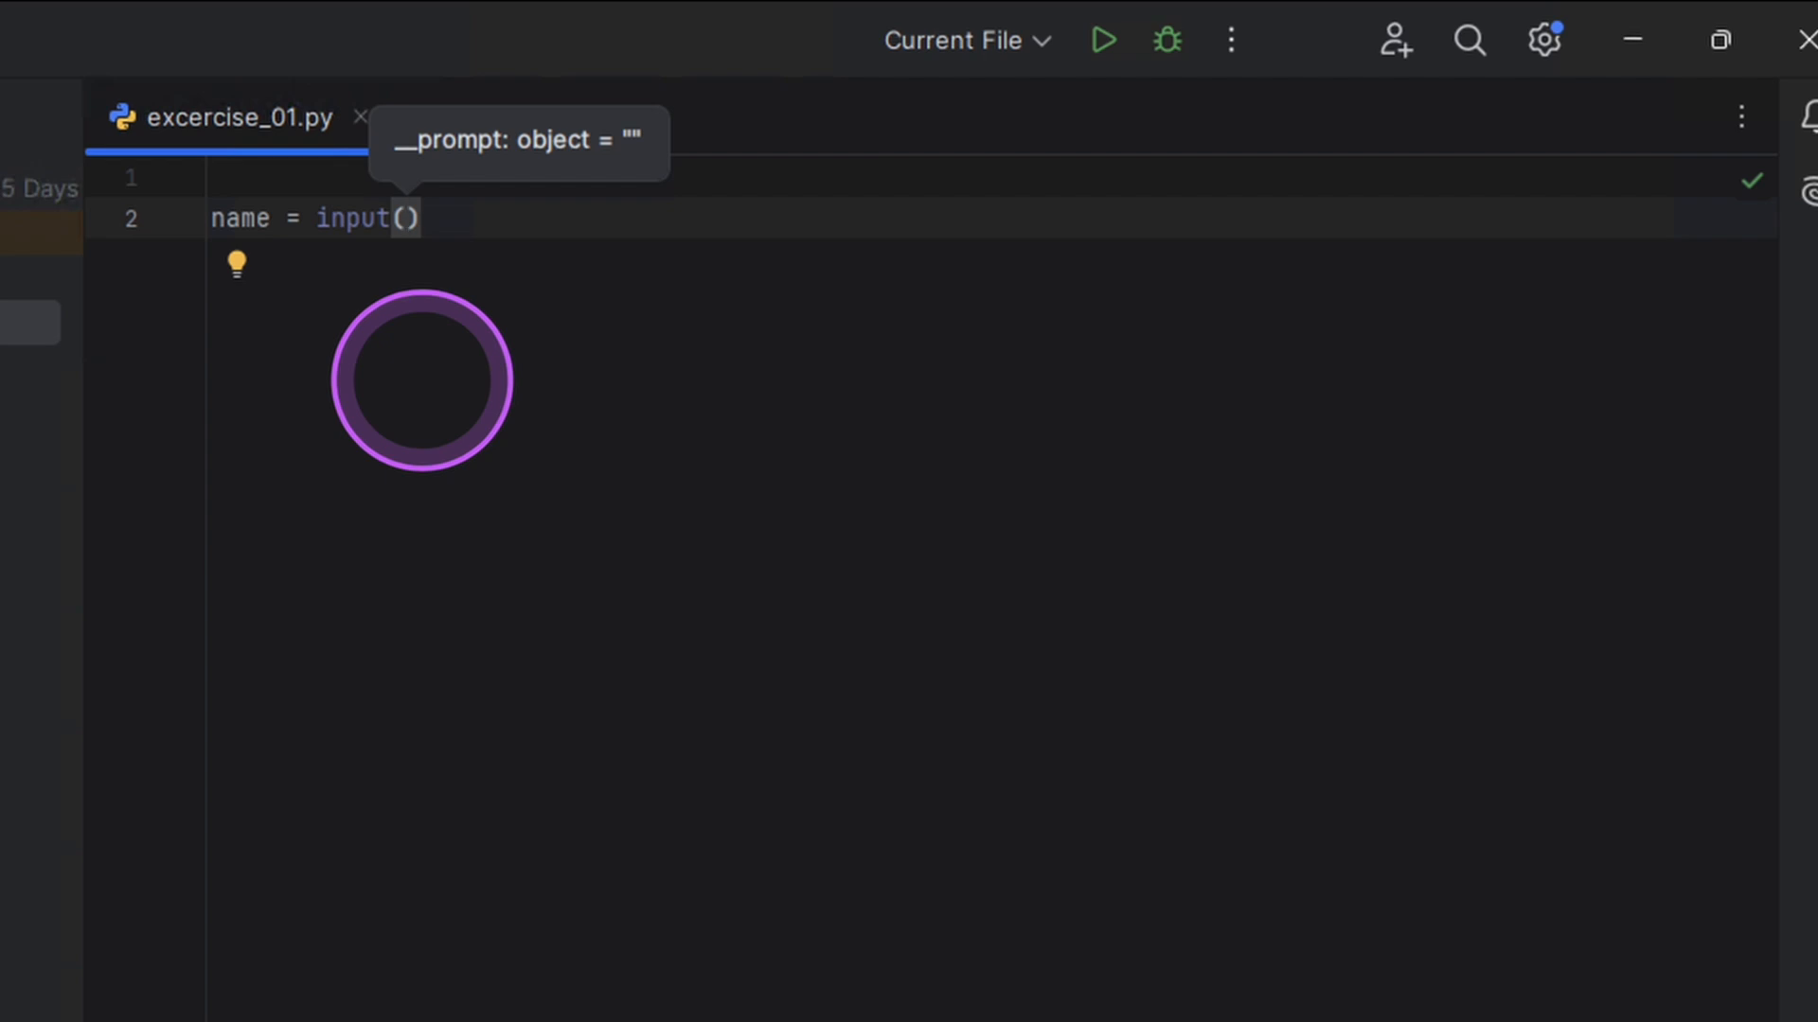
pyautogui.write('"Enter"')
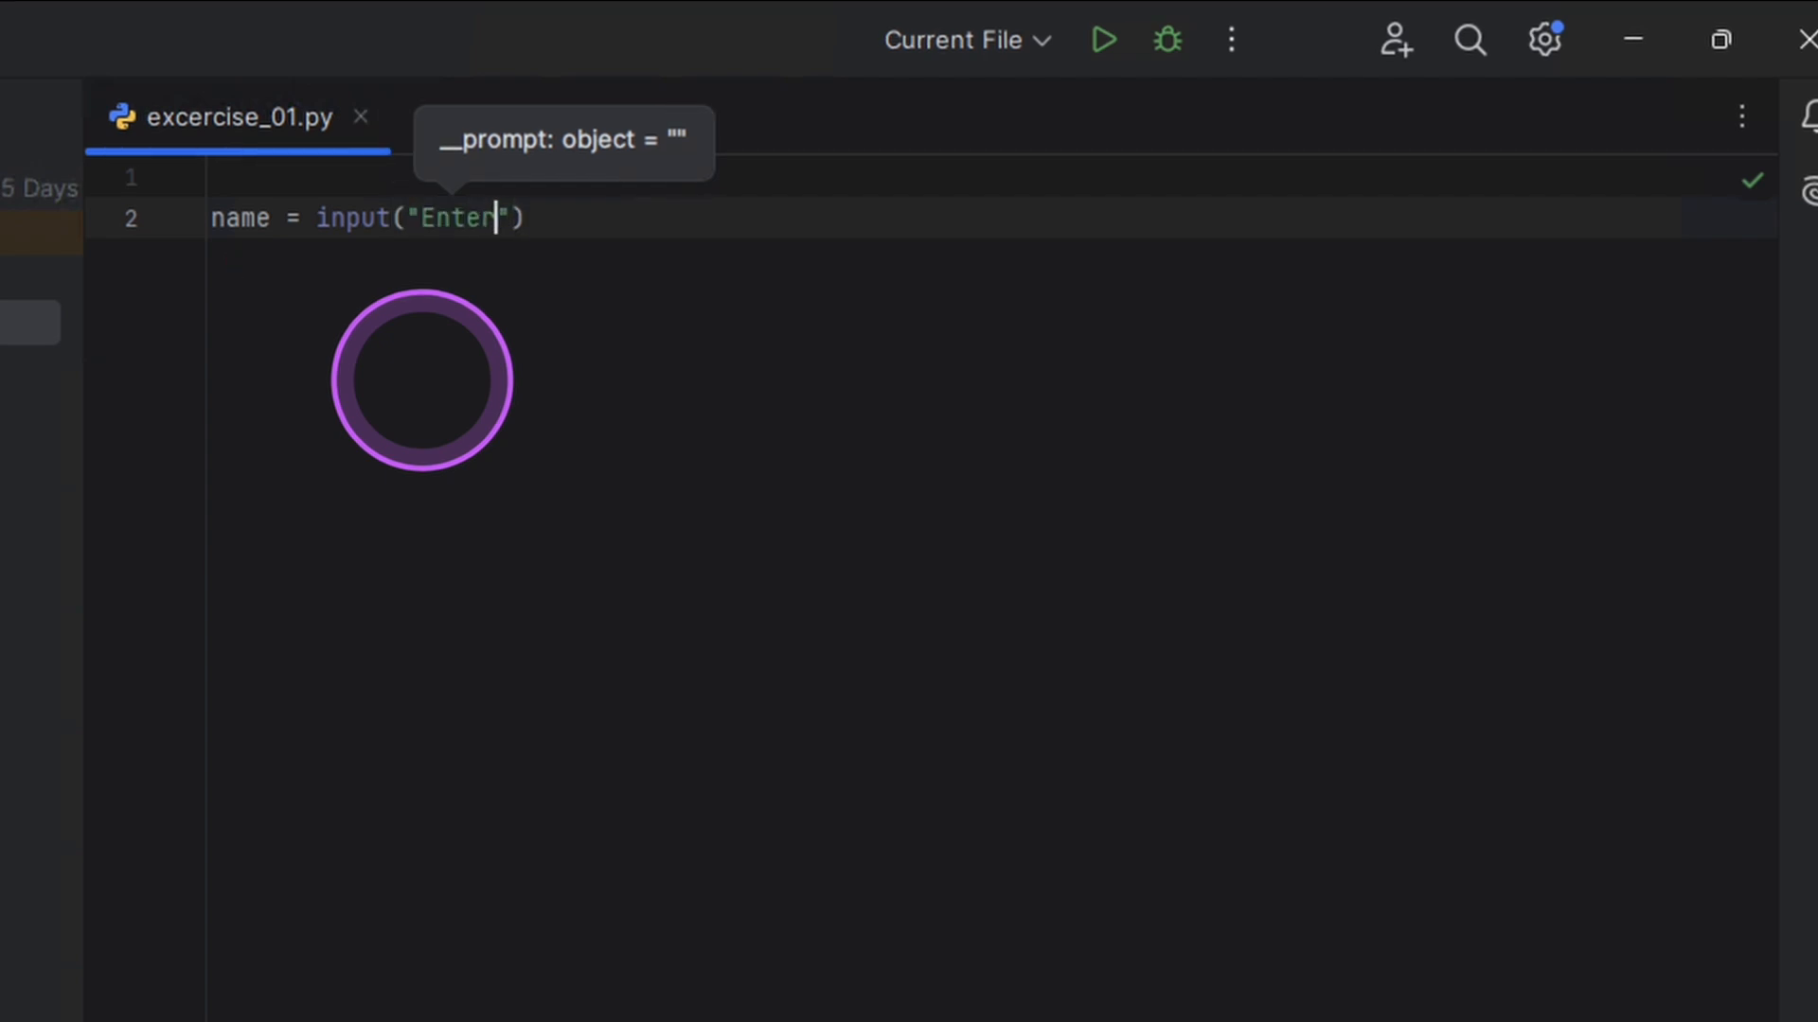
pyautogui.write('your name')
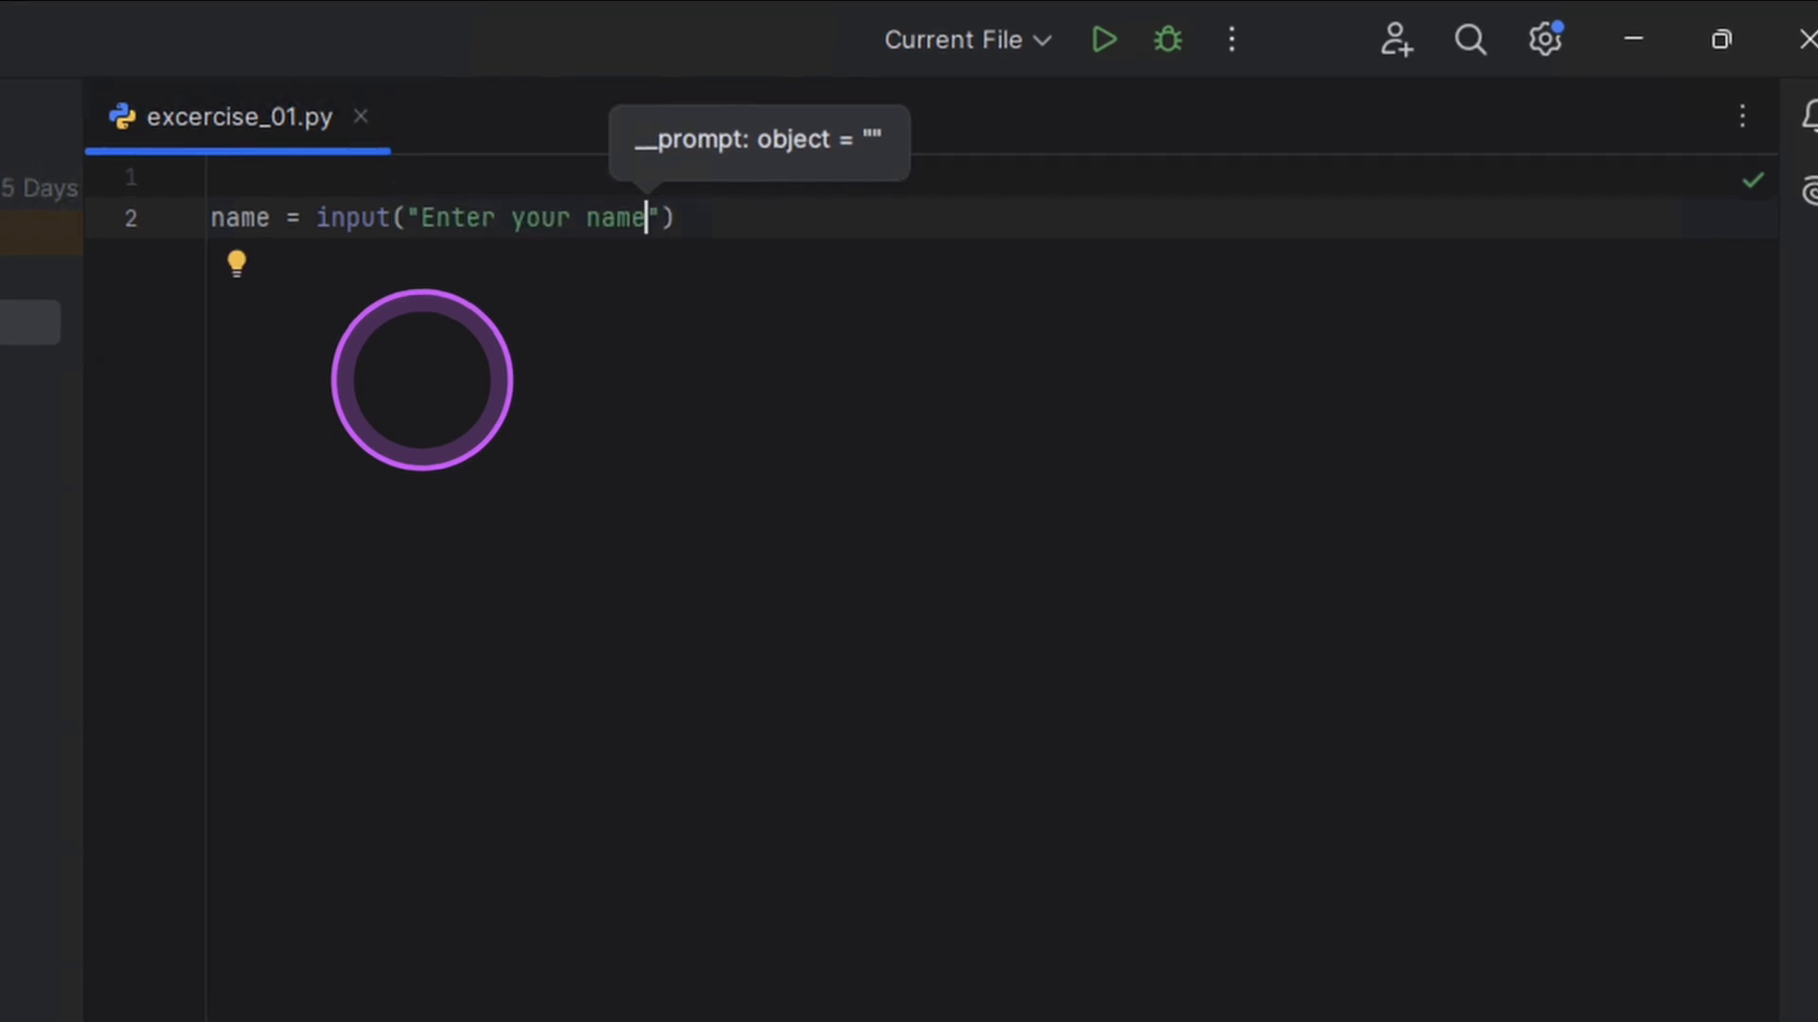
pyautogui.press('Backspace')
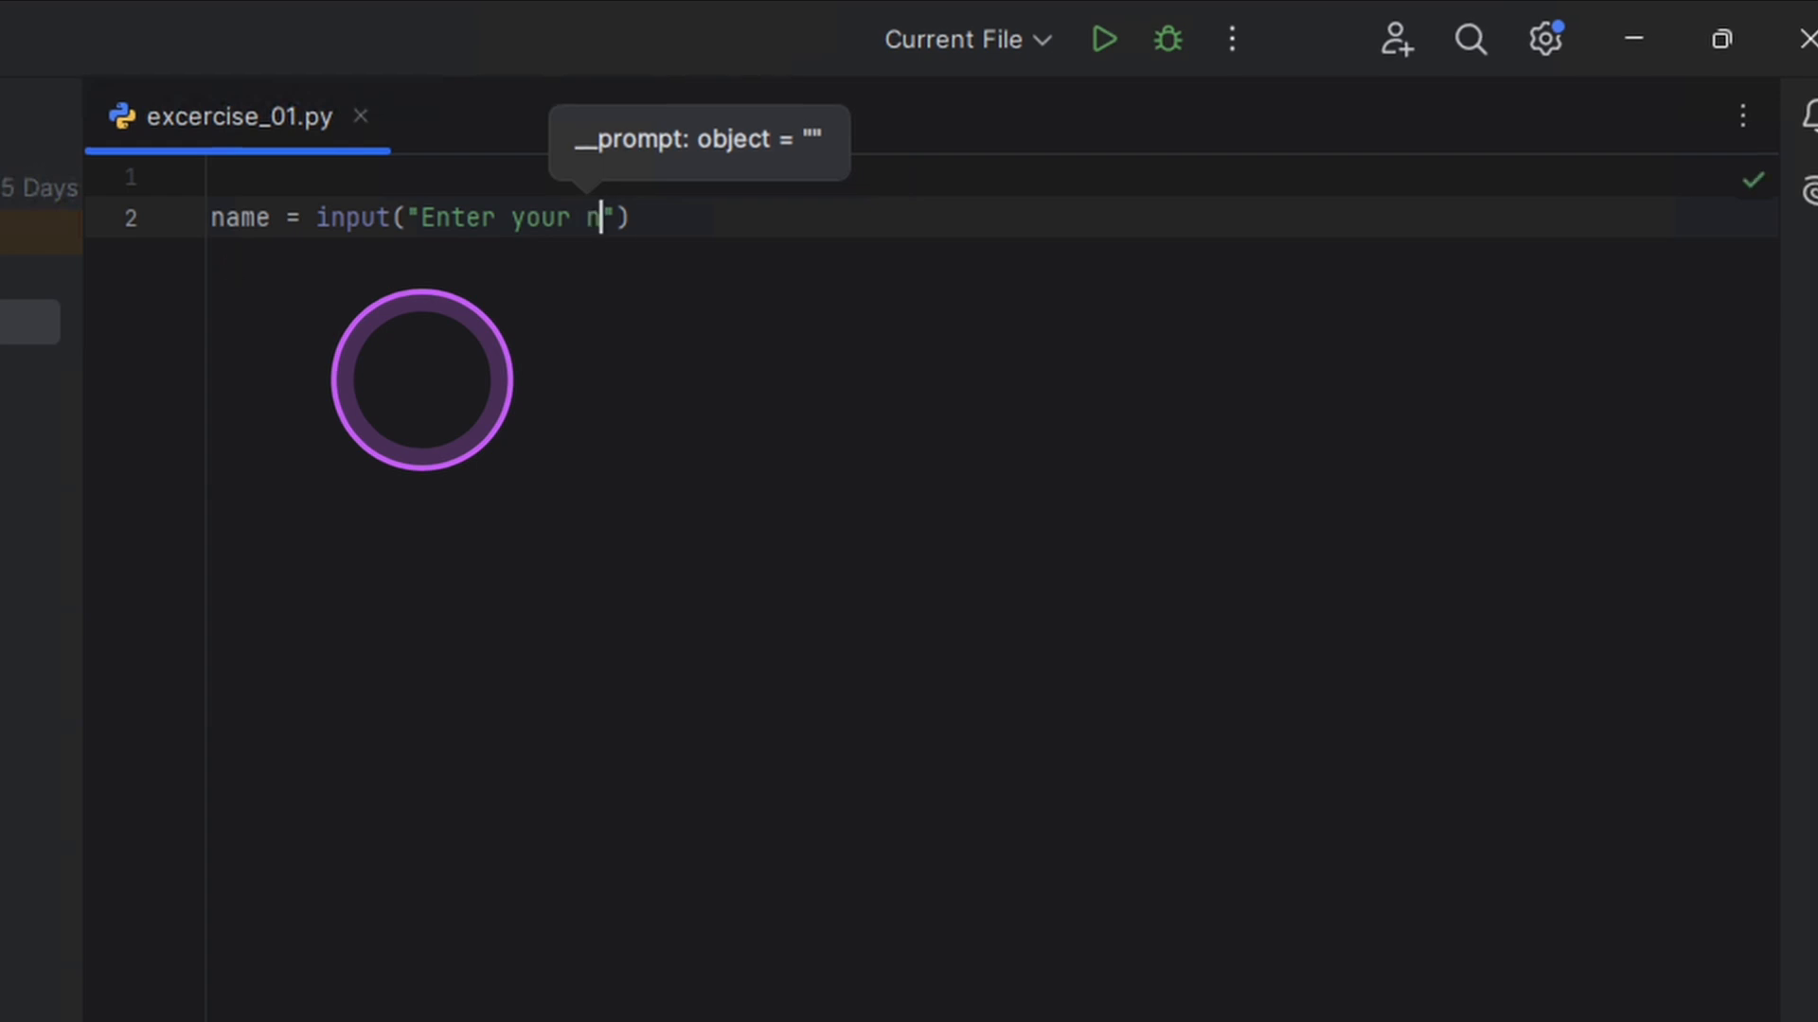
pyautogui.write('ame:')
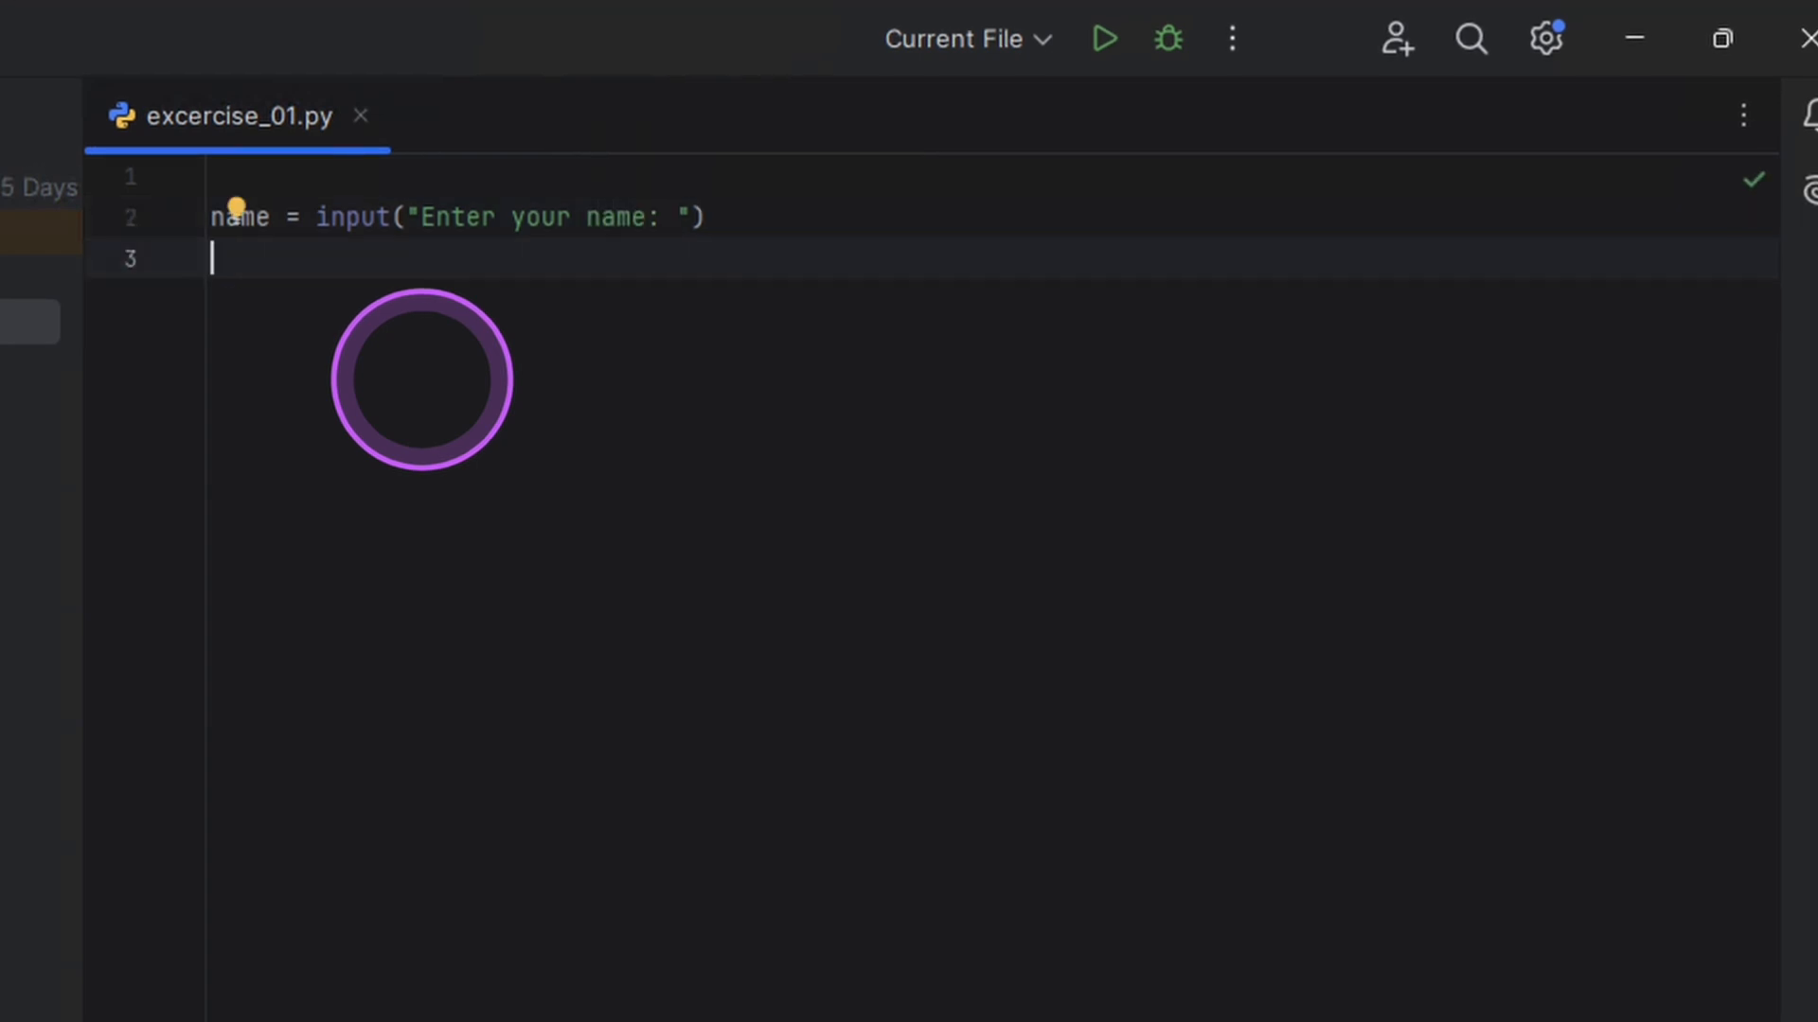
pyautogui.write('age = input("Enter ")')
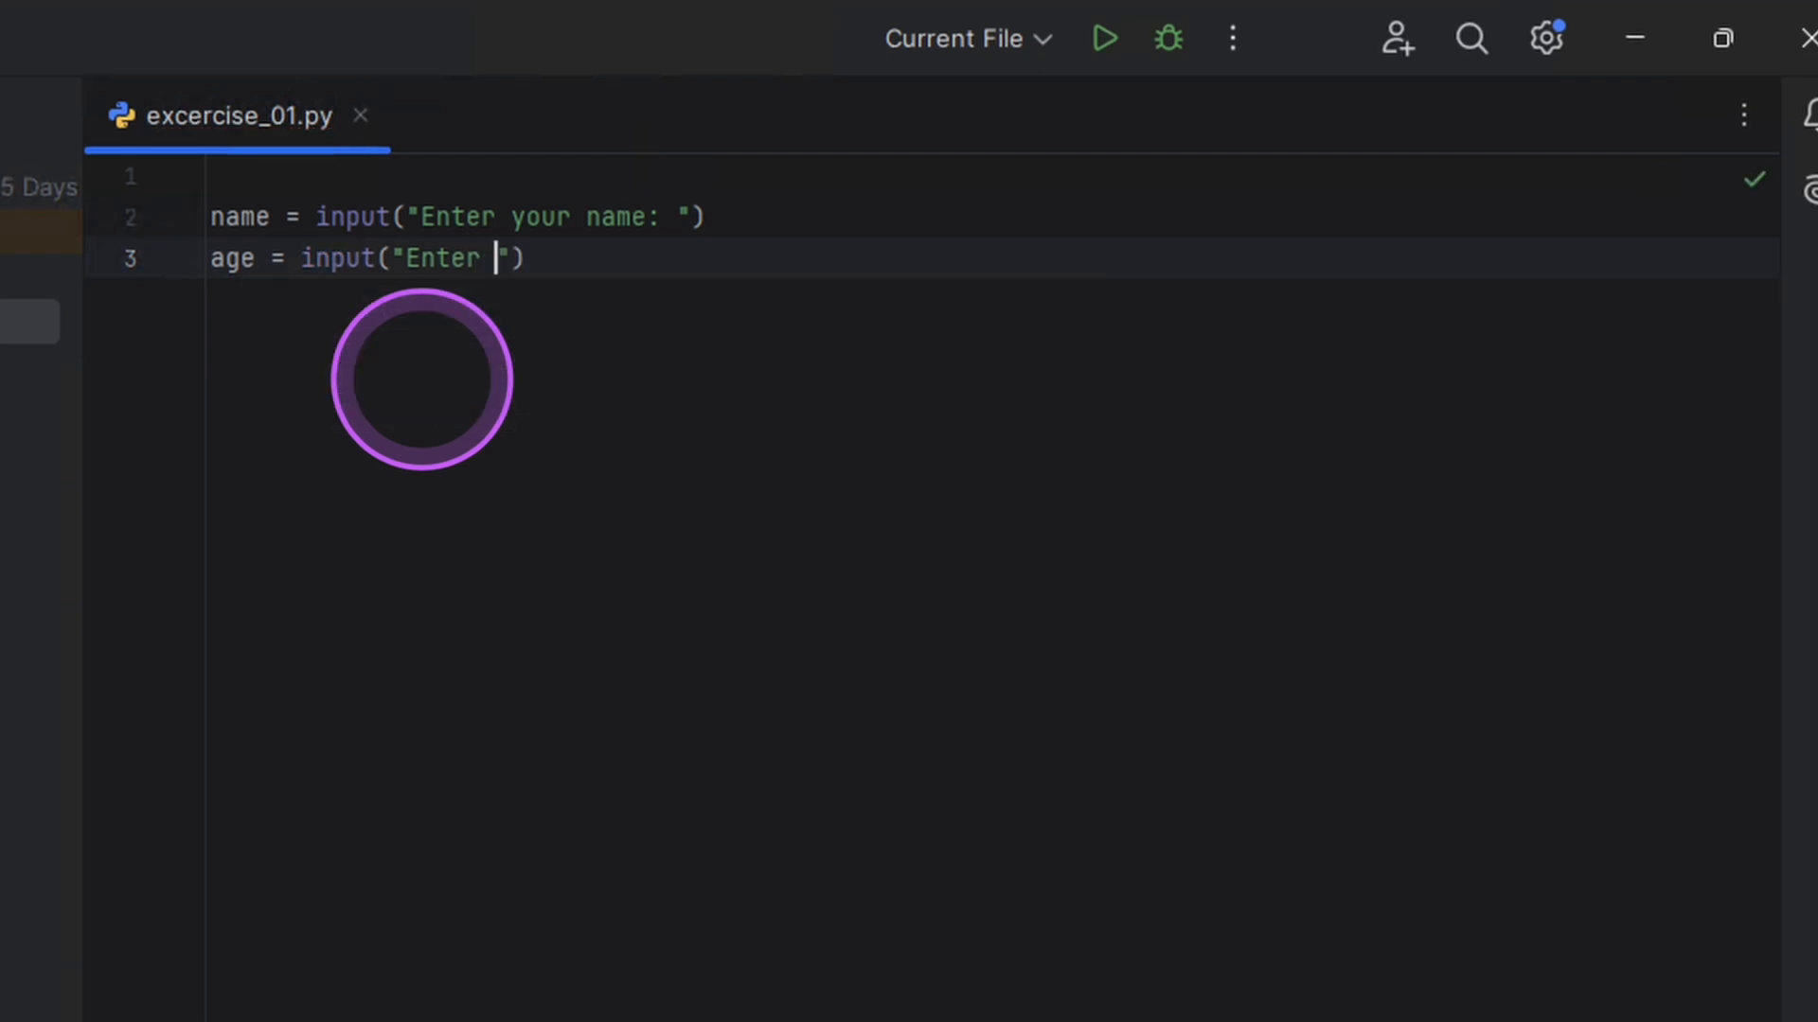
pyautogui.write('your age:')
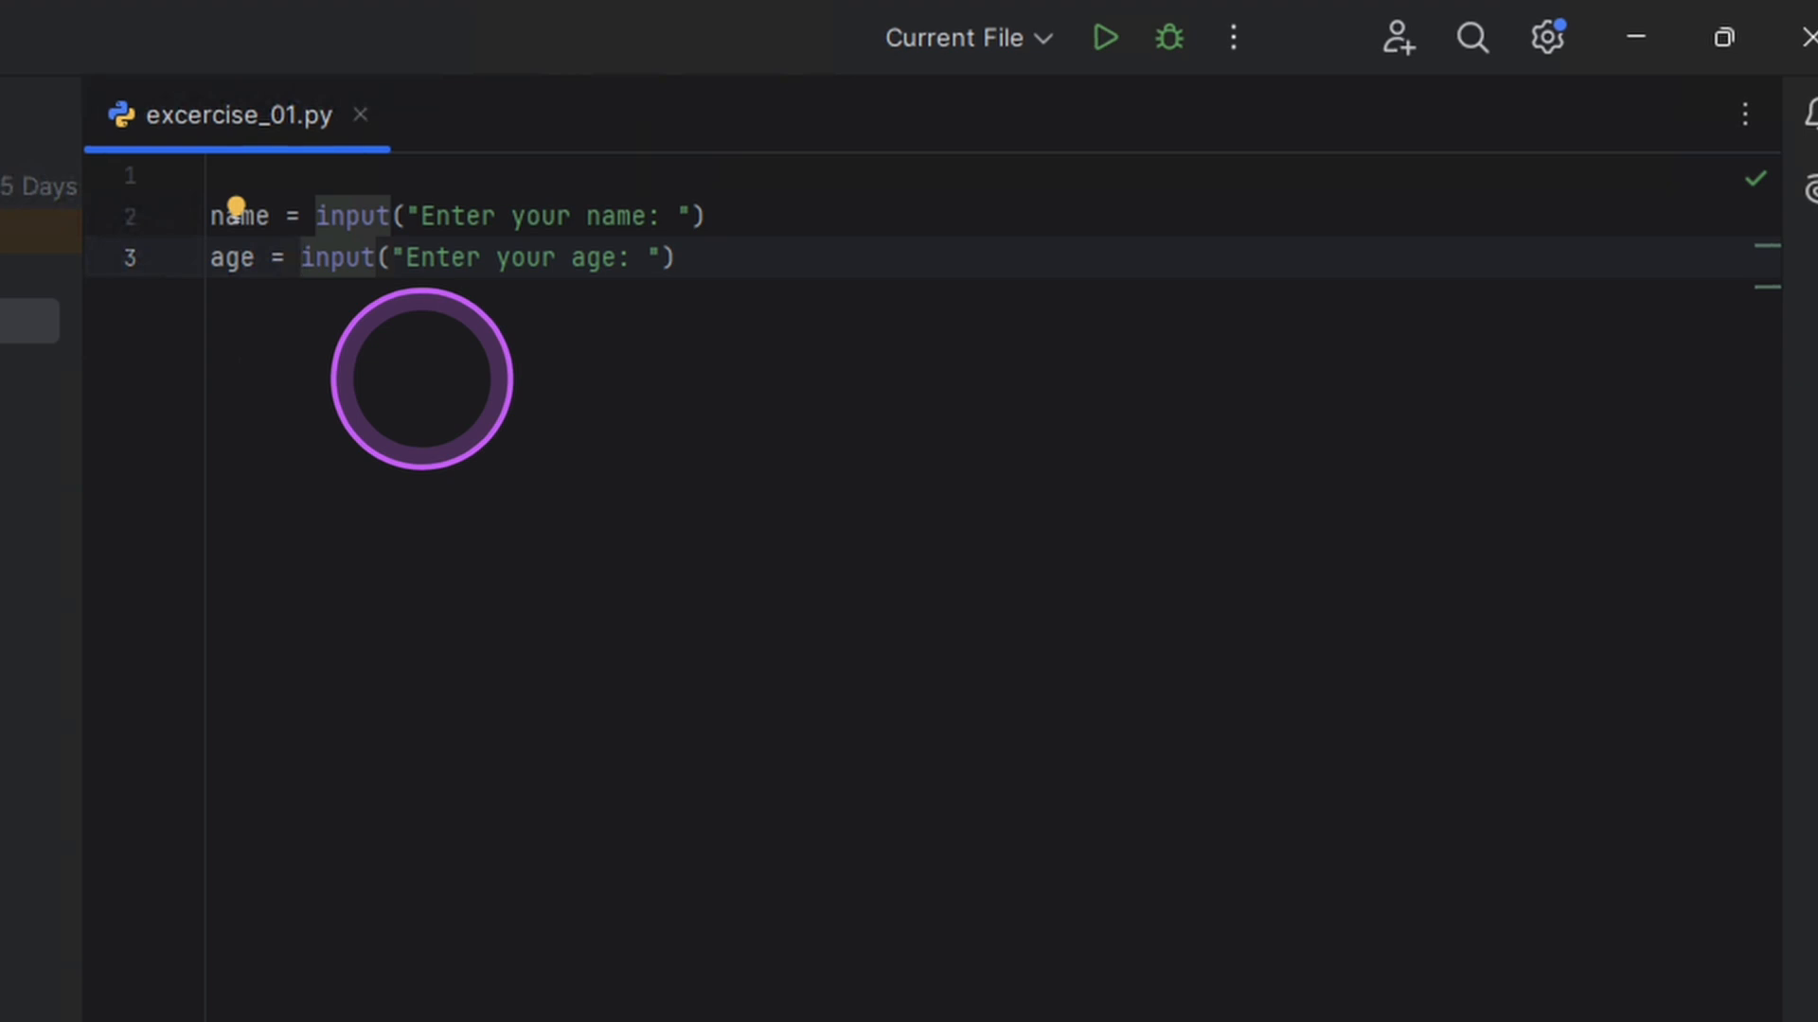
pyautogui.write('int(')
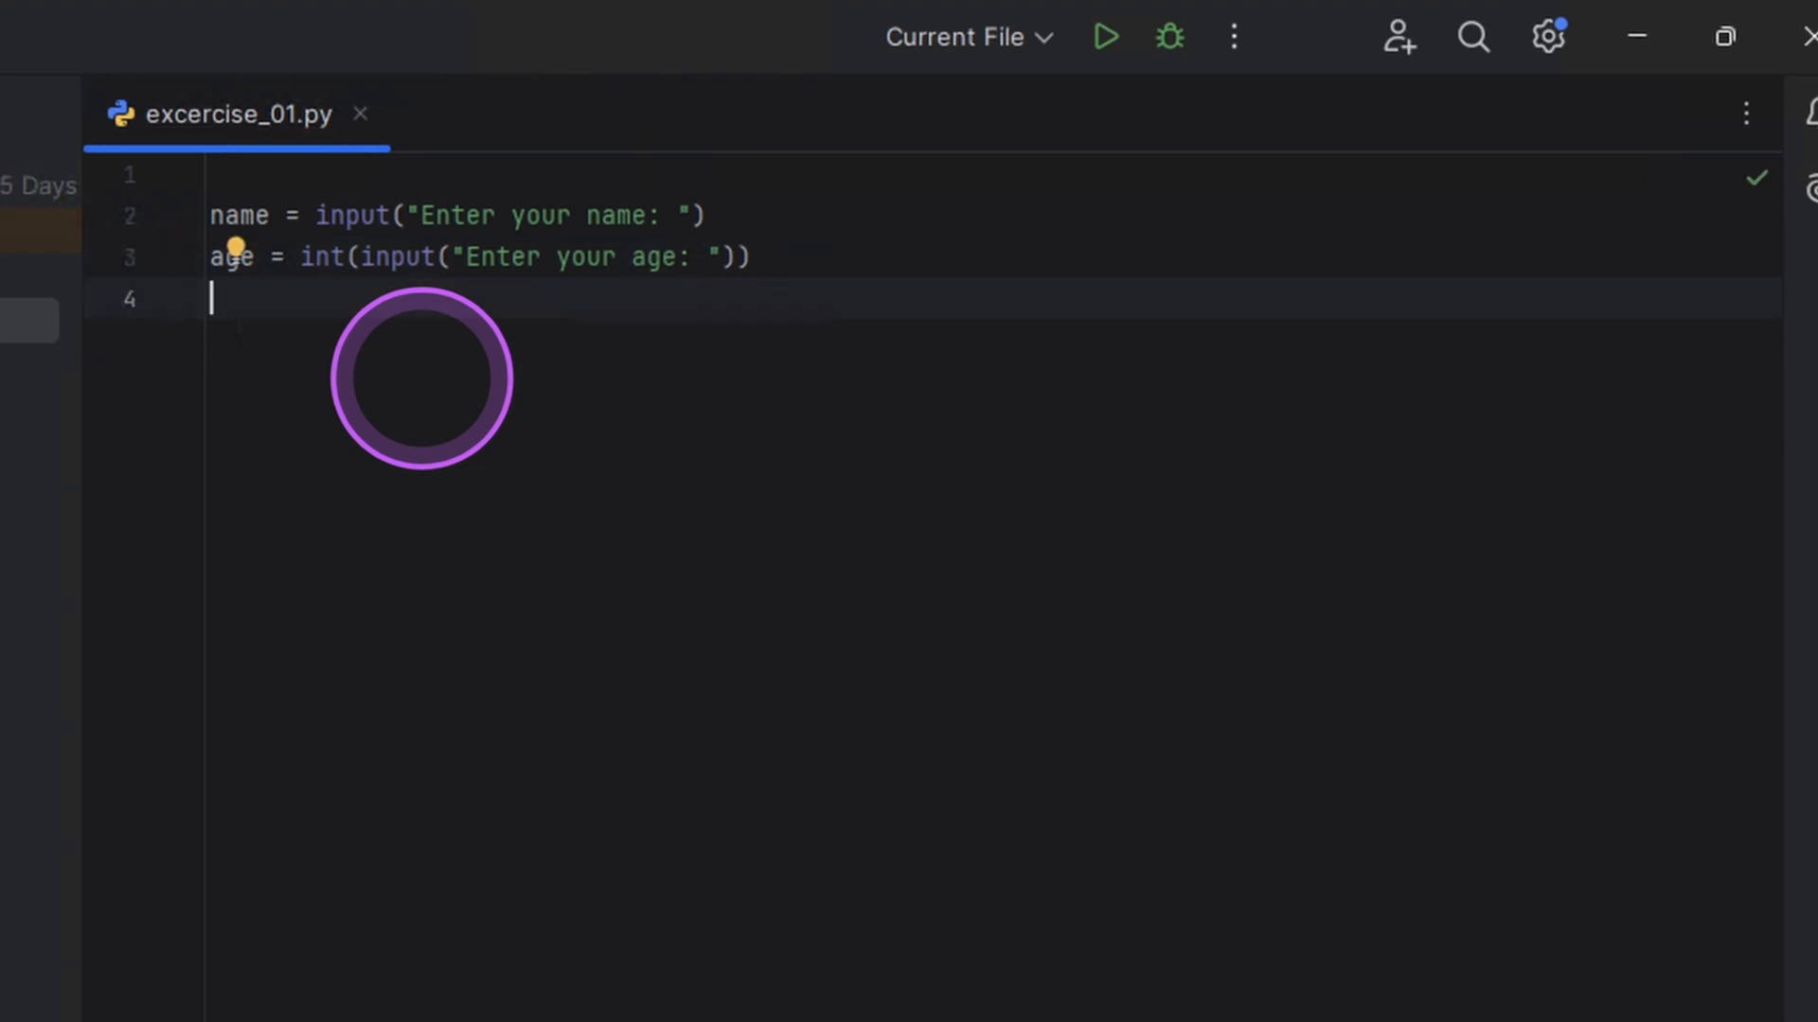
# Step: Add the line future_age = age + 5
pyautogui.write('fu')
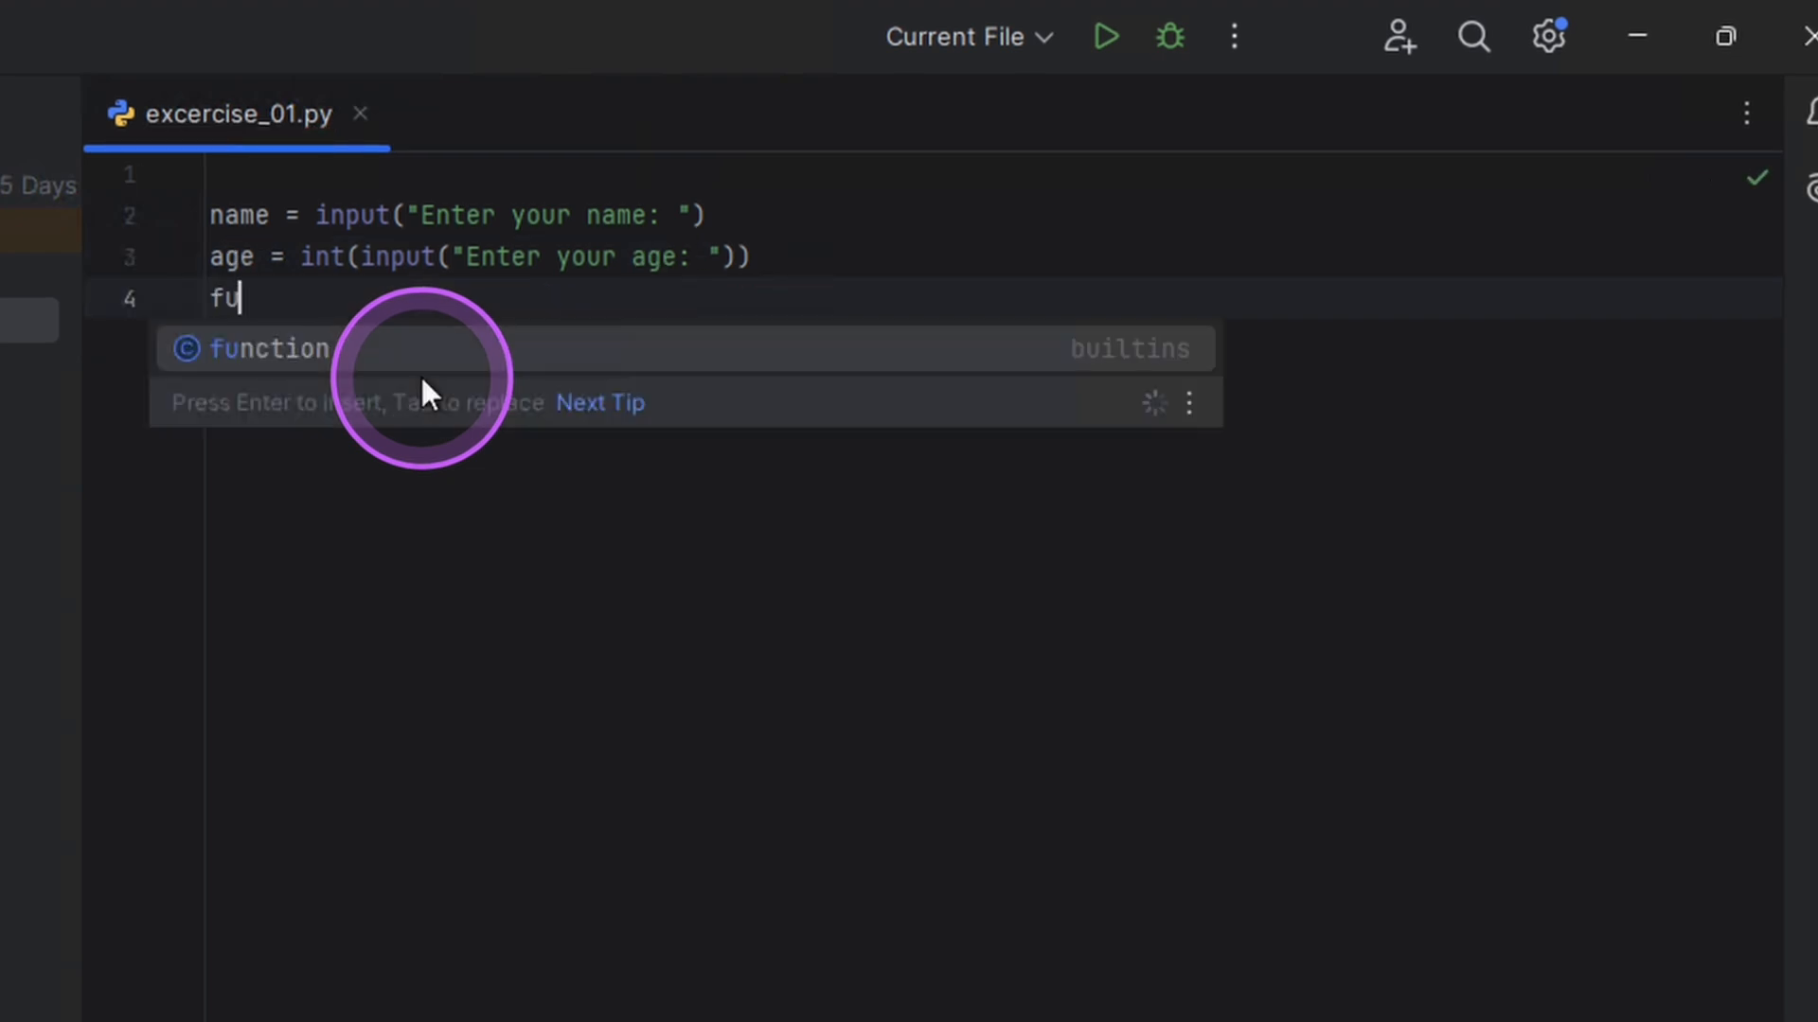
pyautogui.write('ture_age')
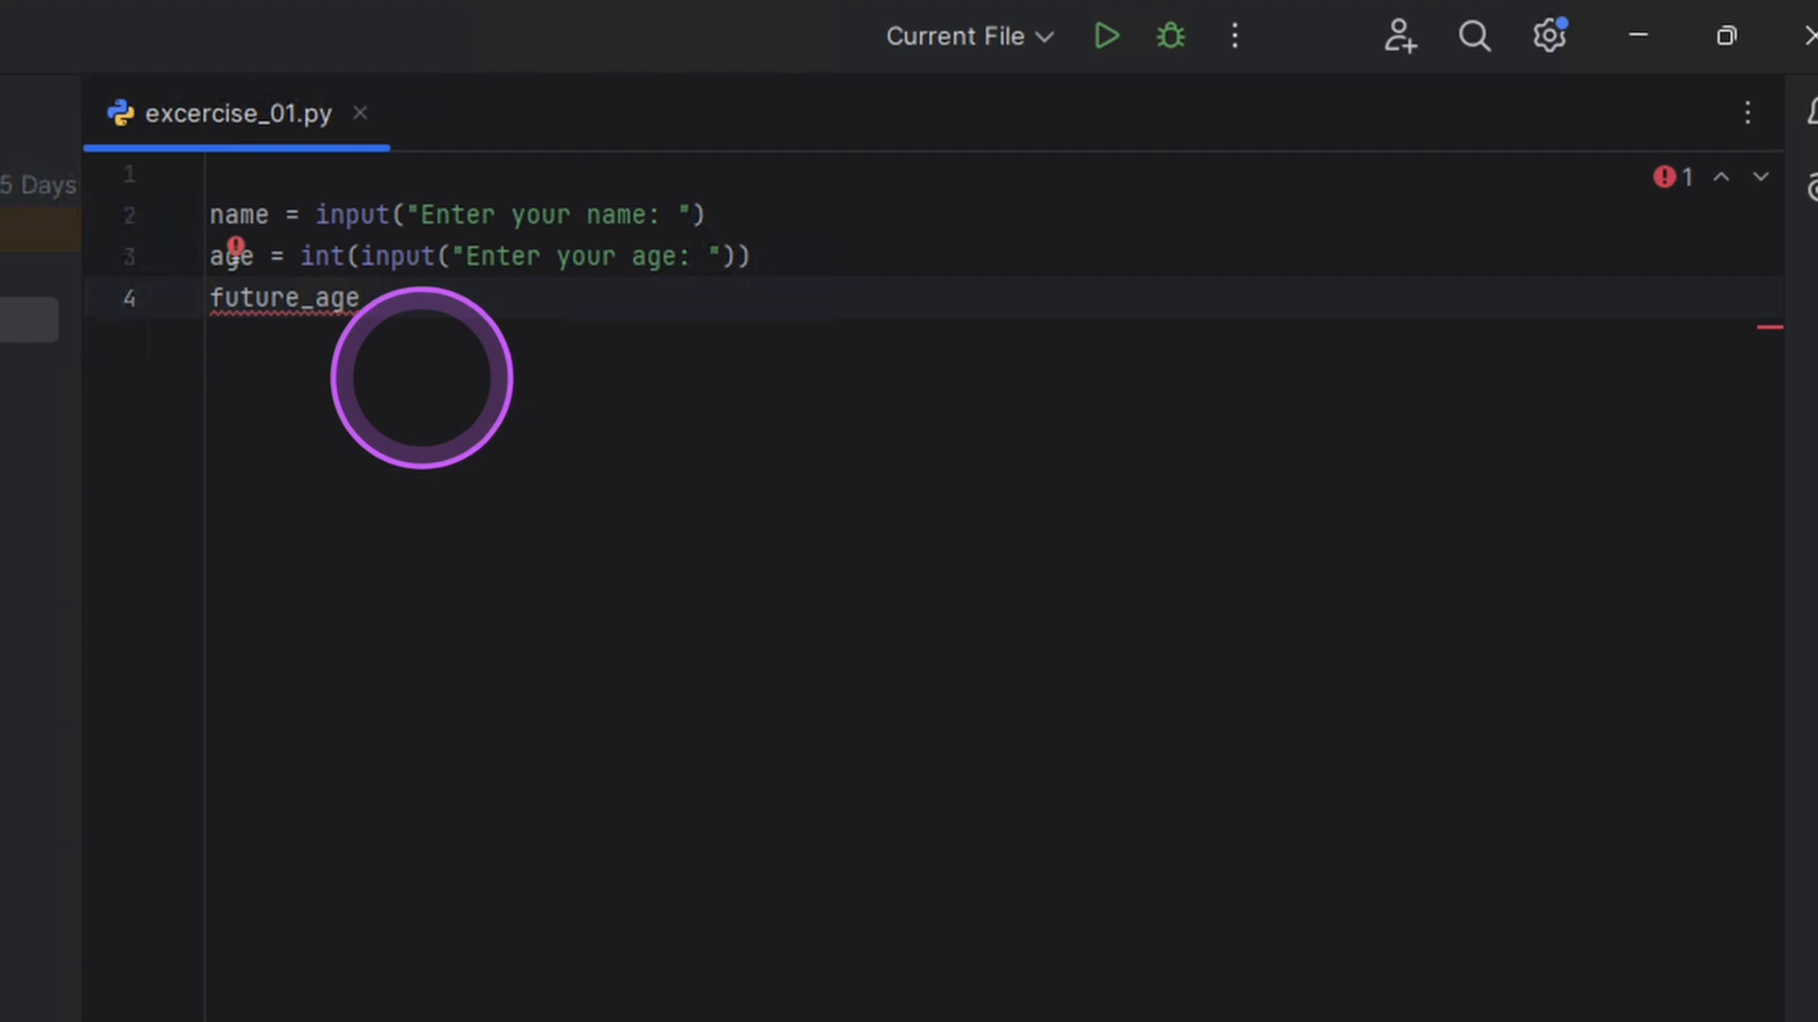
pyautogui.write('" "')
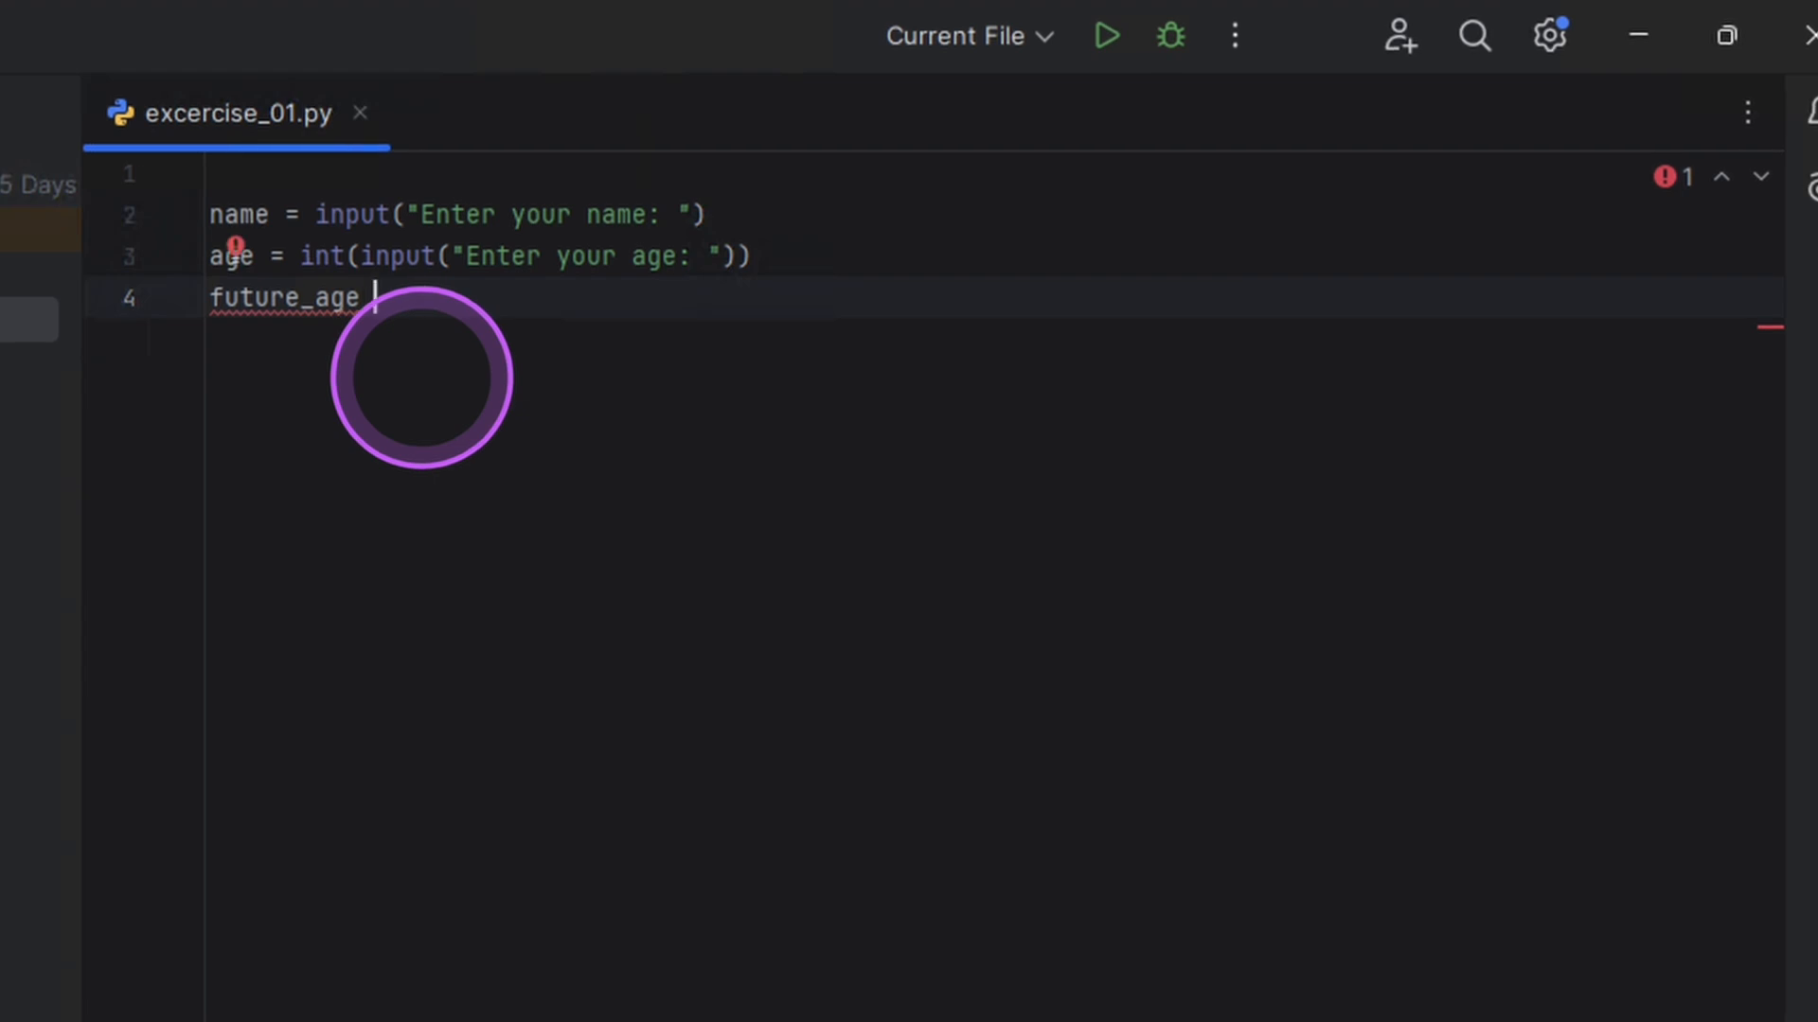
pyautogui.write('= ag')
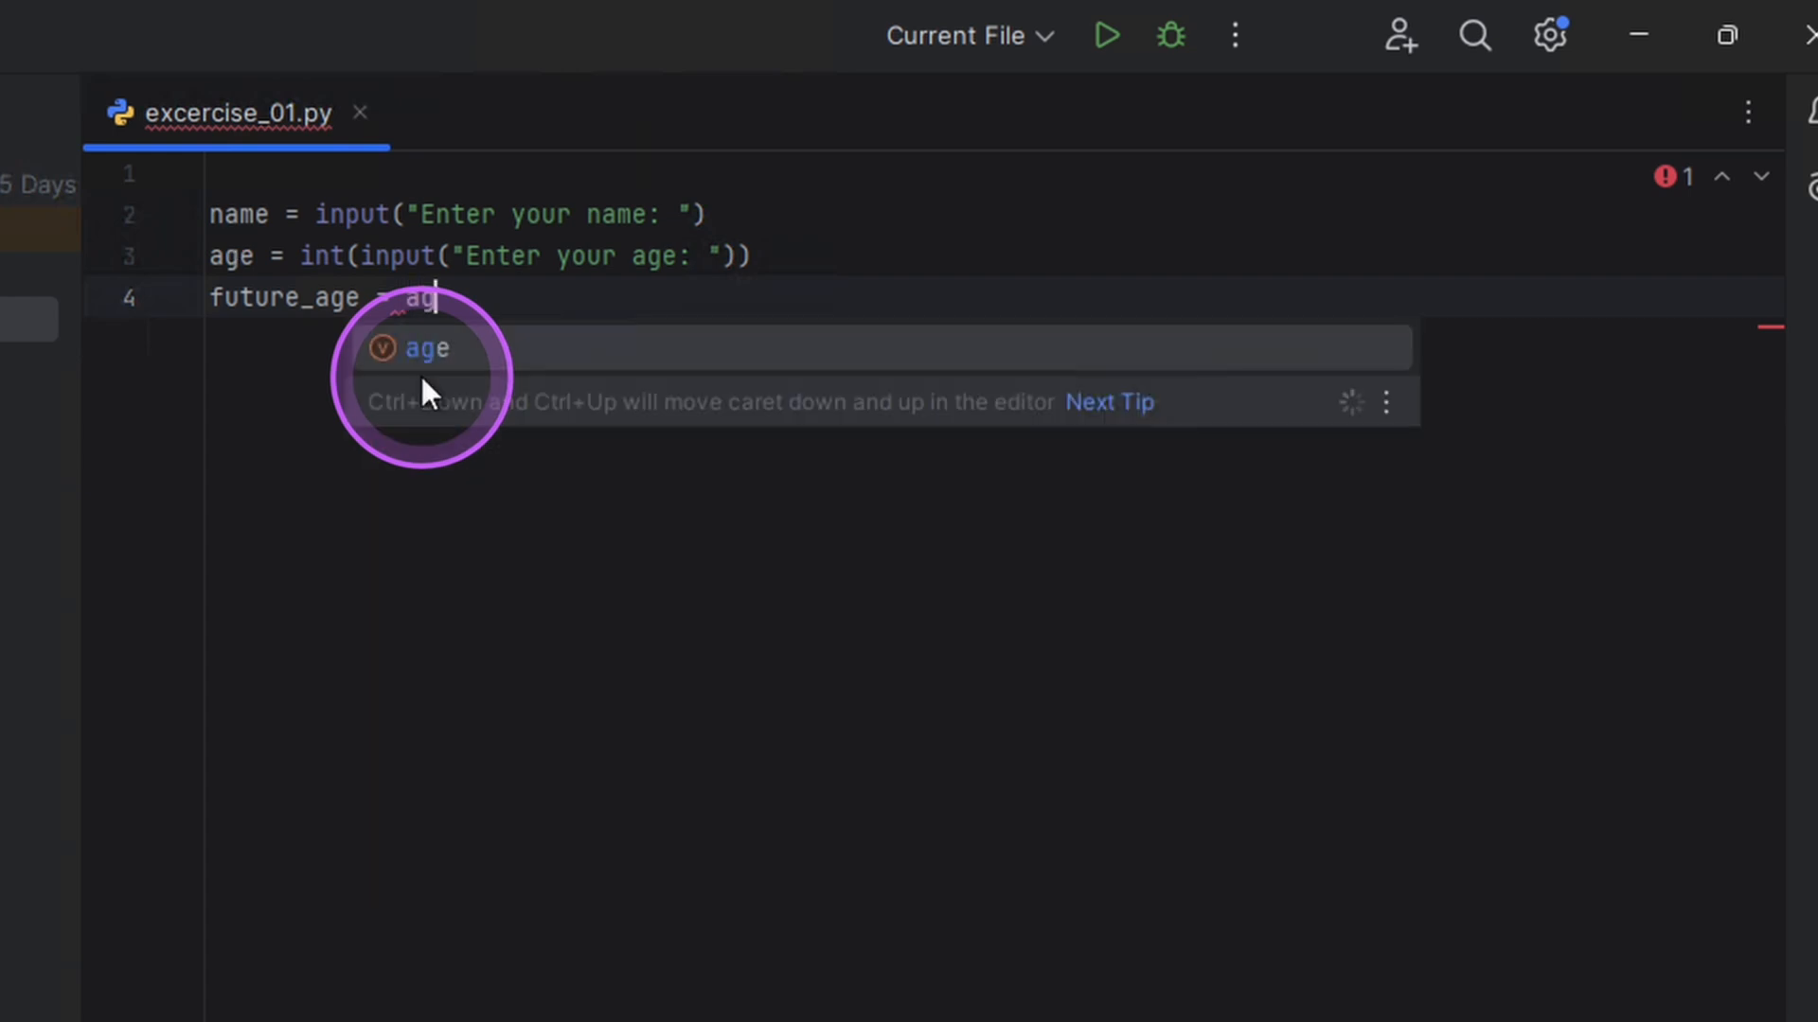
pyautogui.write('e')
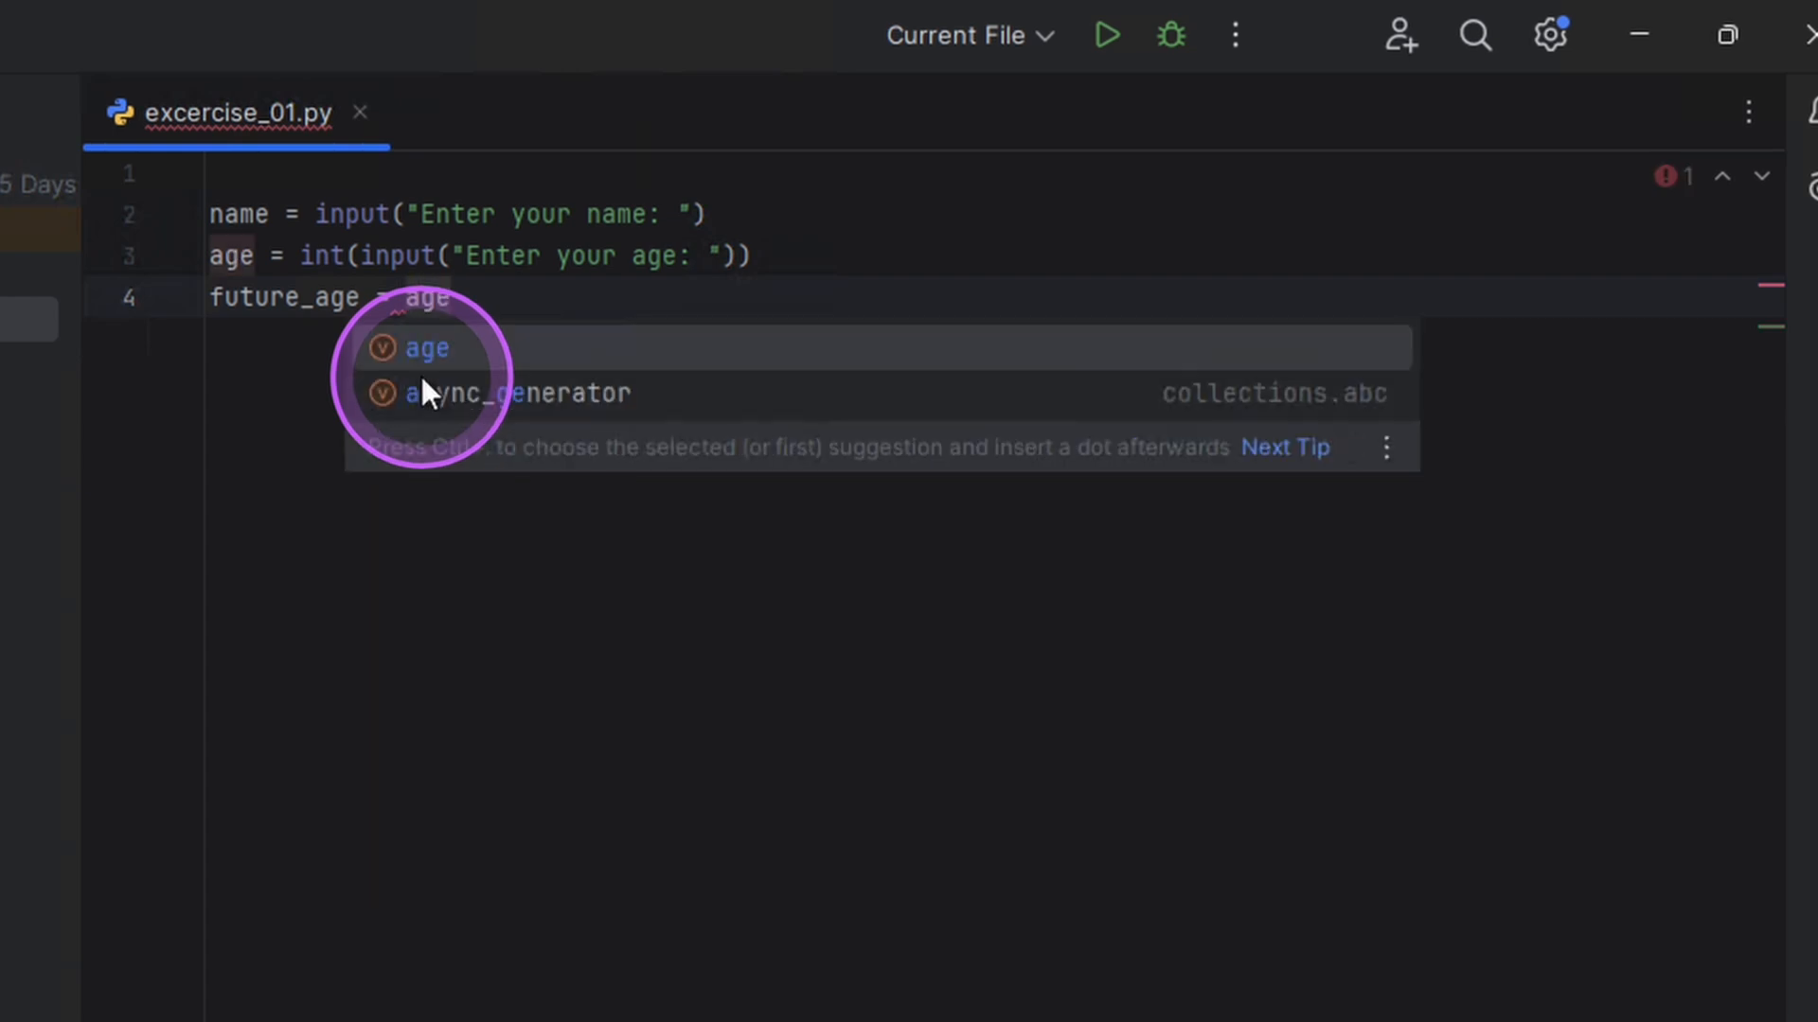
pyautogui.write('+')
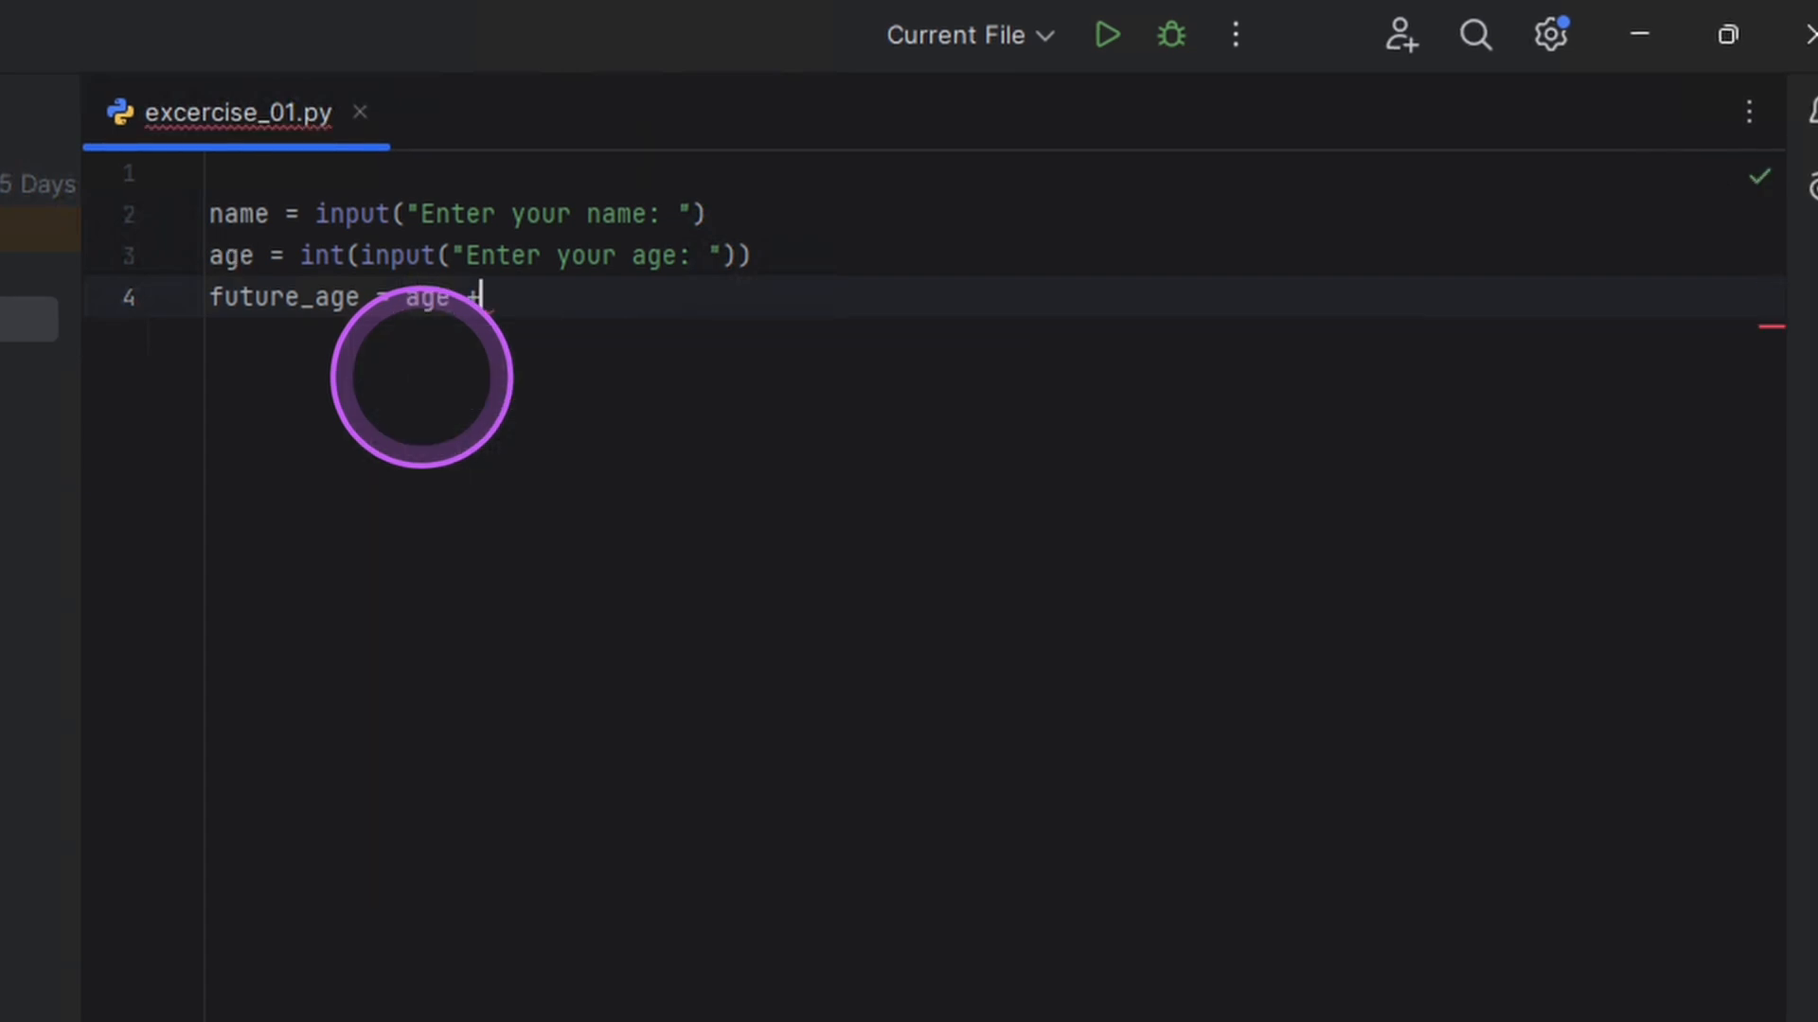
pyautogui.write('5')
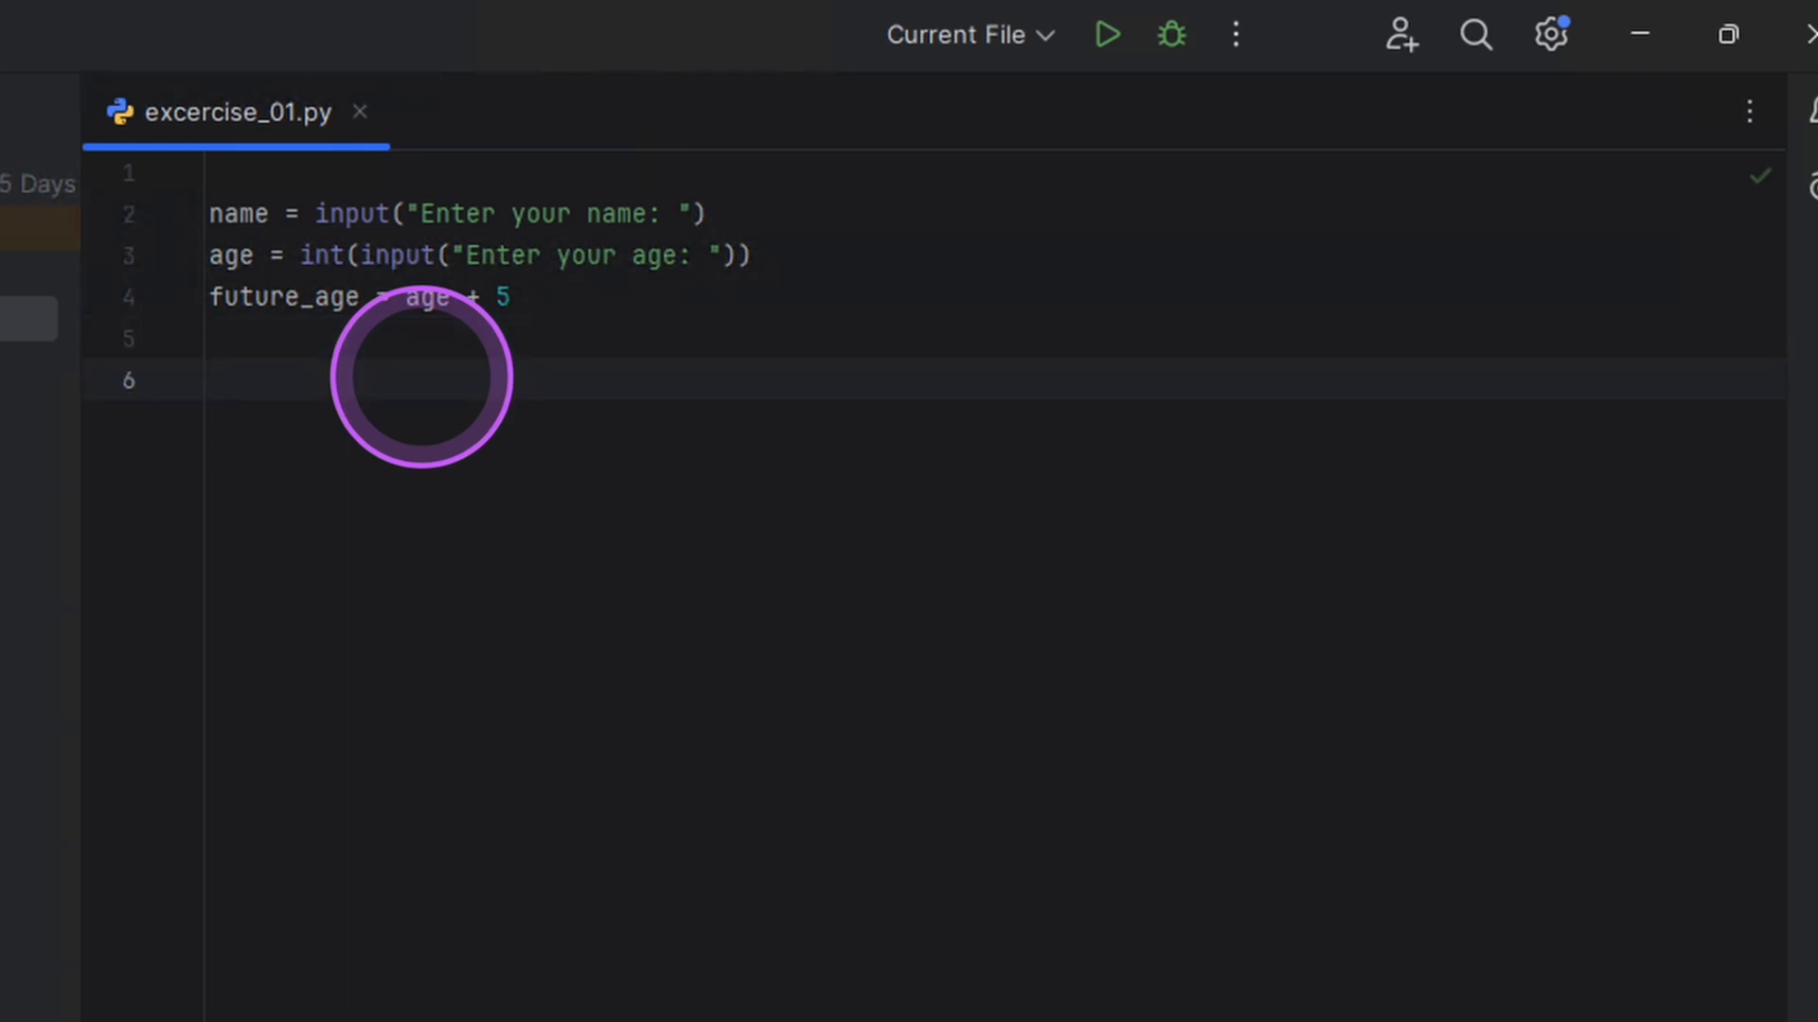
# Step: Write a print() f-string saying "Hello, {name}" and giving {future_age} in 5 years
pyautogui.write('print()')
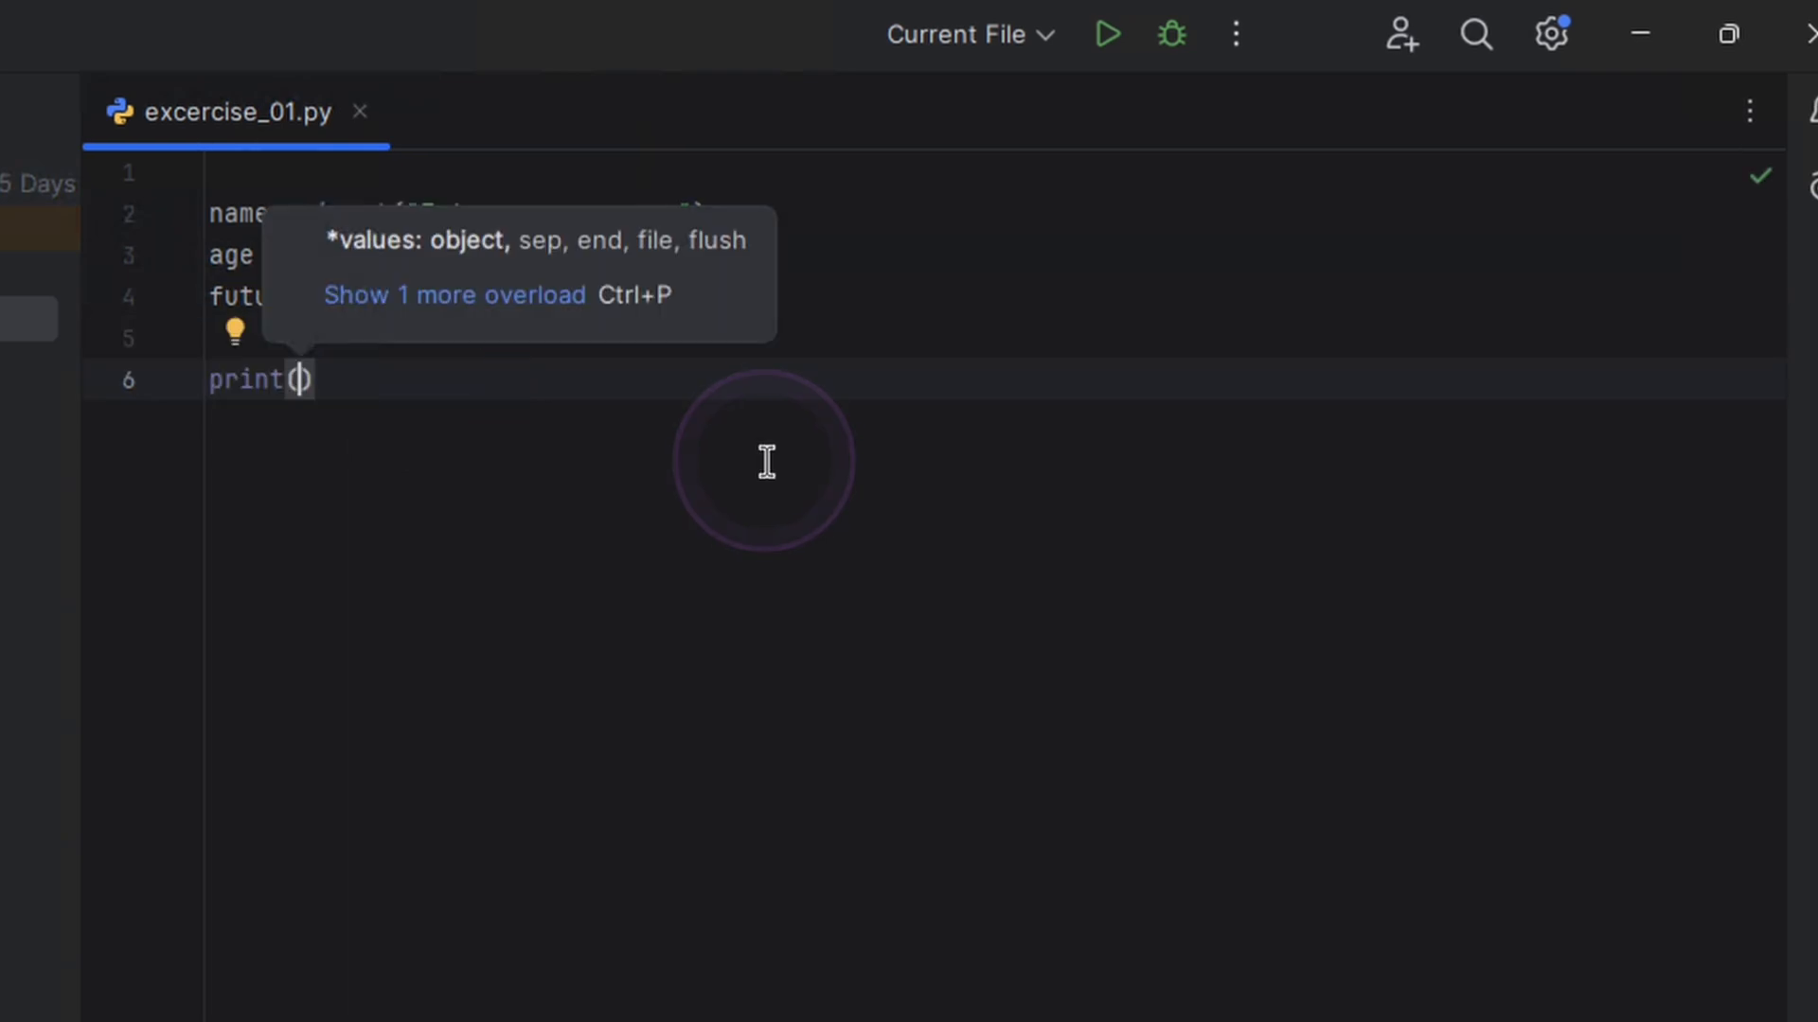
pyautogui.write('f"Hello, {}"')
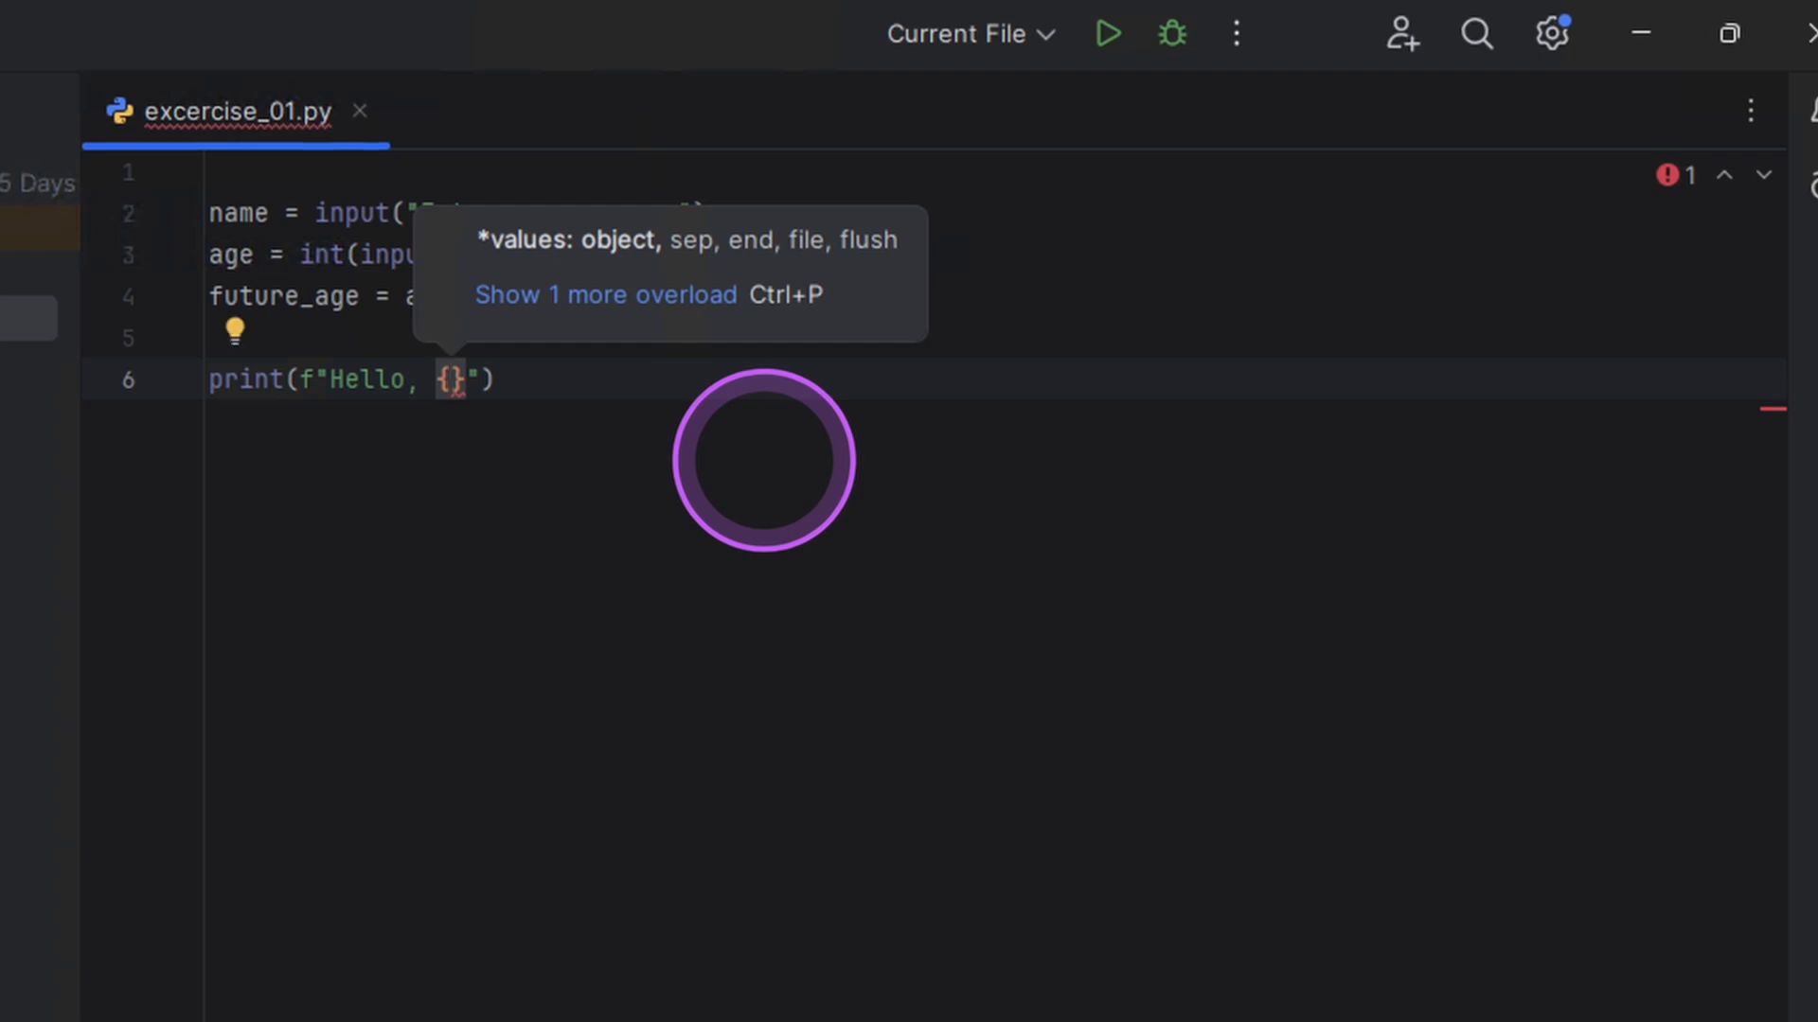
pyautogui.write('name')
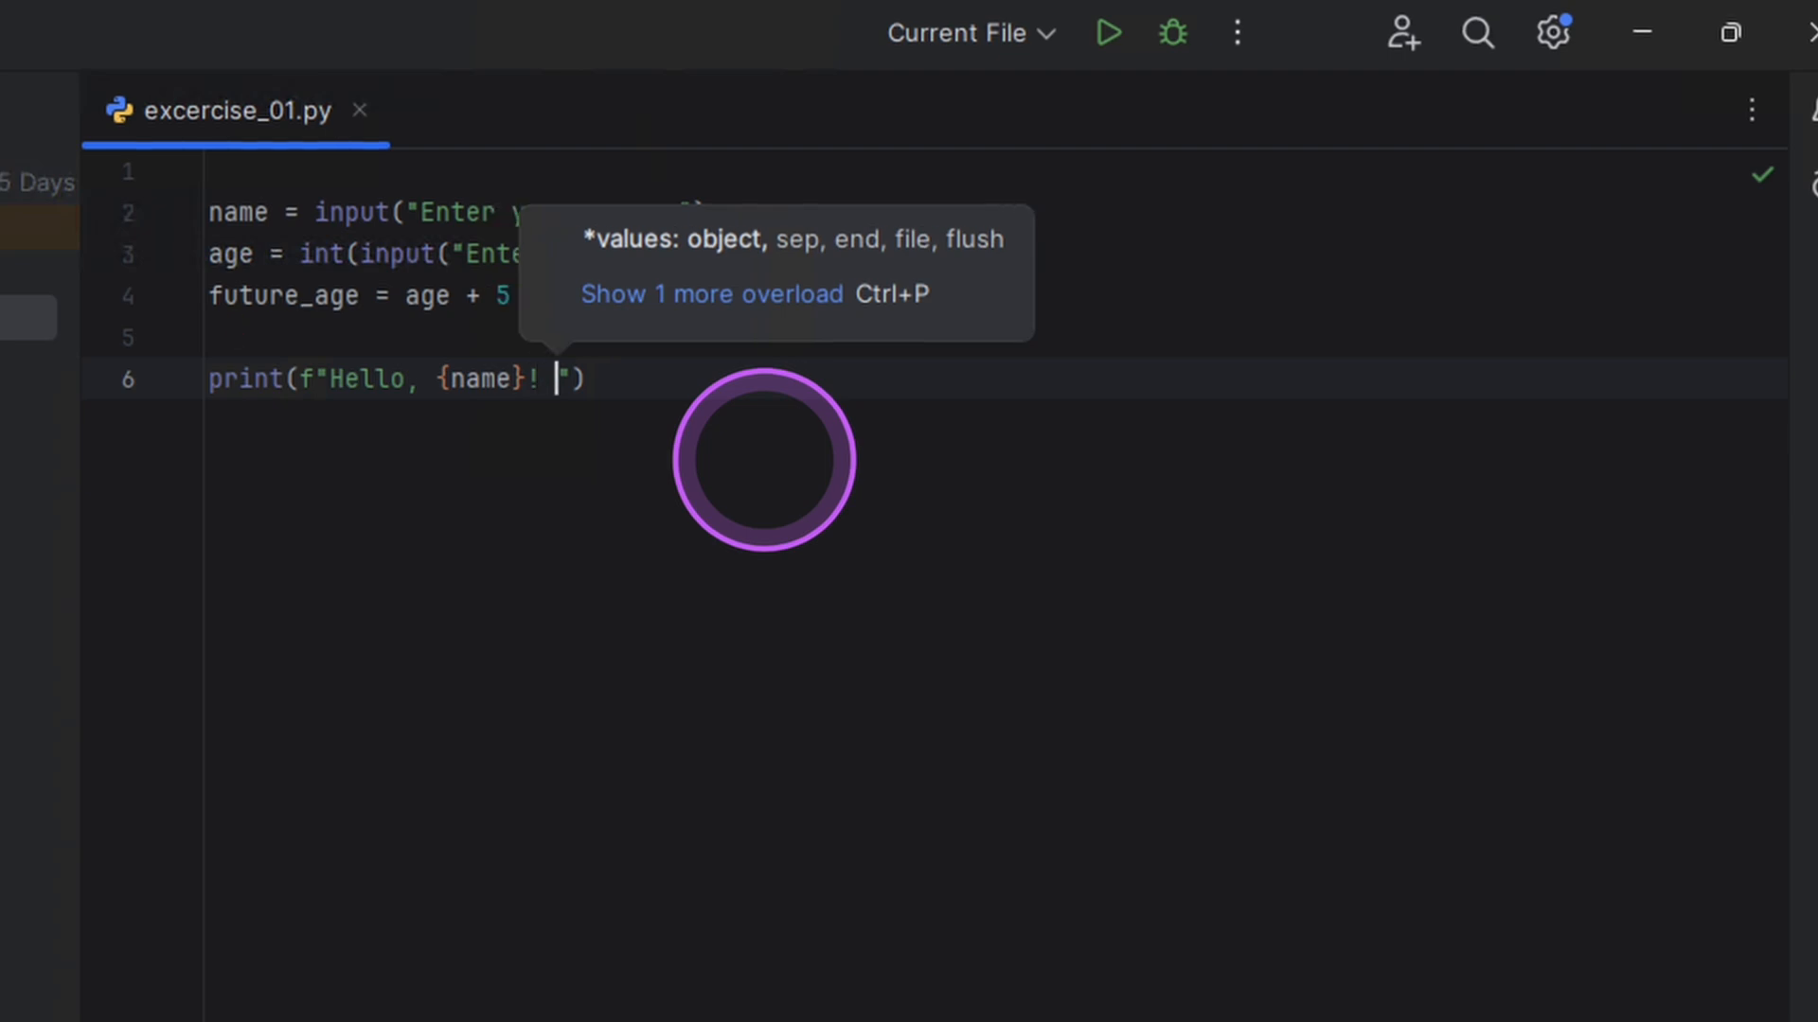
pyautogui.write('in 5 years, you will be')
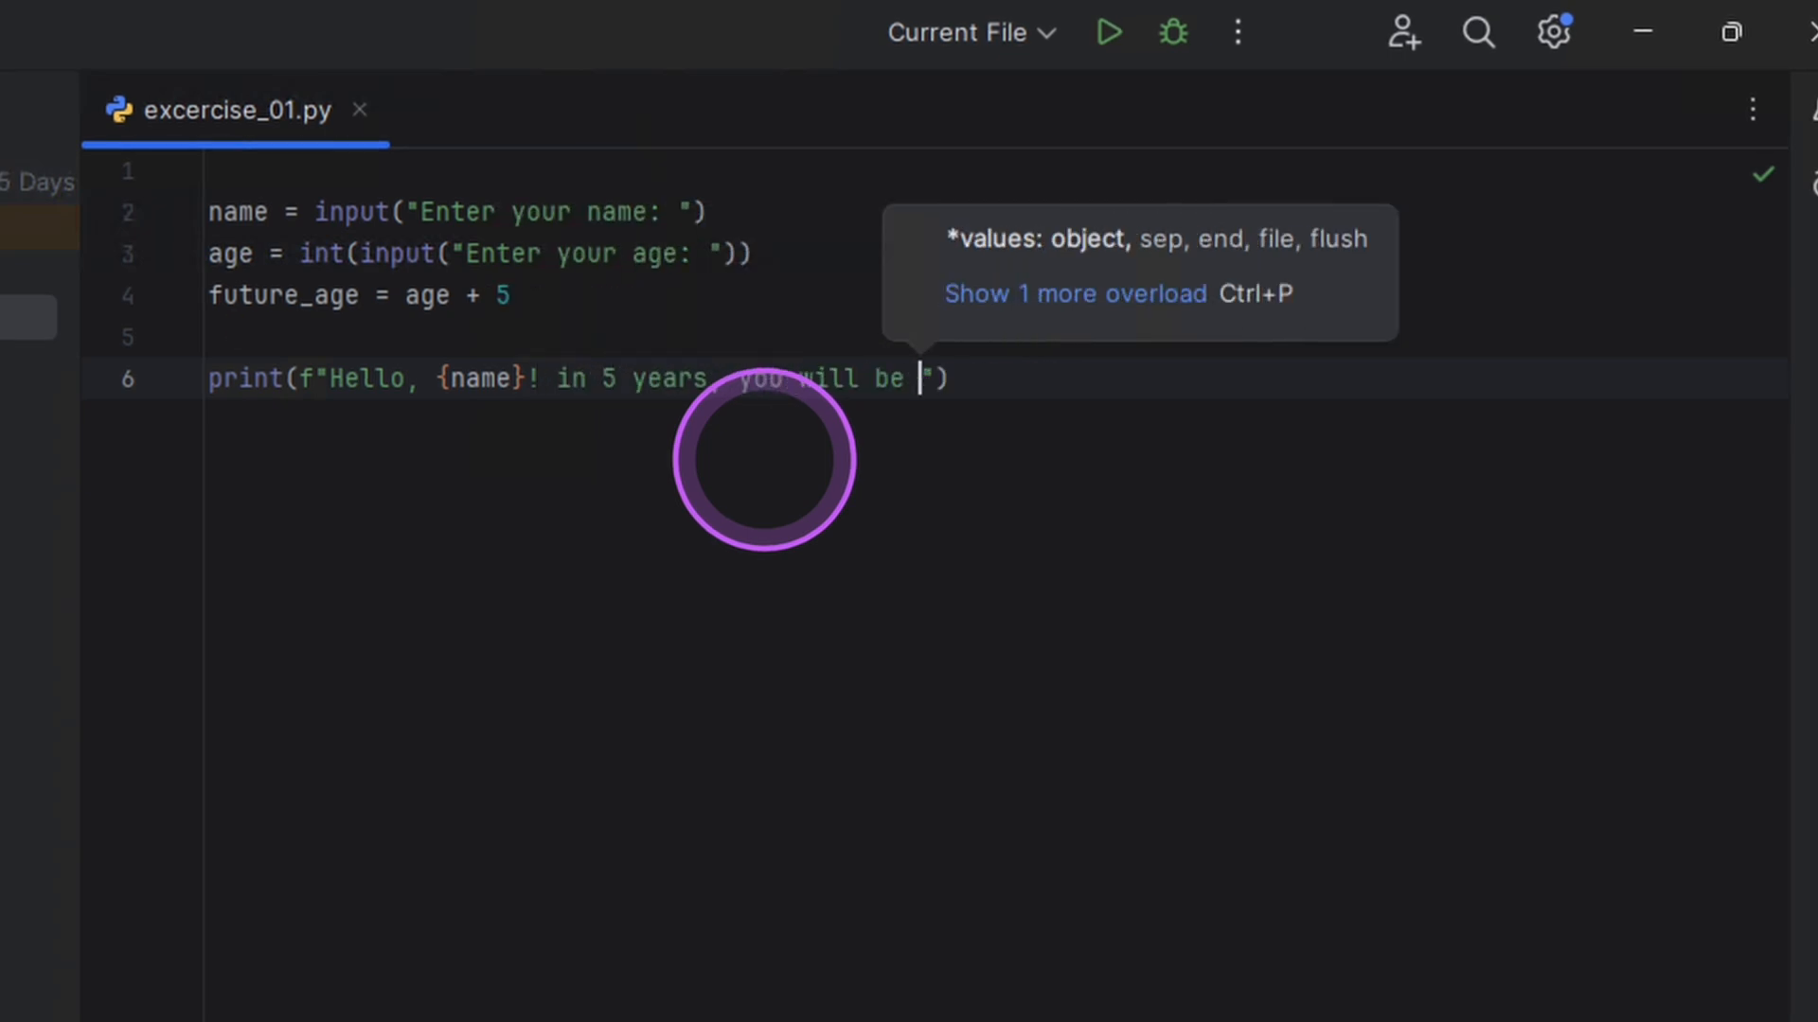
pyautogui.write('{')
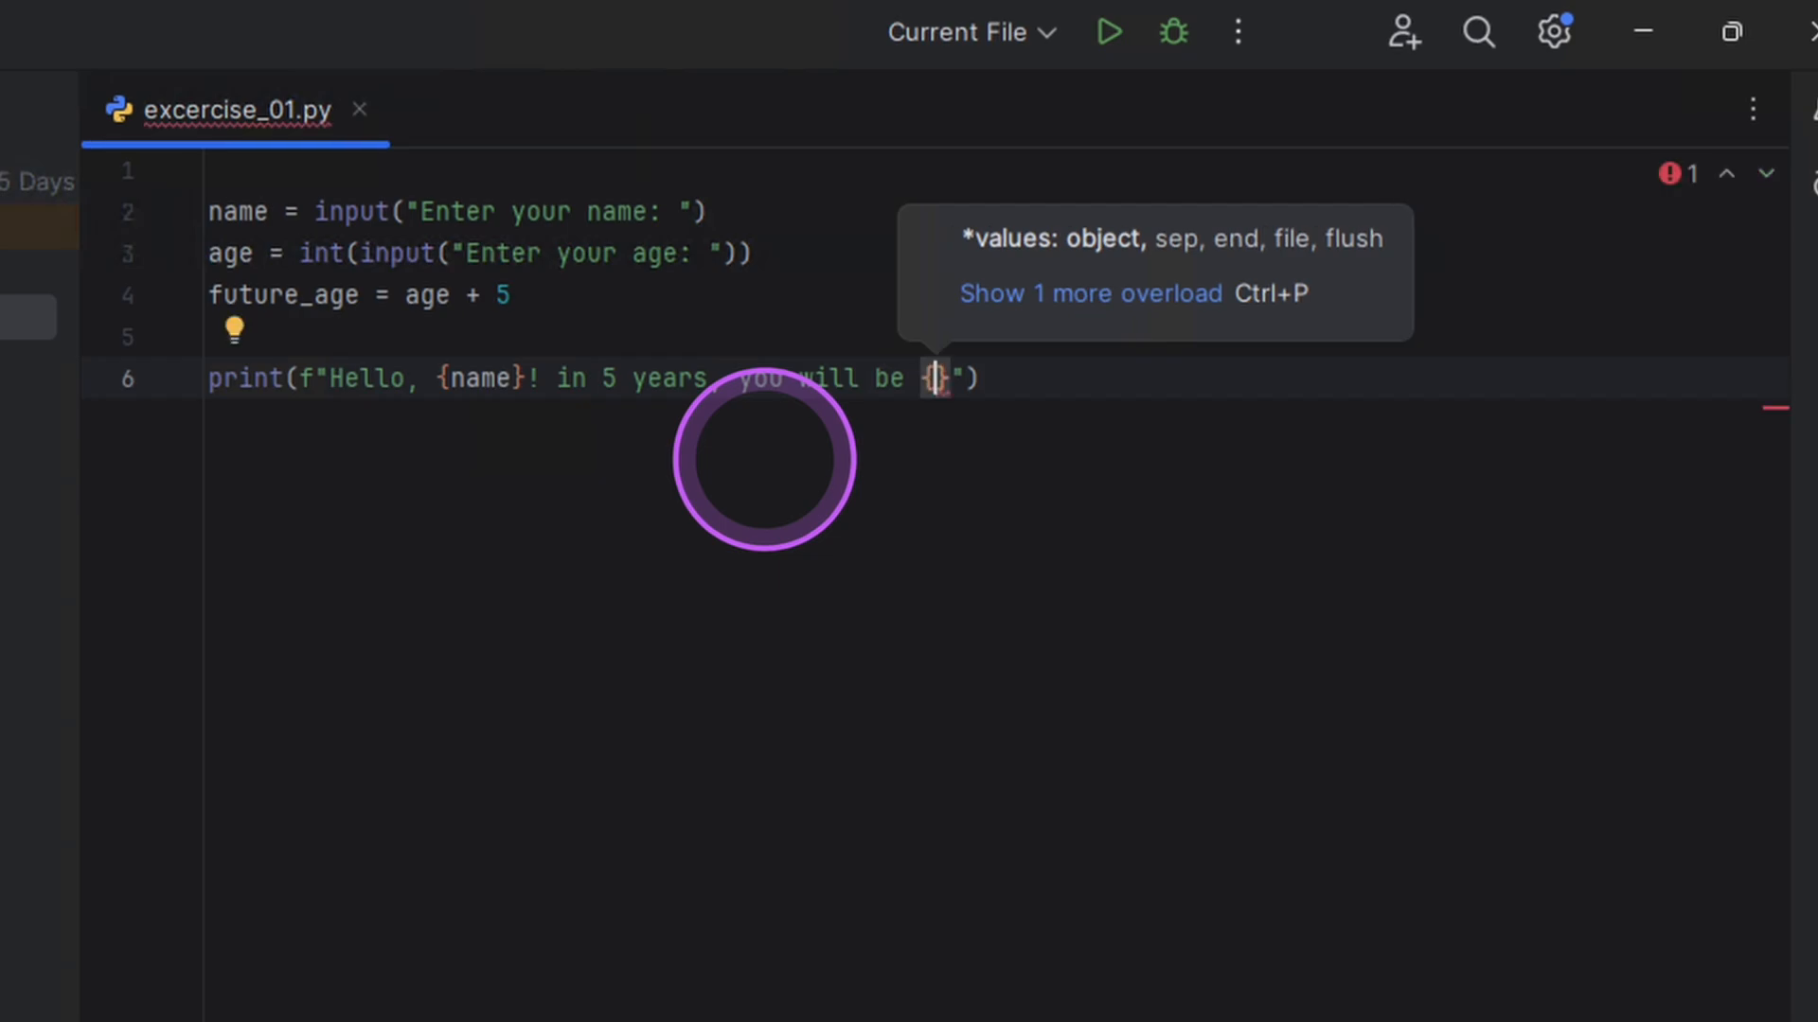
pyautogui.write('future_age')
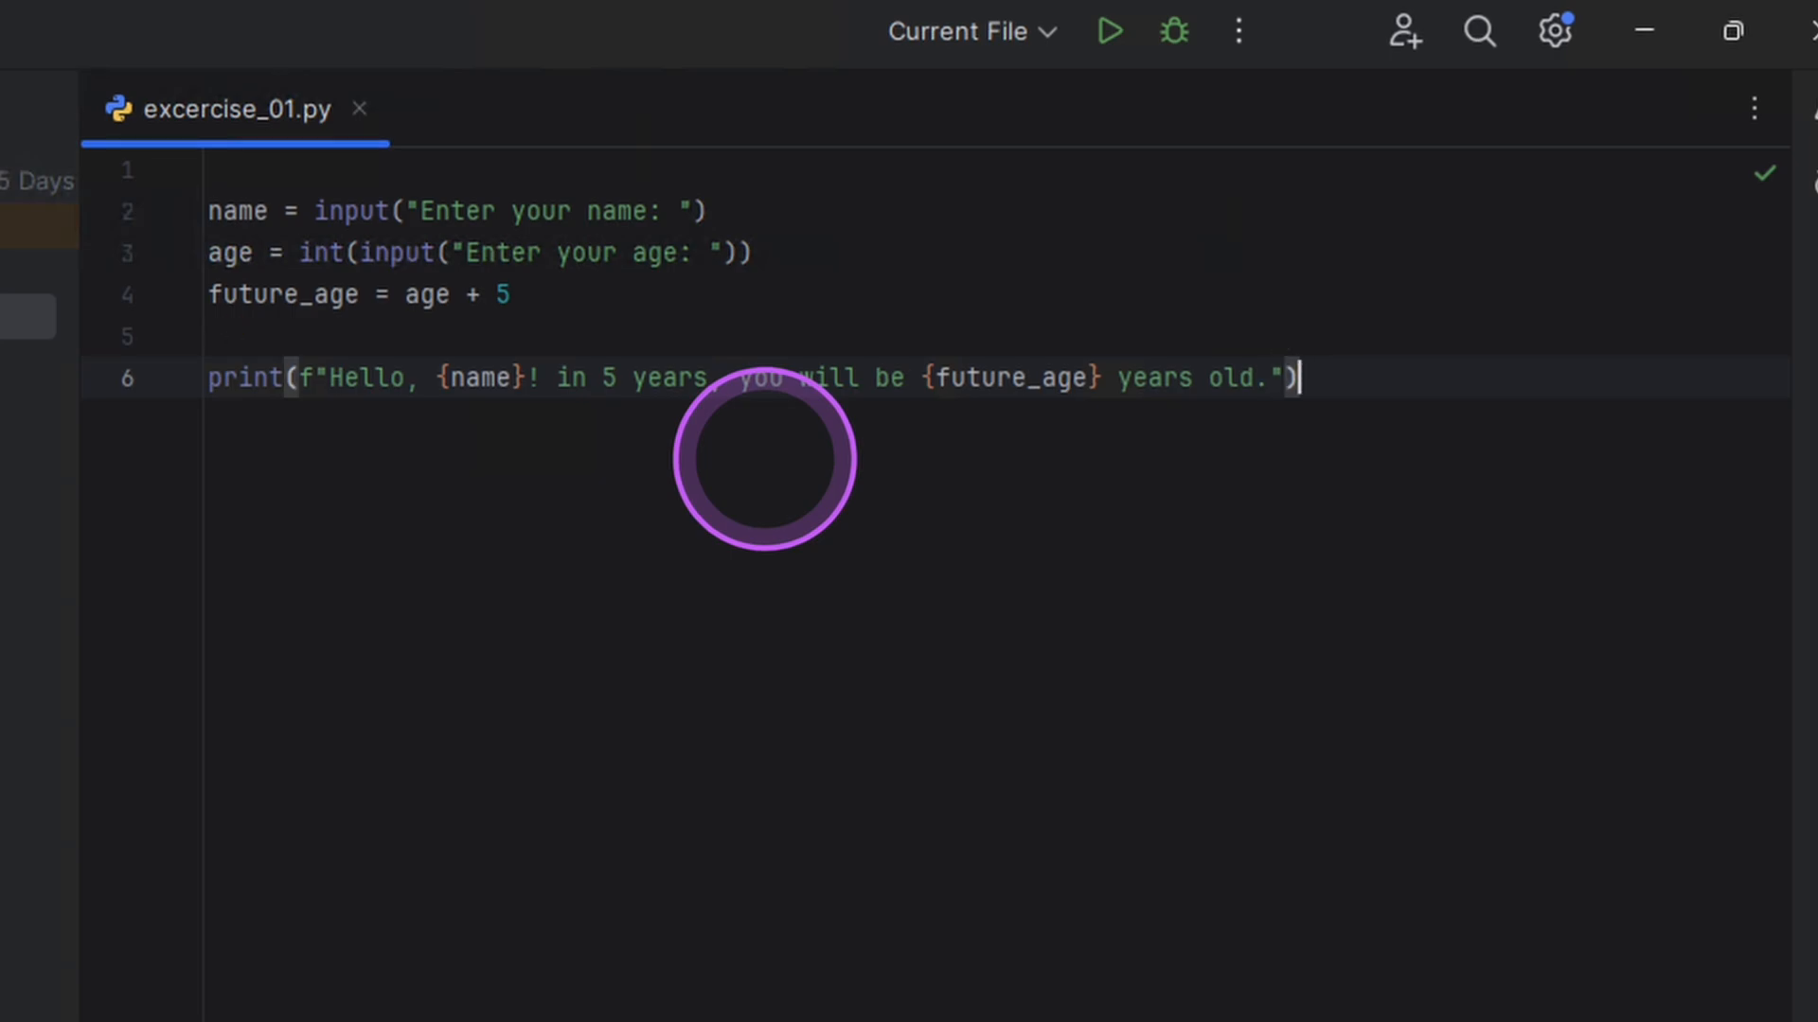
pyautogui.moveTo(1106, 31)
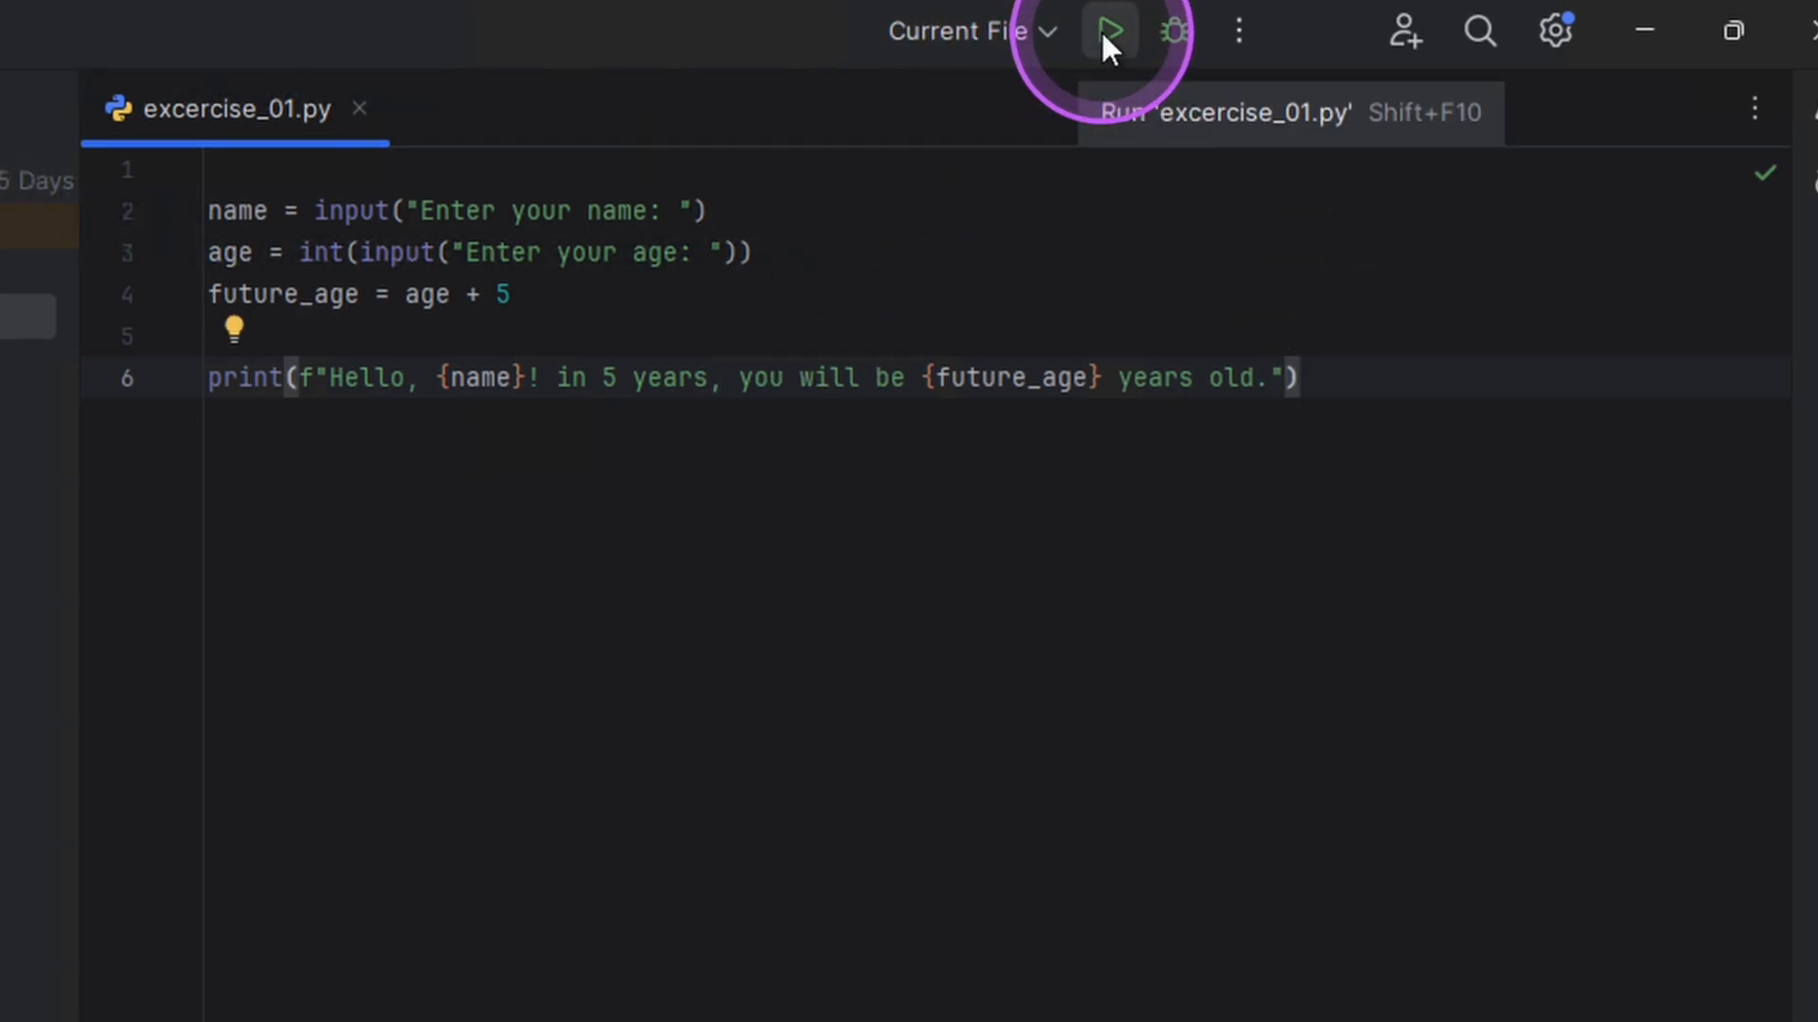
# Step: Run excercise_01.py, entering name David and age 15 to see age 20
pyautogui.click(1107, 31)
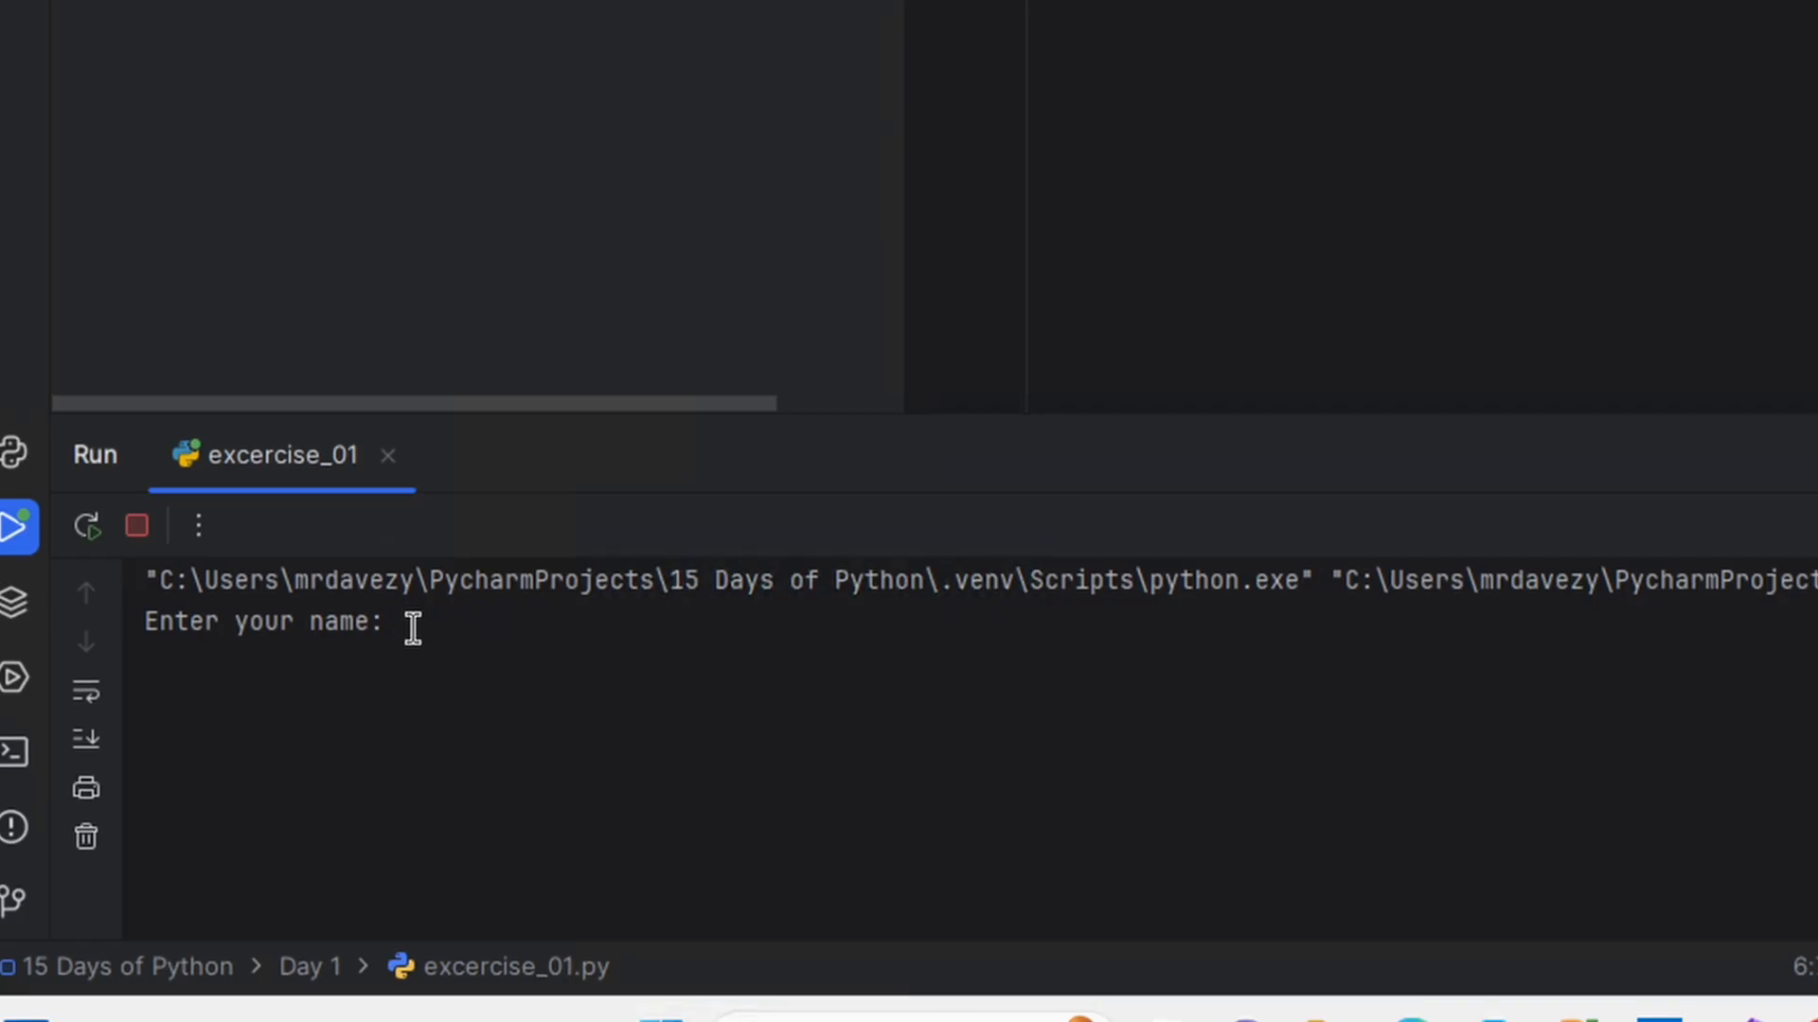
pyautogui.write('David')
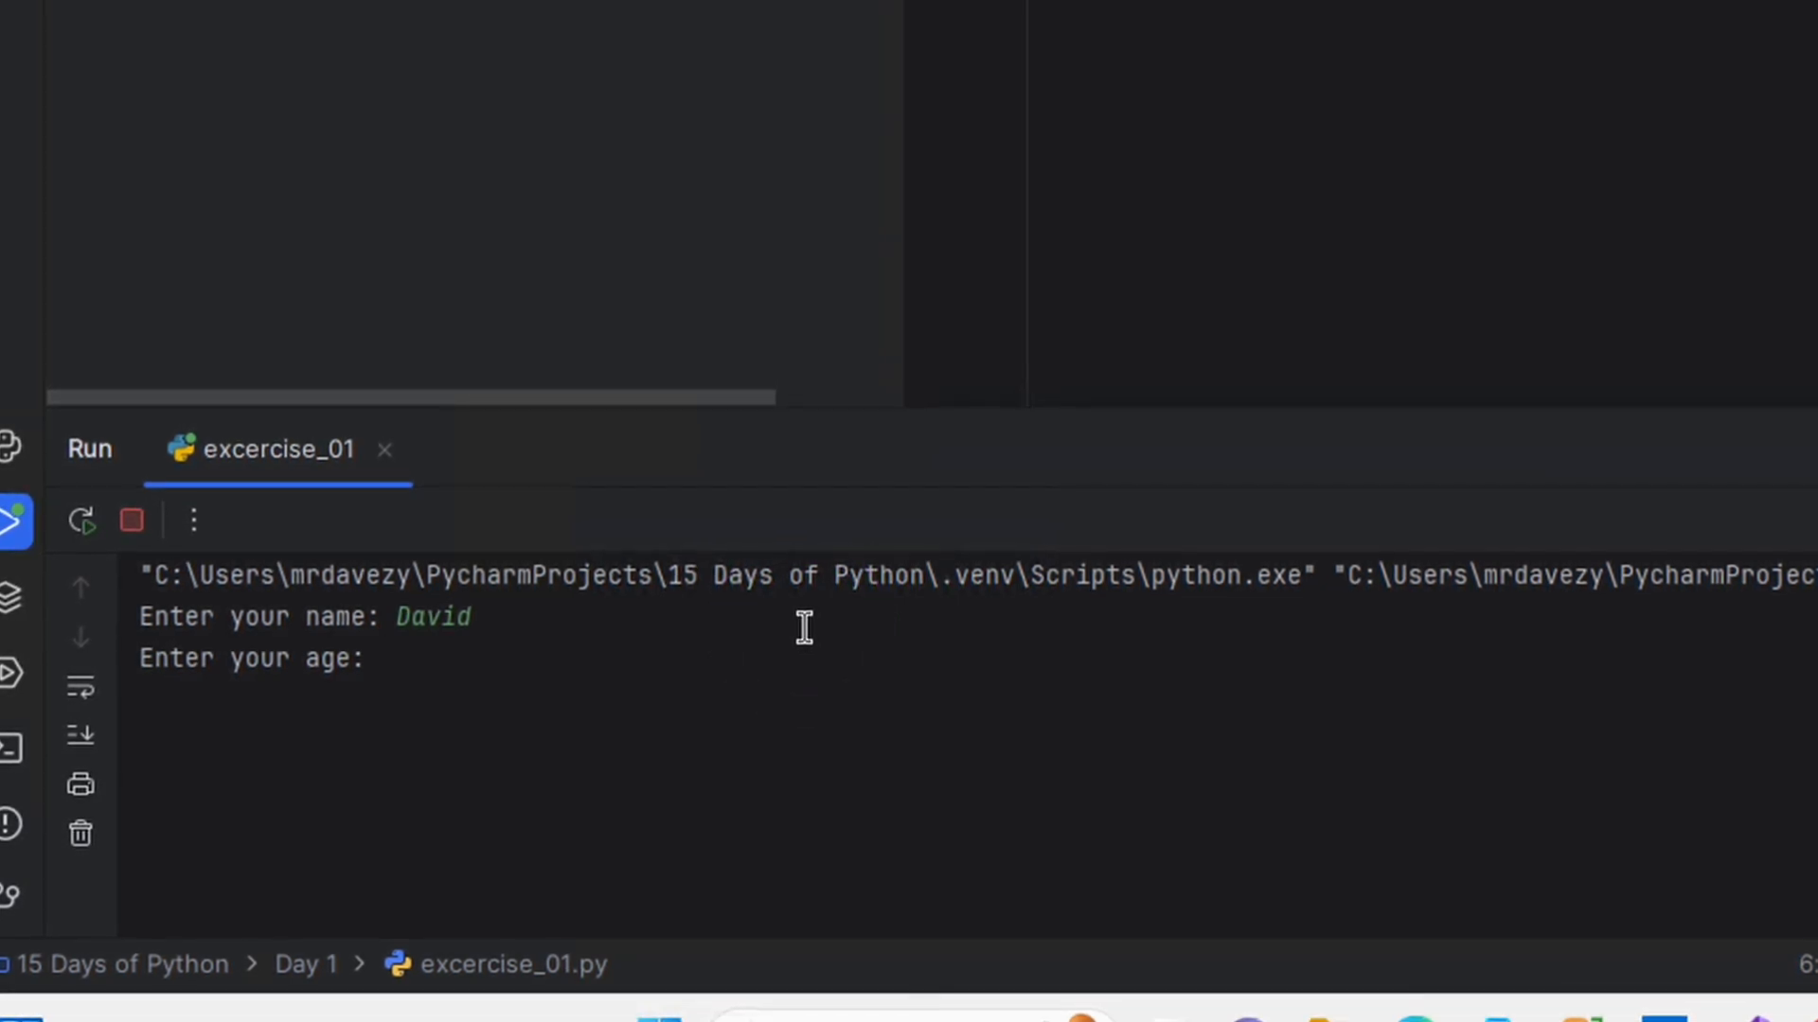
pyautogui.write('15')
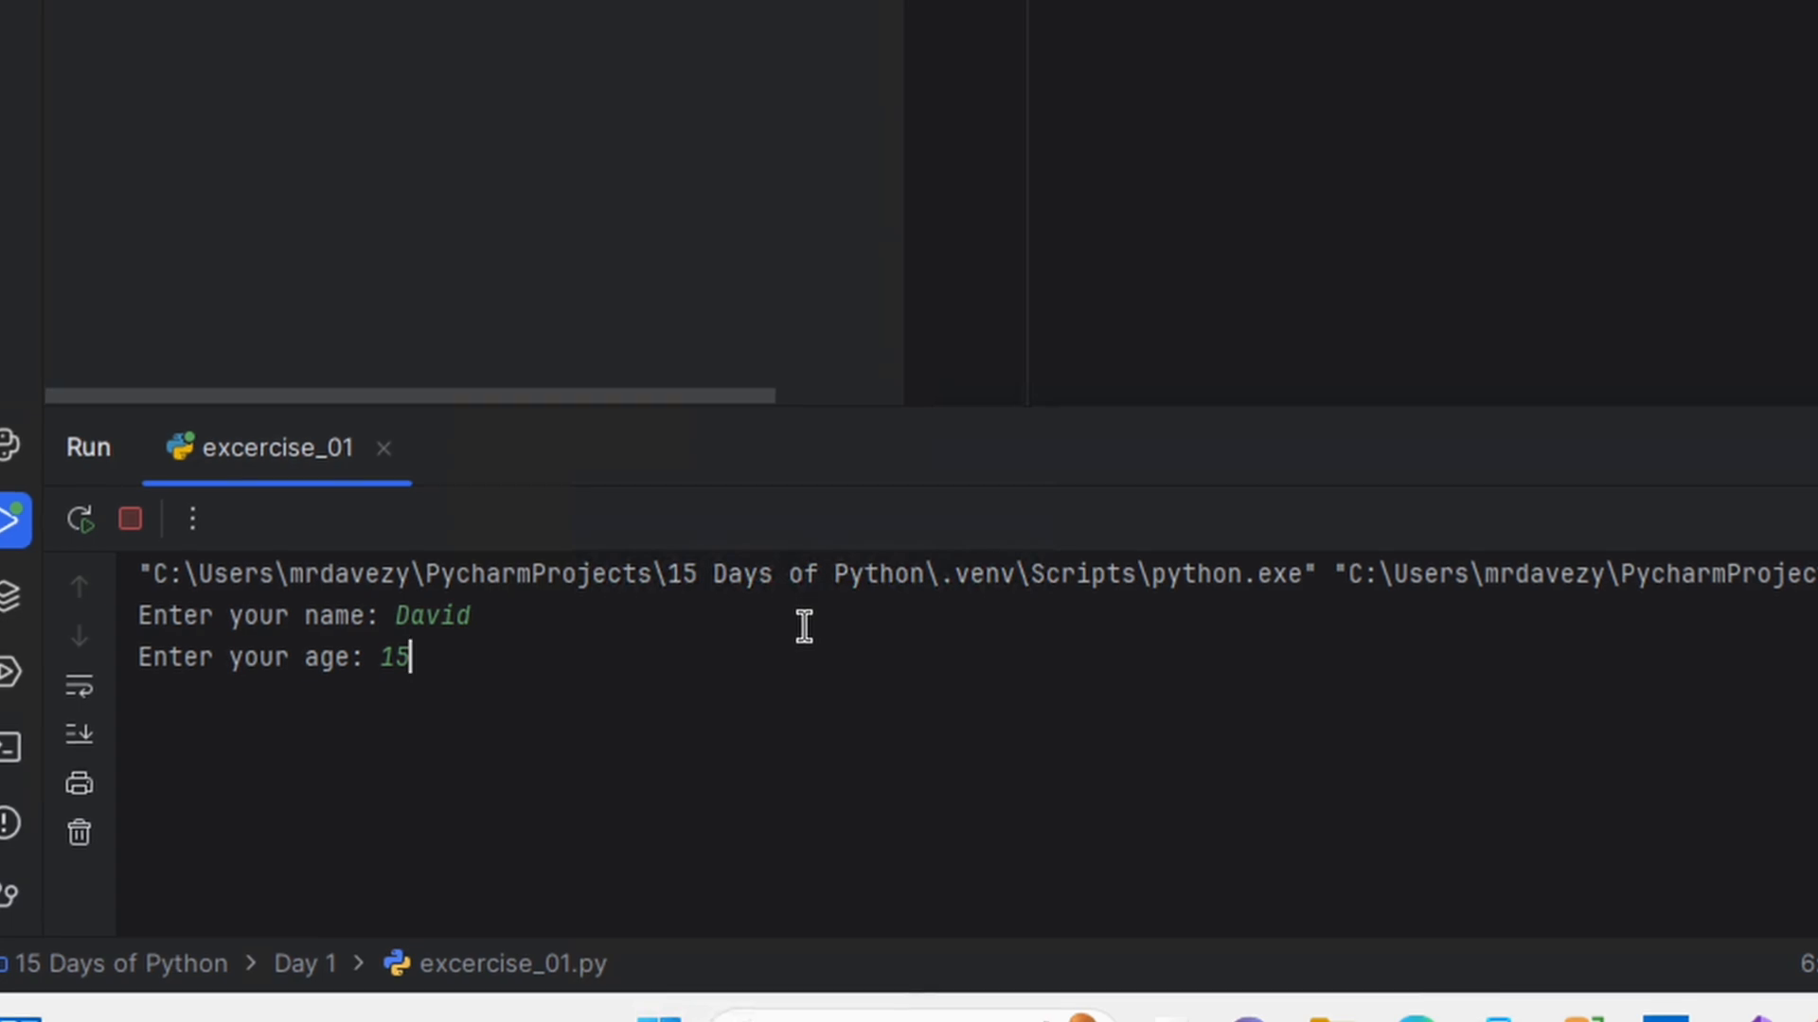
pyautogui.press('Return')
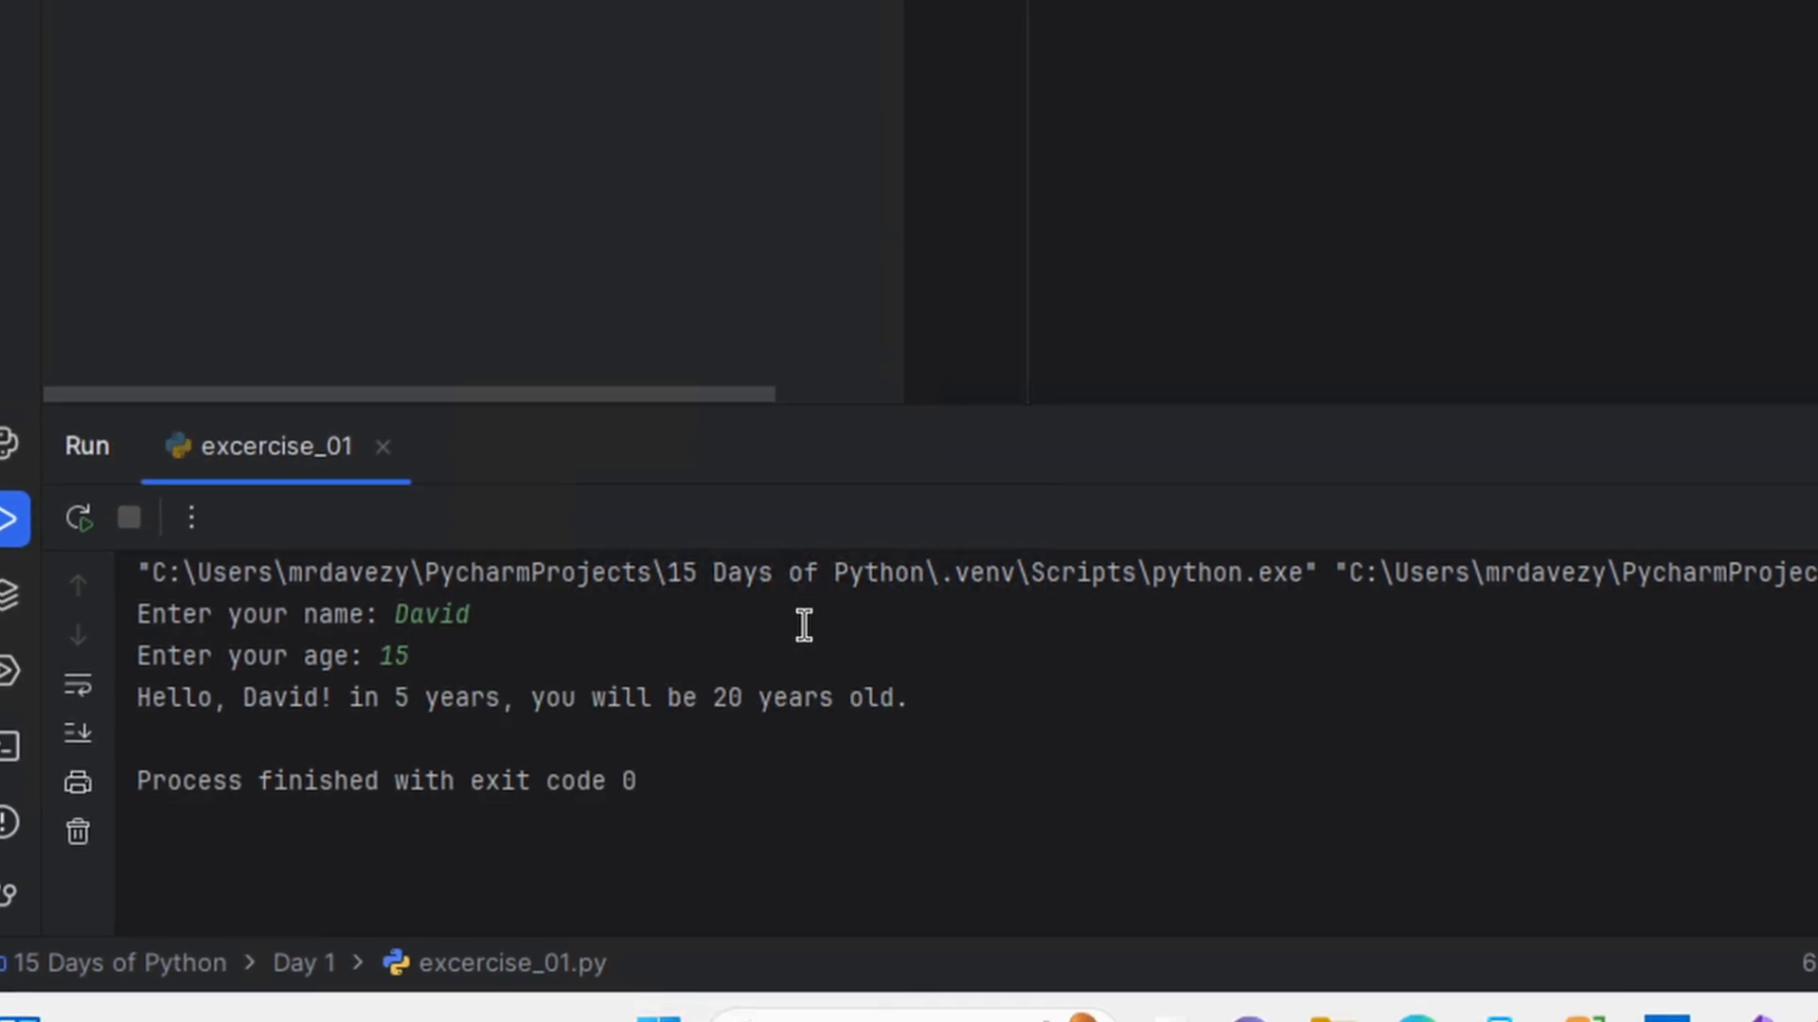